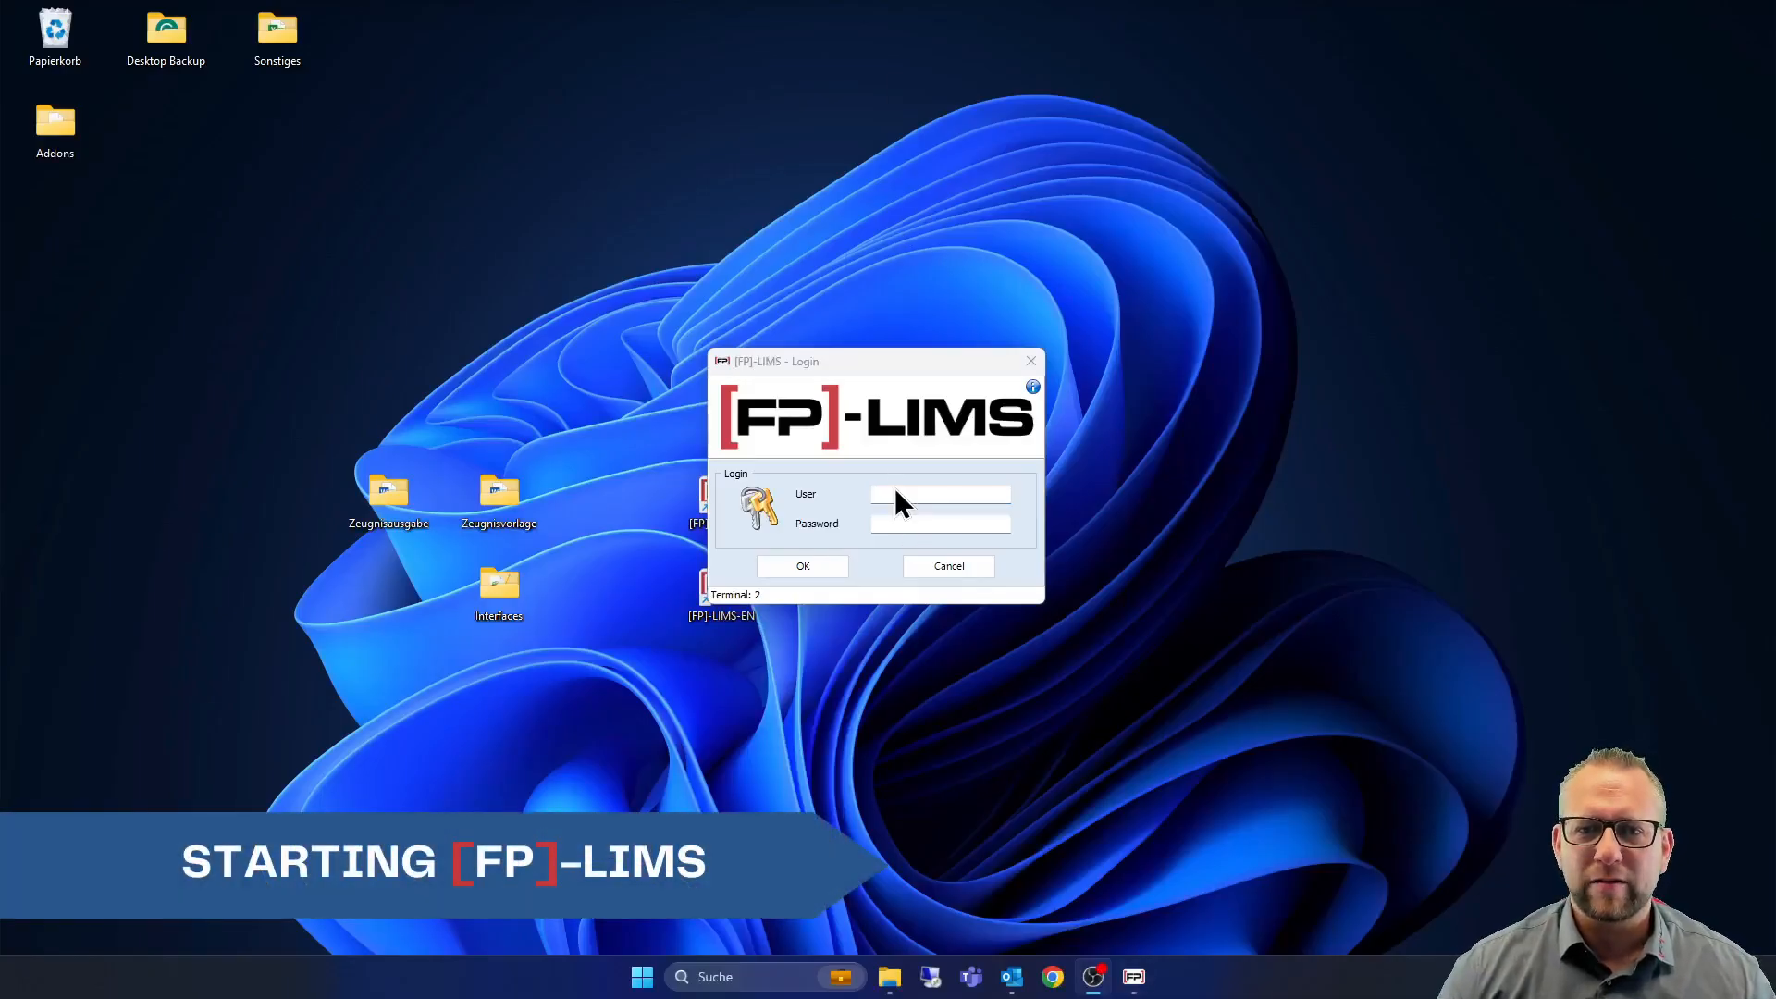
Log in as user 'kie' with the account password
{"action": "type", "text": "kie"}
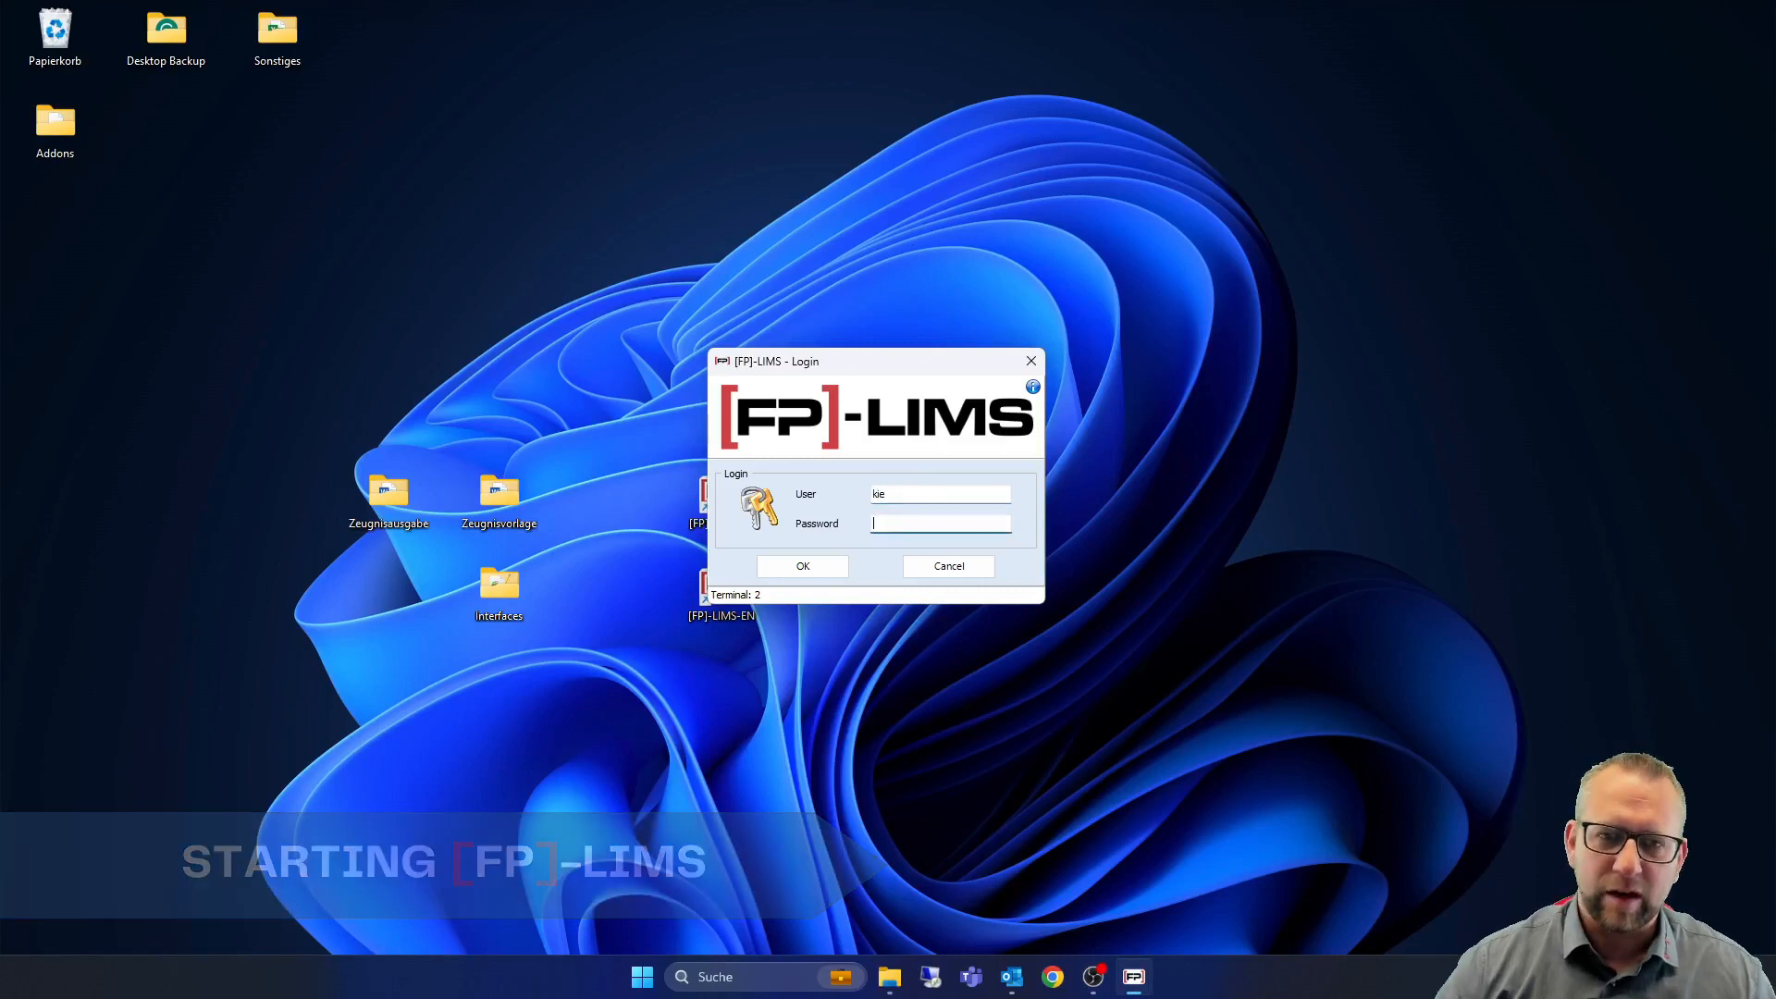
{"action": "type", "text": "••••••"}
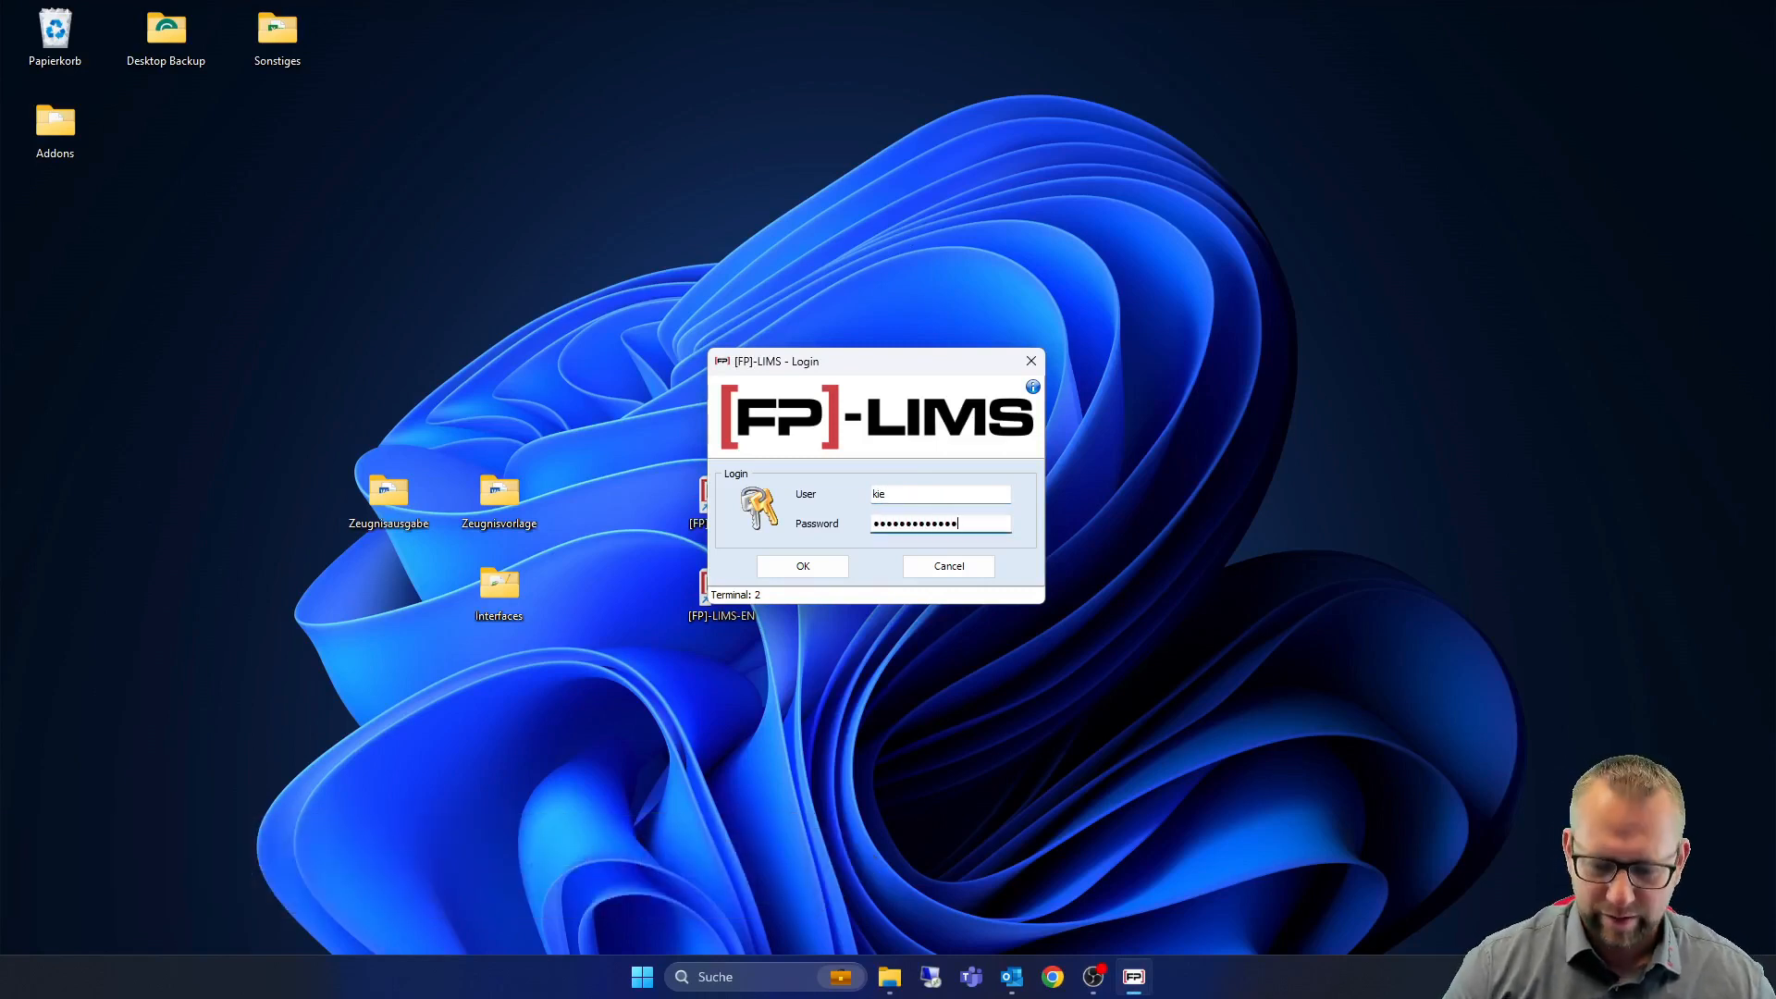
{"action": "left_click", "coordinate": [802, 566]}
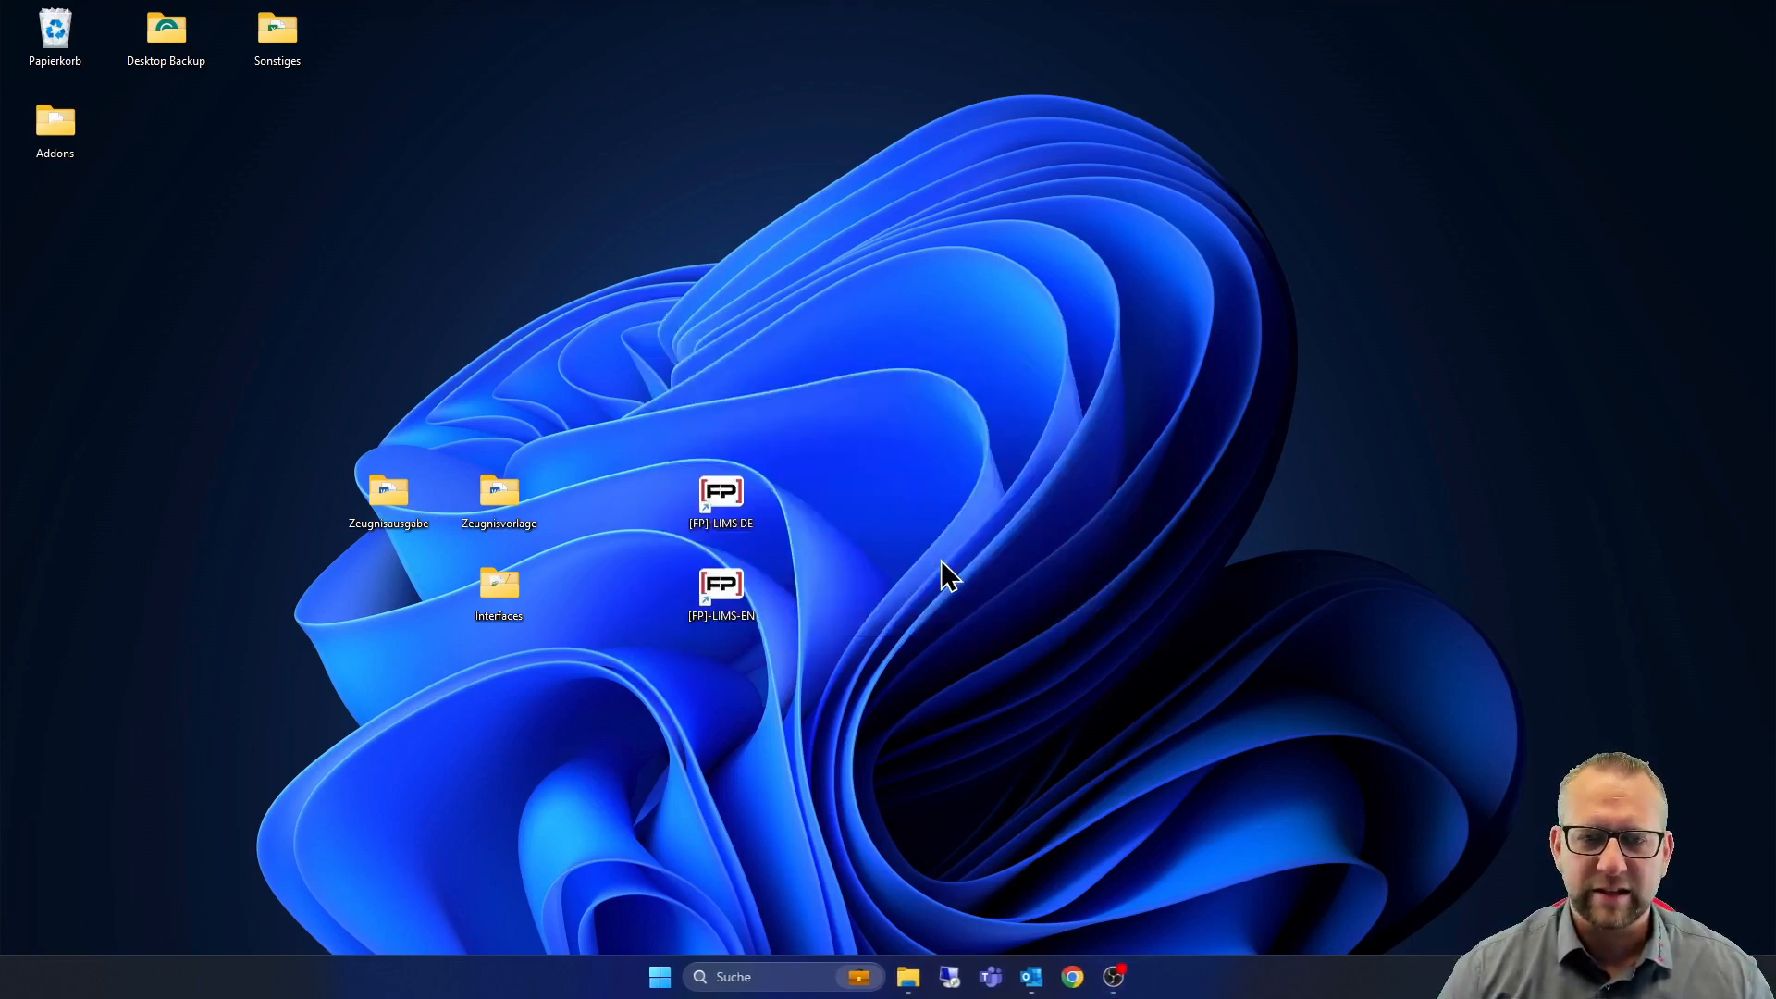
Maximize the main window on the Welcome page and open the Analyses list
{"action": "double_click", "coordinate": [720, 492]}
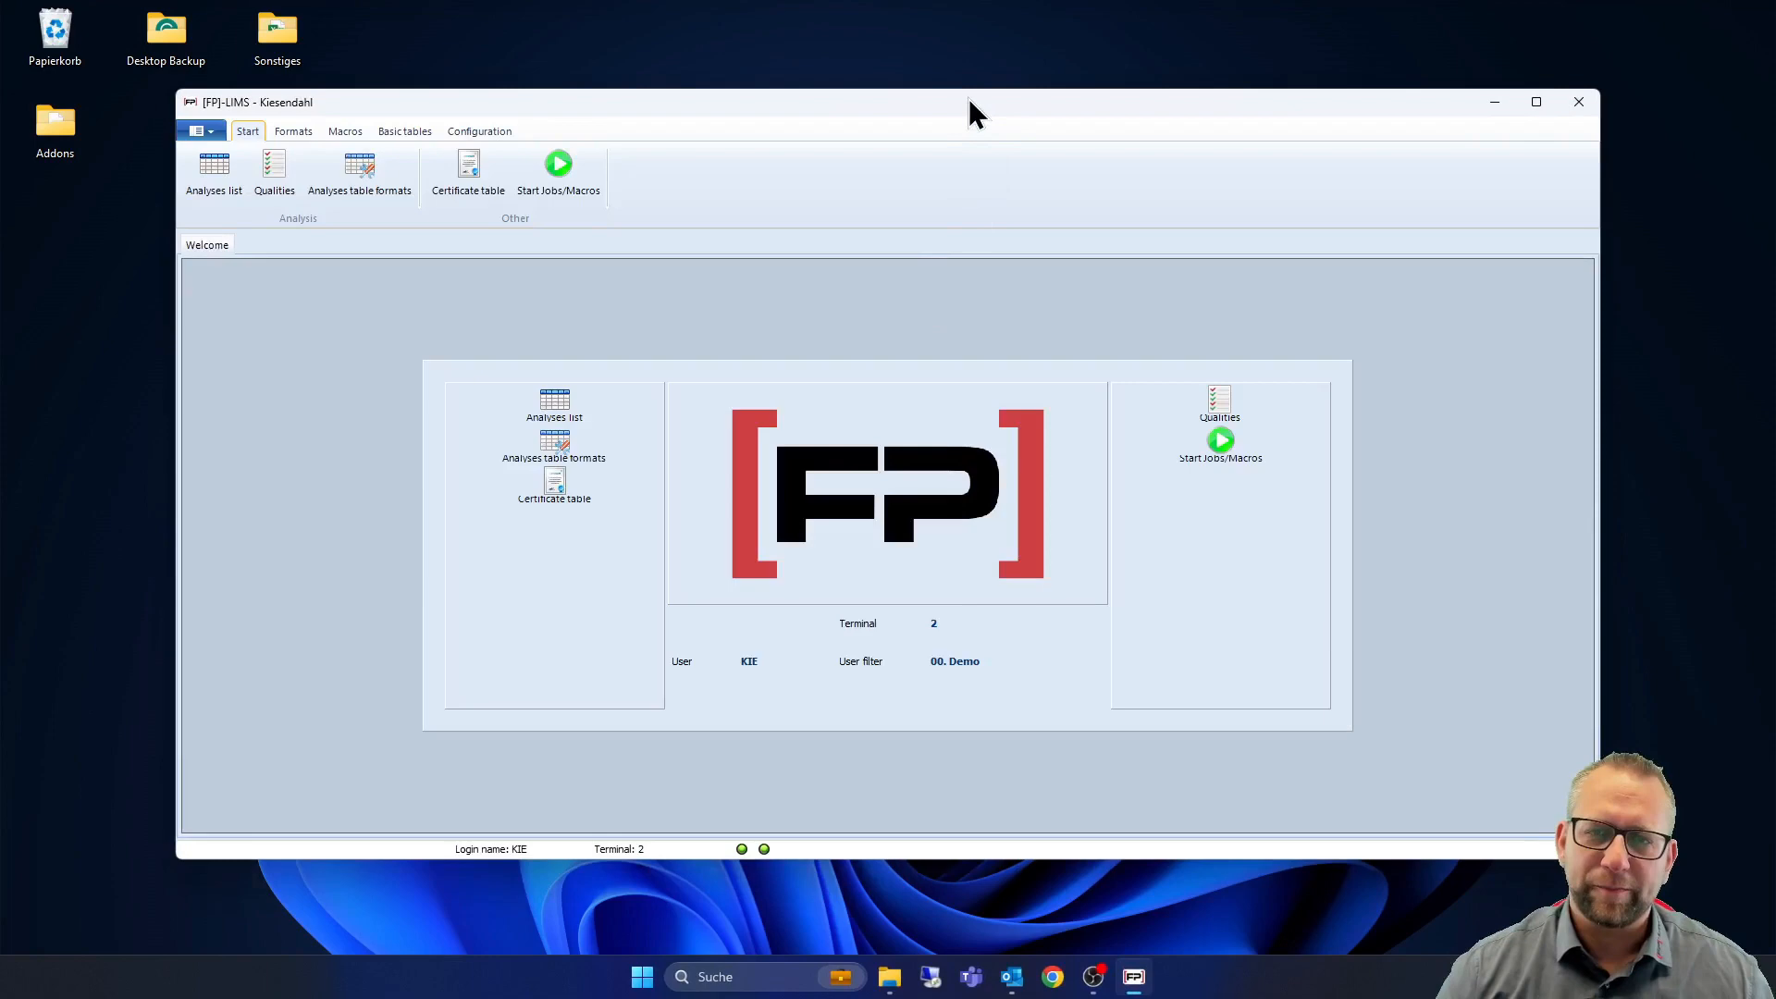
{"action": "left_click", "coordinate": [213, 171]}
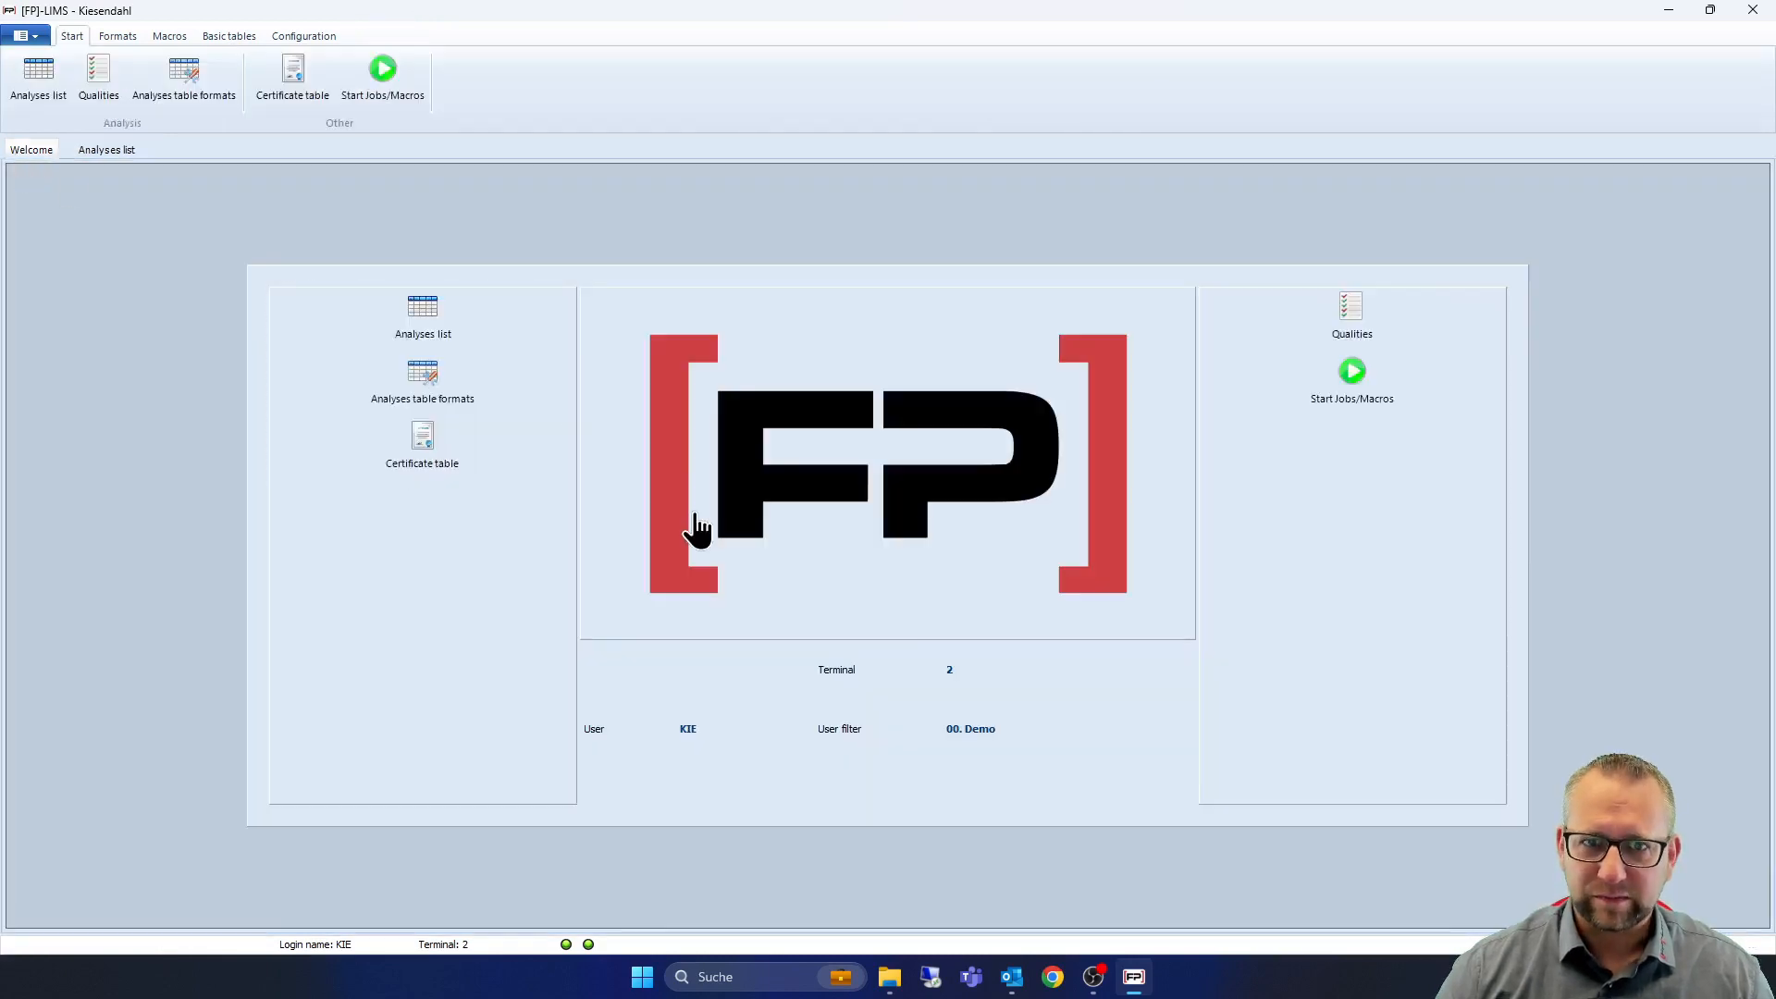
{"action": "mouse_move", "coordinate": [857, 803]}
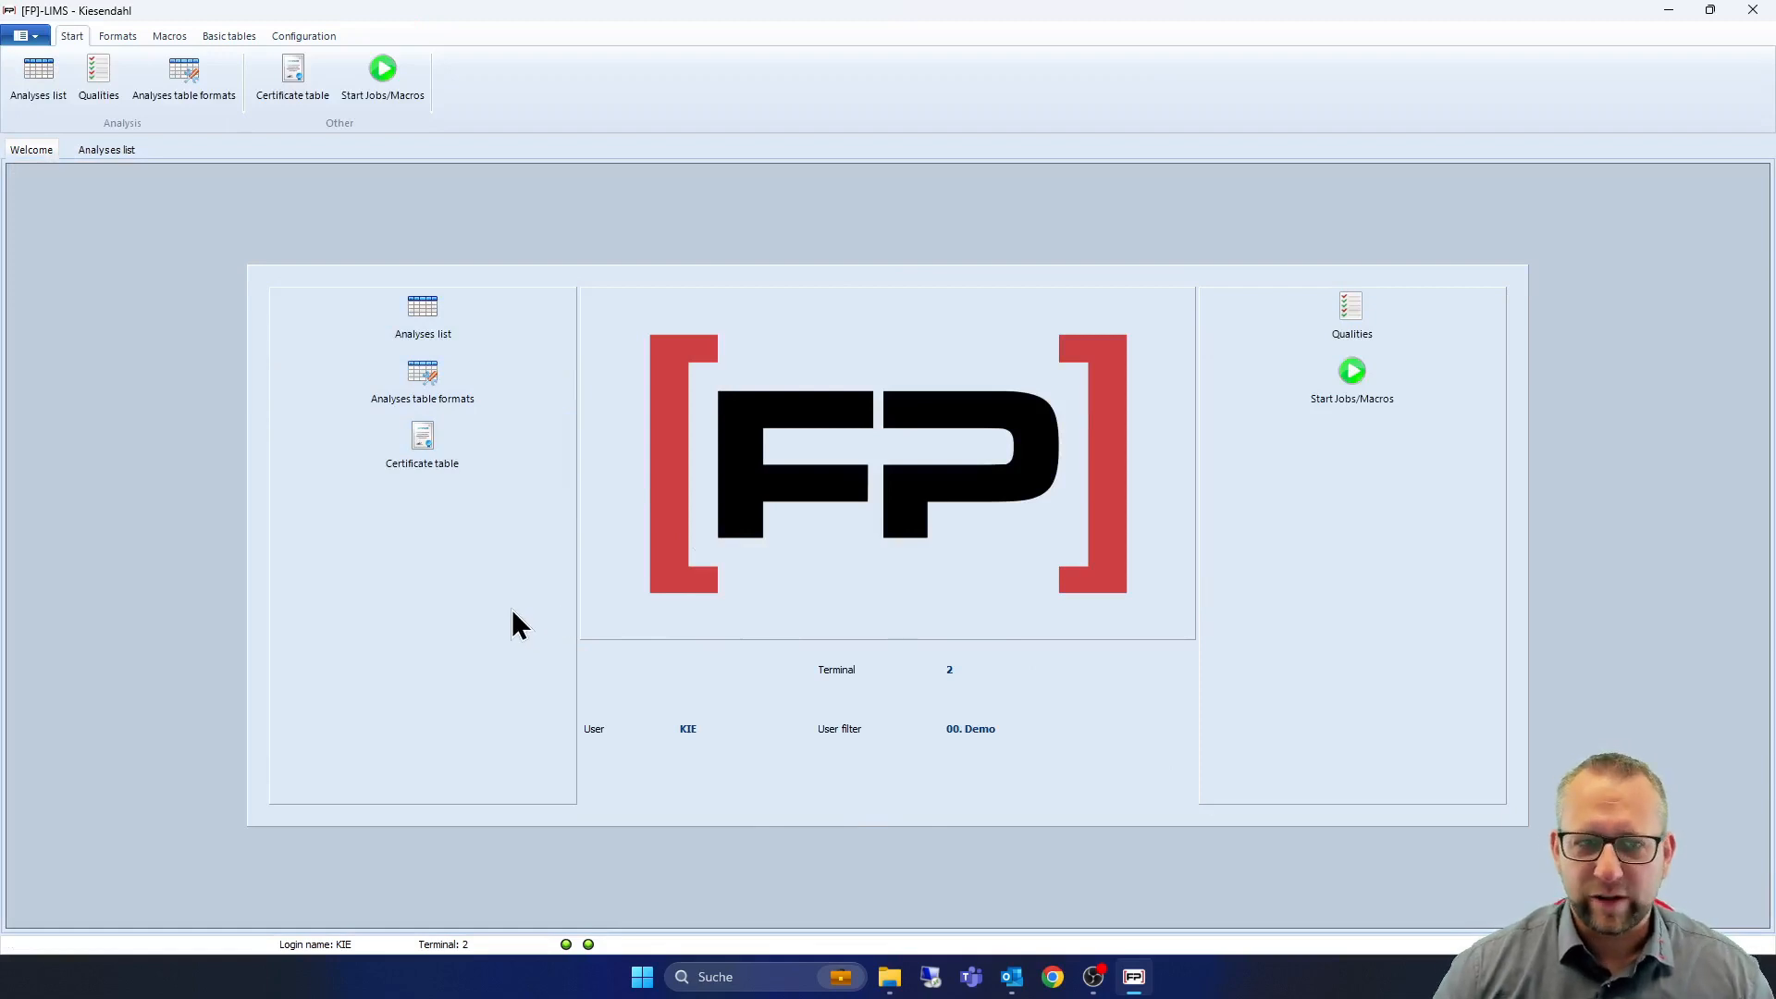
{"action": "mouse_move", "coordinate": [576, 335]}
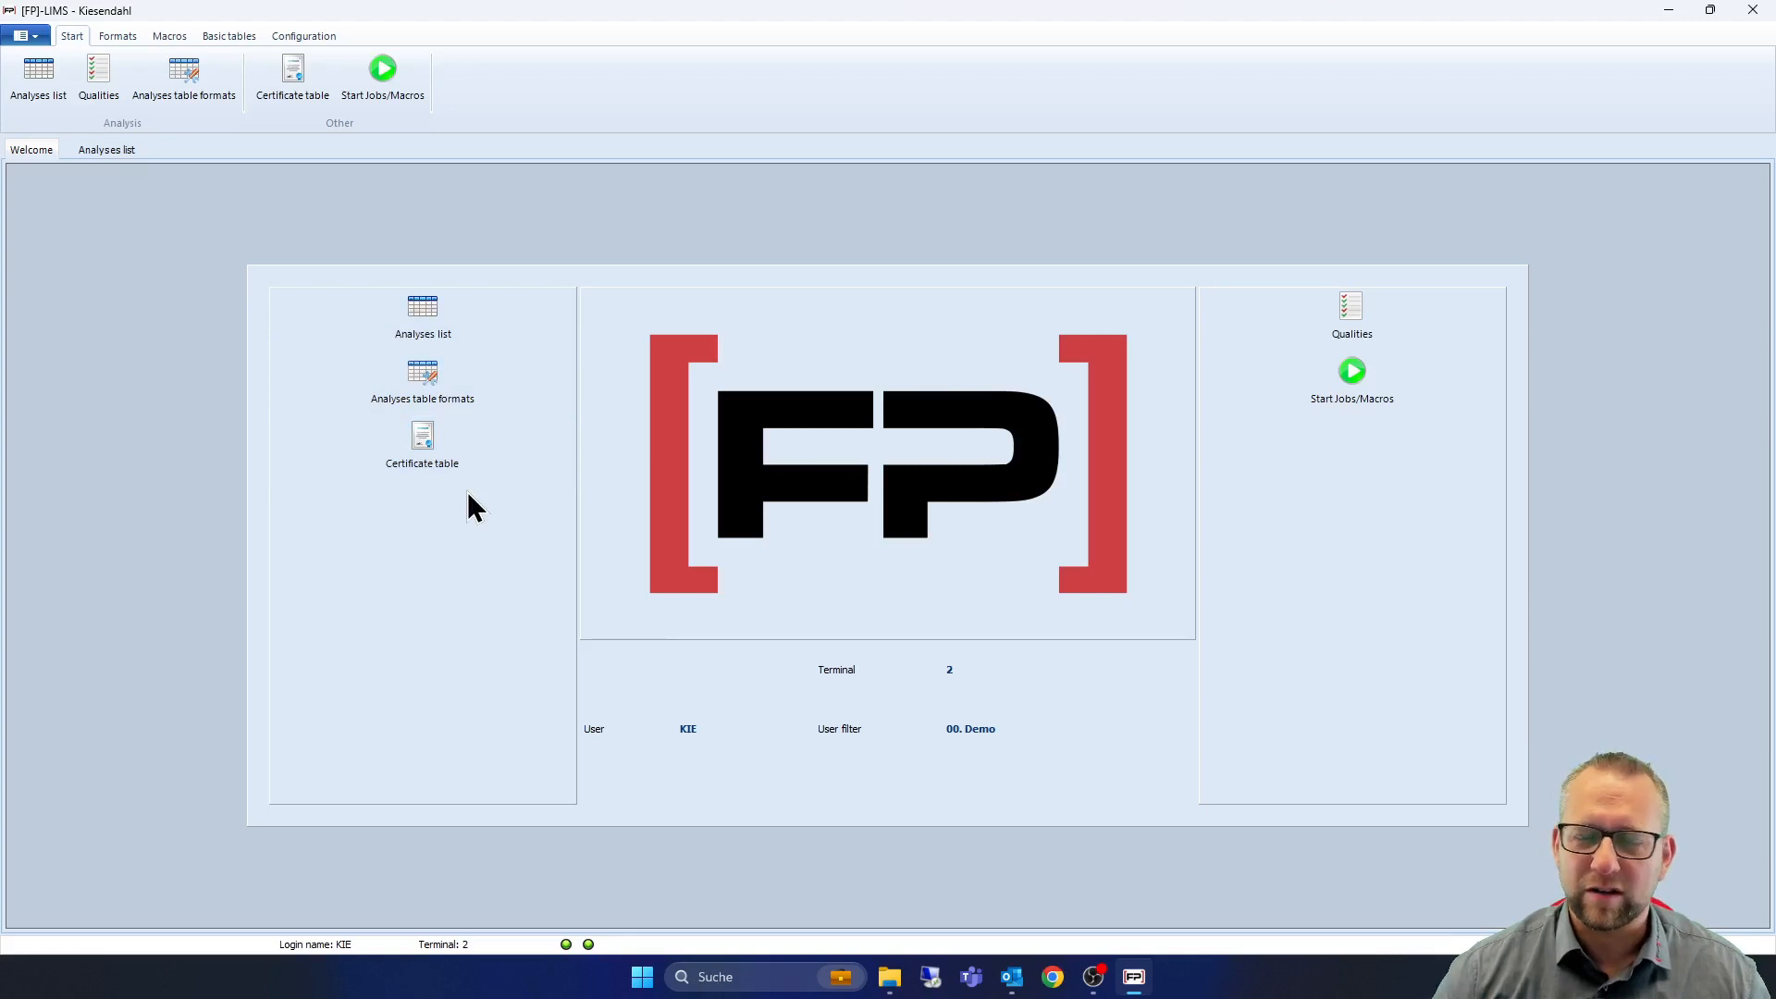
{"action": "mouse_move", "coordinate": [1309, 391]}
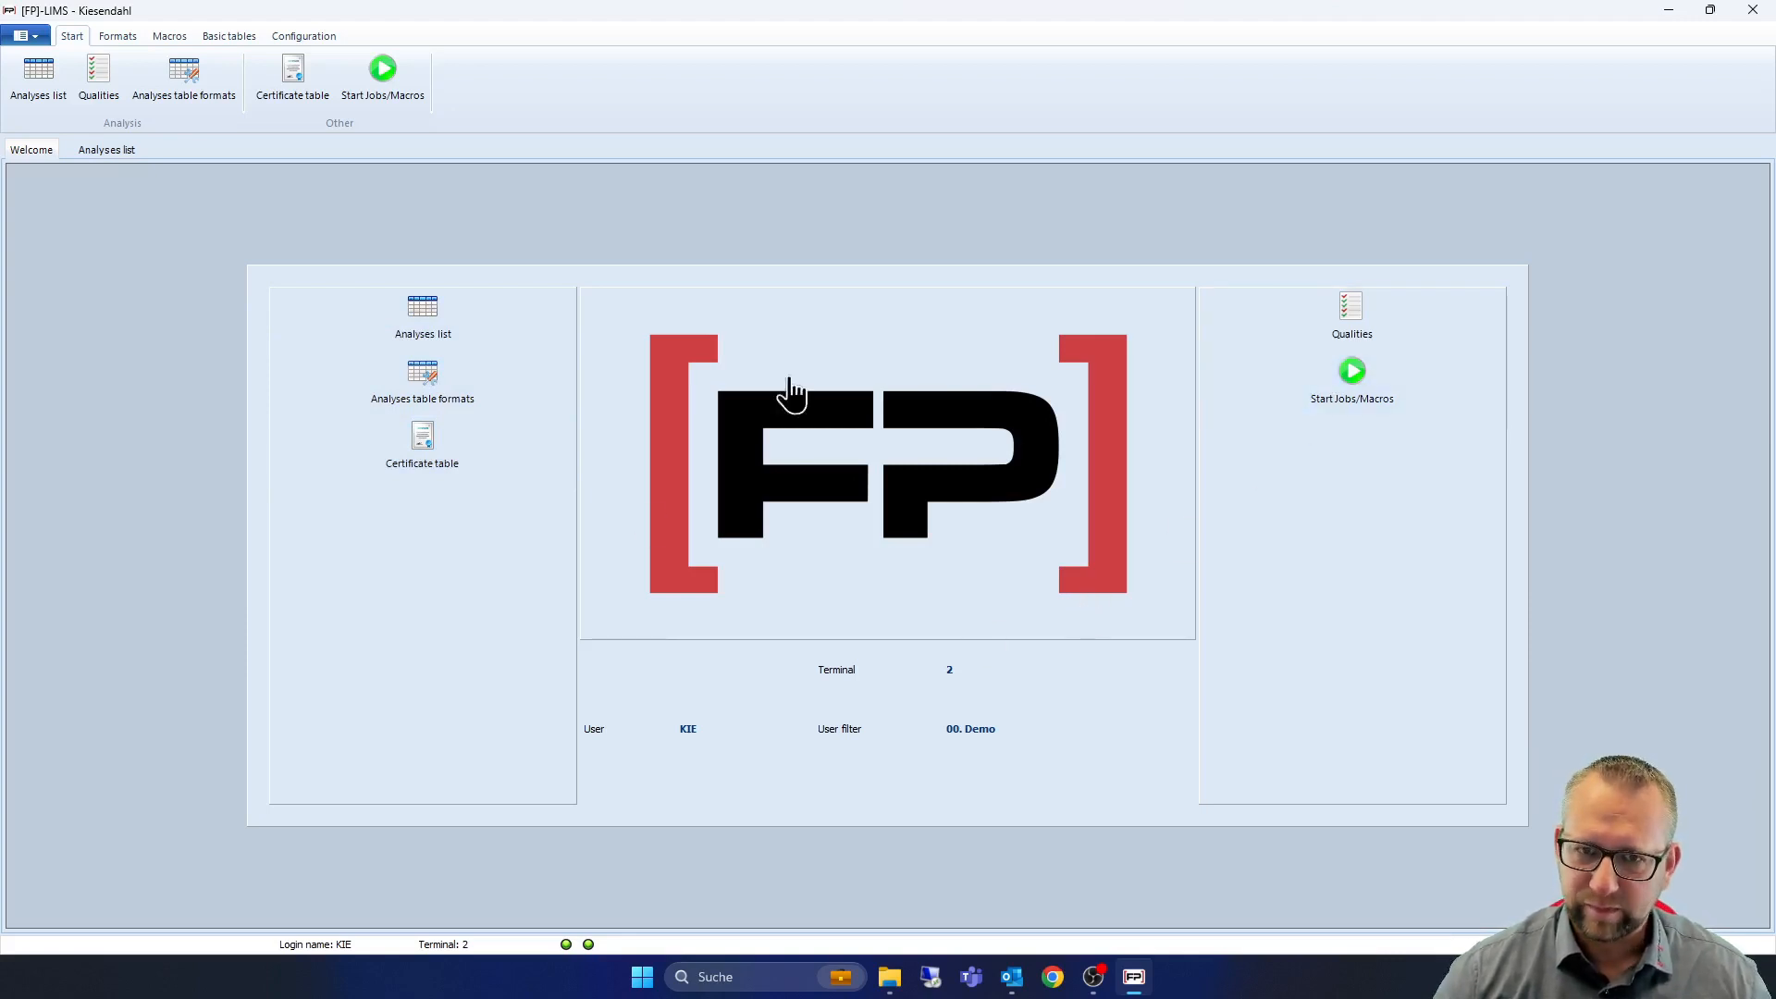
{"action": "mouse_move", "coordinate": [969, 496]}
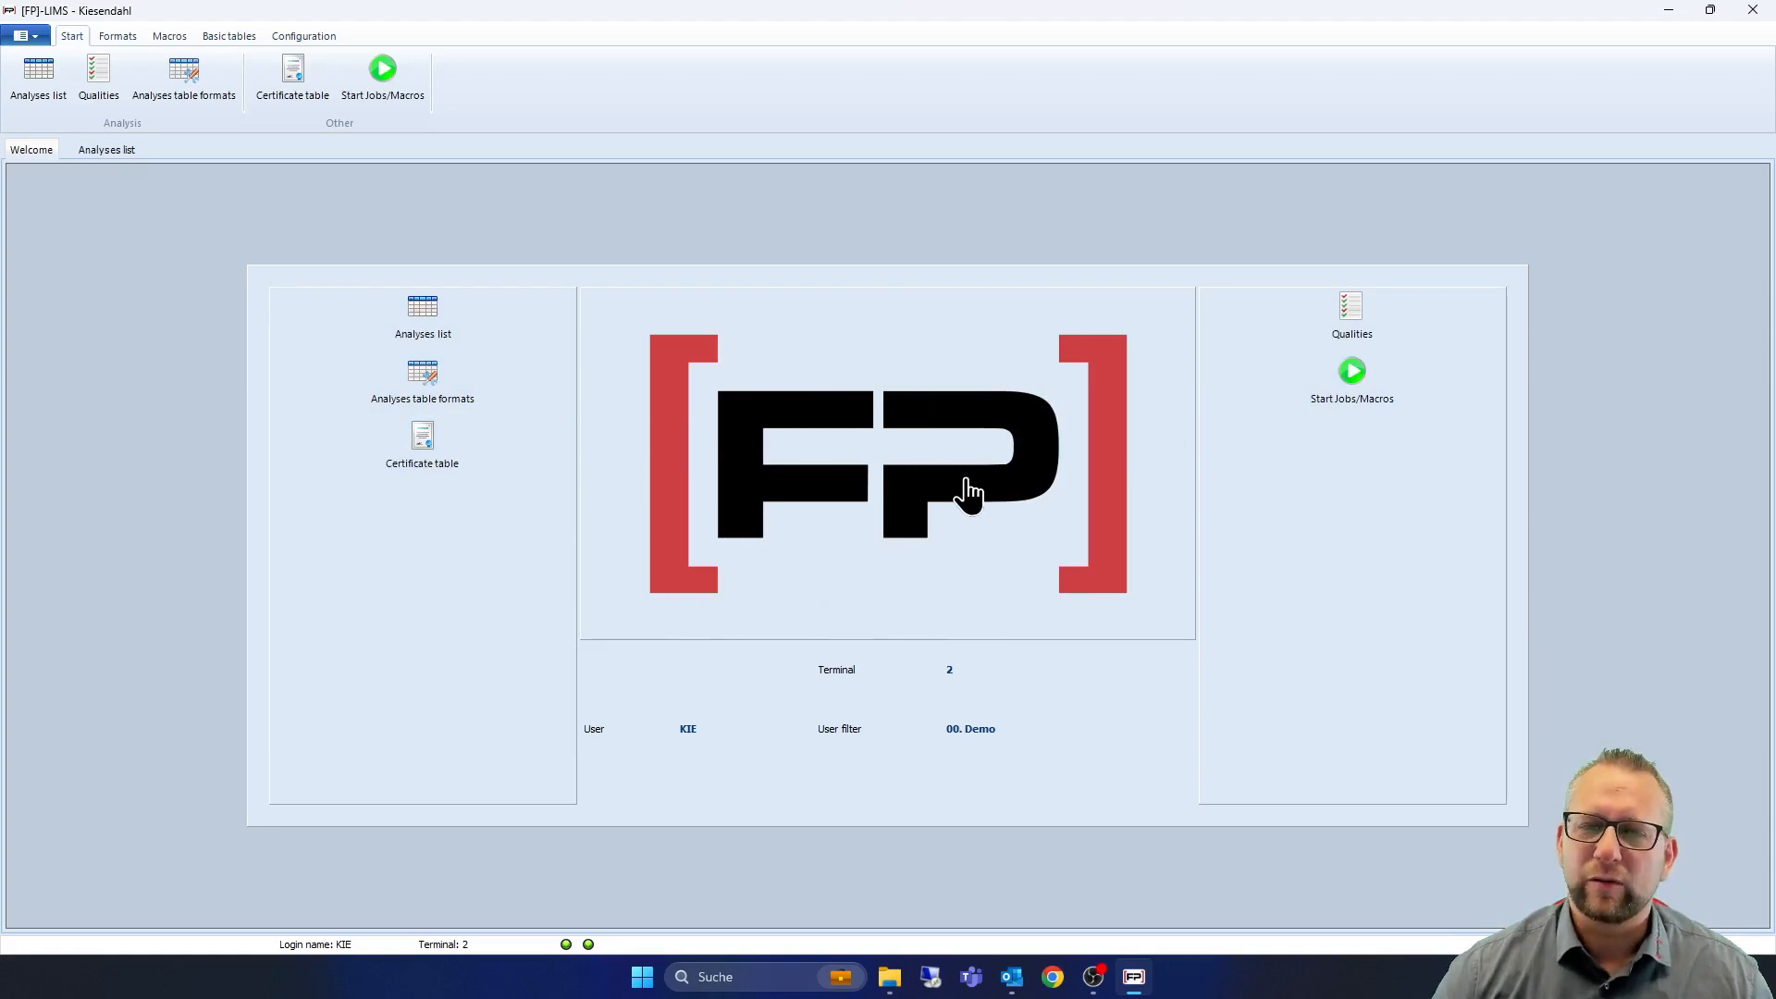
{"action": "mouse_move", "coordinate": [972, 525]}
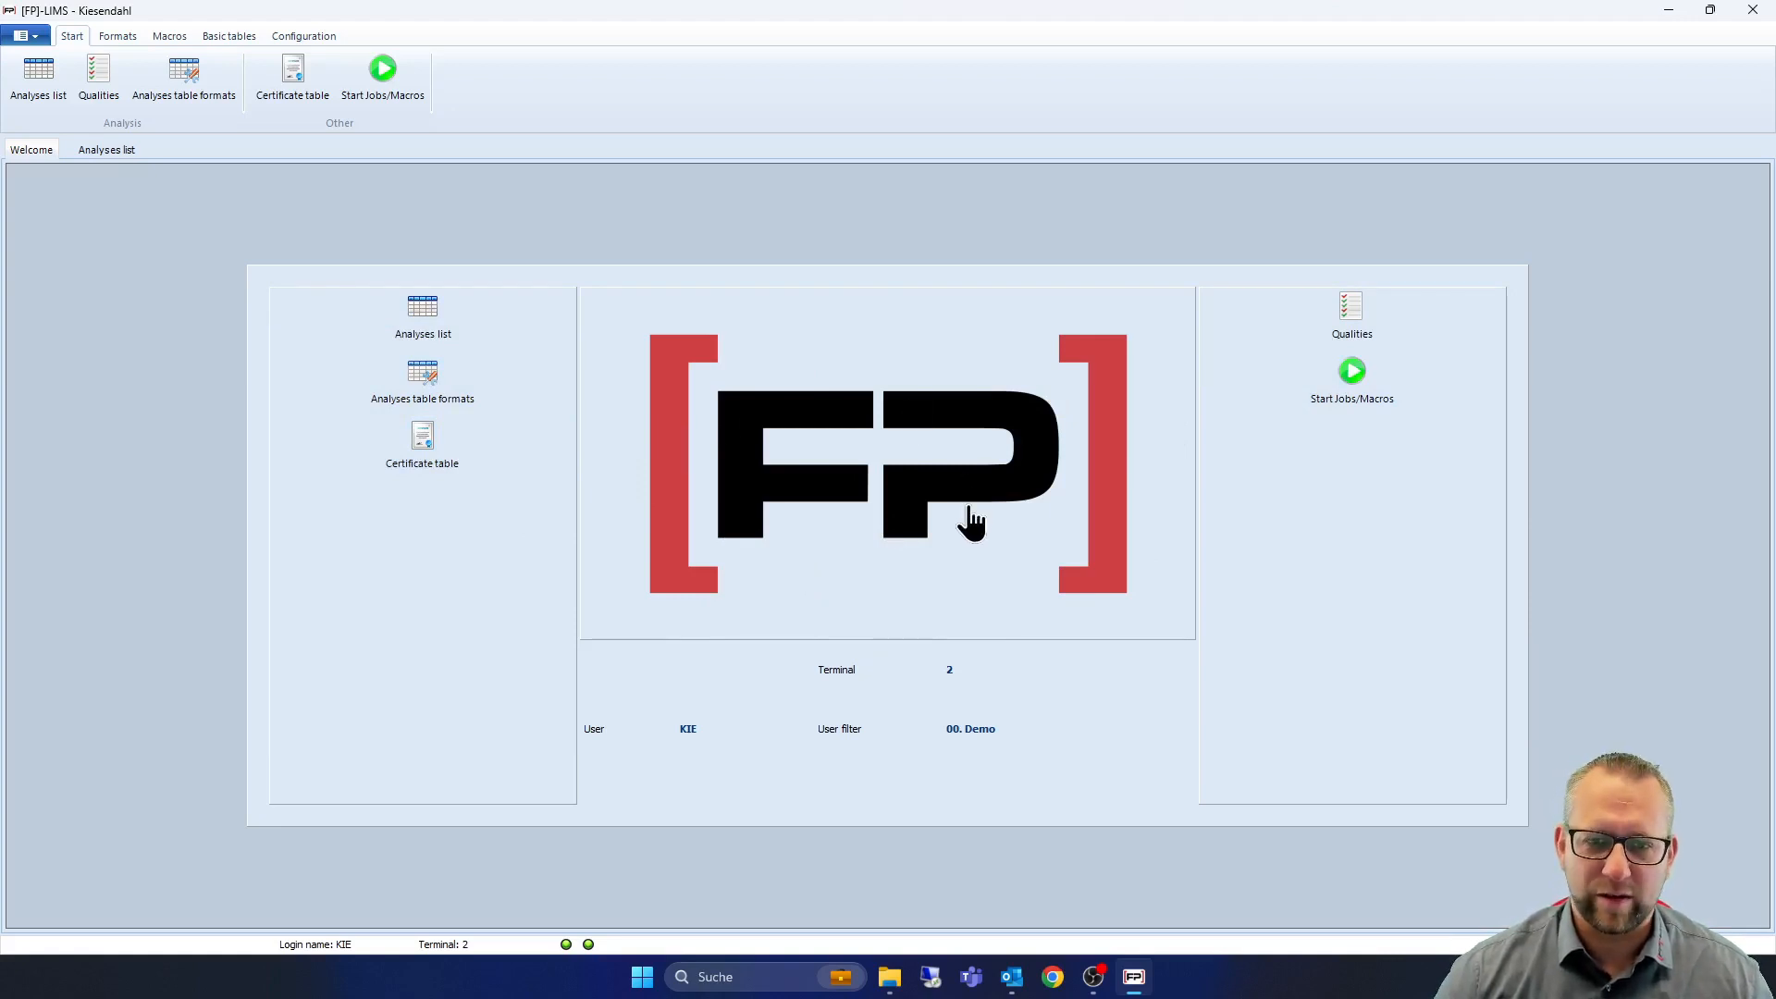
{"action": "mouse_move", "coordinate": [970, 543]}
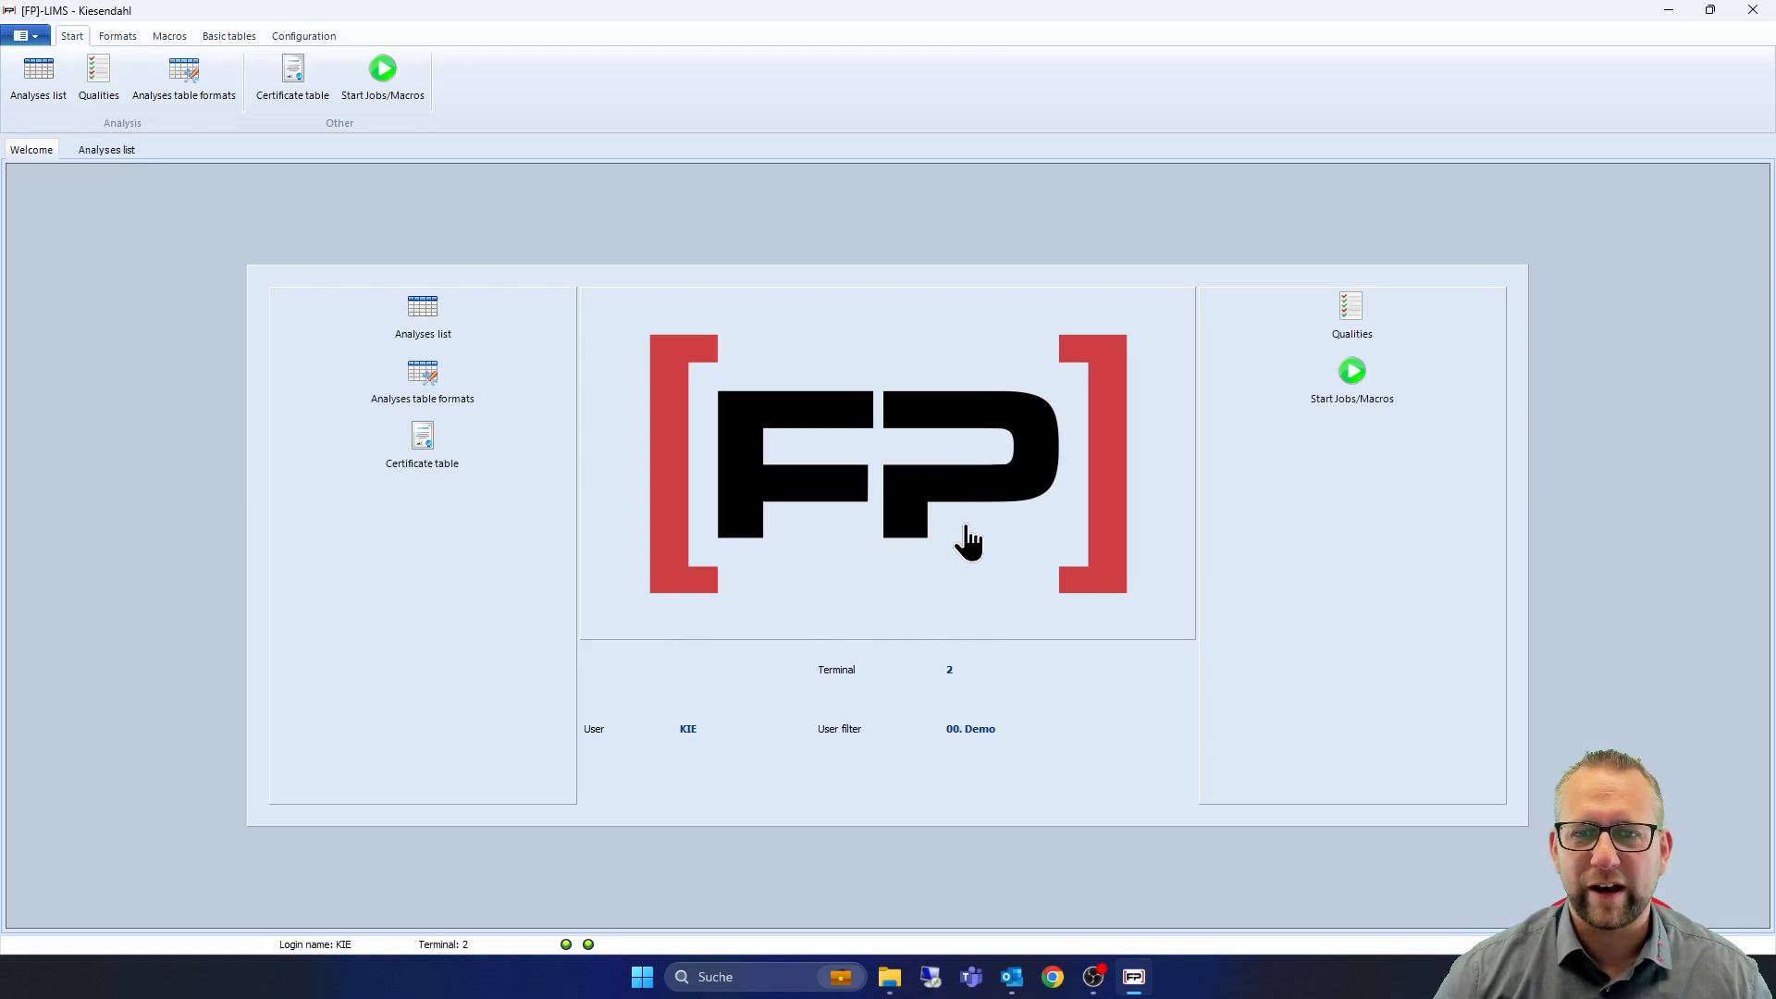
{"action": "mouse_move", "coordinate": [799, 536]}
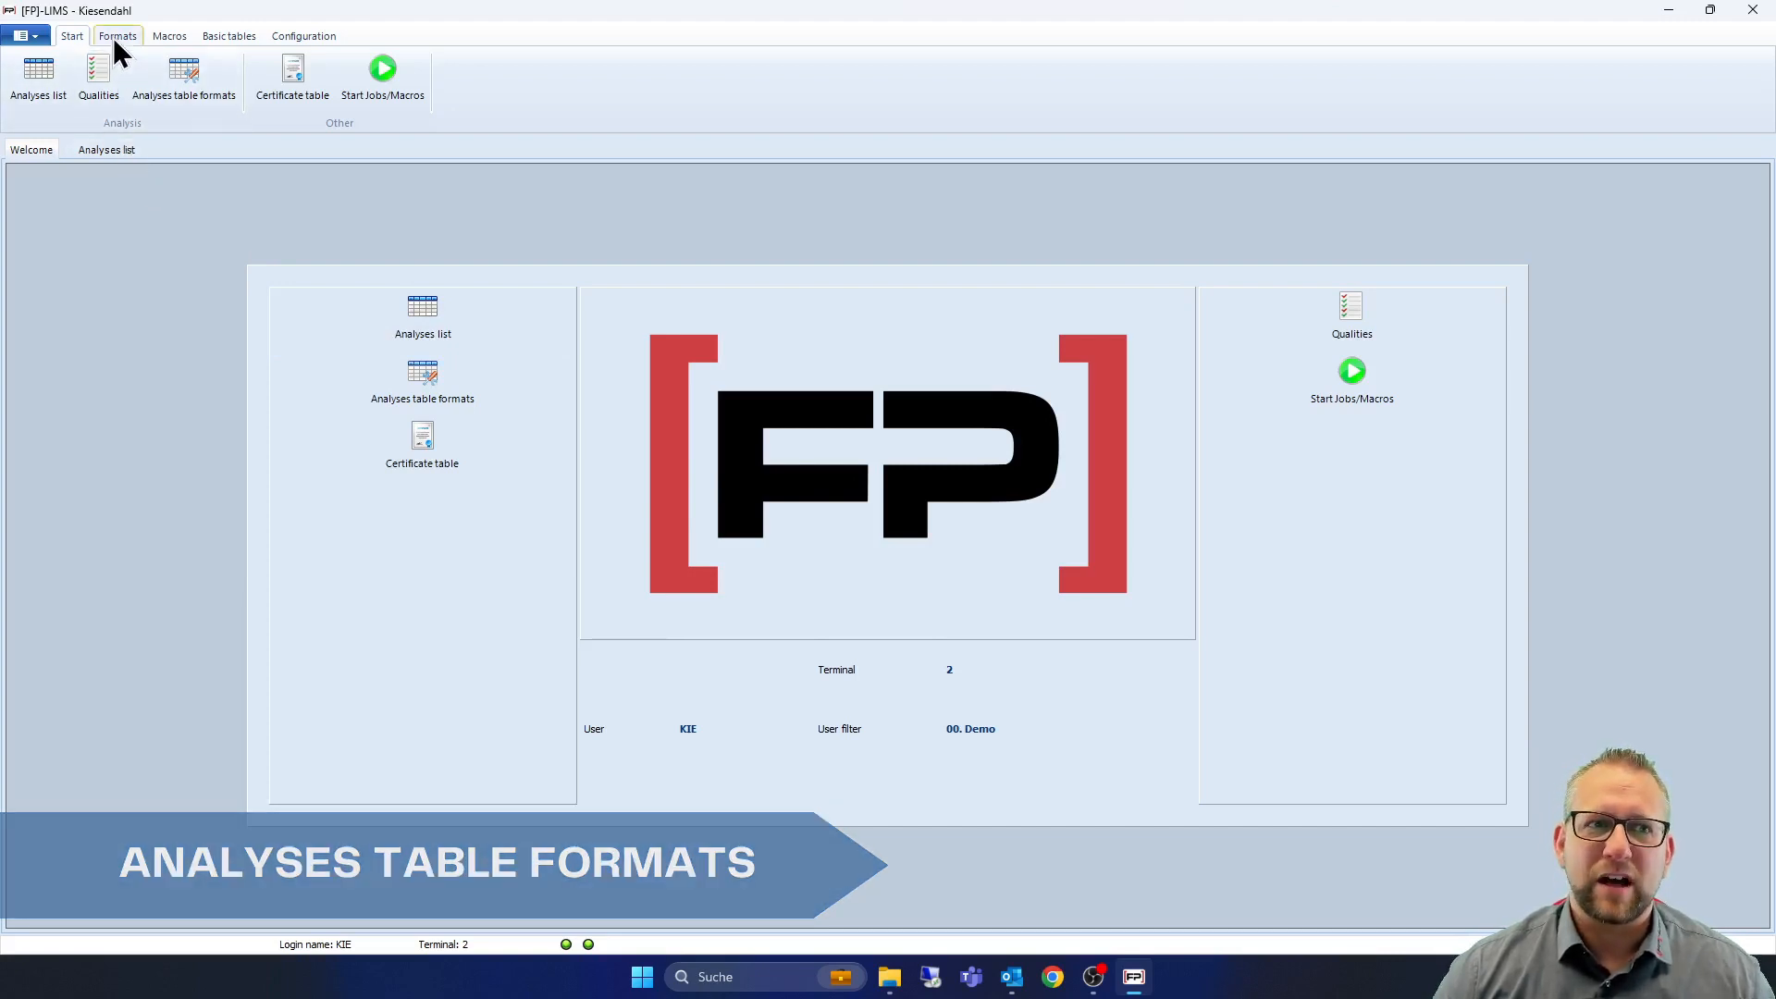
From the Formats ribbon, open Analyses table formats to show the 00. DEMO columns
{"action": "left_click", "coordinate": [120, 36]}
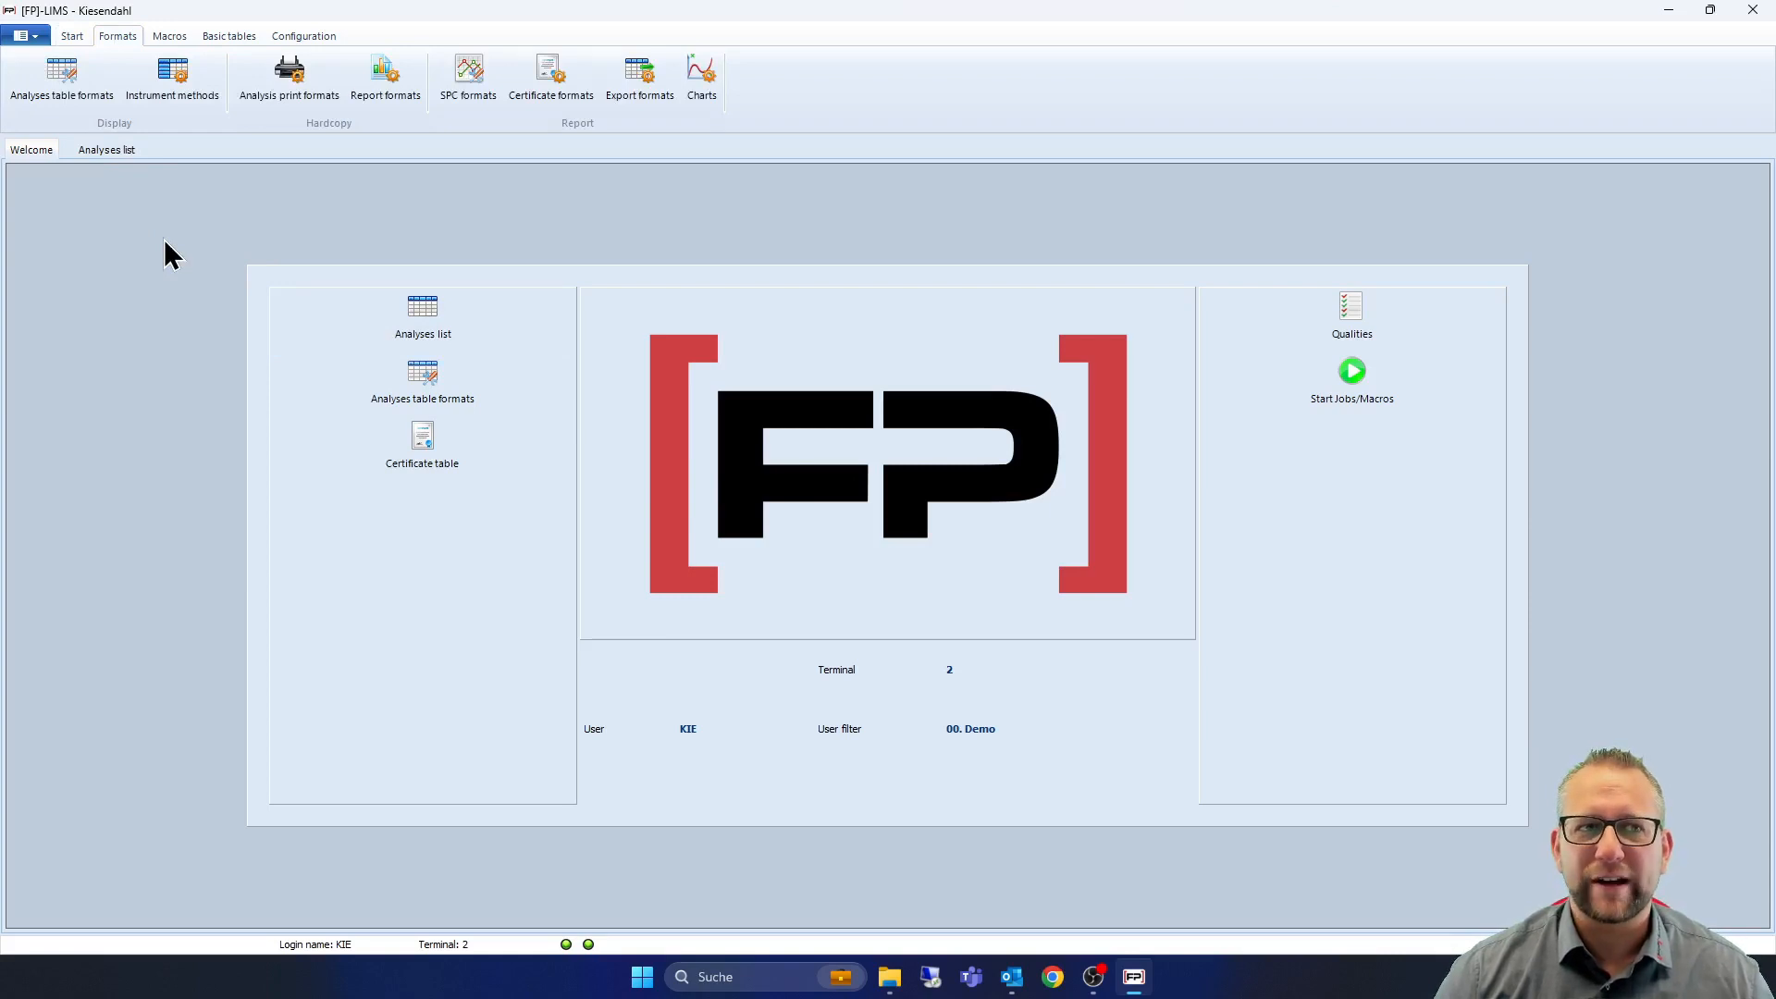
{"action": "mouse_move", "coordinate": [223, 164]}
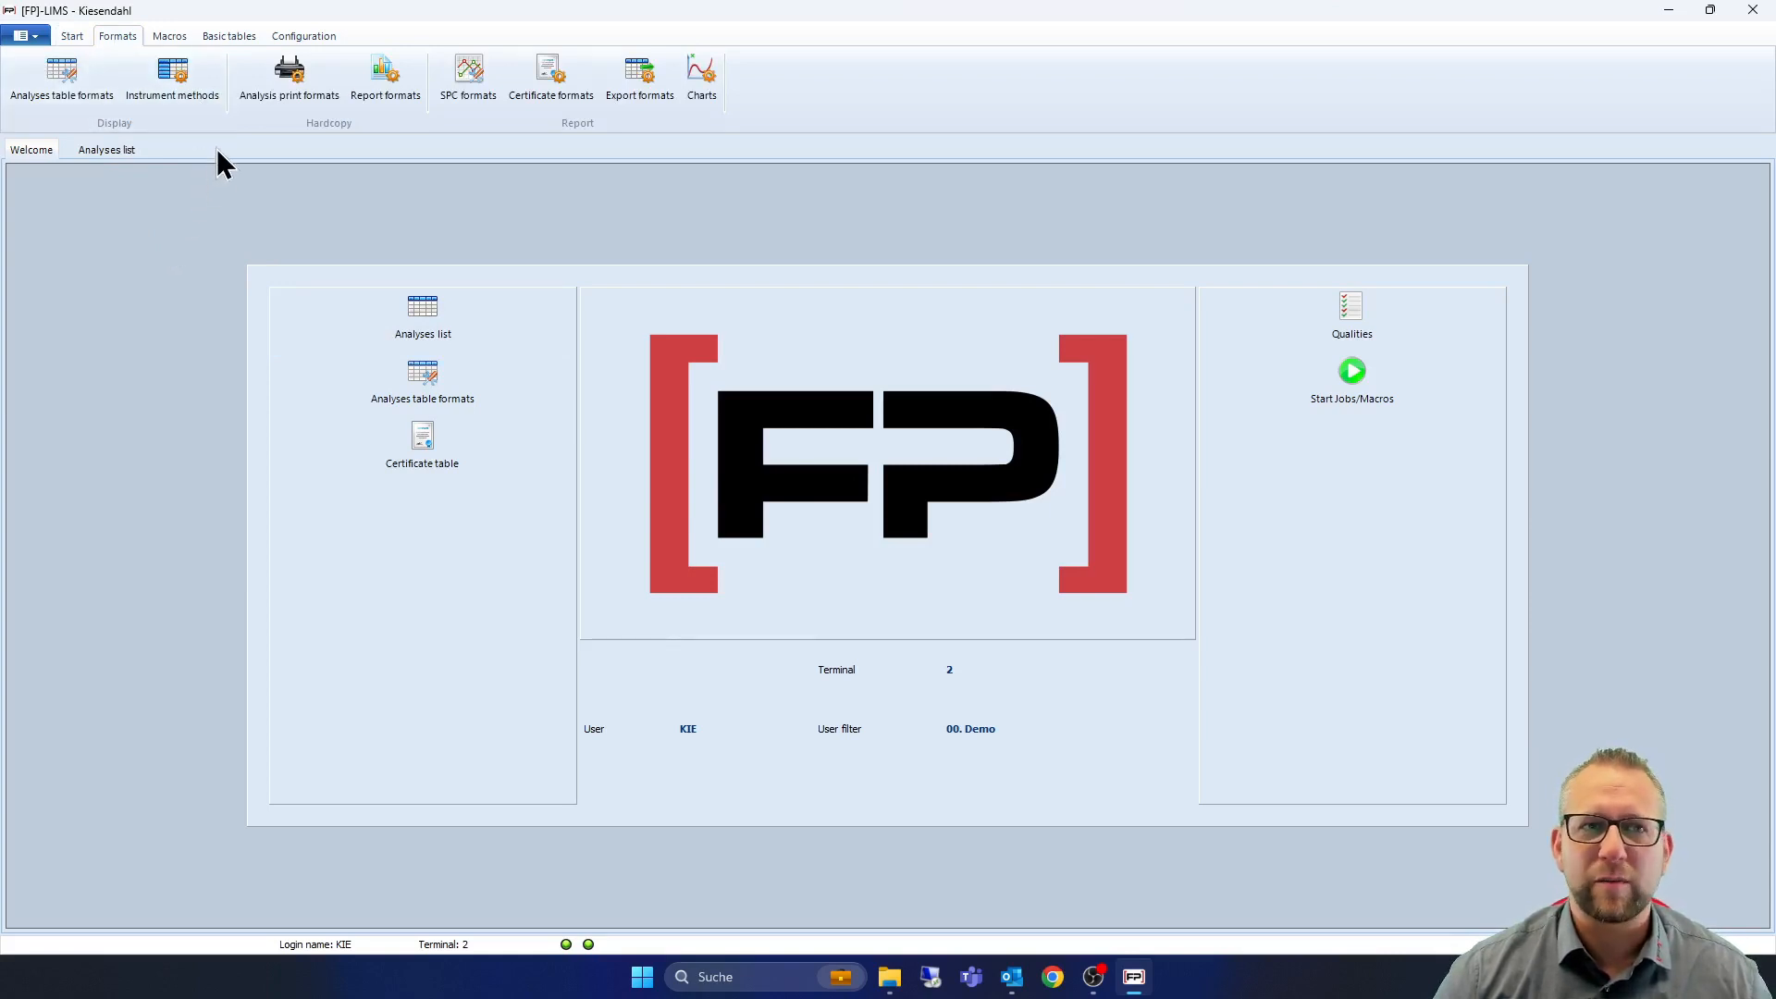
{"action": "mouse_move", "coordinate": [268, 159]}
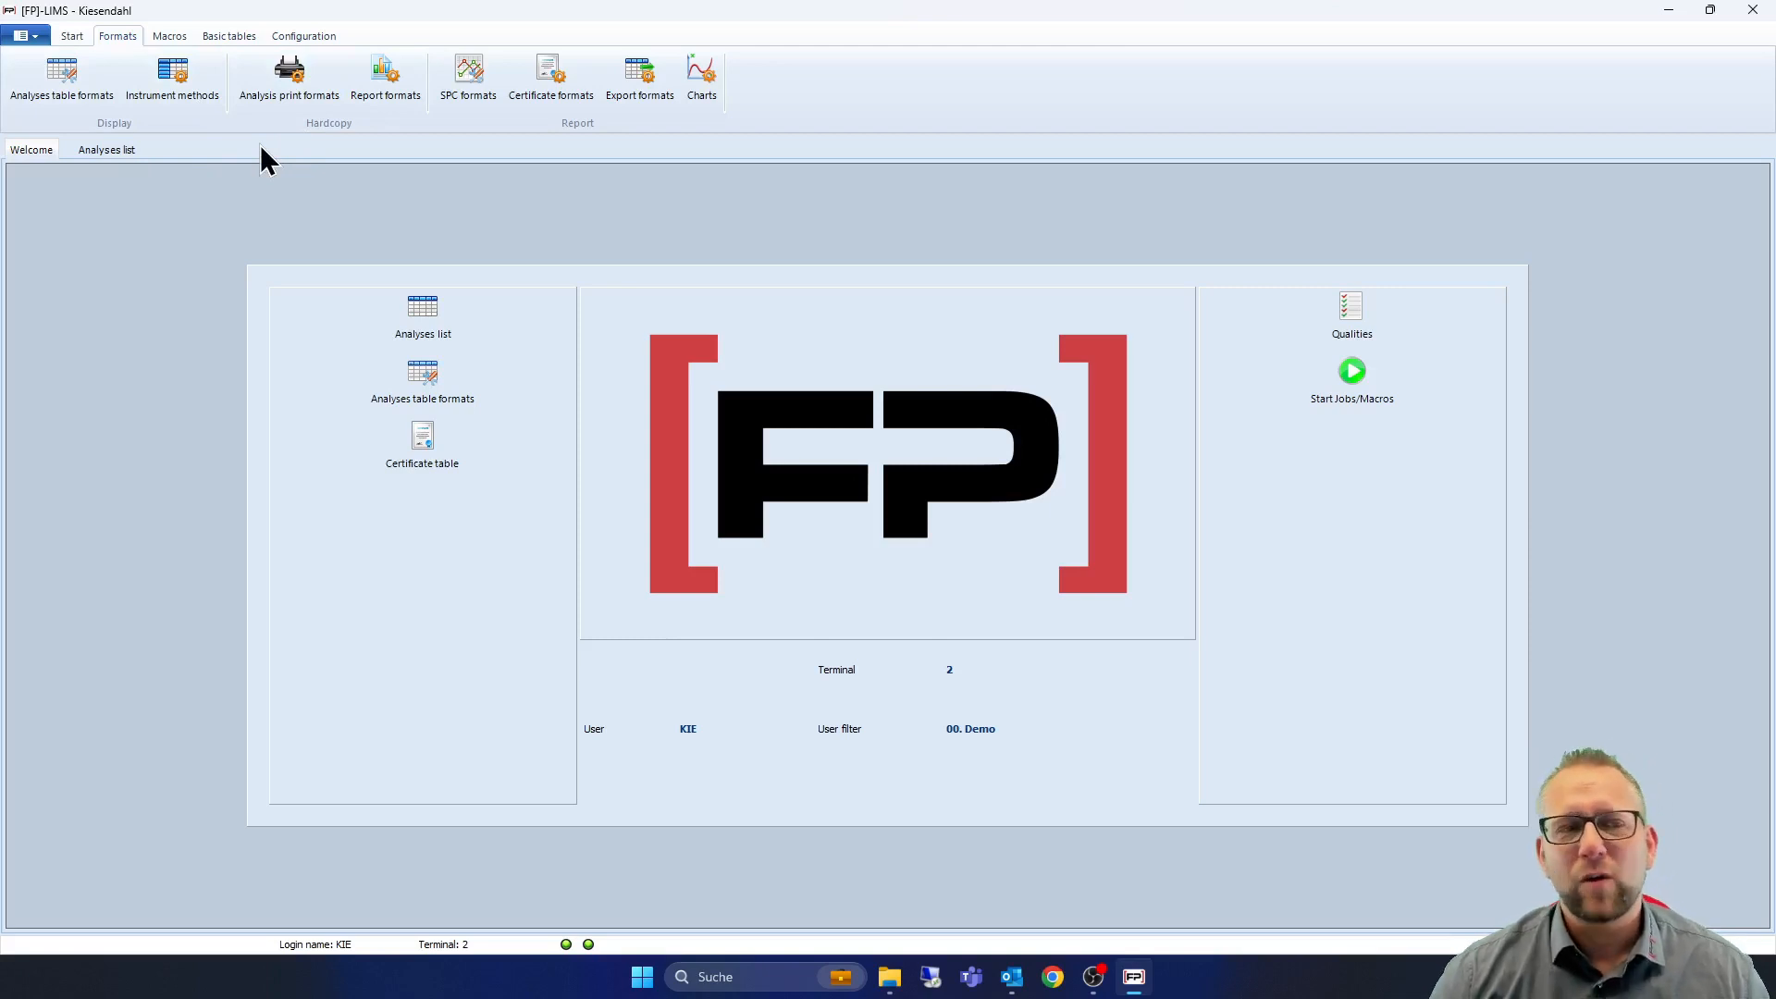
{"action": "left_click", "coordinate": [55, 74]}
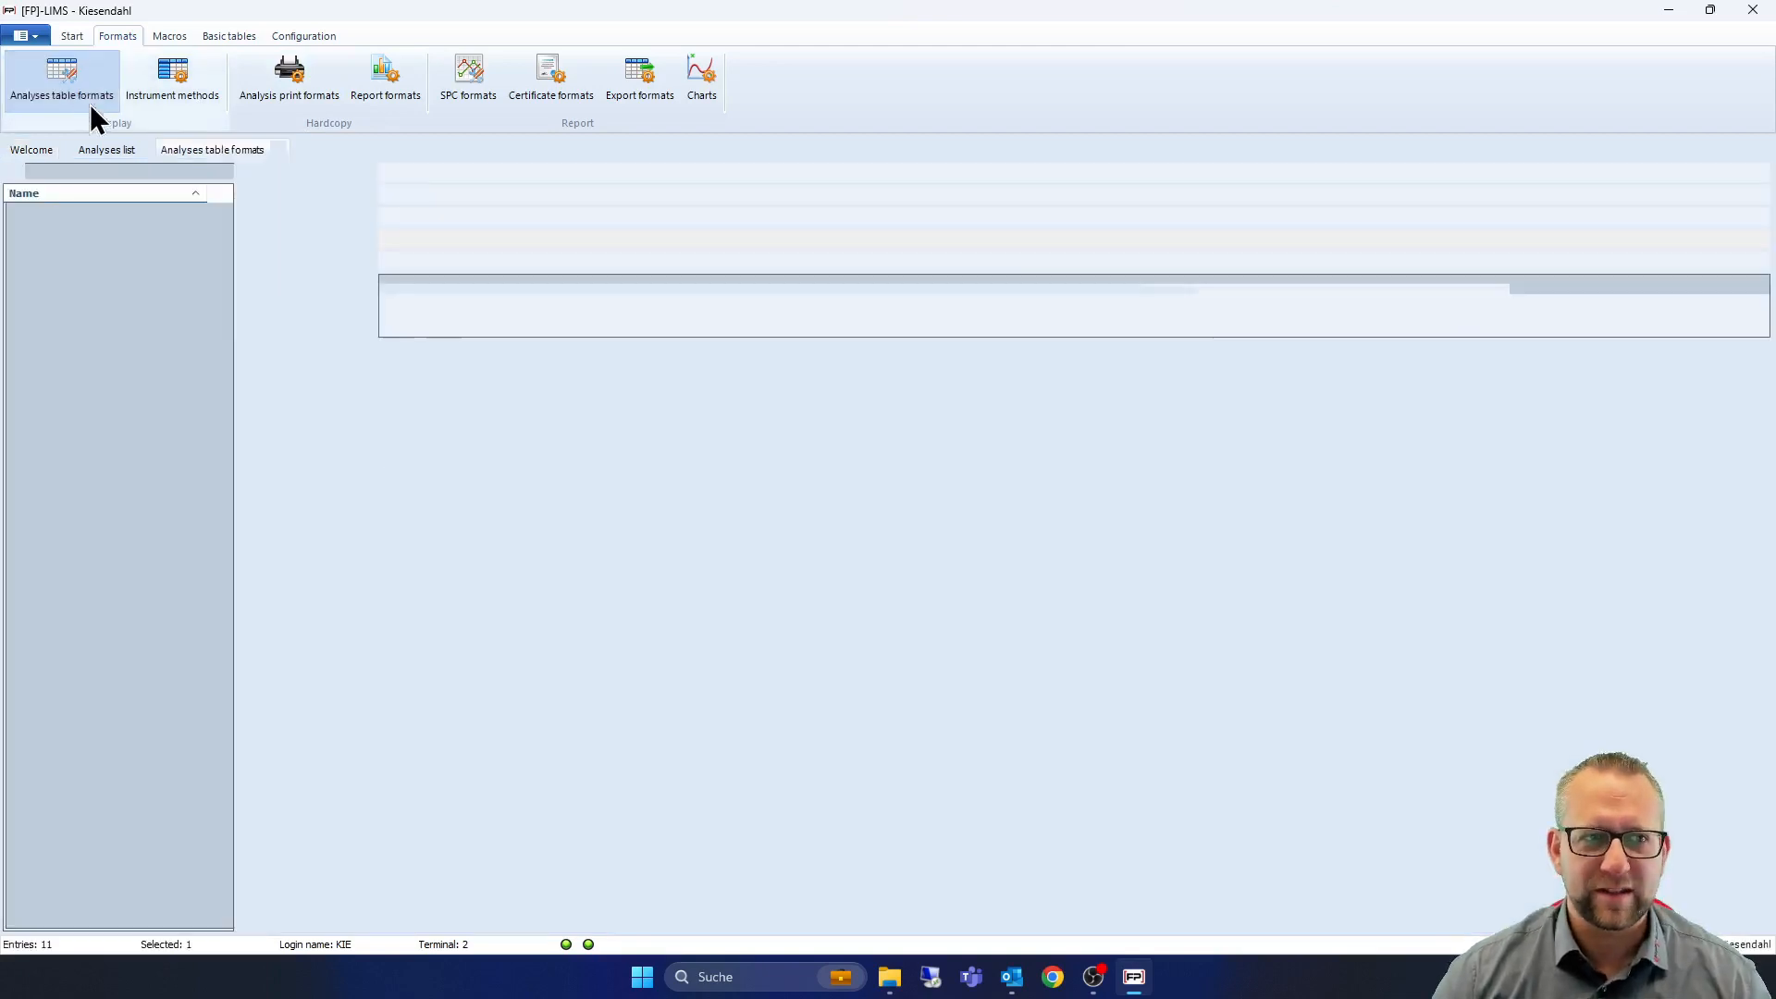
{"action": "left_click", "coordinate": [52, 69]}
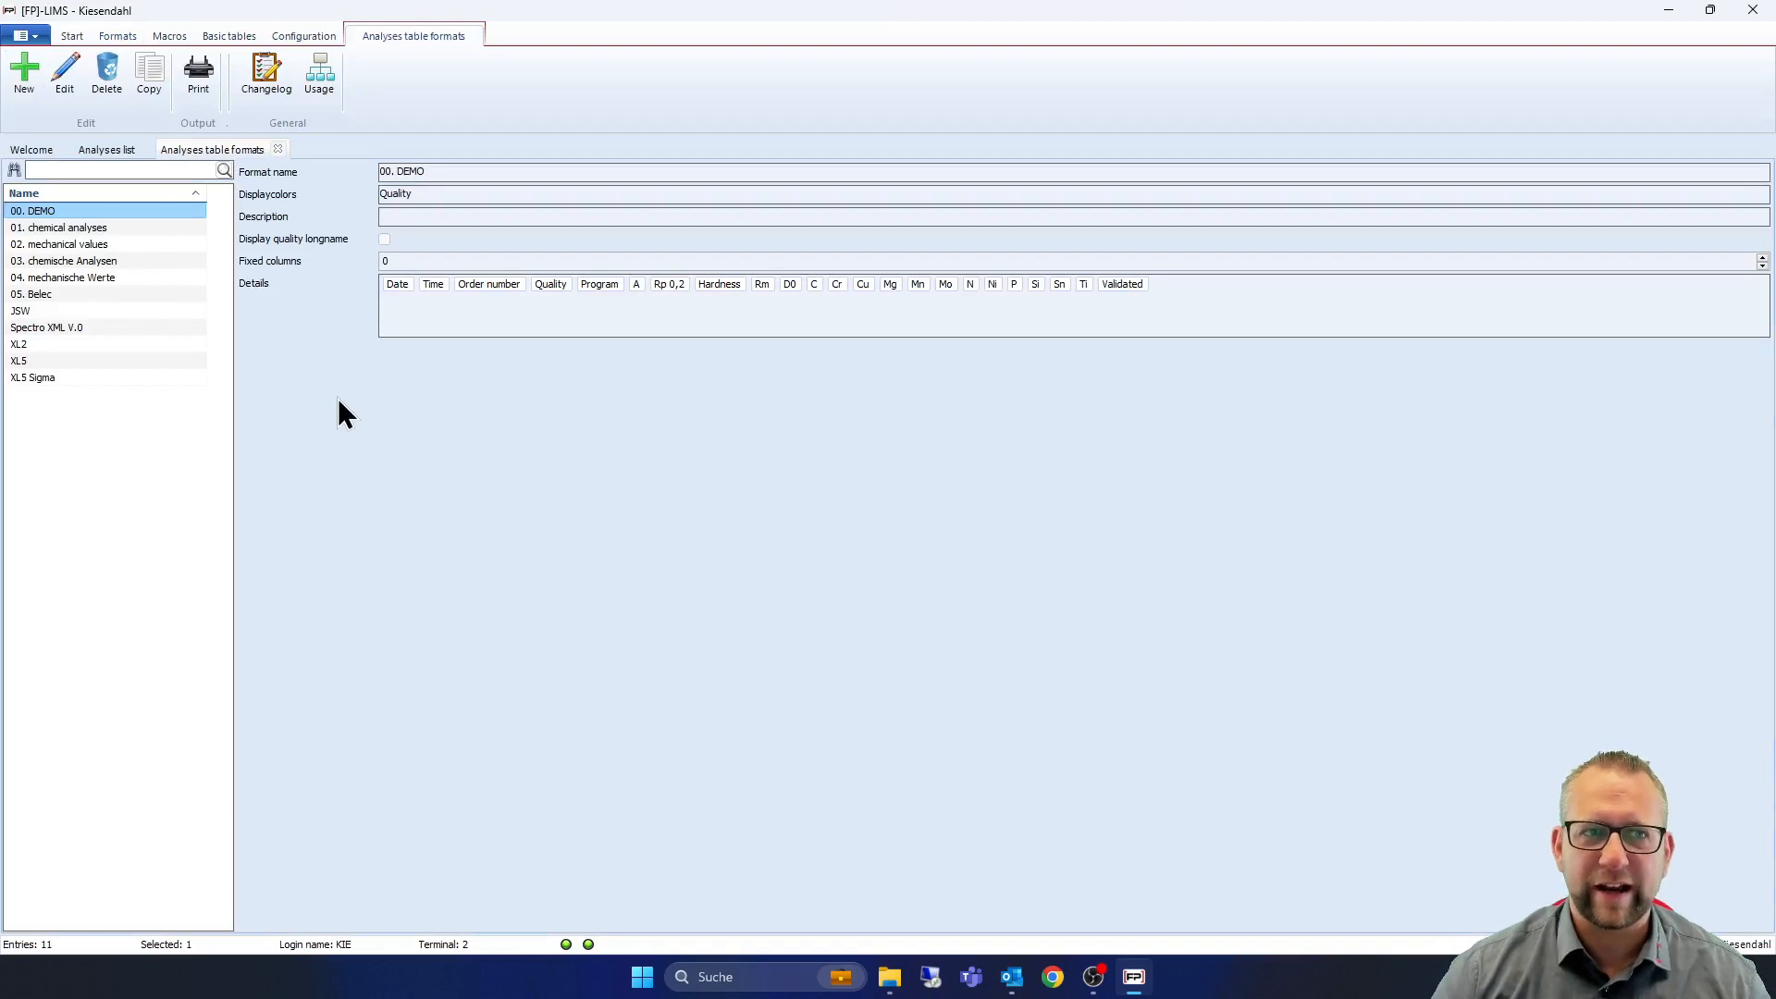
{"action": "mouse_move", "coordinate": [312, 336]}
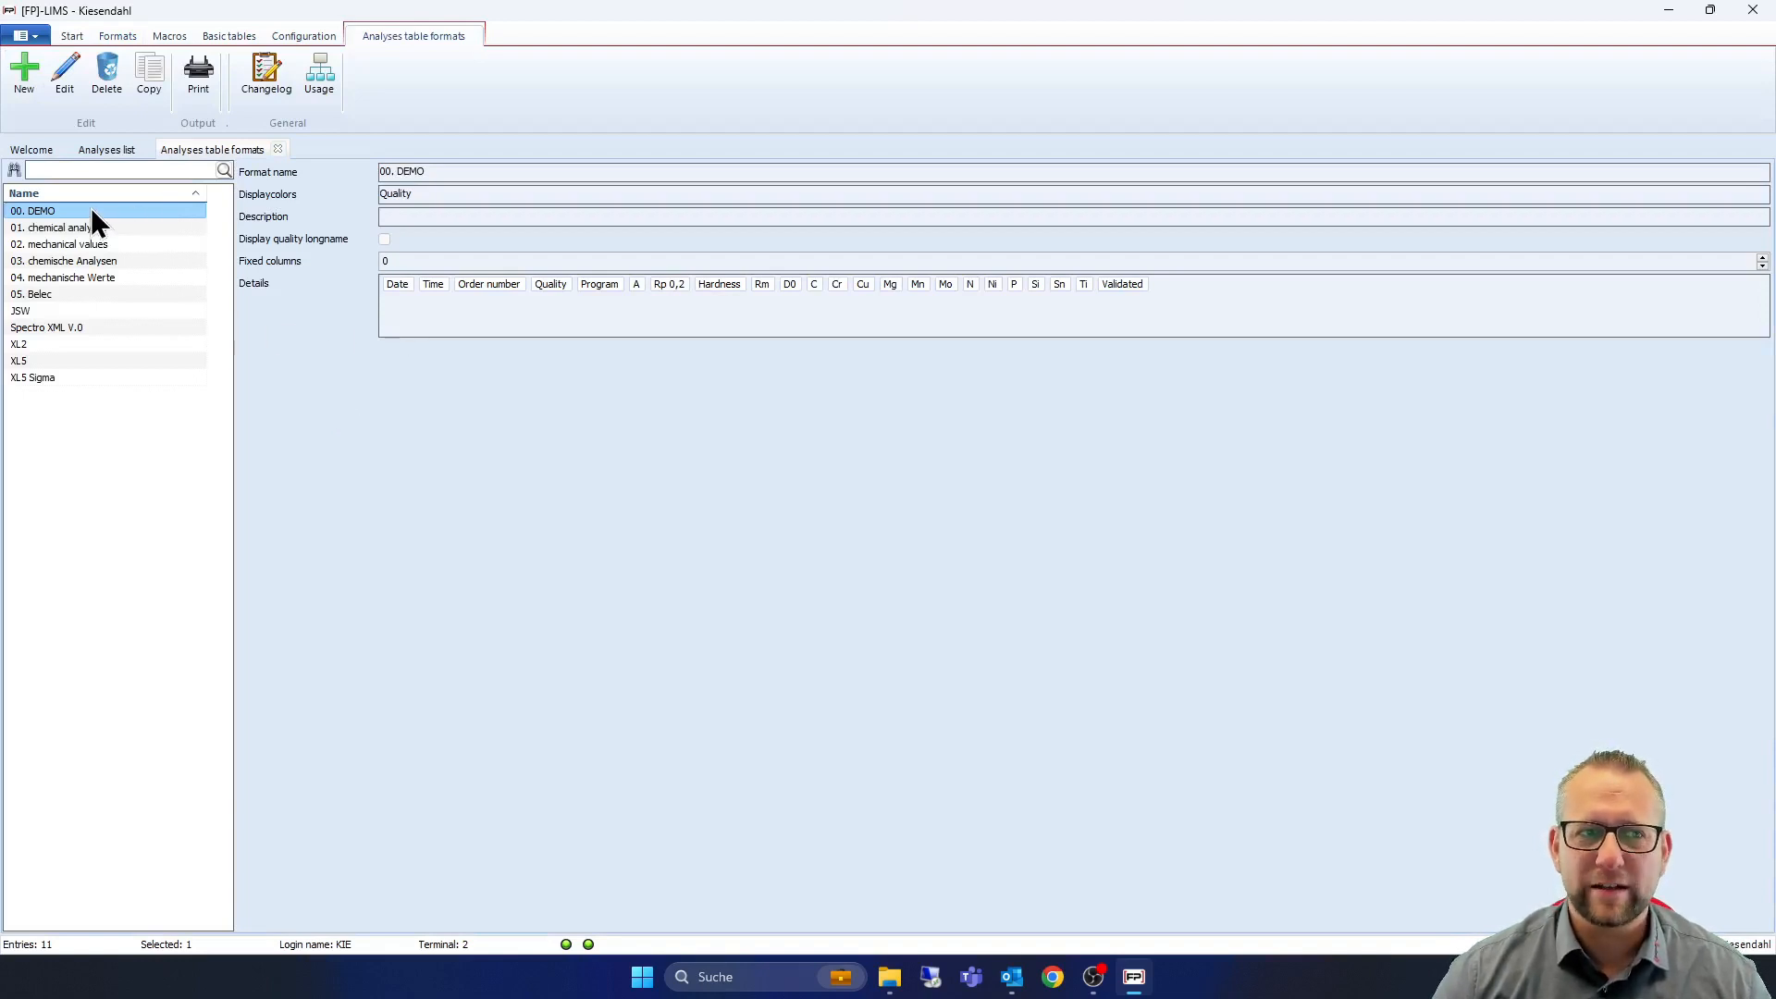
Open the 00. DEMO analyses table format in the editor
{"action": "left_click", "coordinate": [65, 72]}
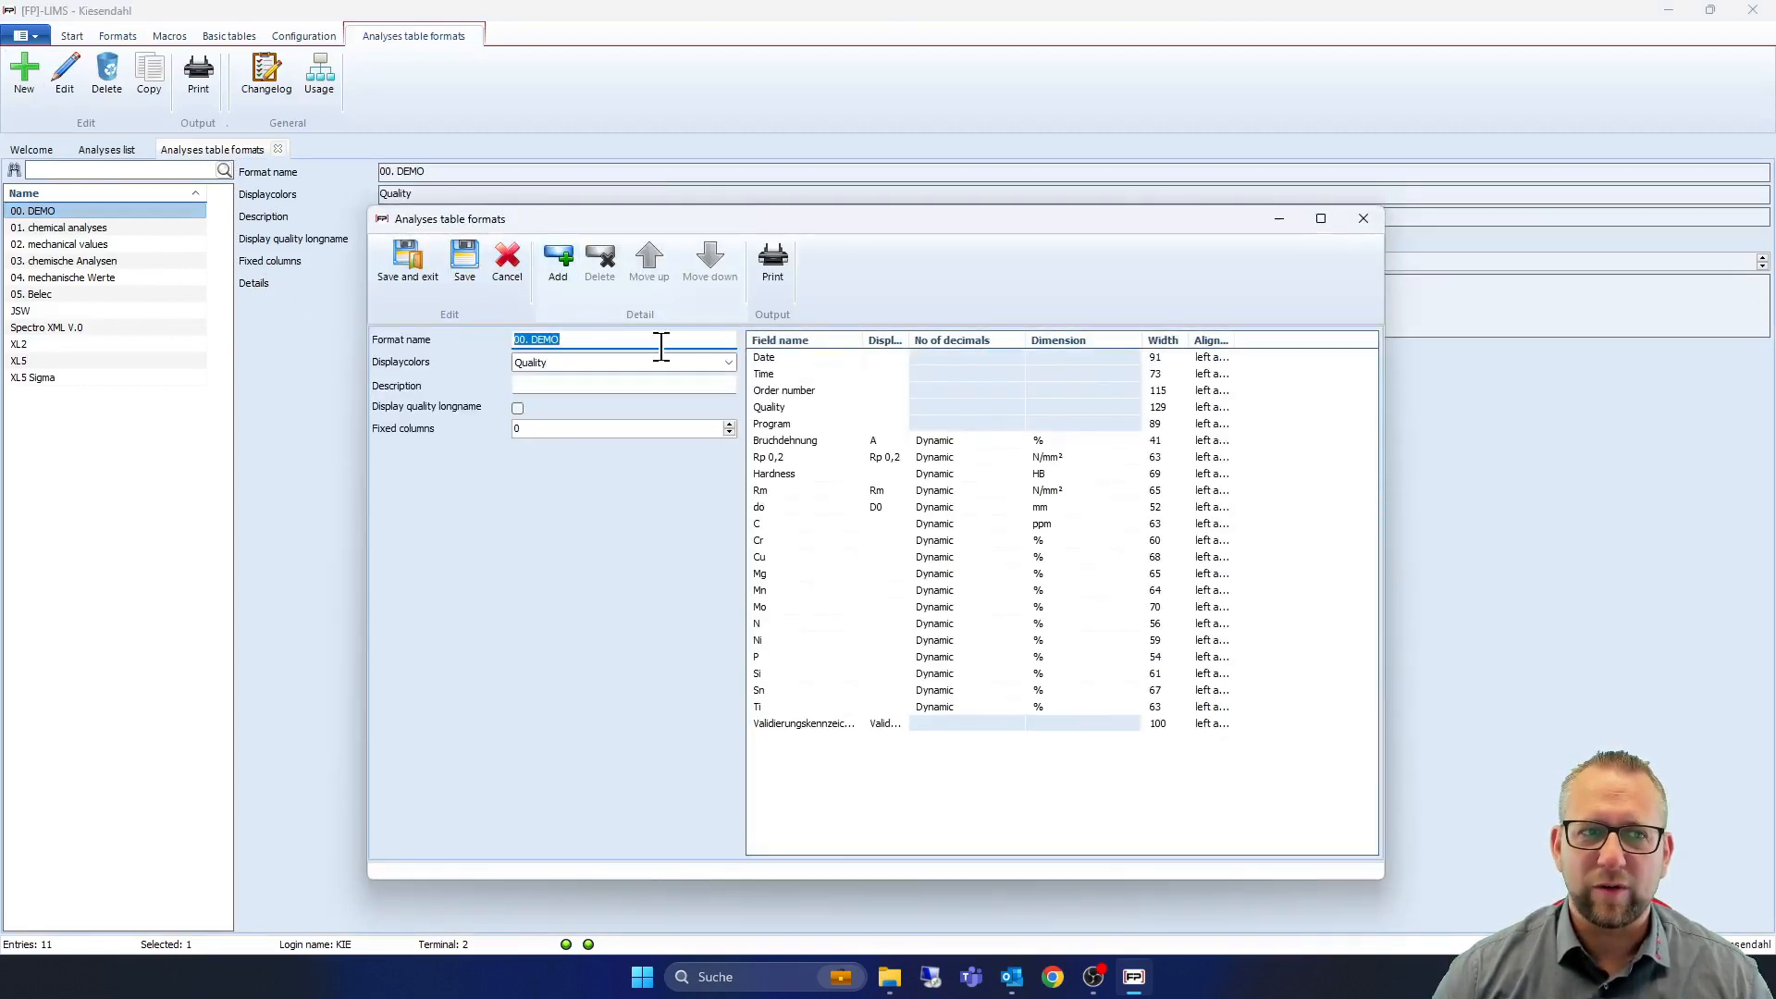
{"action": "mouse_move", "coordinate": [861, 339]}
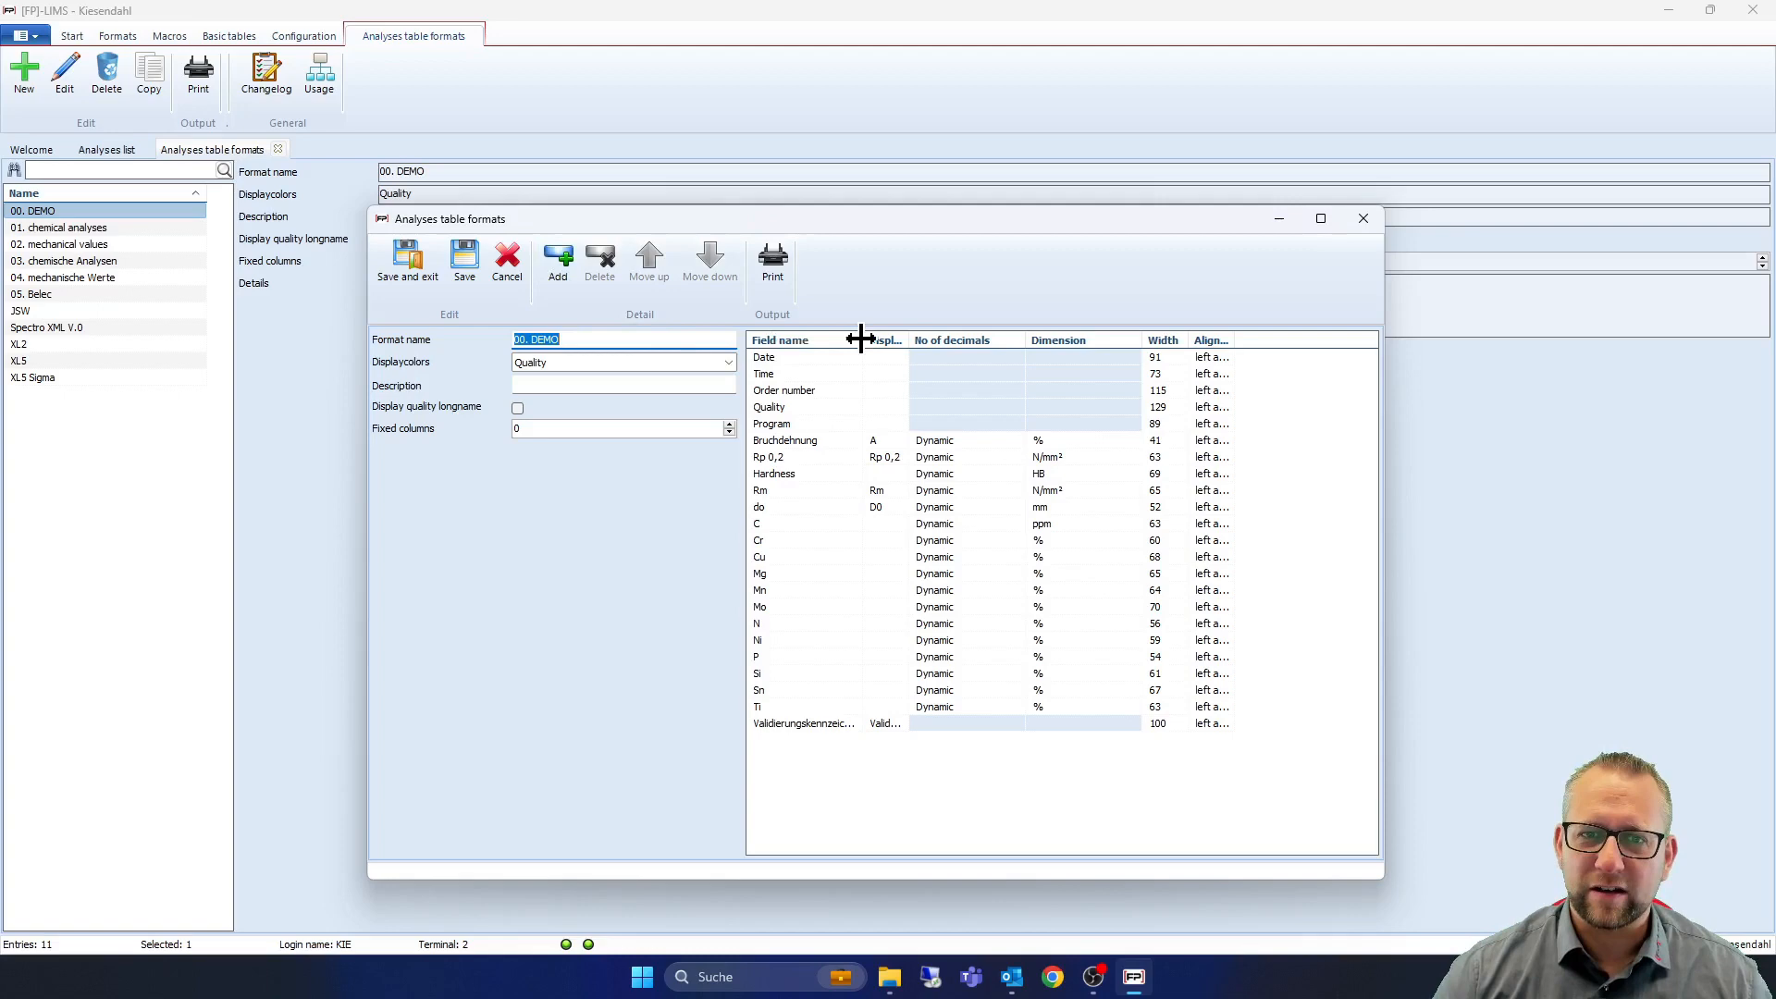
{"action": "mouse_move", "coordinate": [798, 514]}
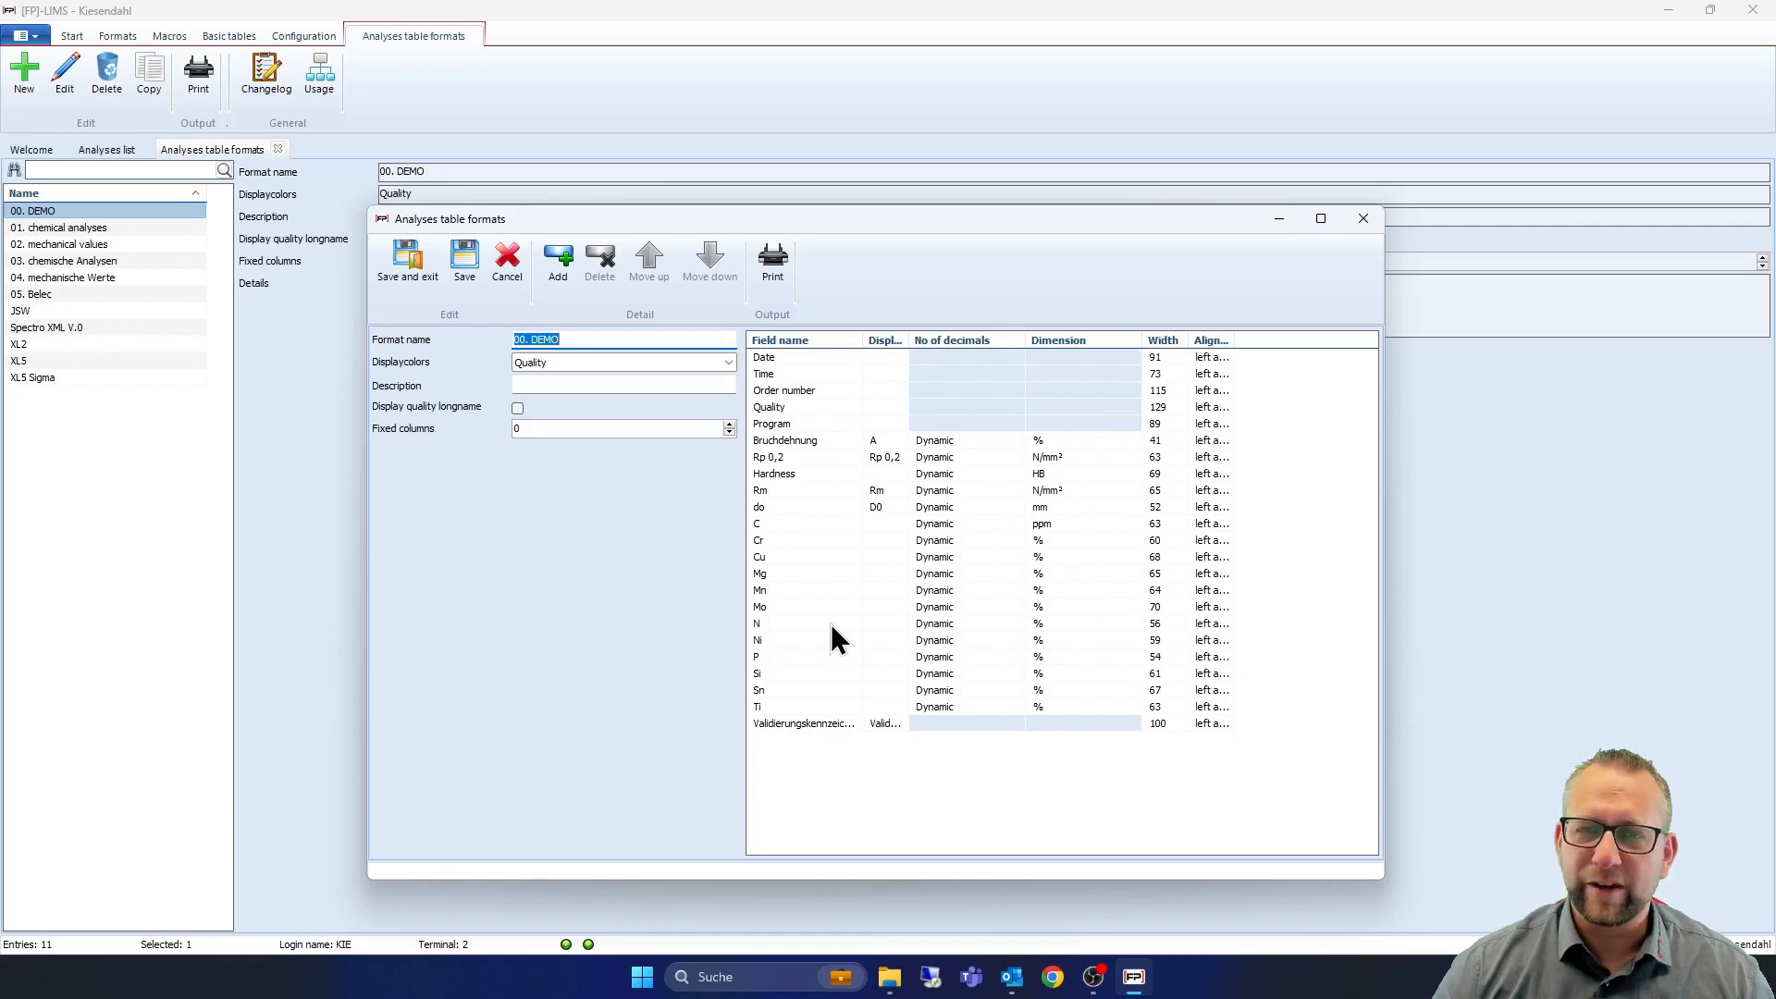
{"action": "mouse_move", "coordinate": [866, 609]}
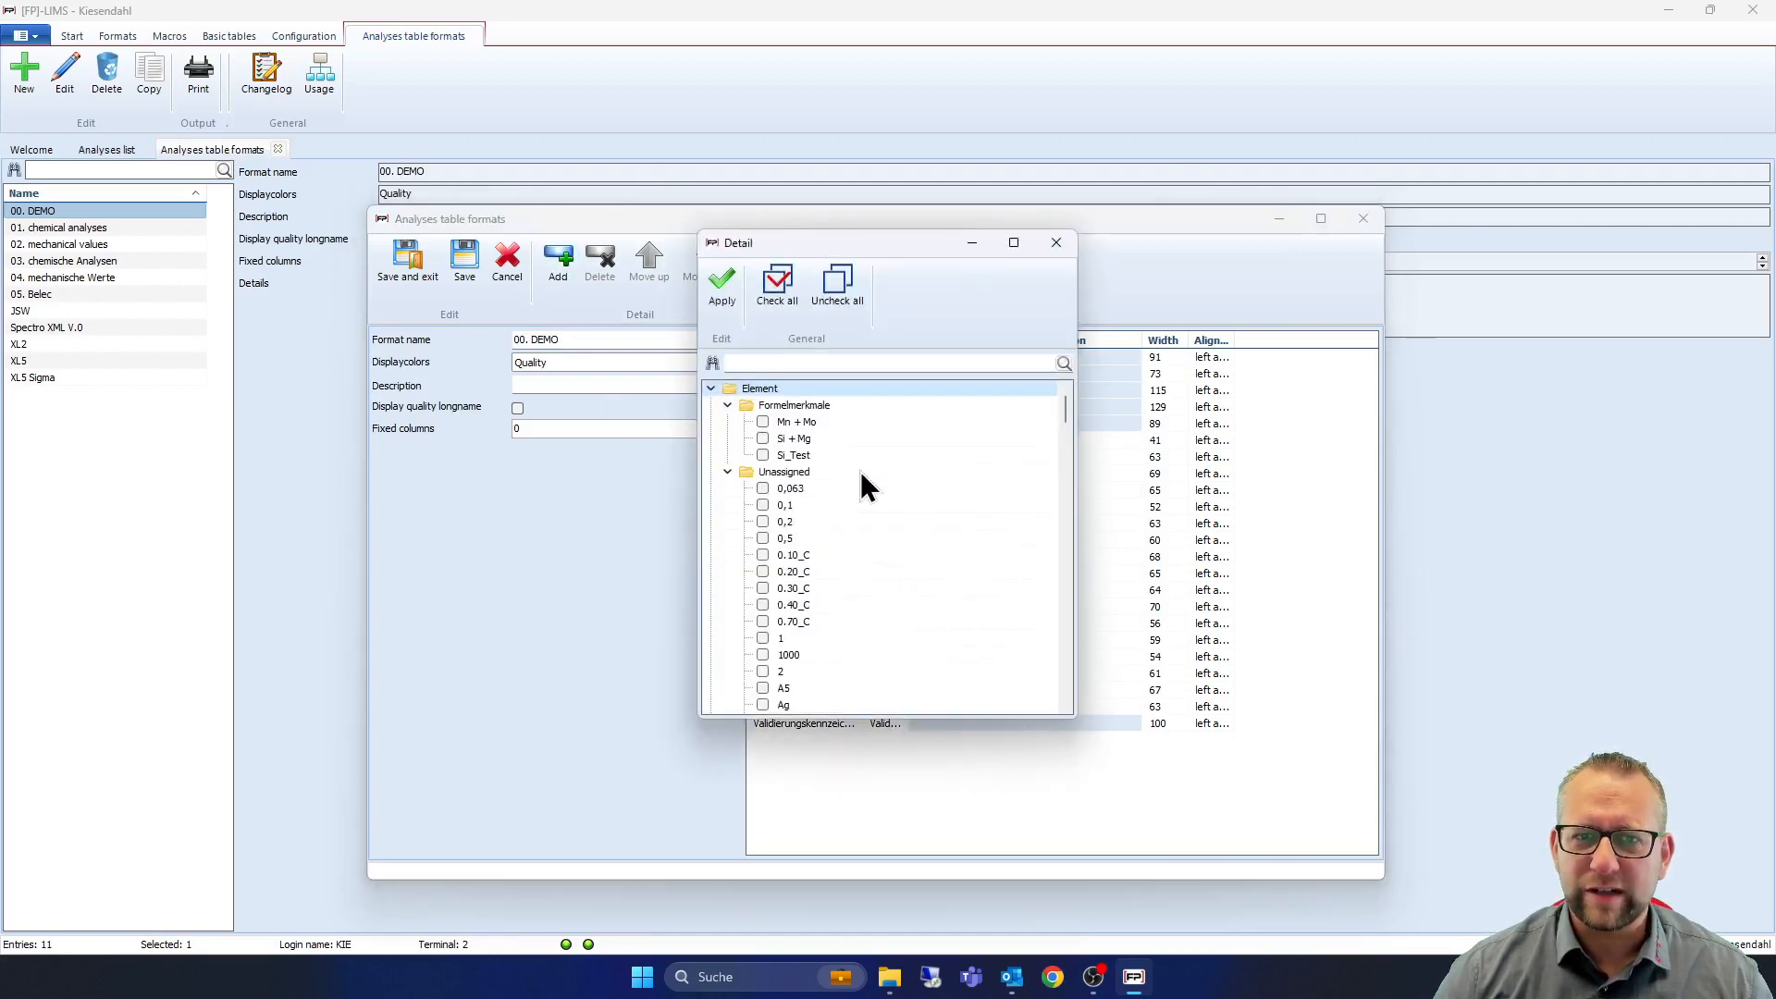
{"action": "mouse_move", "coordinate": [811, 443]}
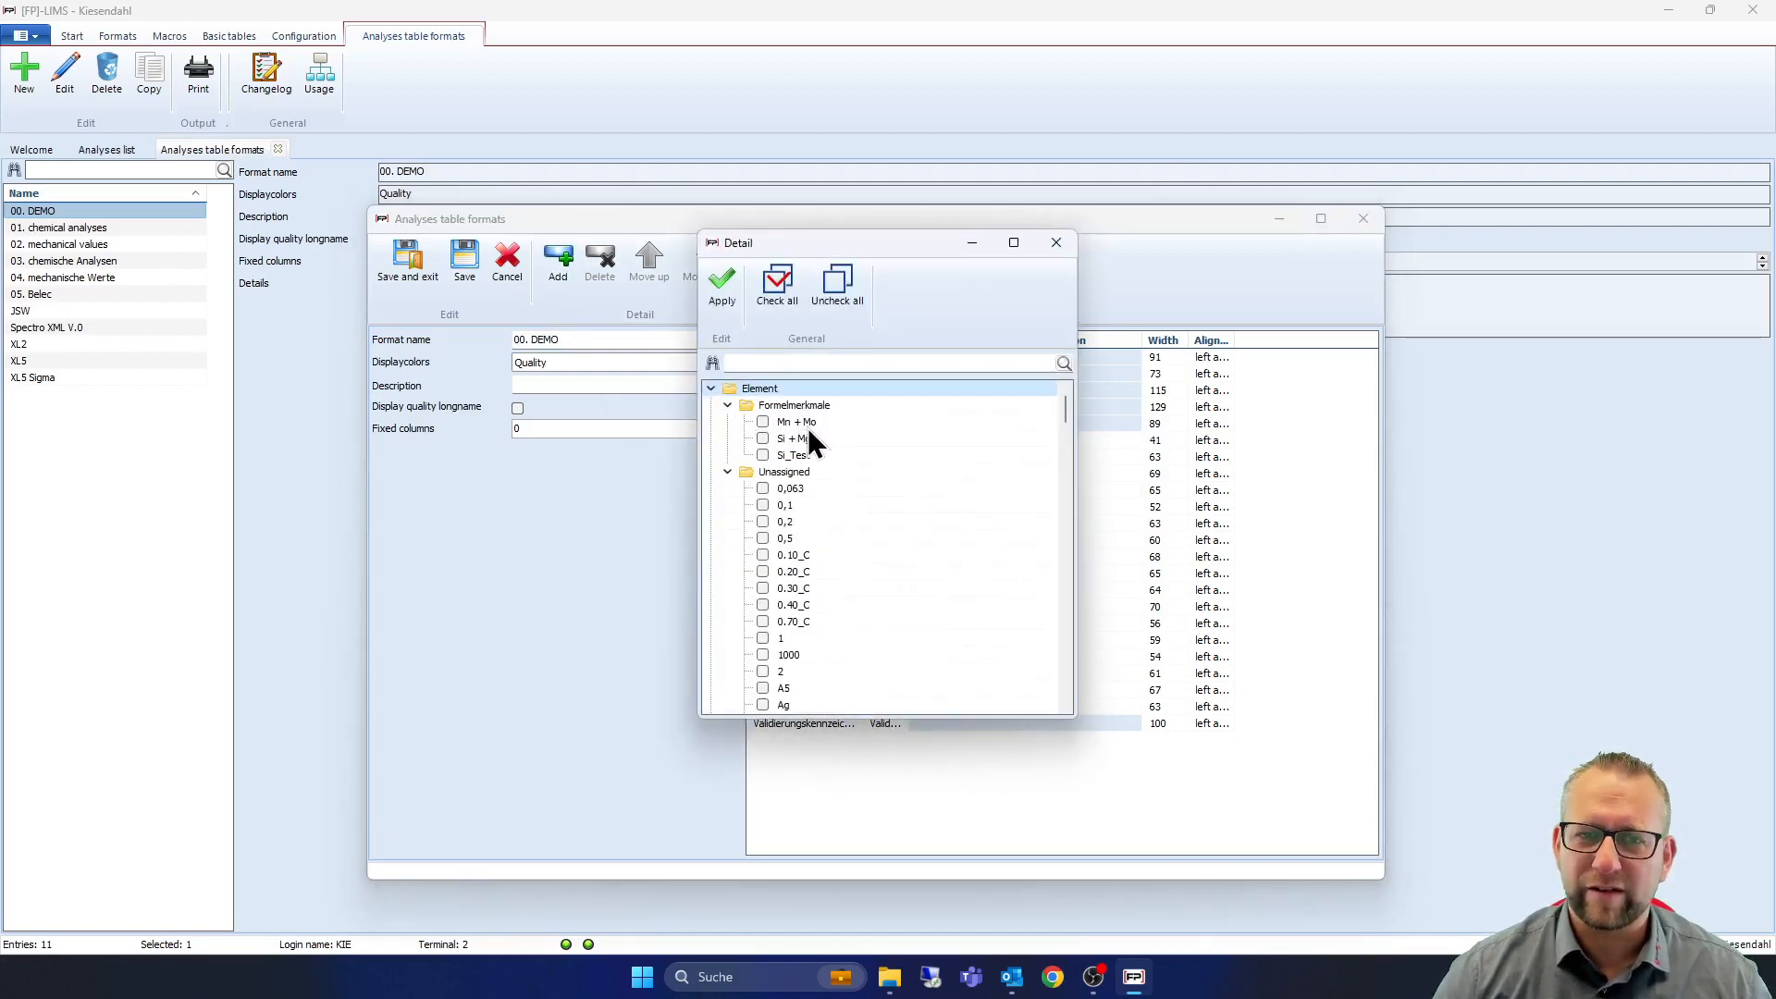
Include the Se element in the 00. DEMO format as its last column and save
{"action": "left_click", "coordinate": [727, 406]}
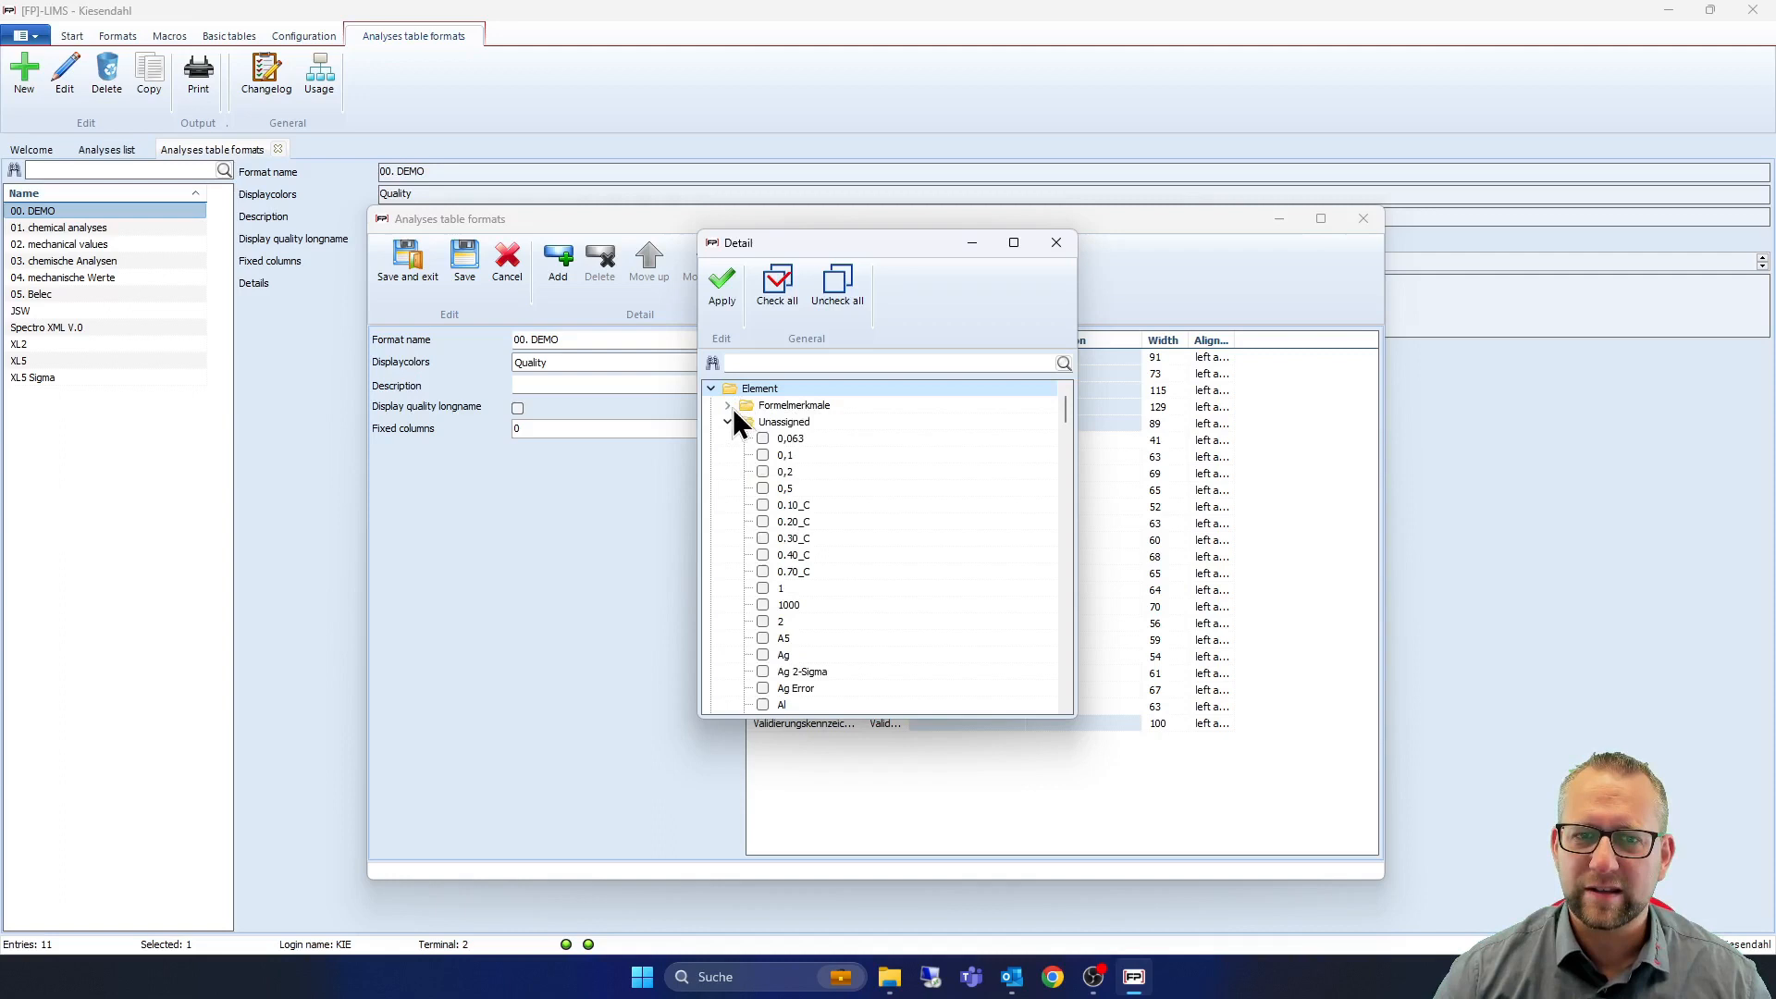
{"action": "scroll", "scroll_direction": "down", "scroll_amount": 3}
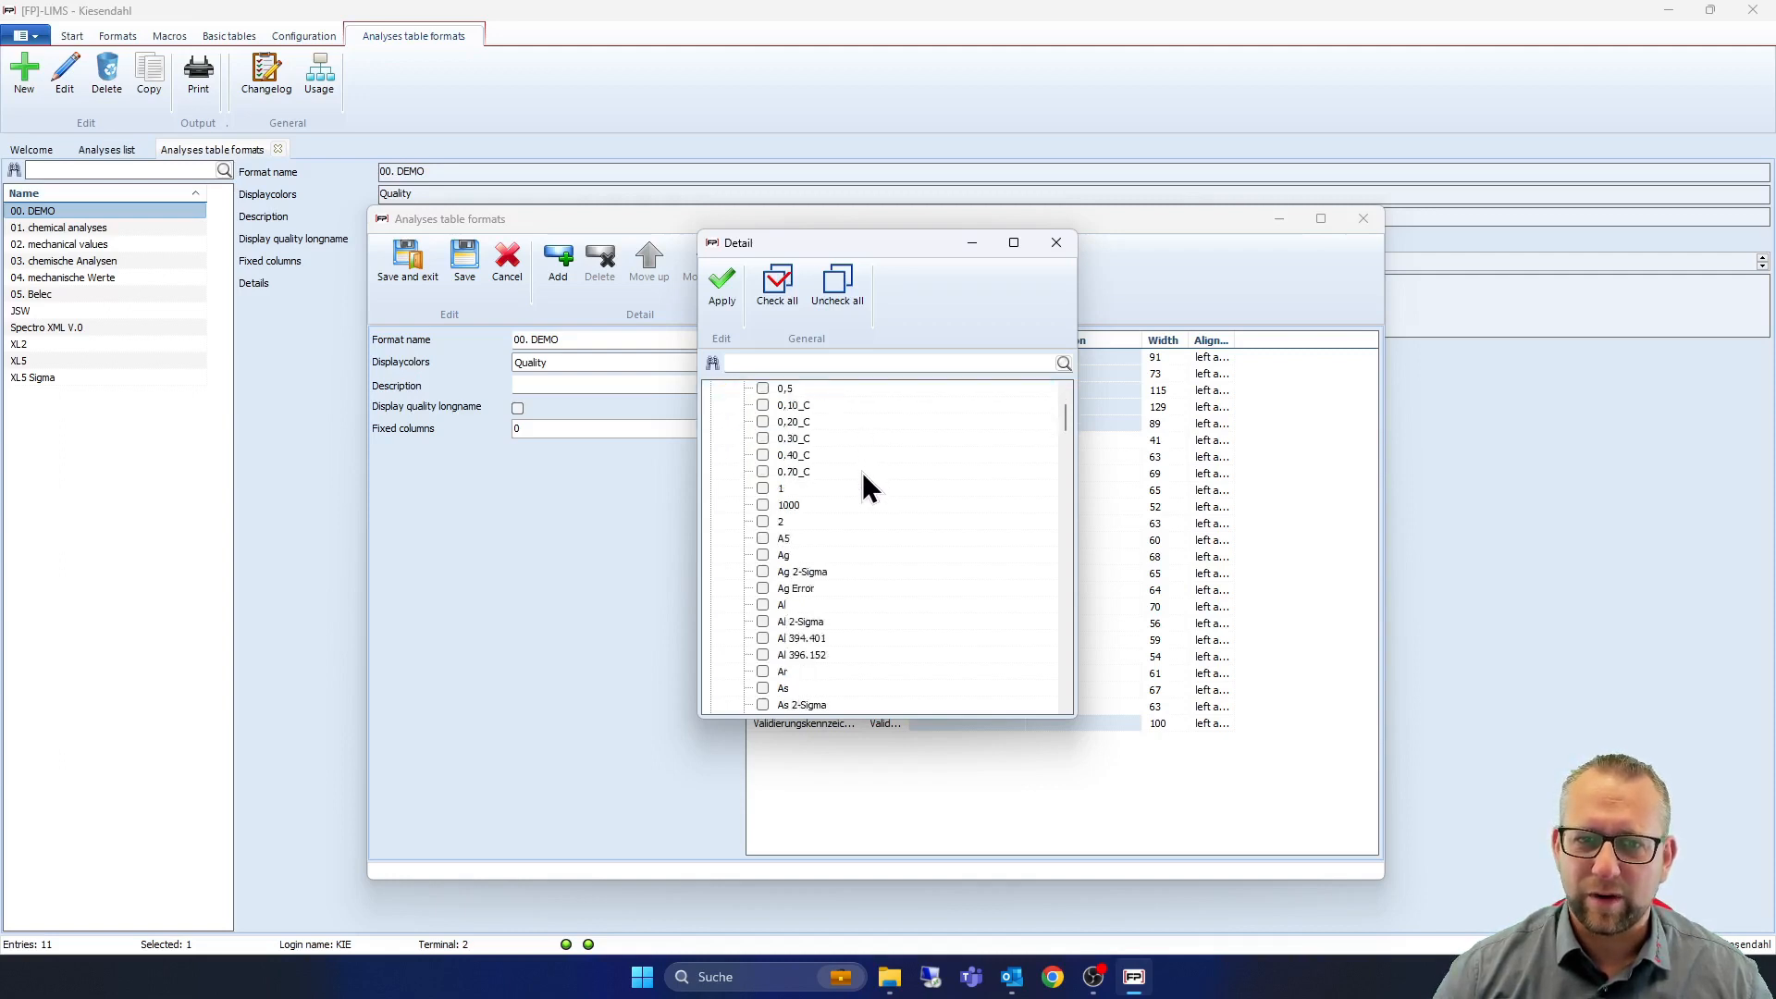
{"action": "scroll", "scroll_direction": "down", "scroll_amount": 3}
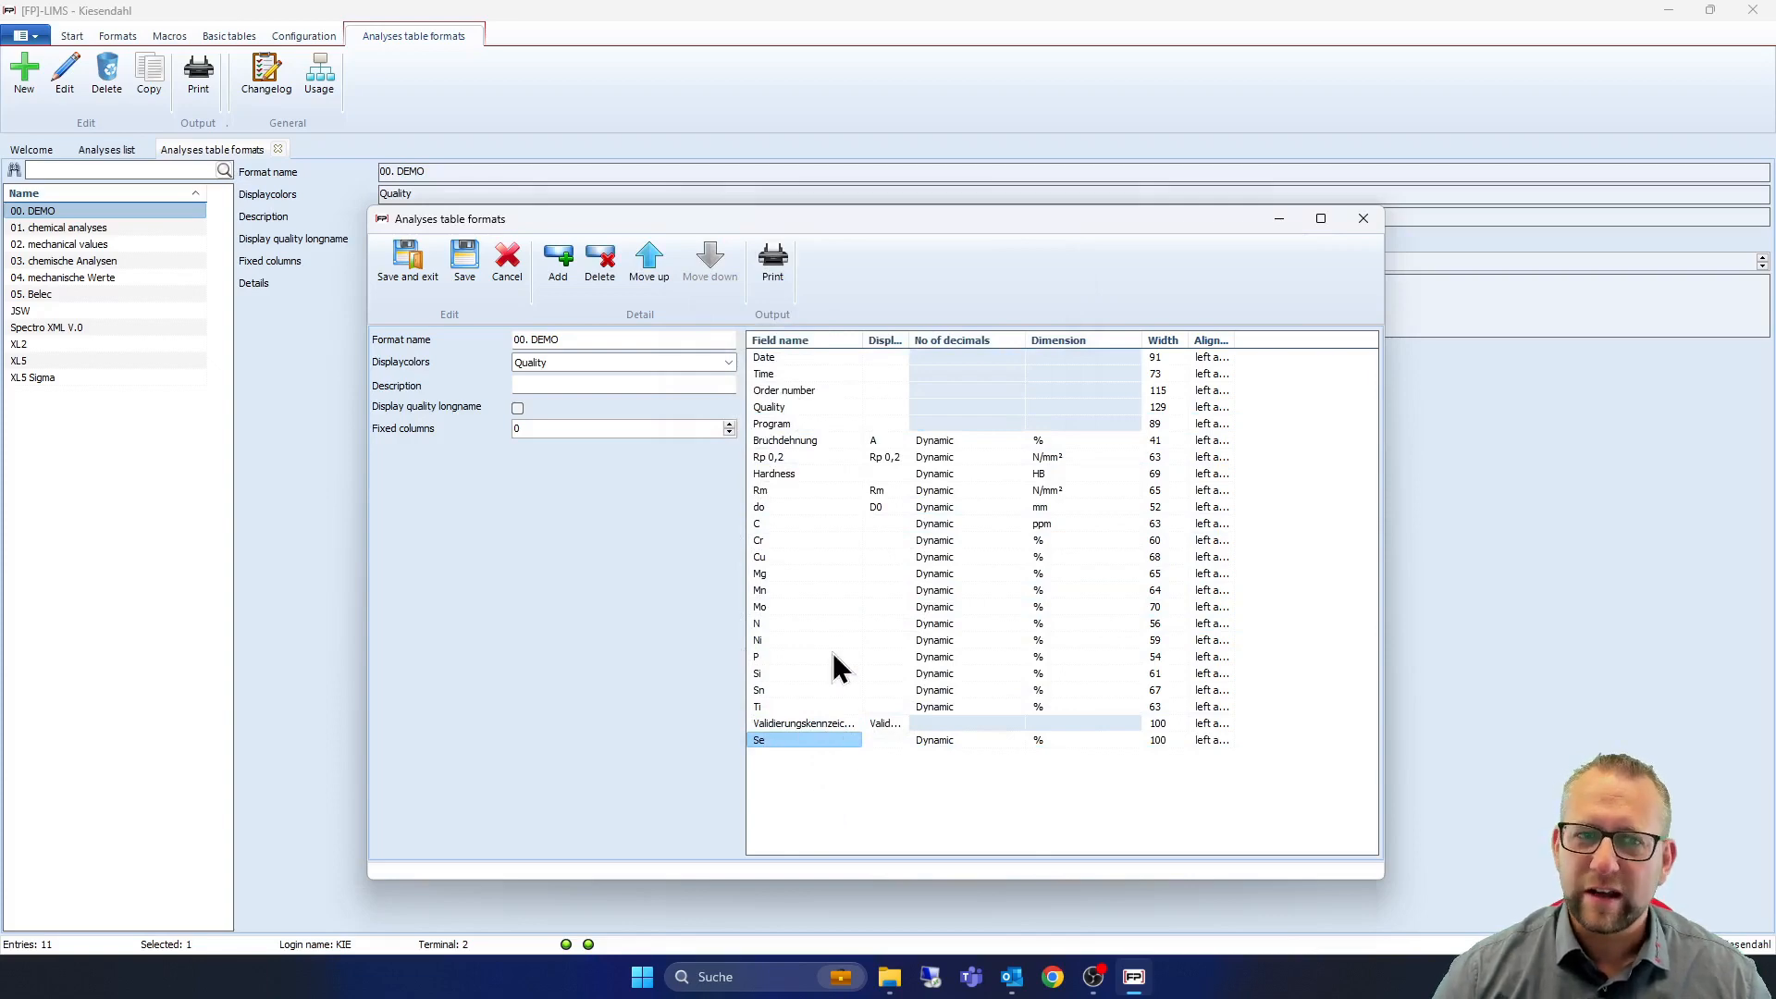
{"action": "left_click", "coordinate": [407, 257]}
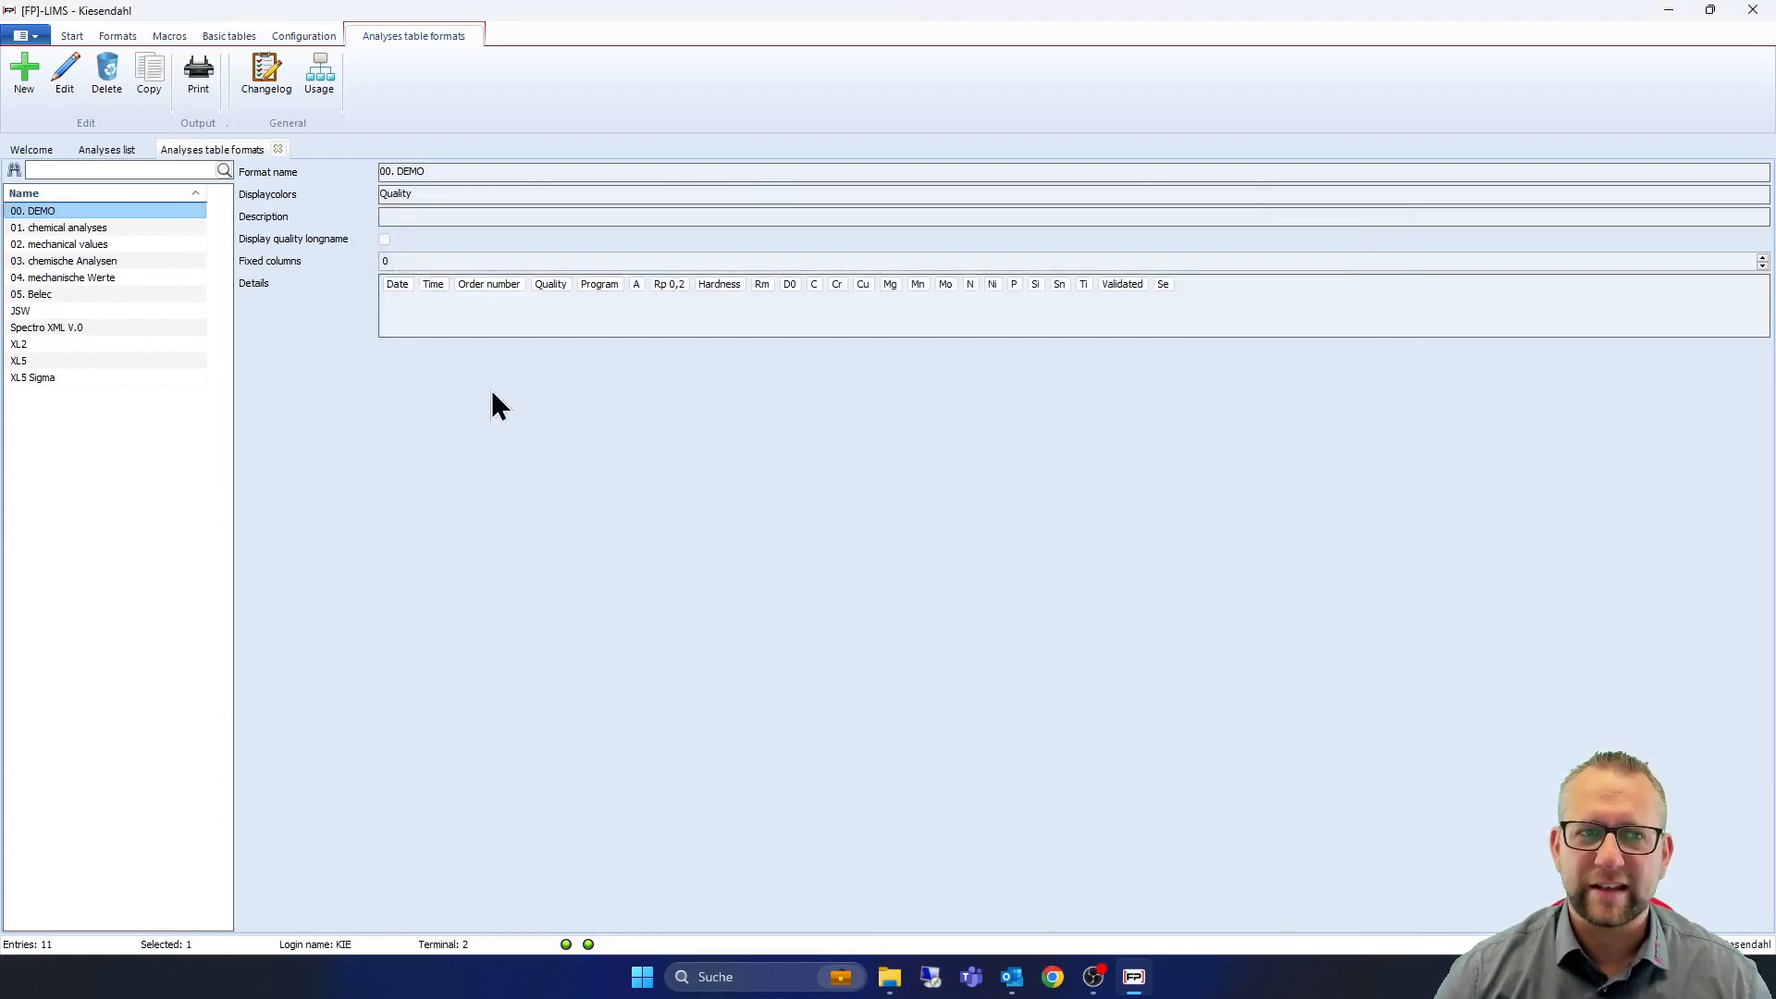
Return to the Analyses list to see the new Se column
{"action": "left_click", "coordinate": [104, 149]}
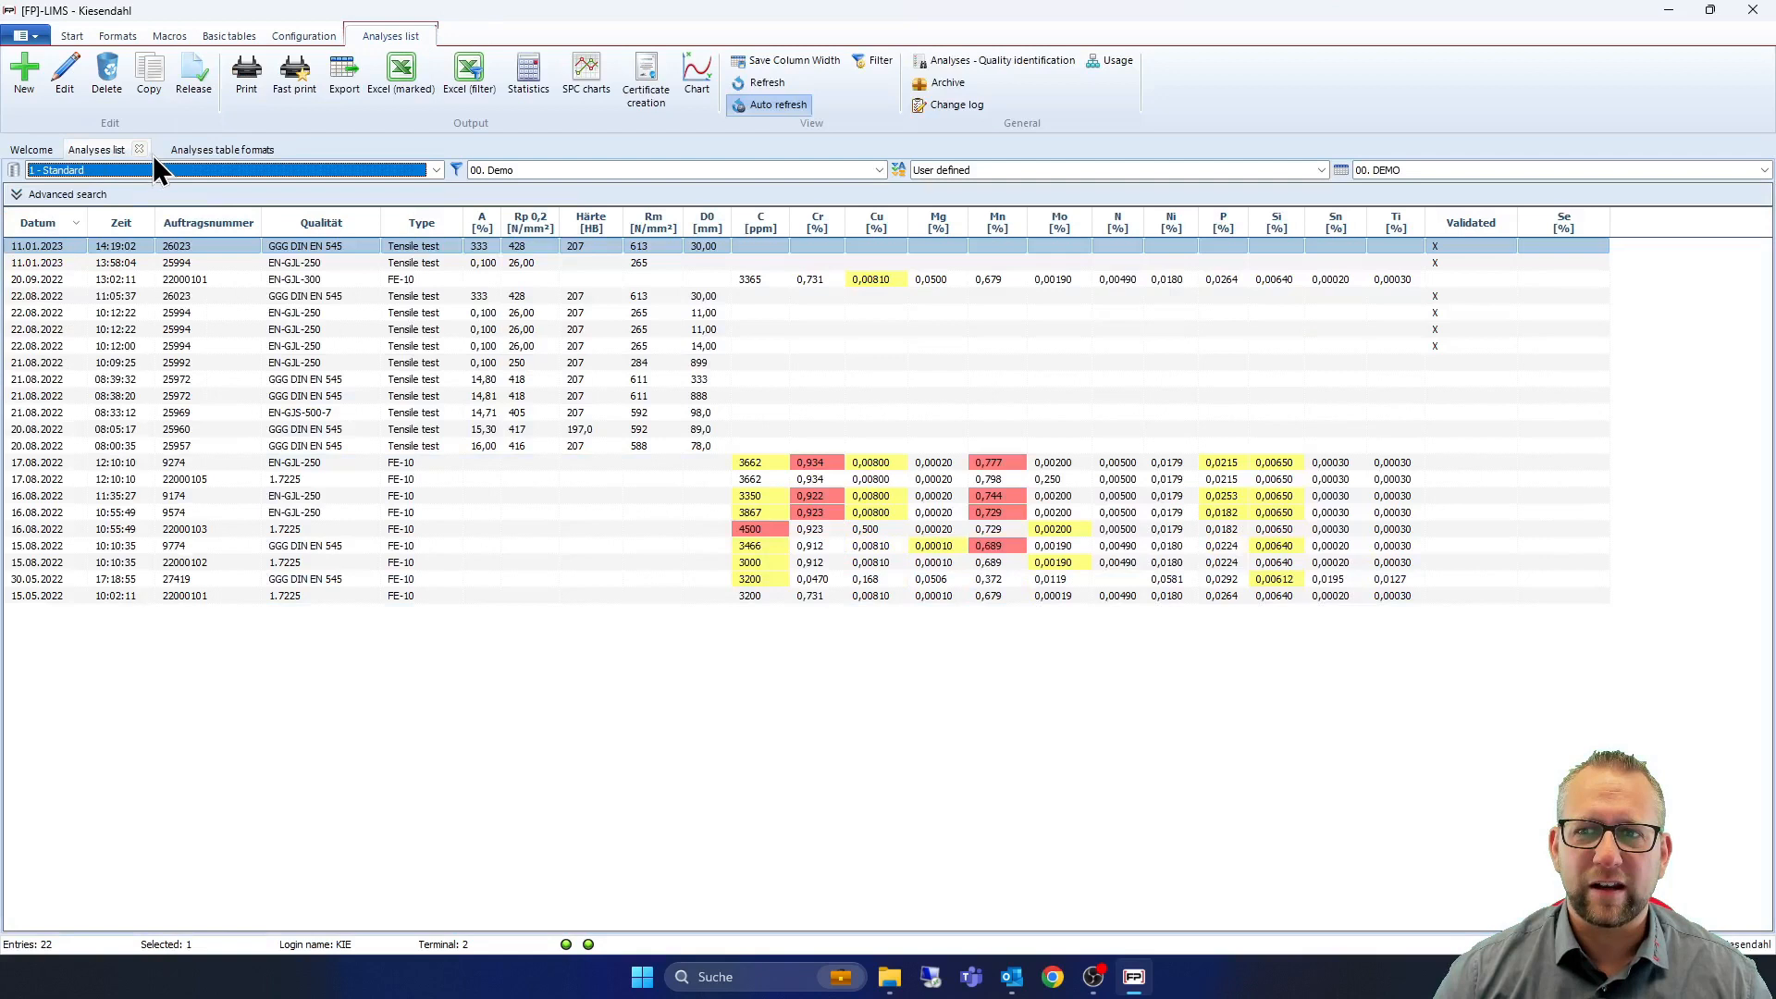
{"action": "mouse_move", "coordinate": [1565, 239]}
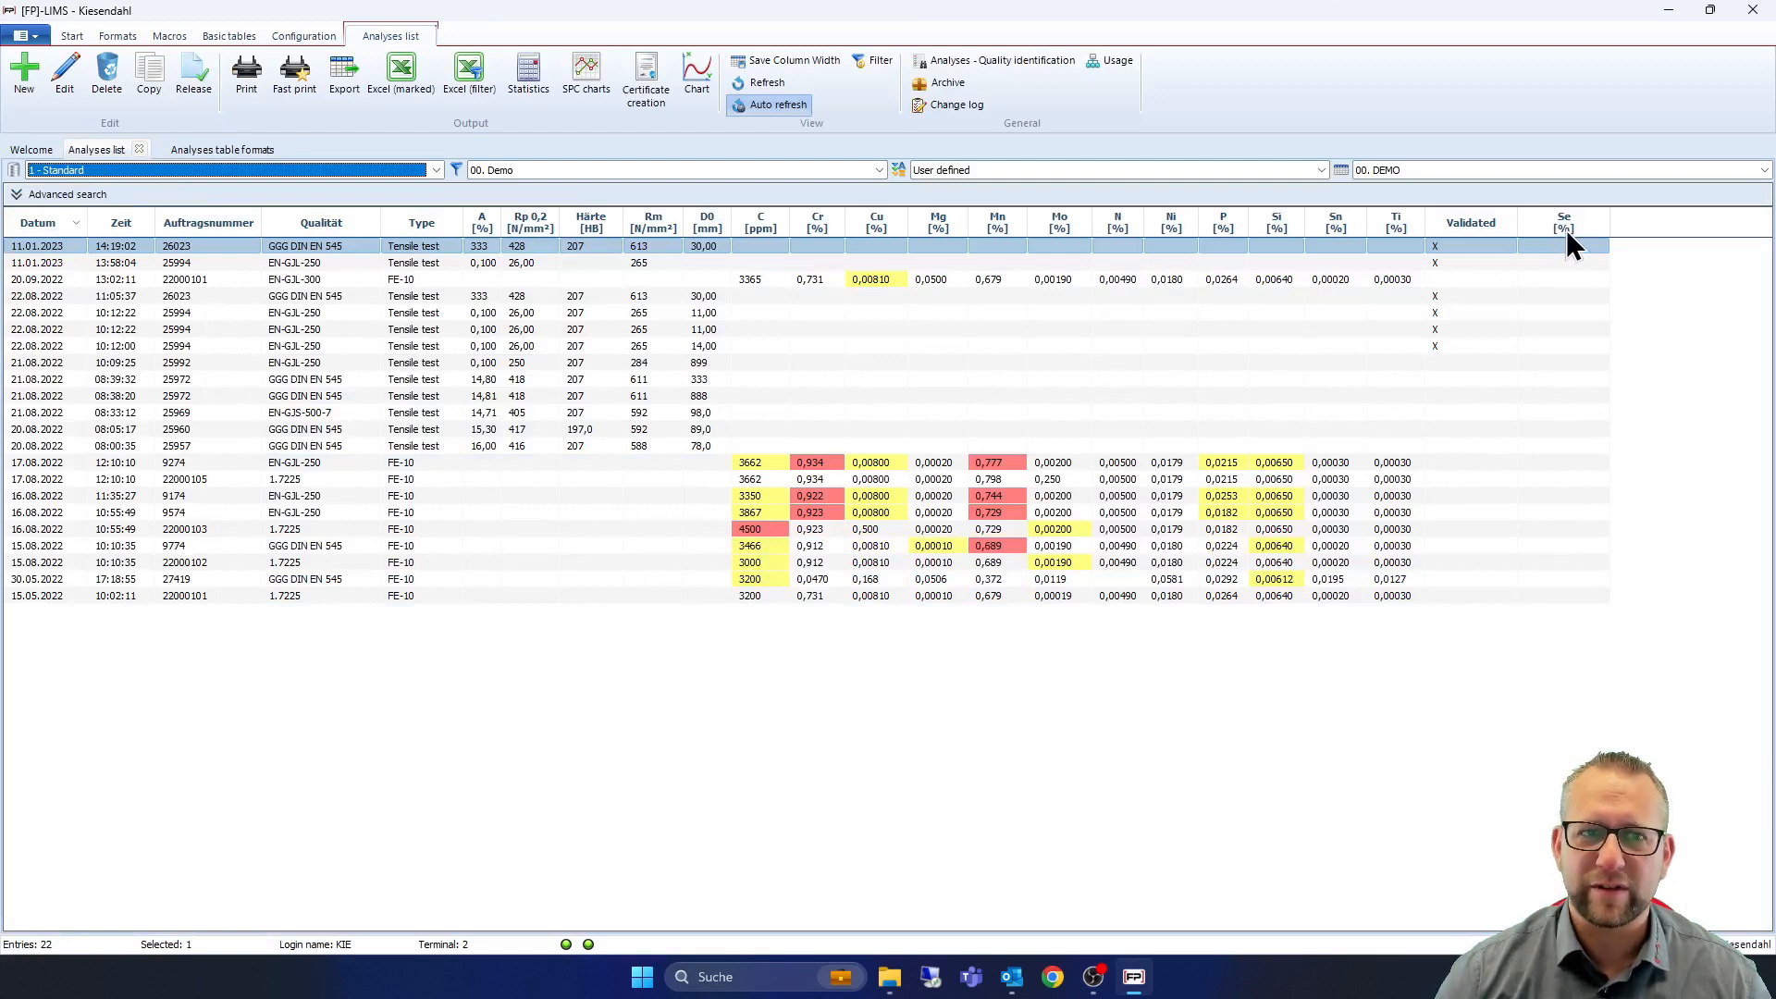
{"action": "mouse_move", "coordinate": [416, 371]}
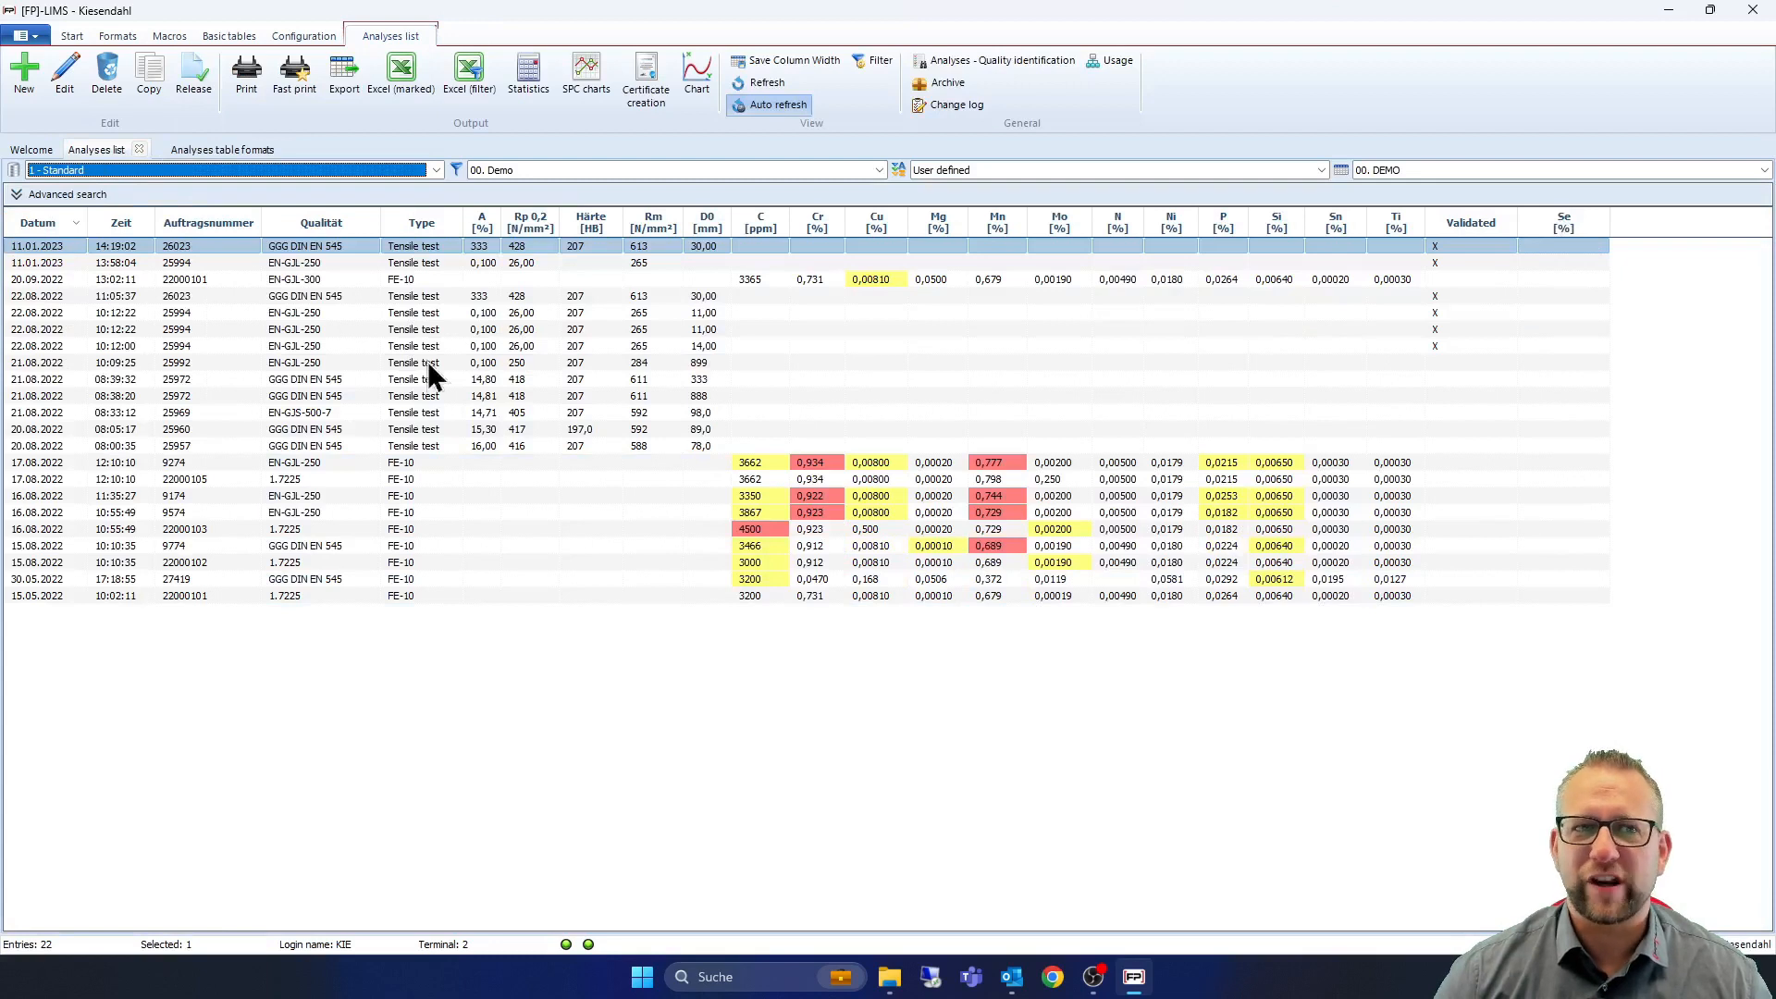
Delete the Se row from the DEMO format, save, and return to the Analyses list
{"action": "left_click", "coordinate": [220, 149]}
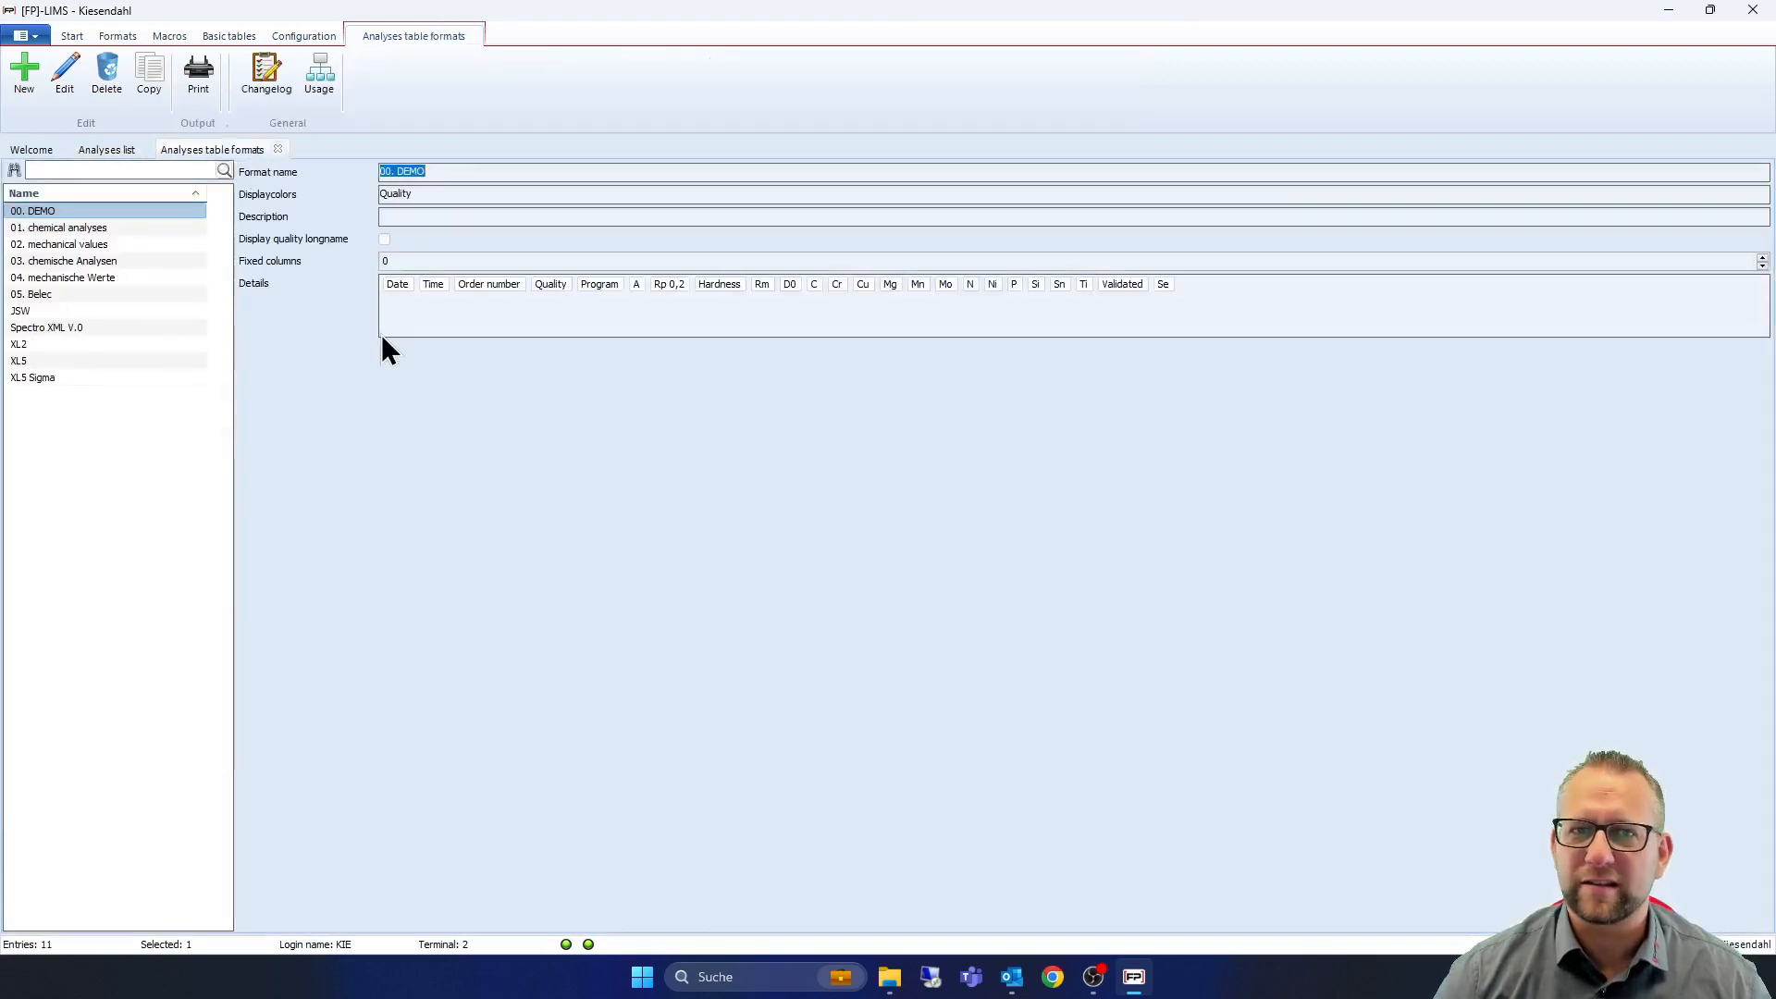
{"action": "mouse_move", "coordinate": [234, 459]}
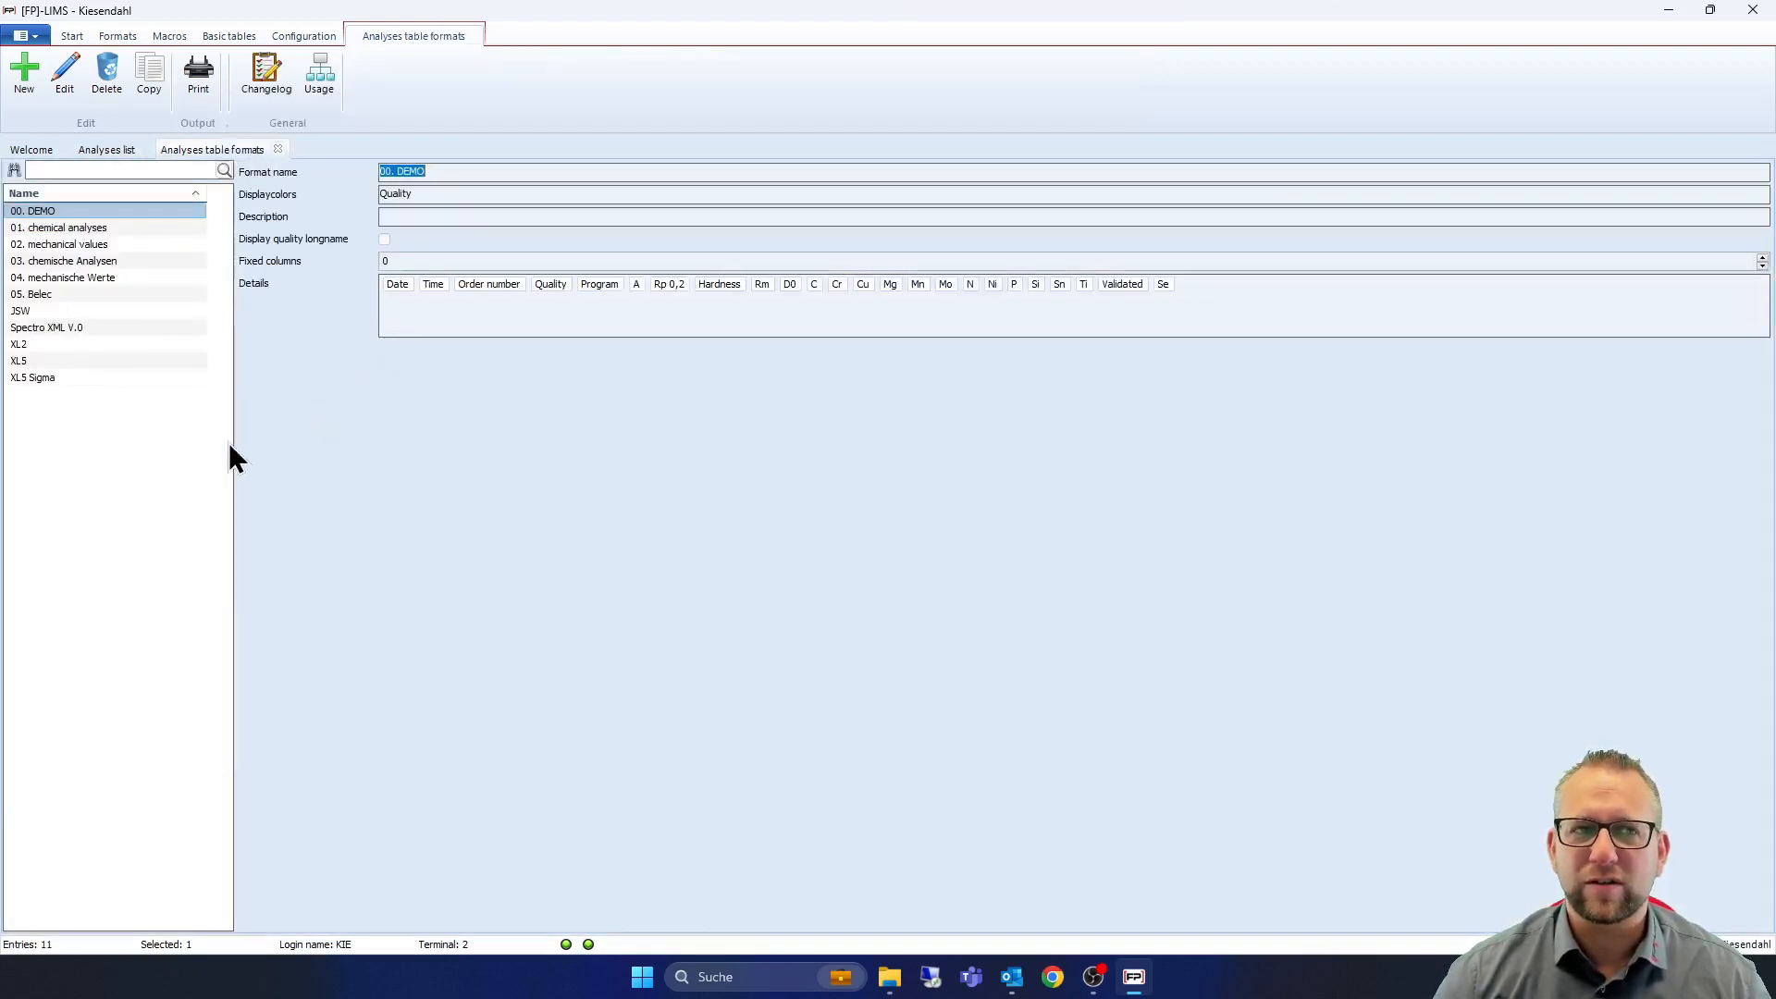
{"action": "mouse_move", "coordinate": [99, 147]}
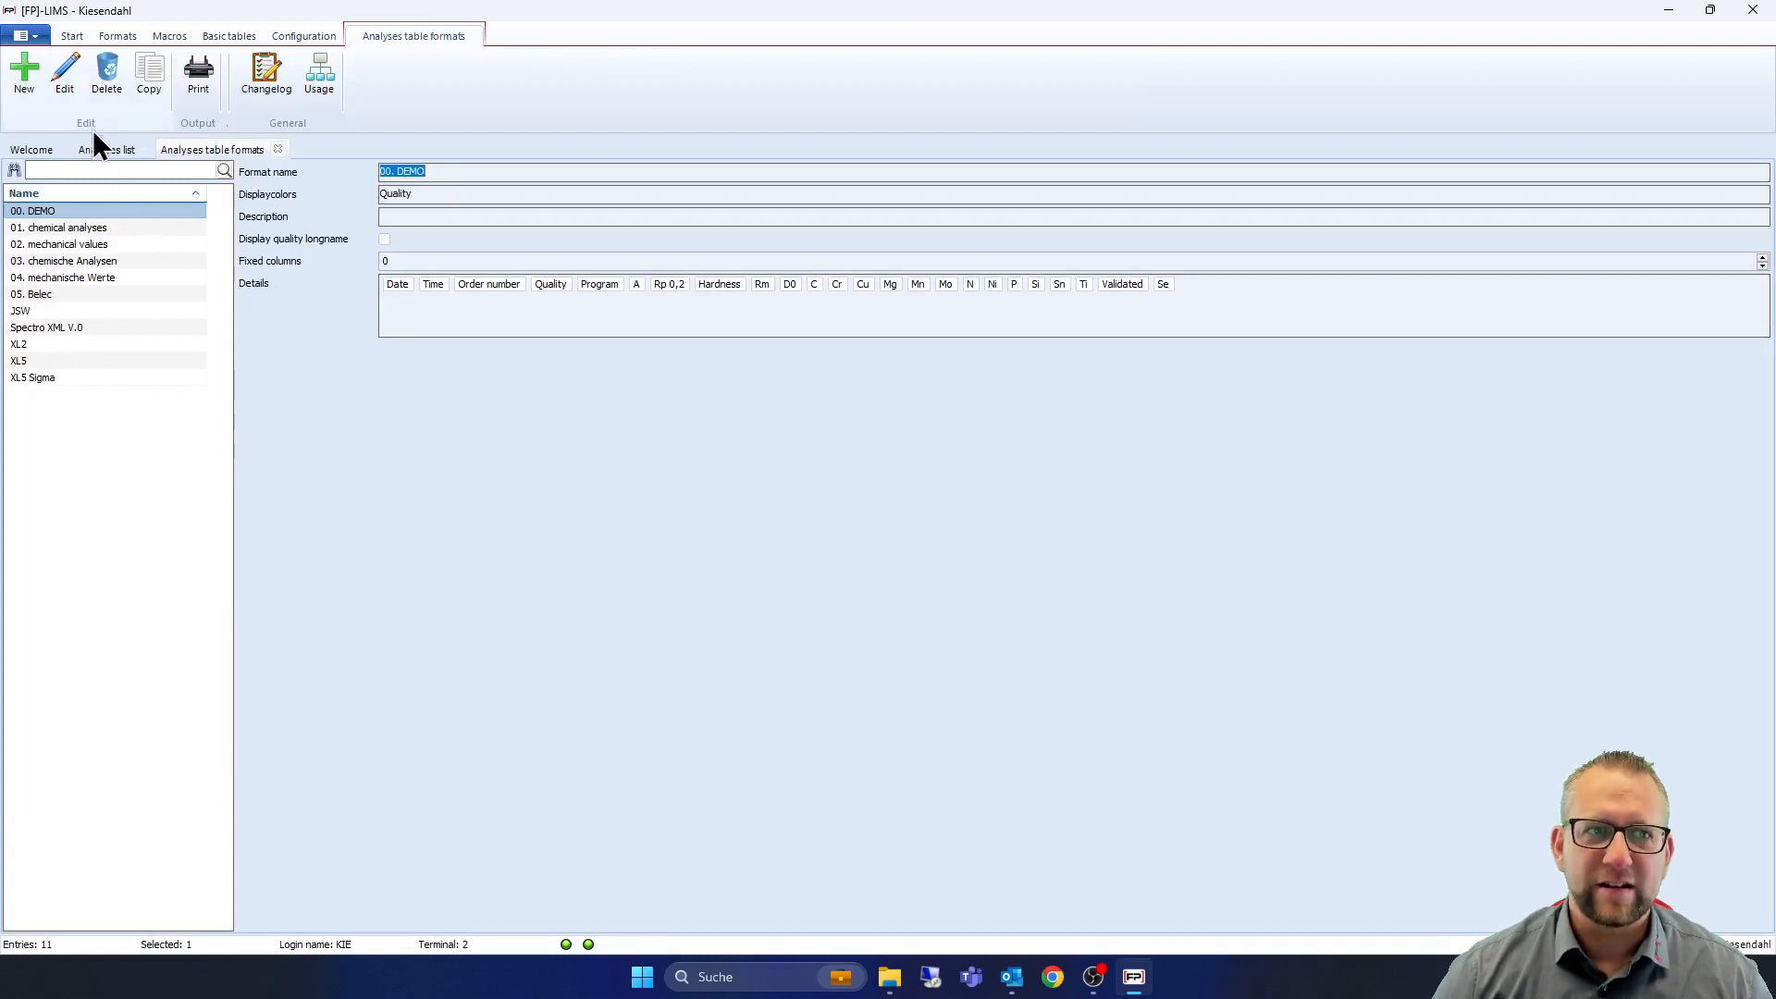
{"action": "left_click", "coordinate": [74, 72]}
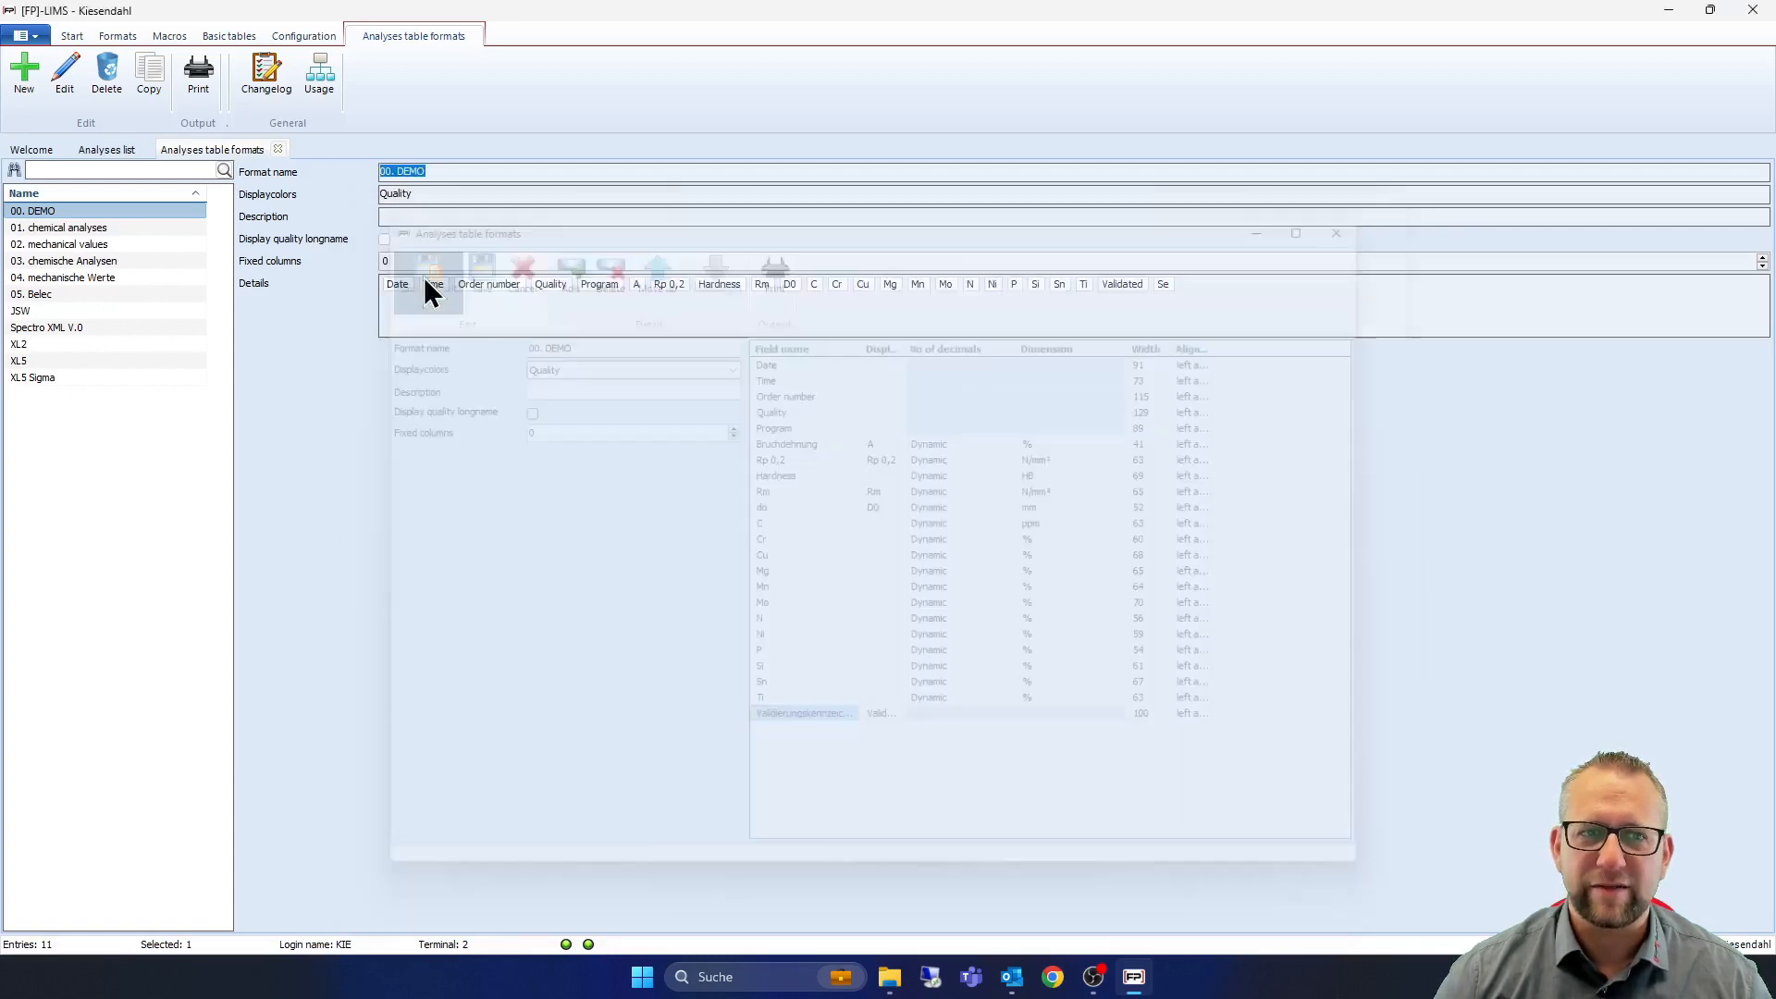
{"action": "left_click", "coordinate": [100, 149]}
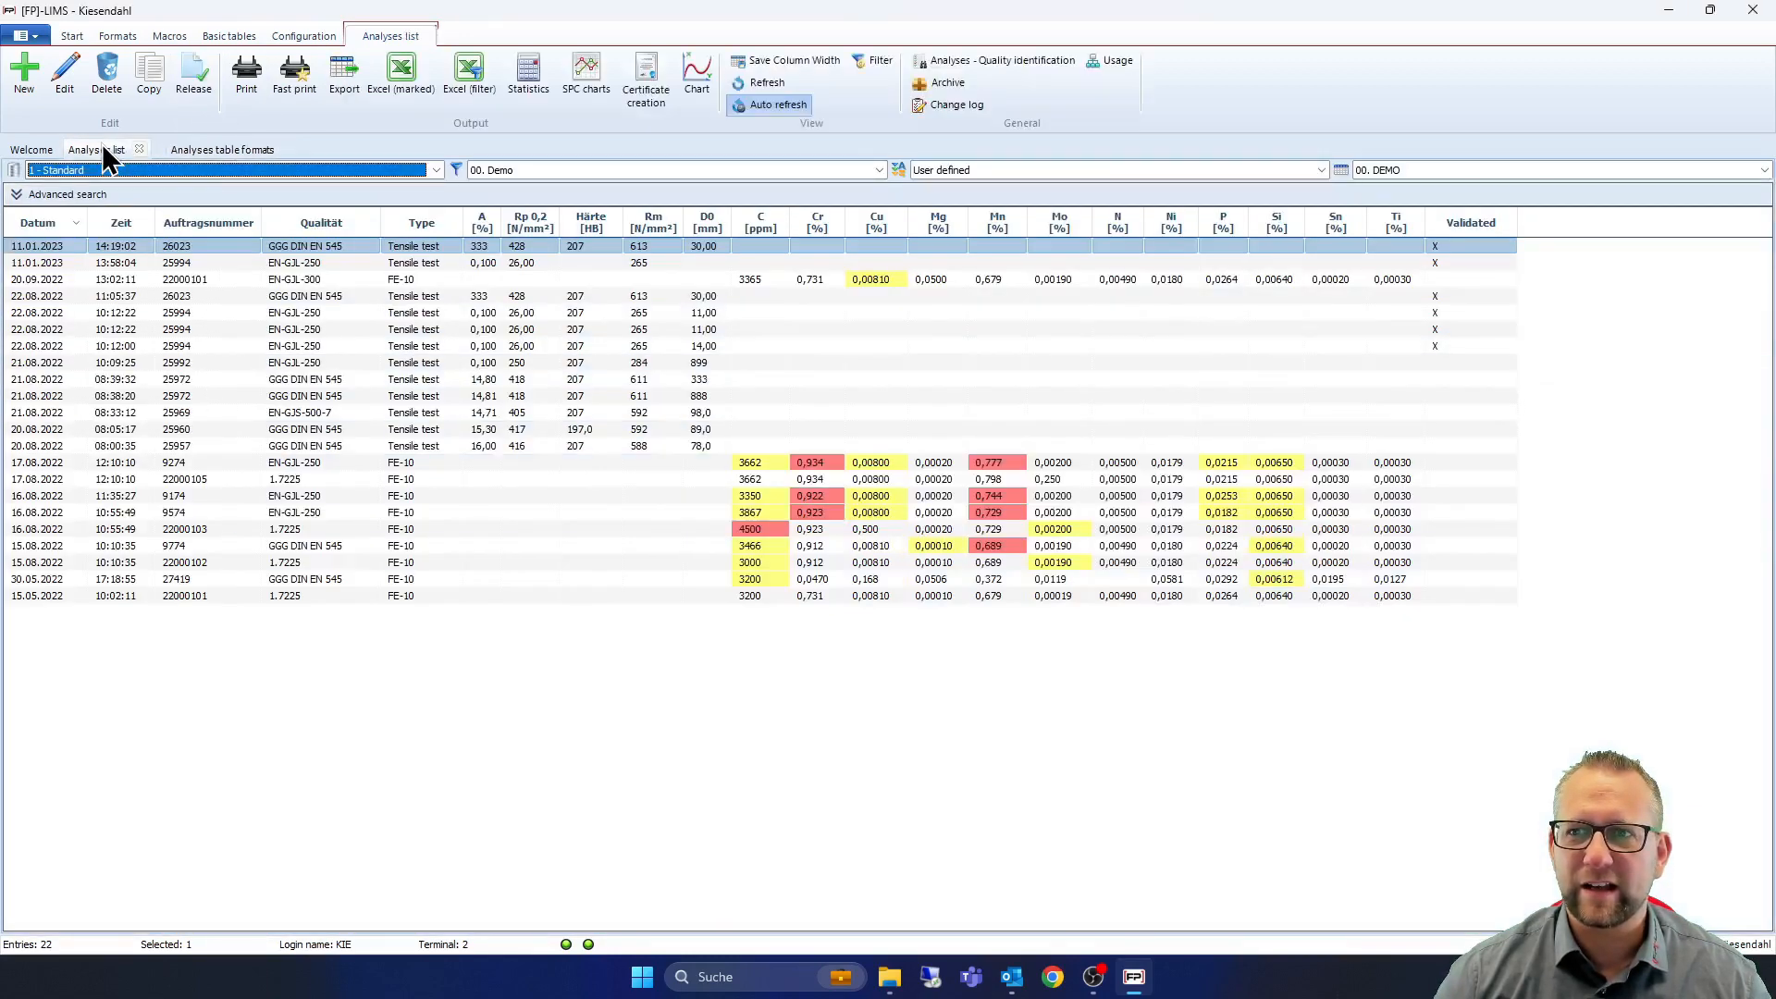
{"action": "mouse_move", "coordinate": [1375, 636]}
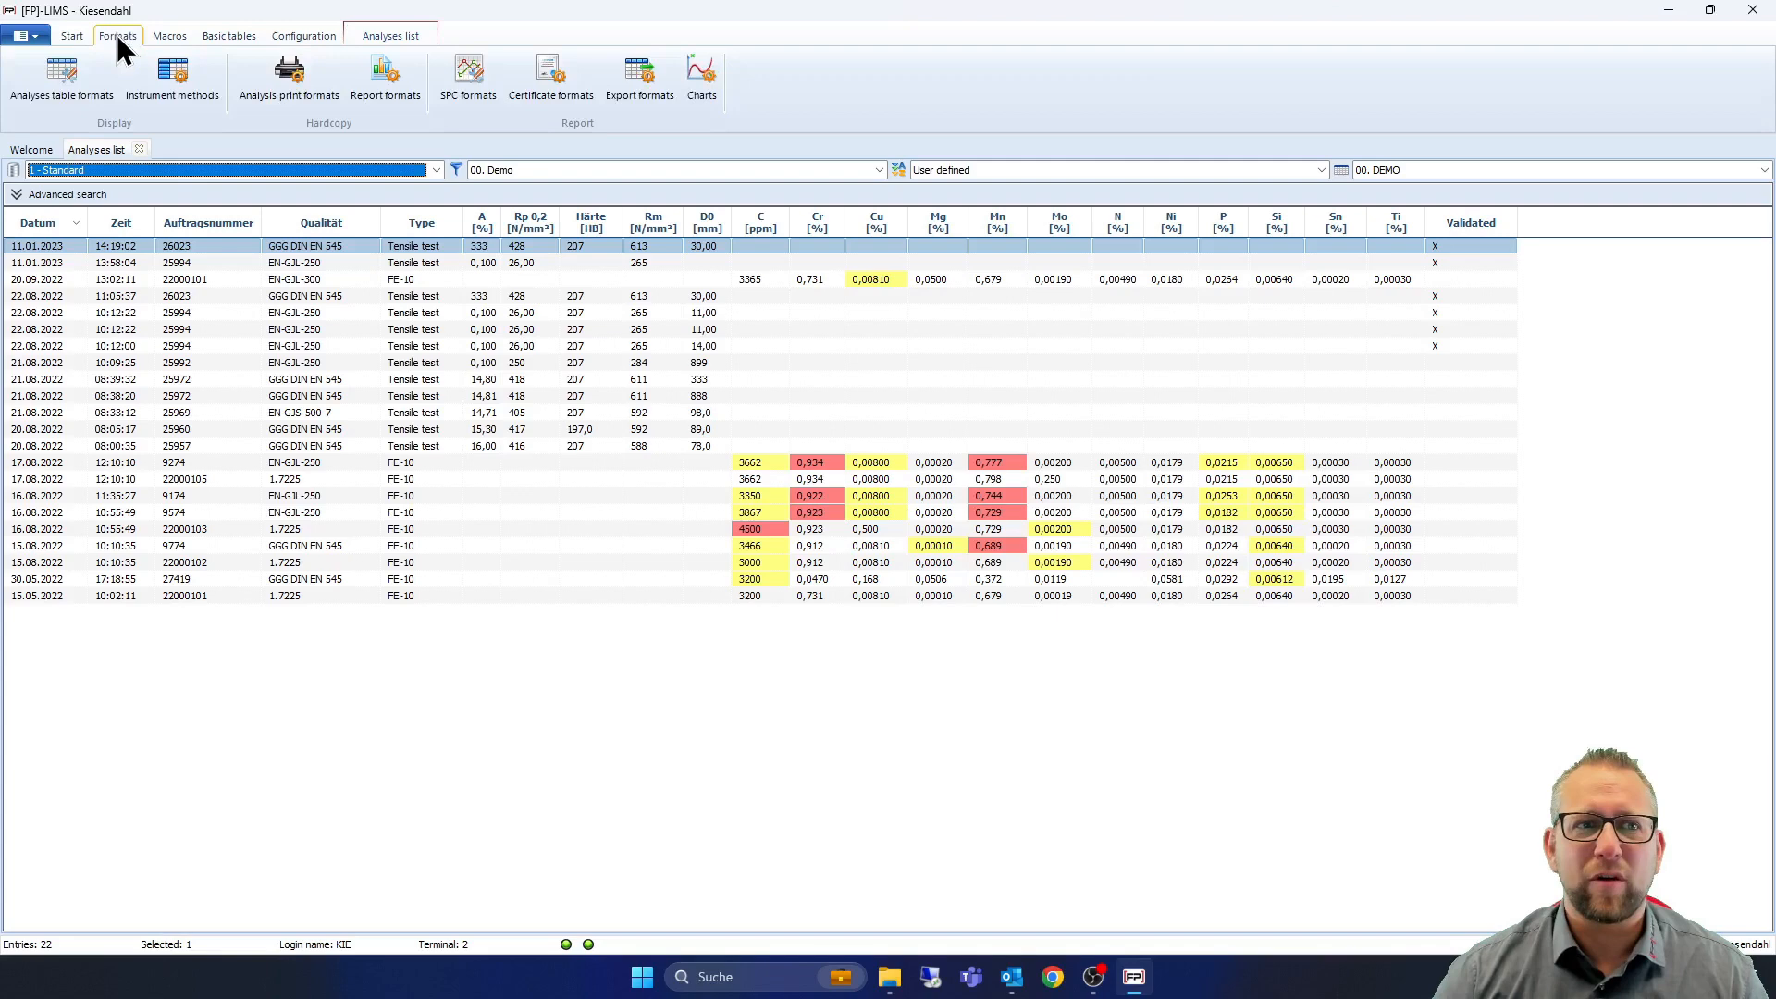
{"action": "mouse_move", "coordinate": [263, 151]}
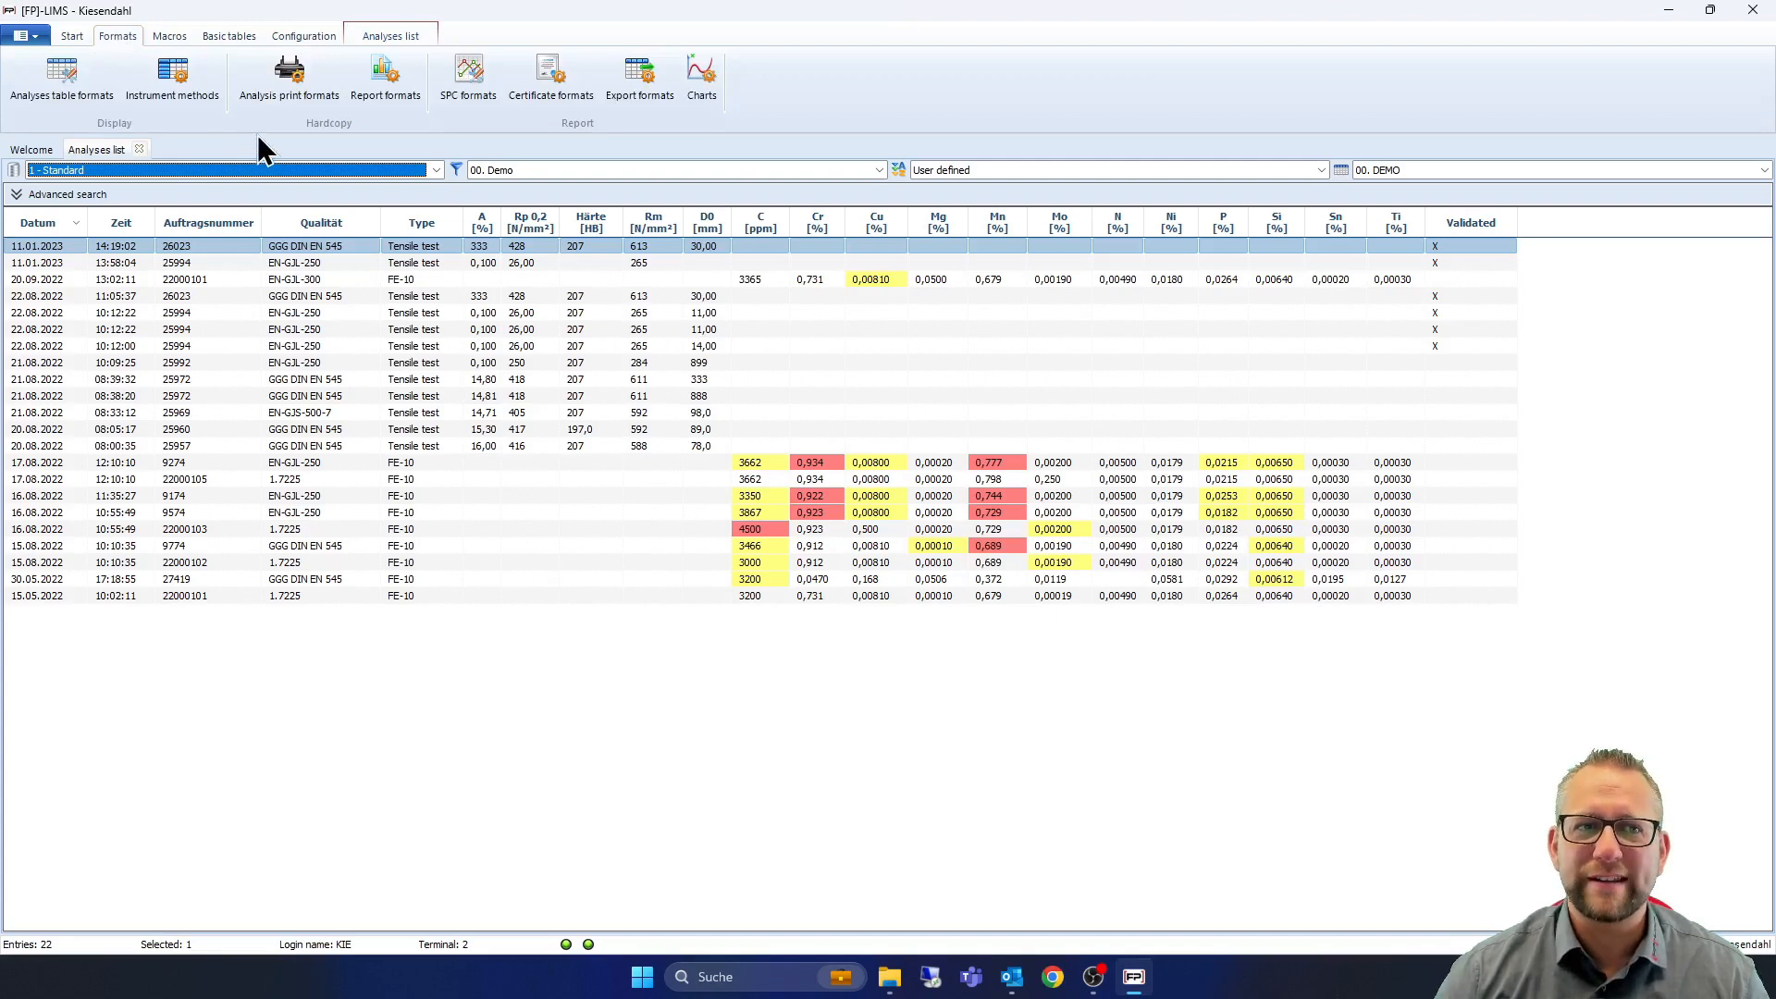
Open the Instrument methods list, view Al-01 in the editor, and cancel without changes
{"action": "left_click", "coordinate": [176, 79]}
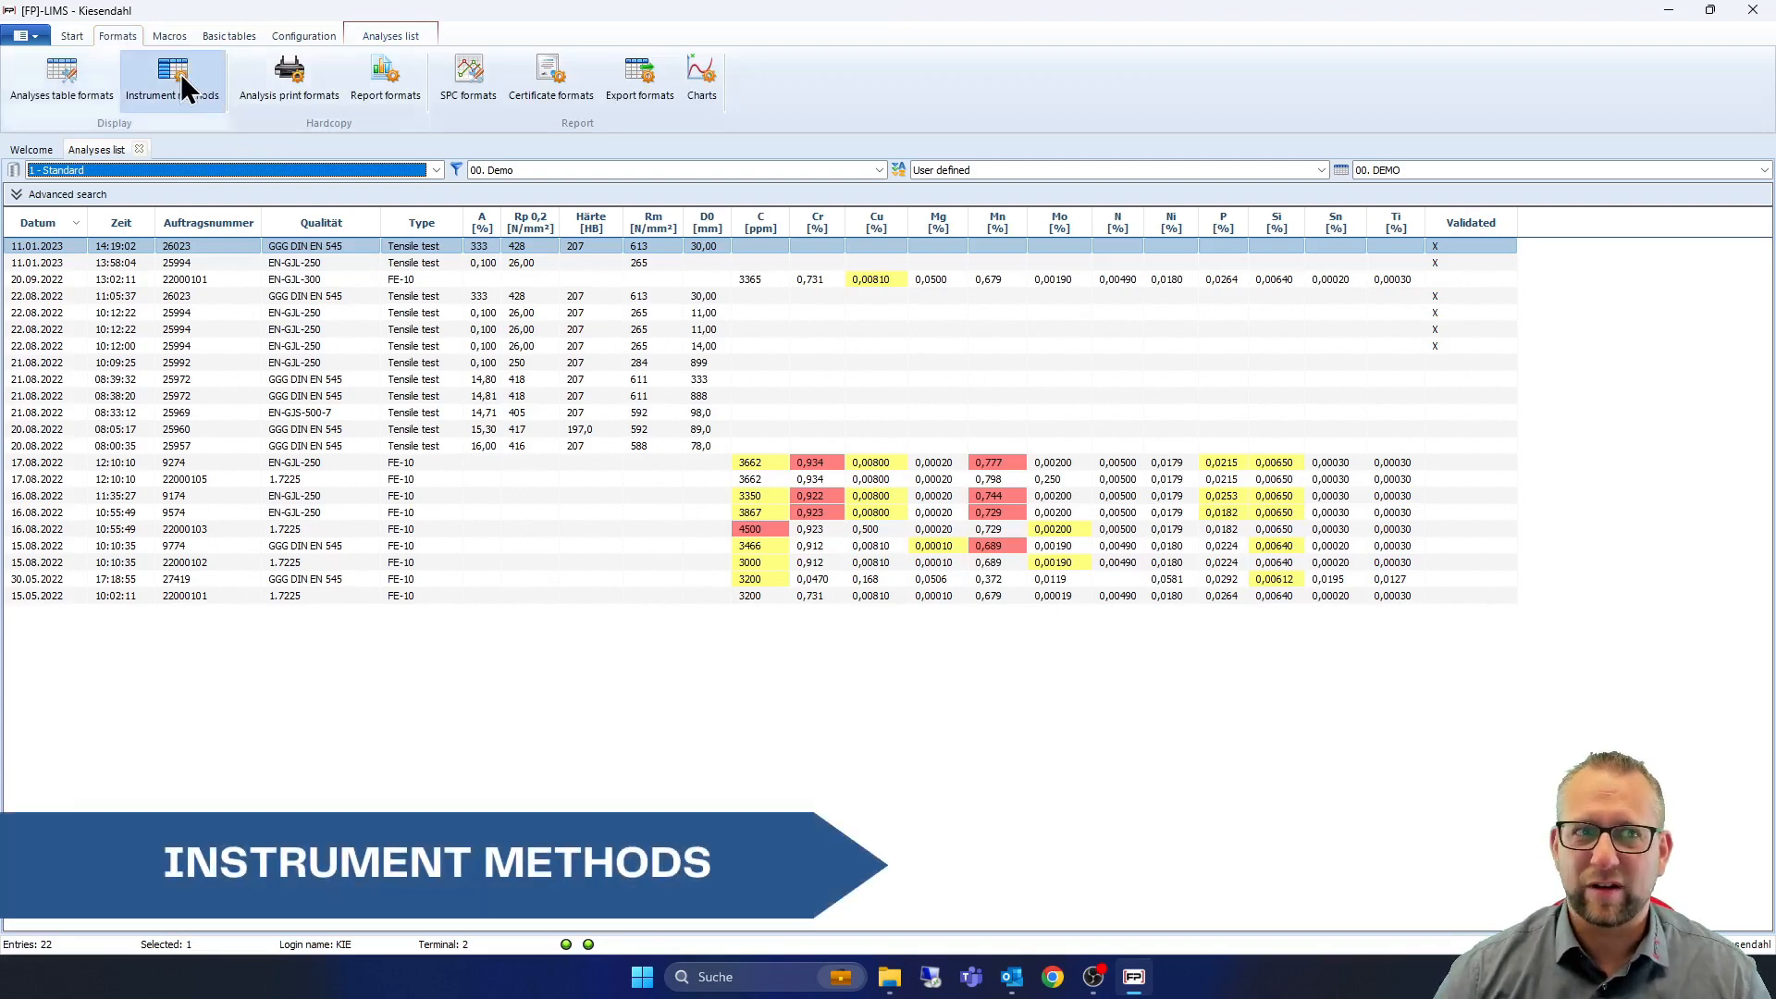
{"action": "left_click", "coordinate": [175, 85]}
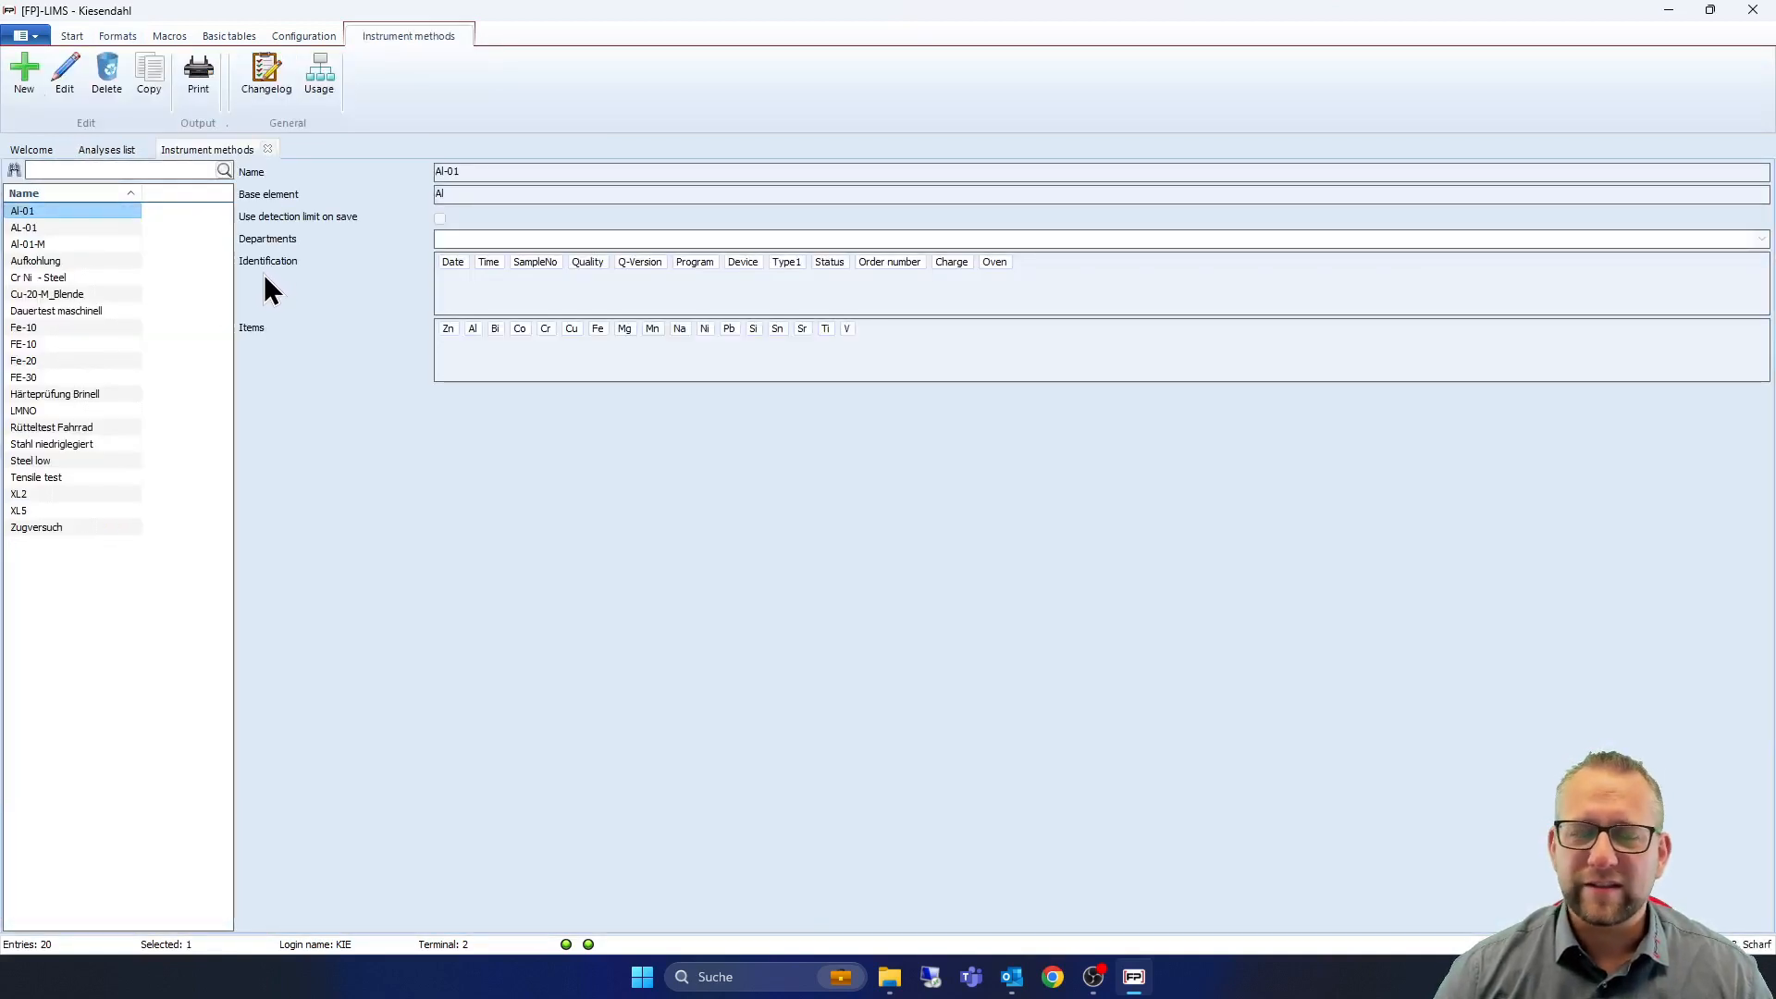
{"action": "mouse_move", "coordinate": [139, 262]}
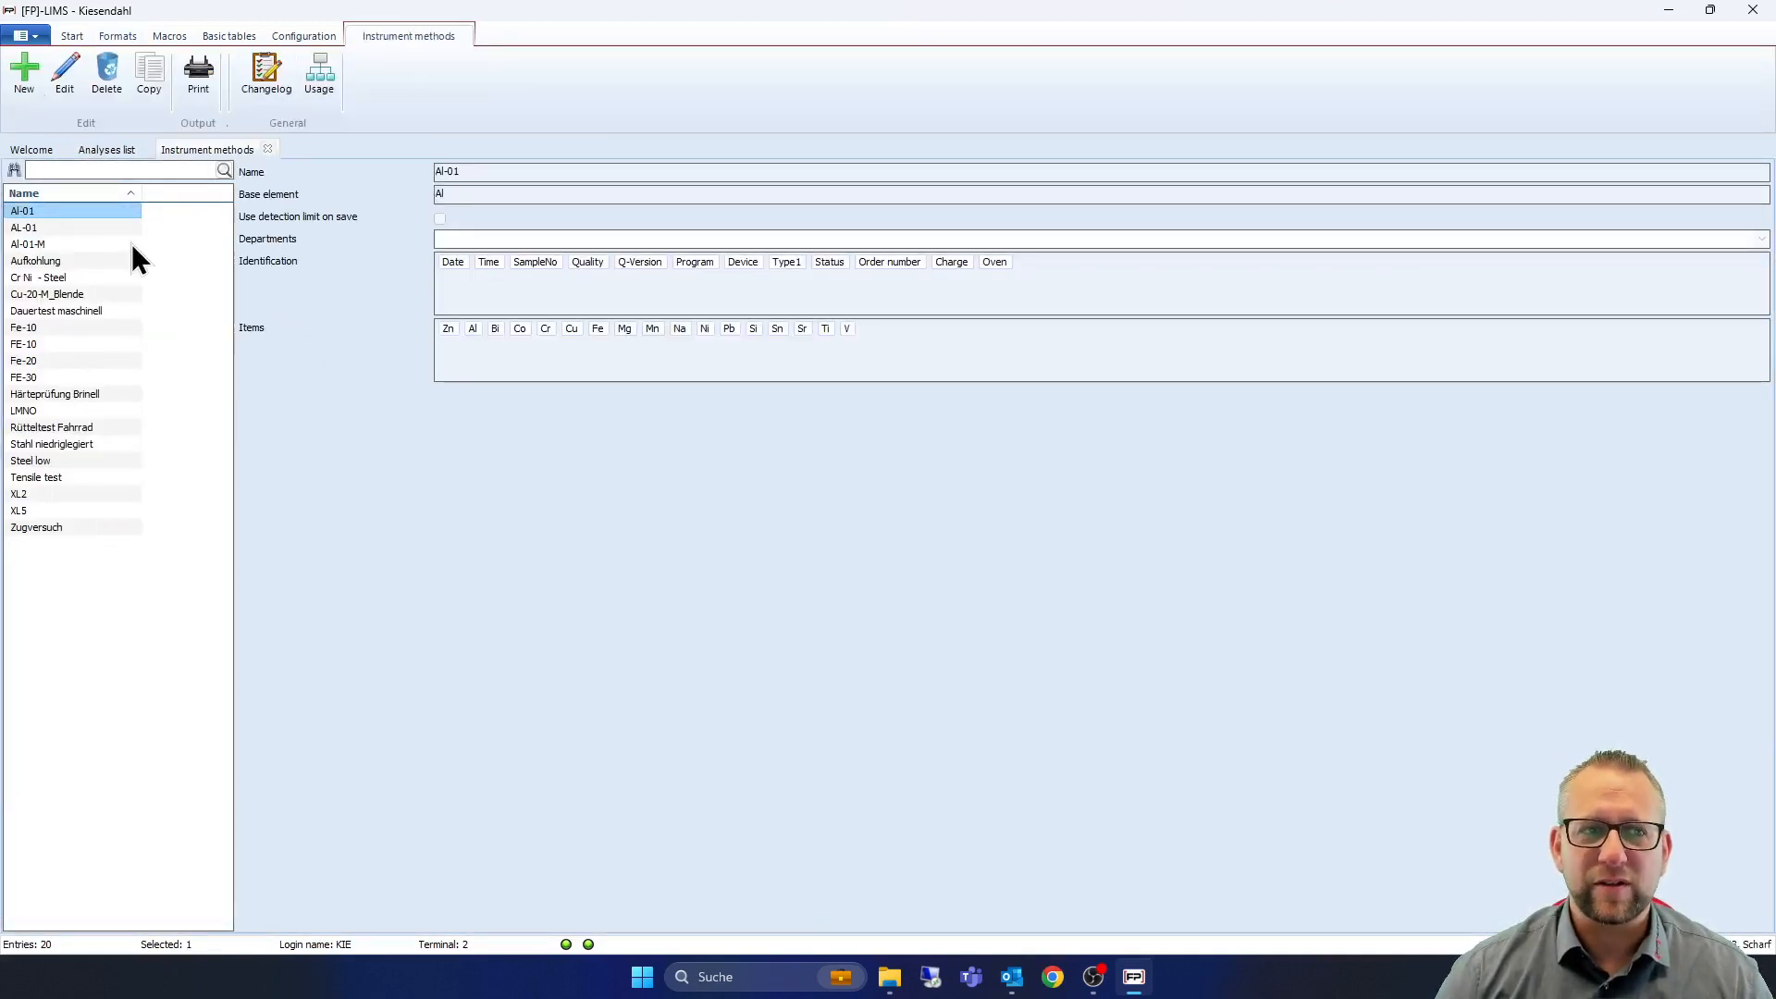
{"action": "left_click", "coordinate": [28, 228]}
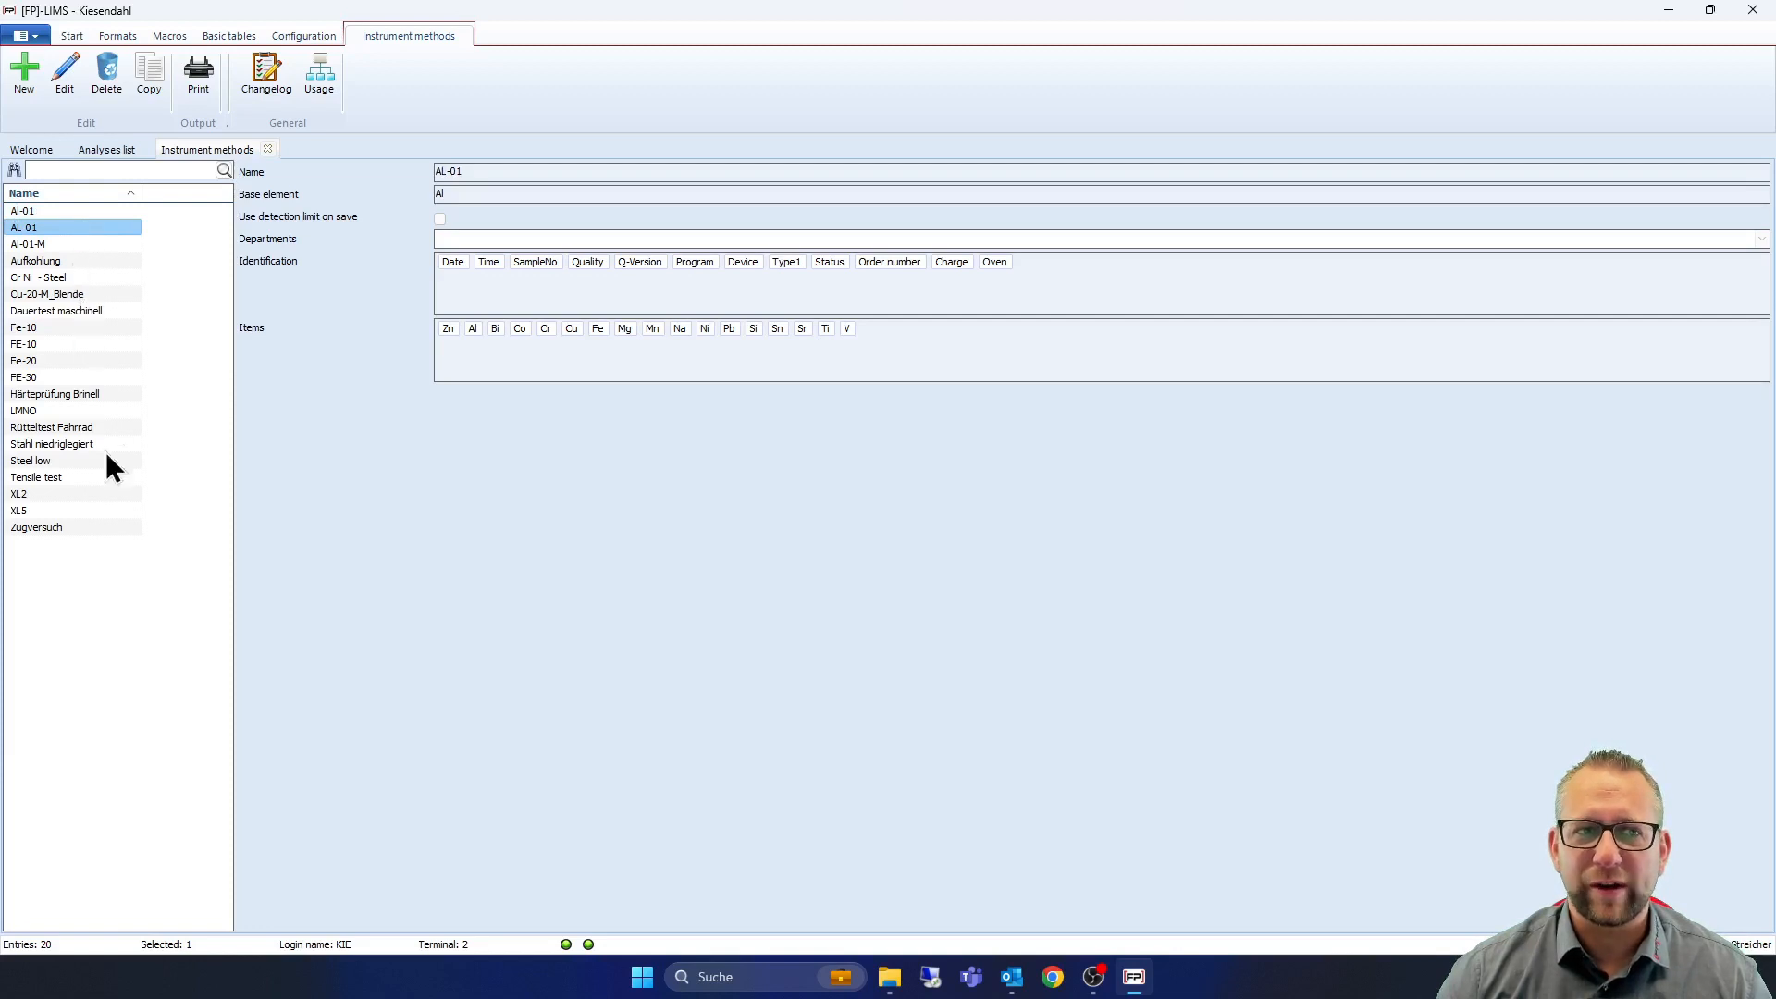
{"action": "mouse_move", "coordinate": [58, 251]}
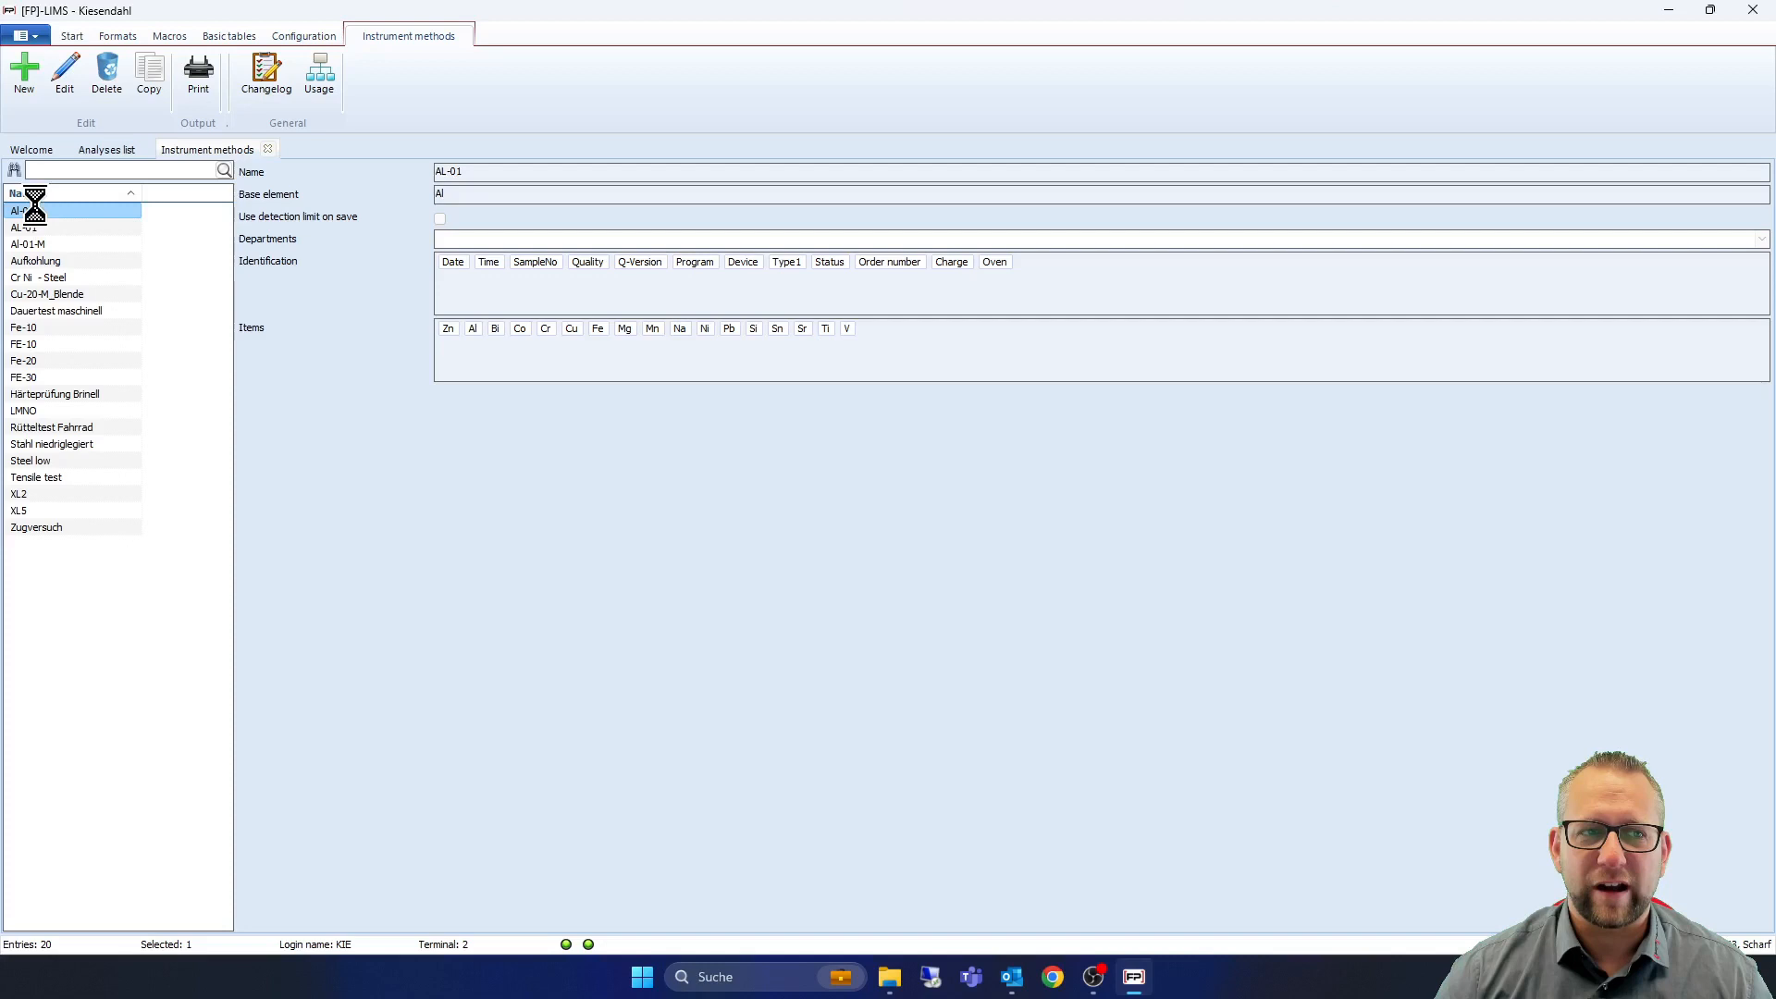
{"action": "left_click", "coordinate": [88, 78]}
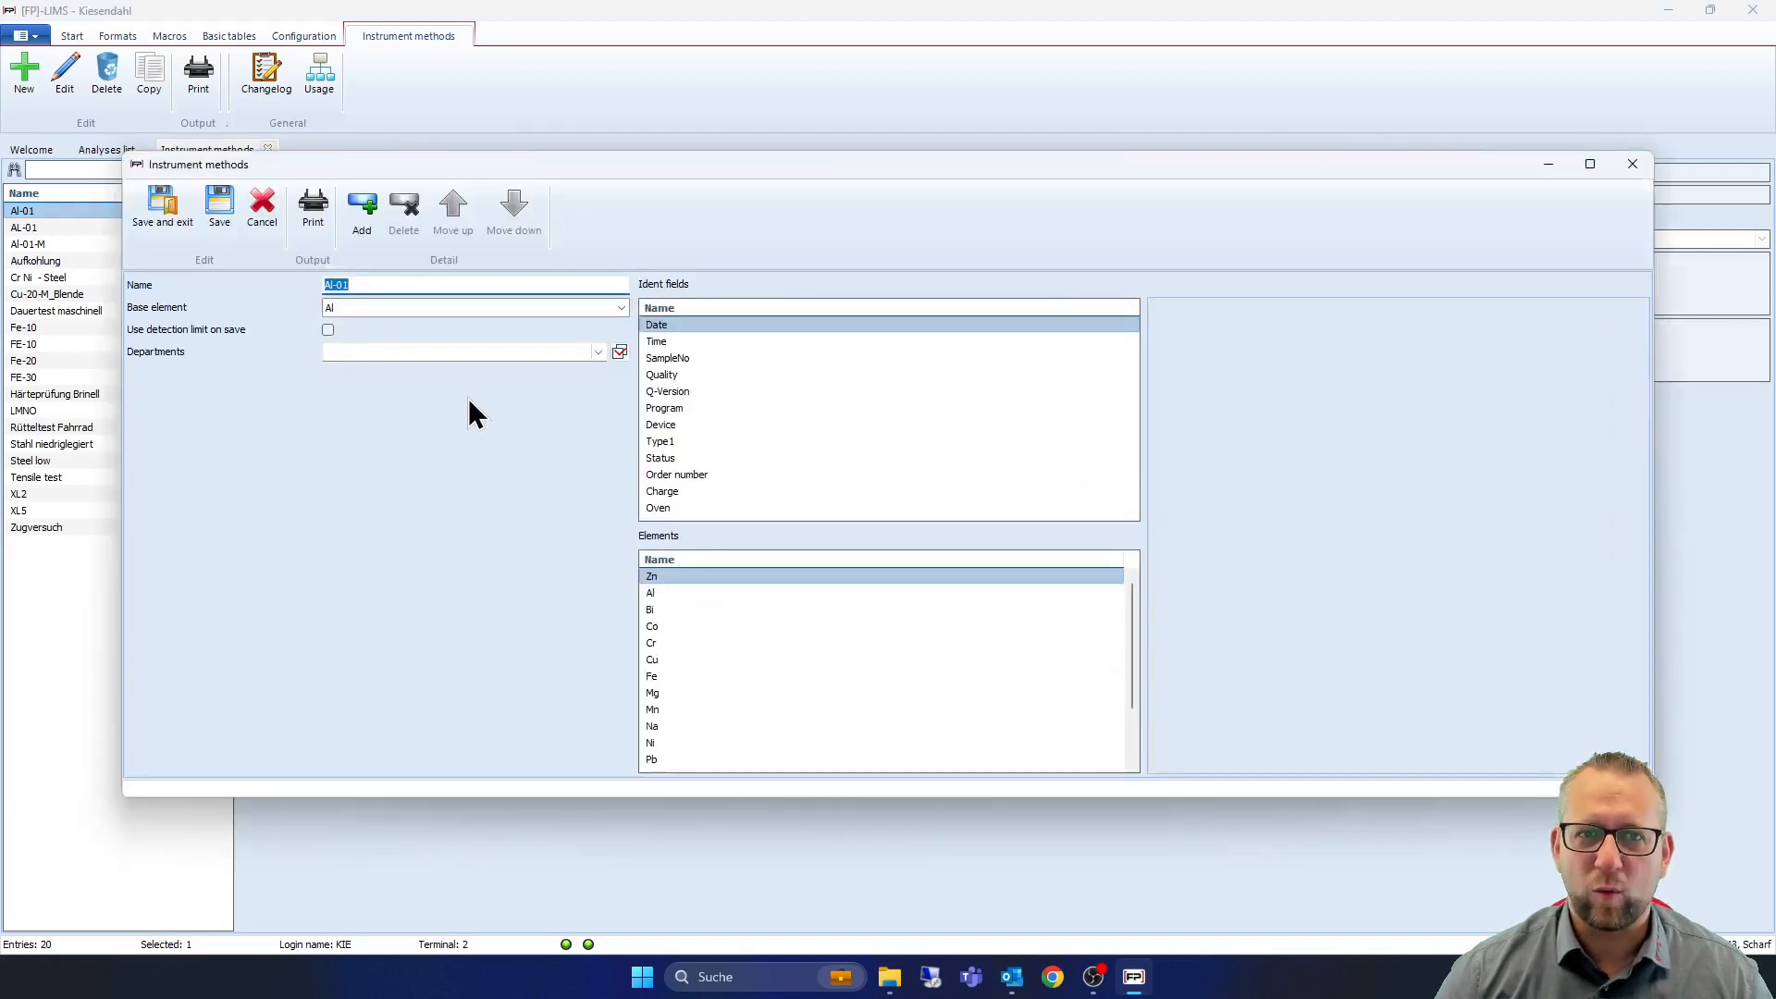
{"action": "mouse_move", "coordinate": [681, 472]}
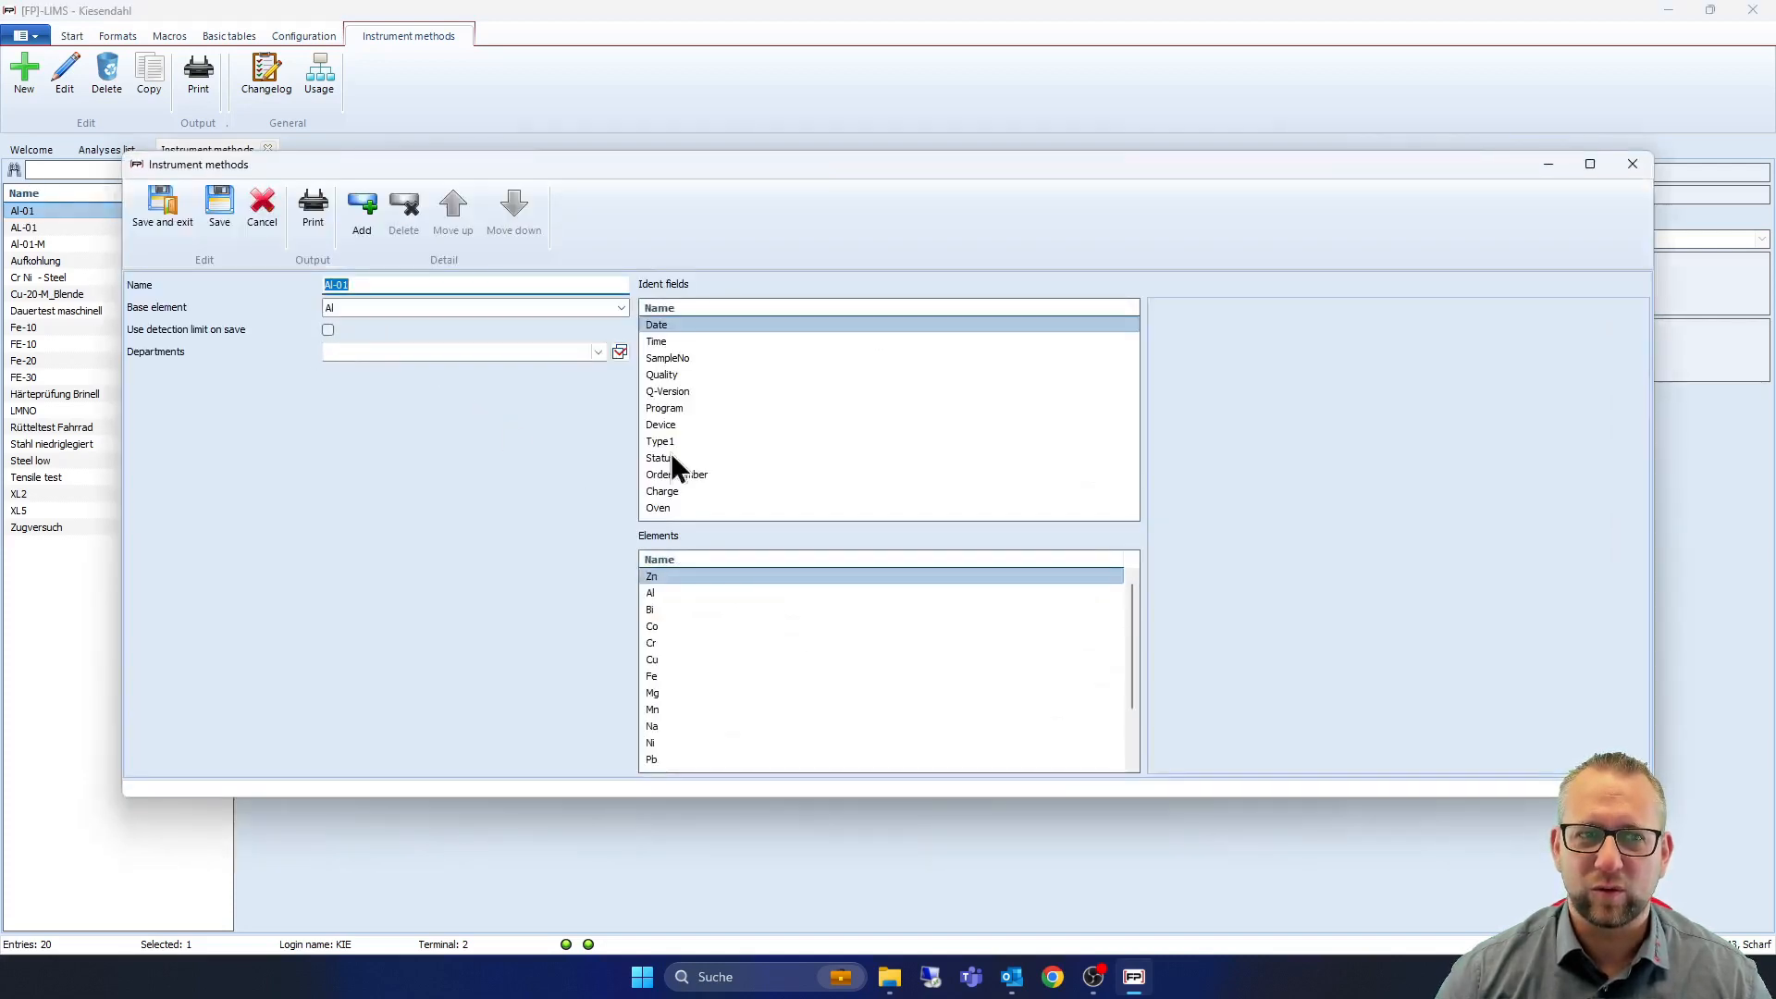
{"action": "mouse_move", "coordinate": [810, 511]}
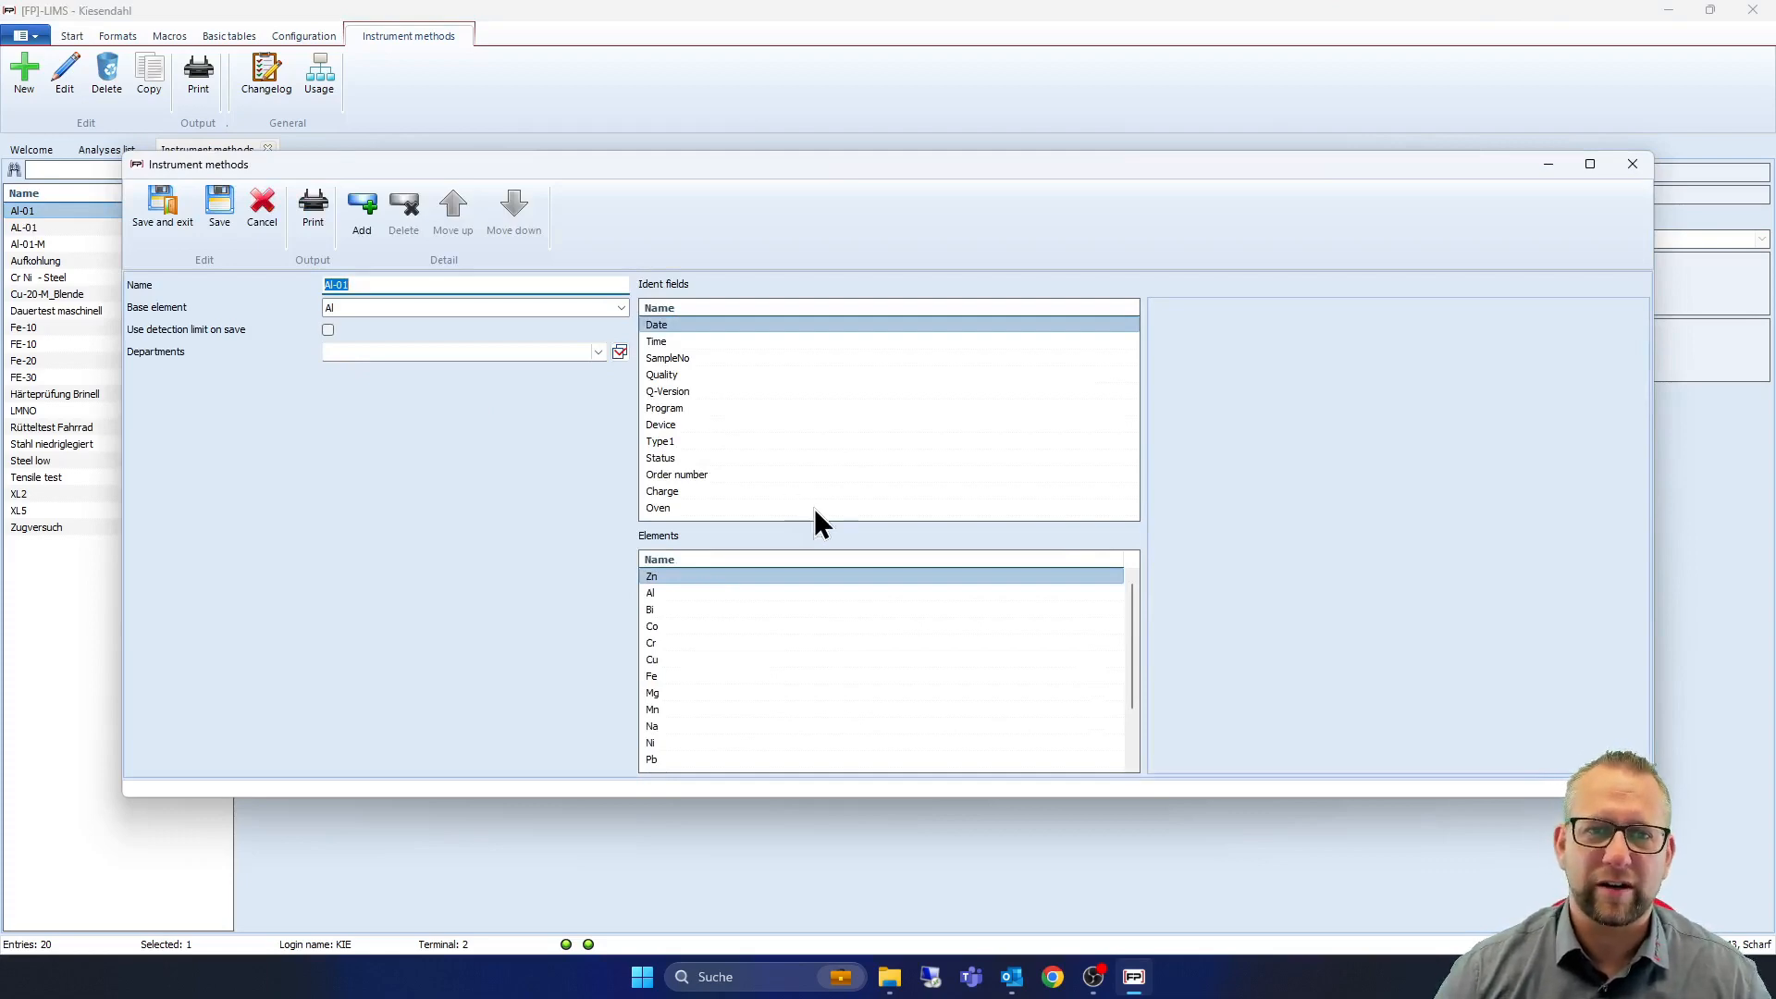
{"action": "mouse_move", "coordinate": [729, 266]}
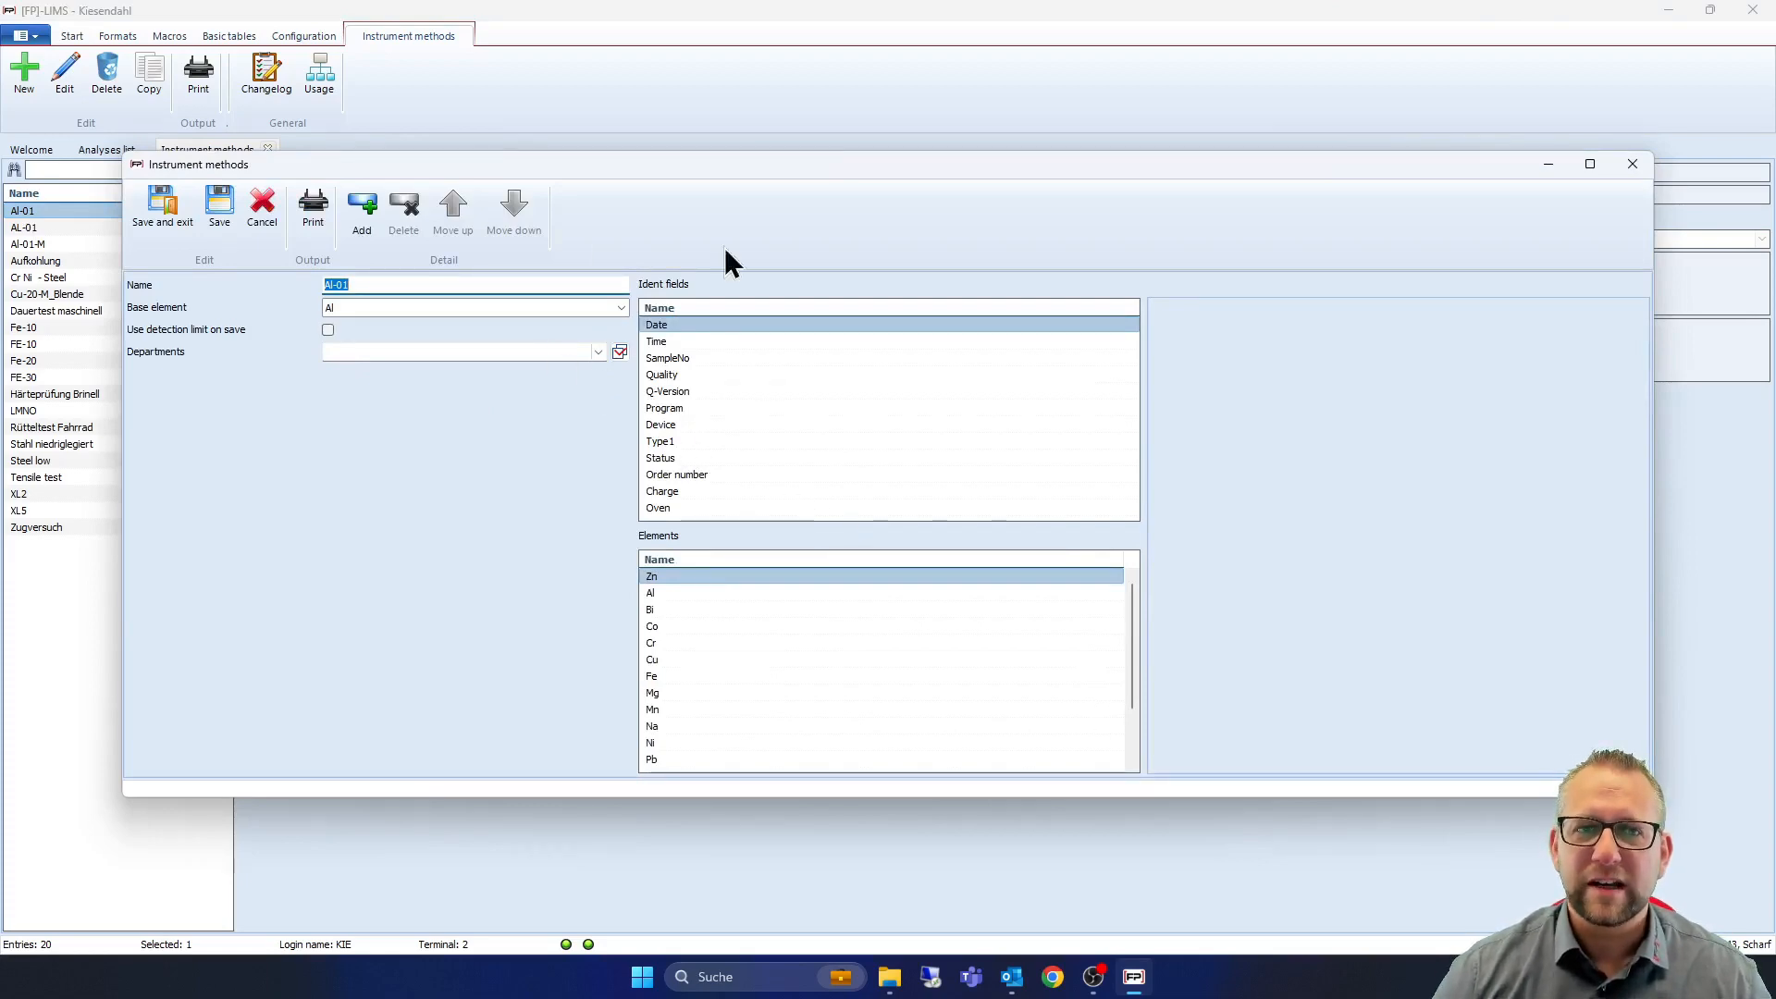
{"action": "left_click", "coordinate": [161, 205]}
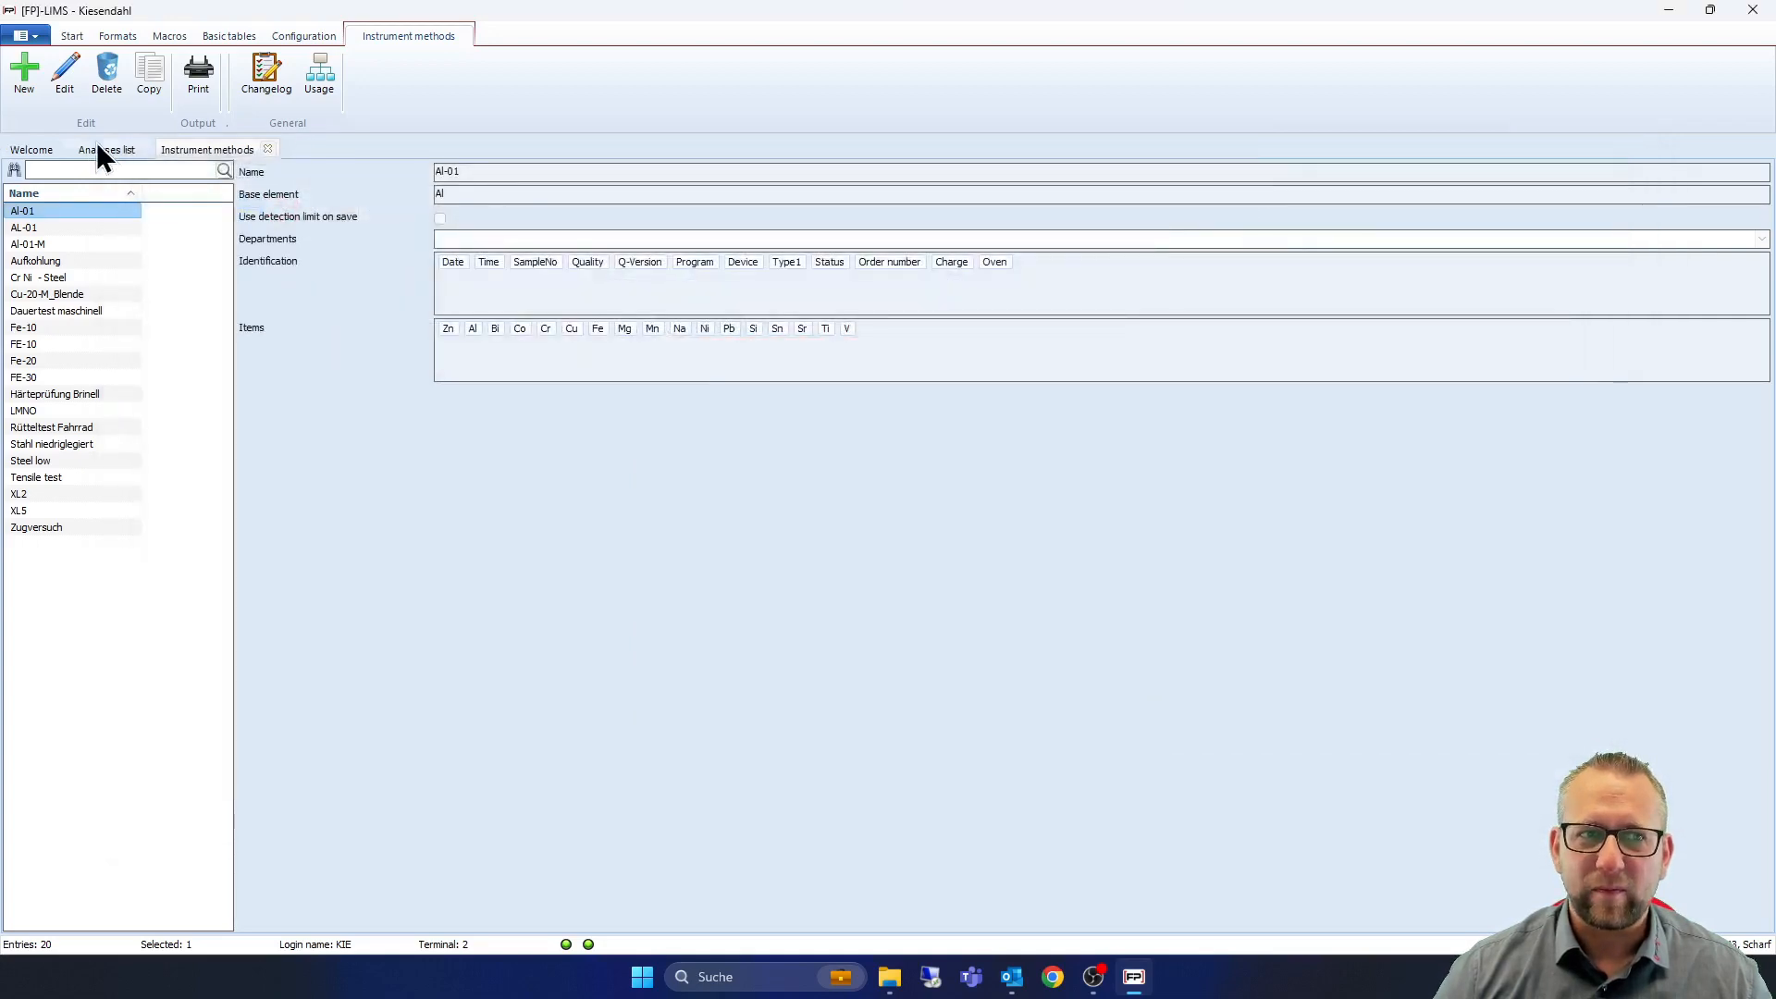
Select the 22.08.2022 10:12:00 analysis, then edit the [FP]-LIMS analysis print format
{"action": "left_click", "coordinate": [101, 149]}
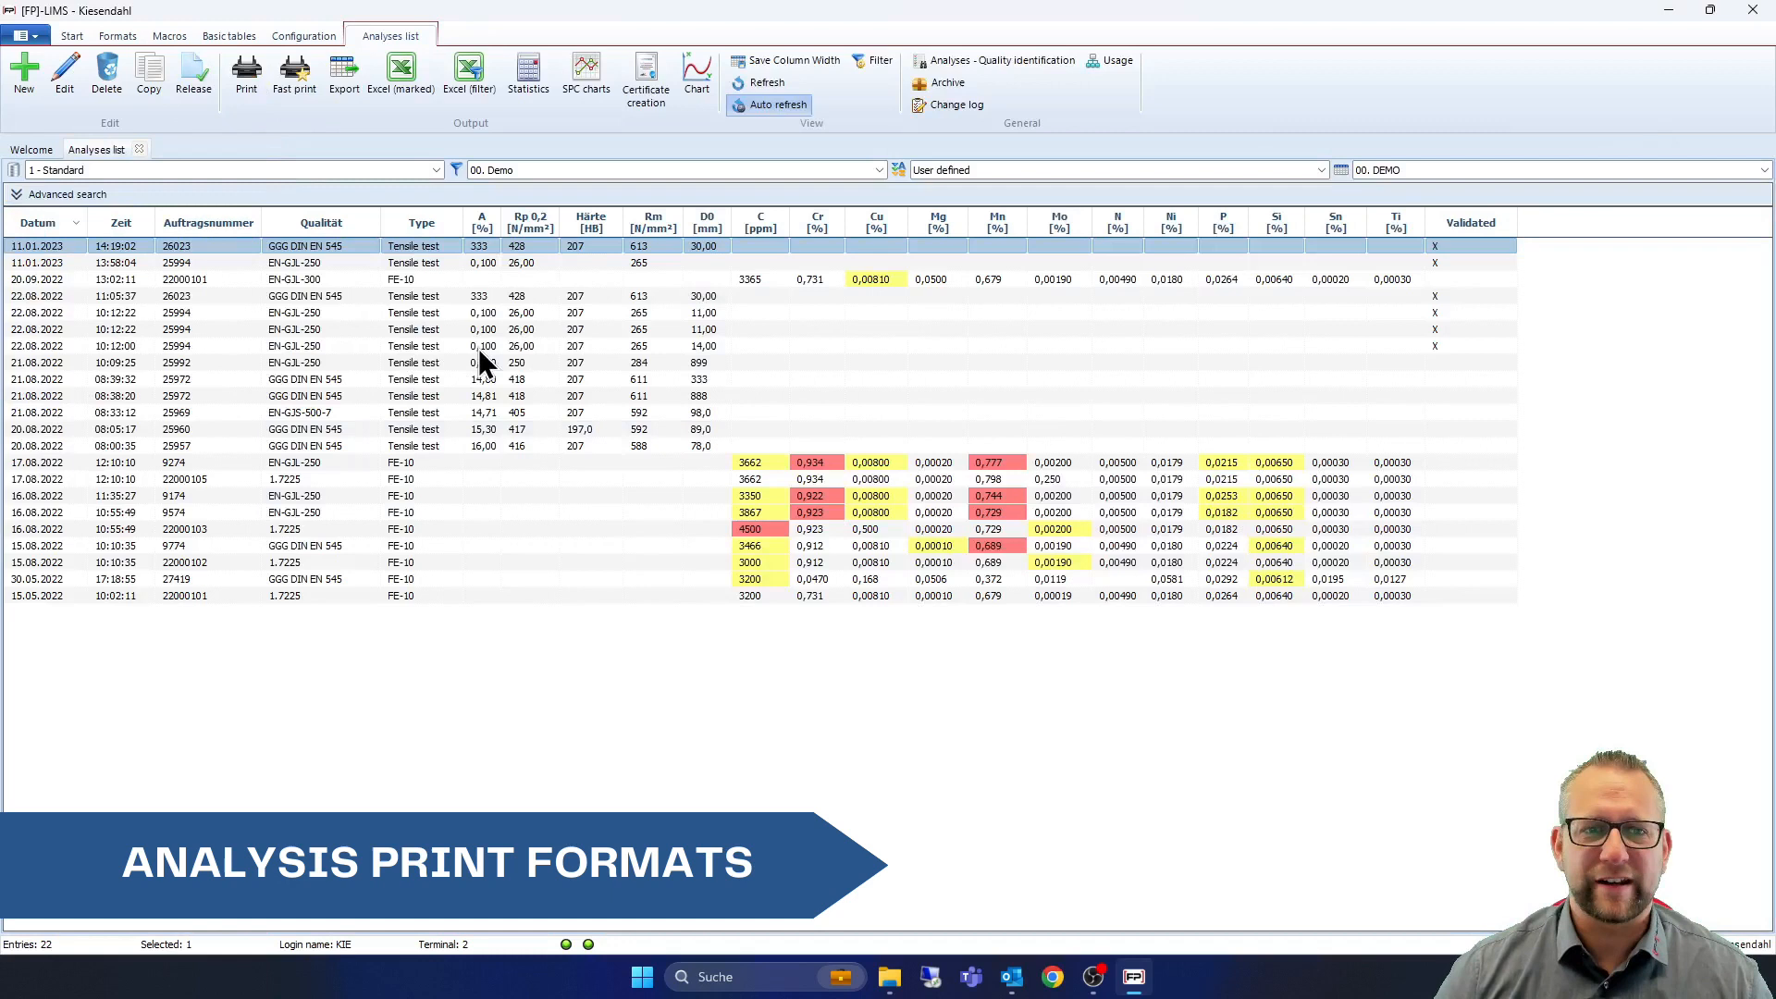
{"action": "left_click", "coordinate": [590, 345]}
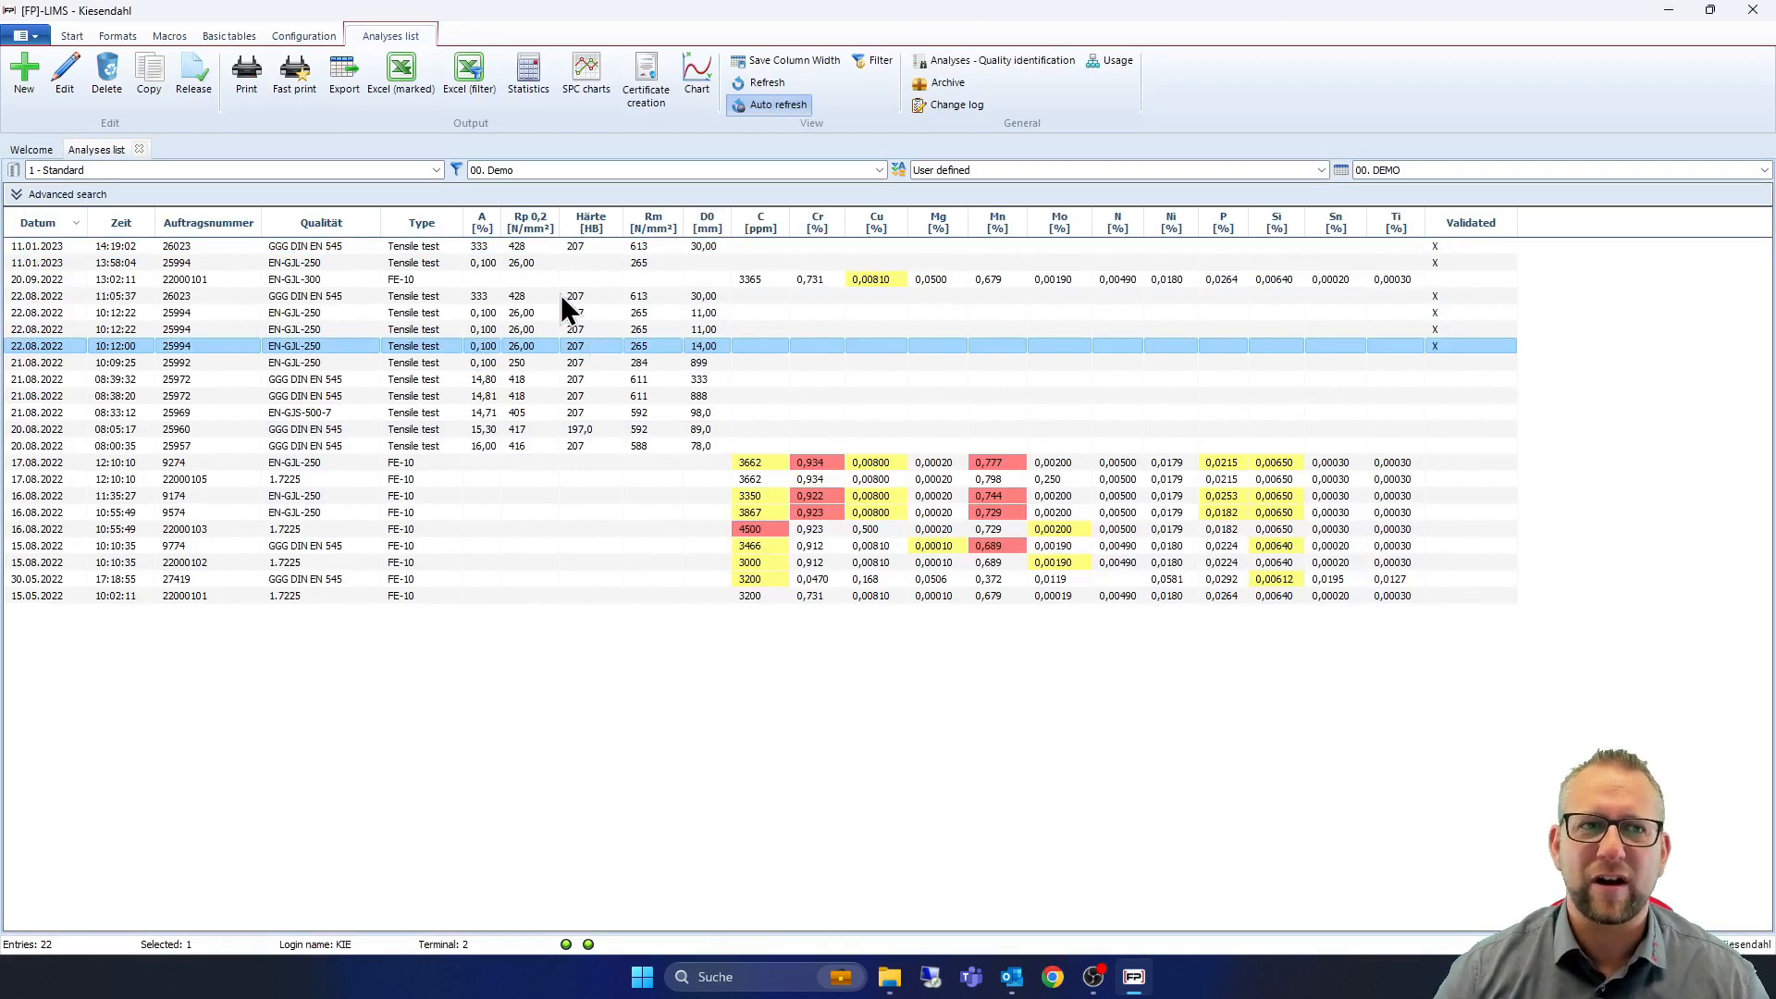
{"action": "left_click", "coordinate": [125, 35]}
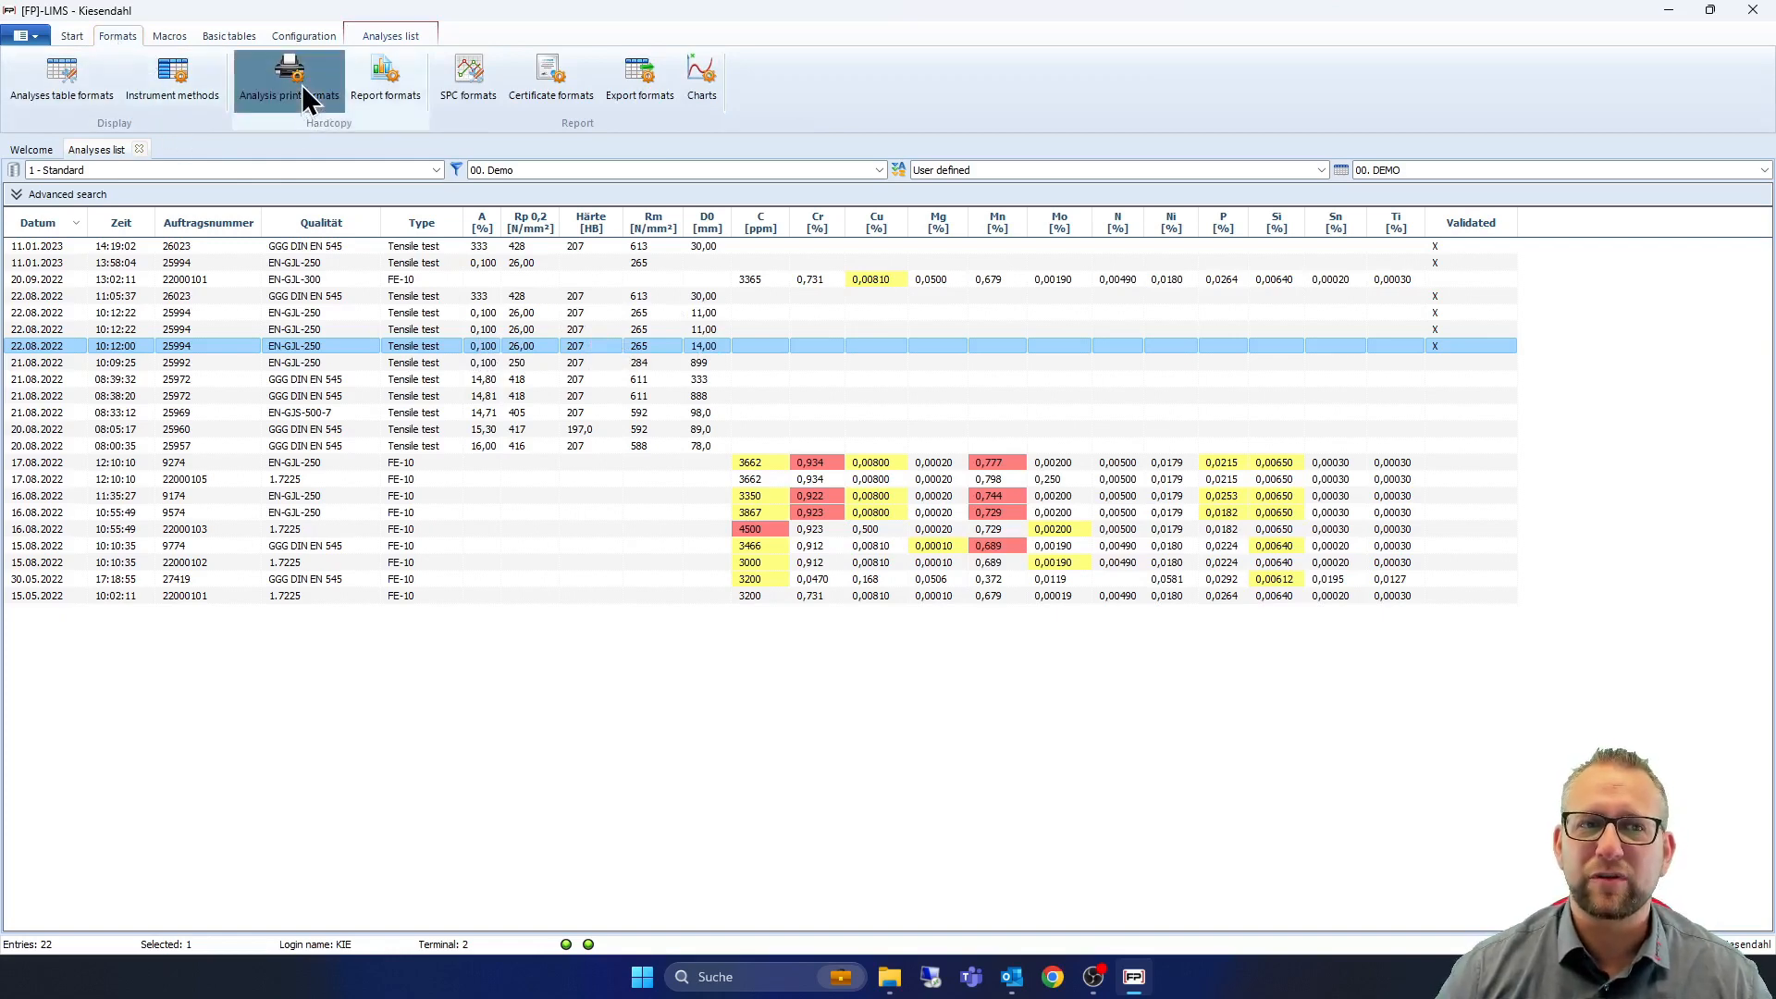
{"action": "left_click", "coordinate": [288, 74]}
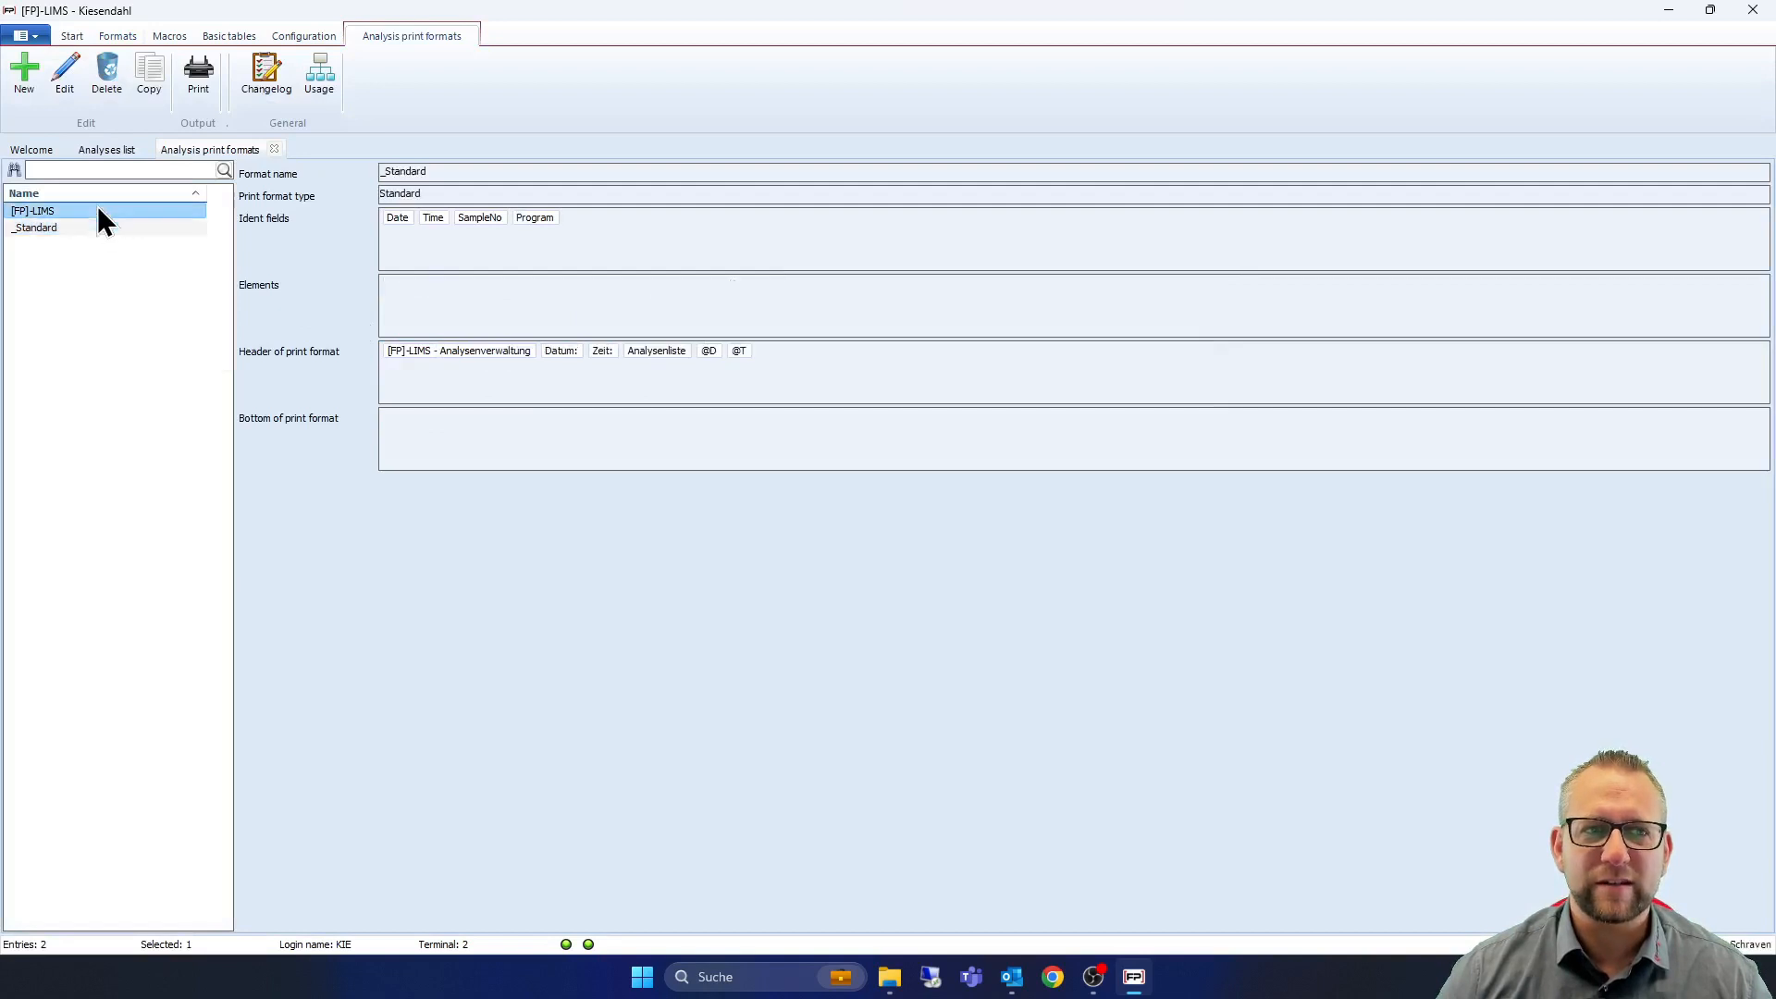
{"action": "left_click", "coordinate": [37, 210]}
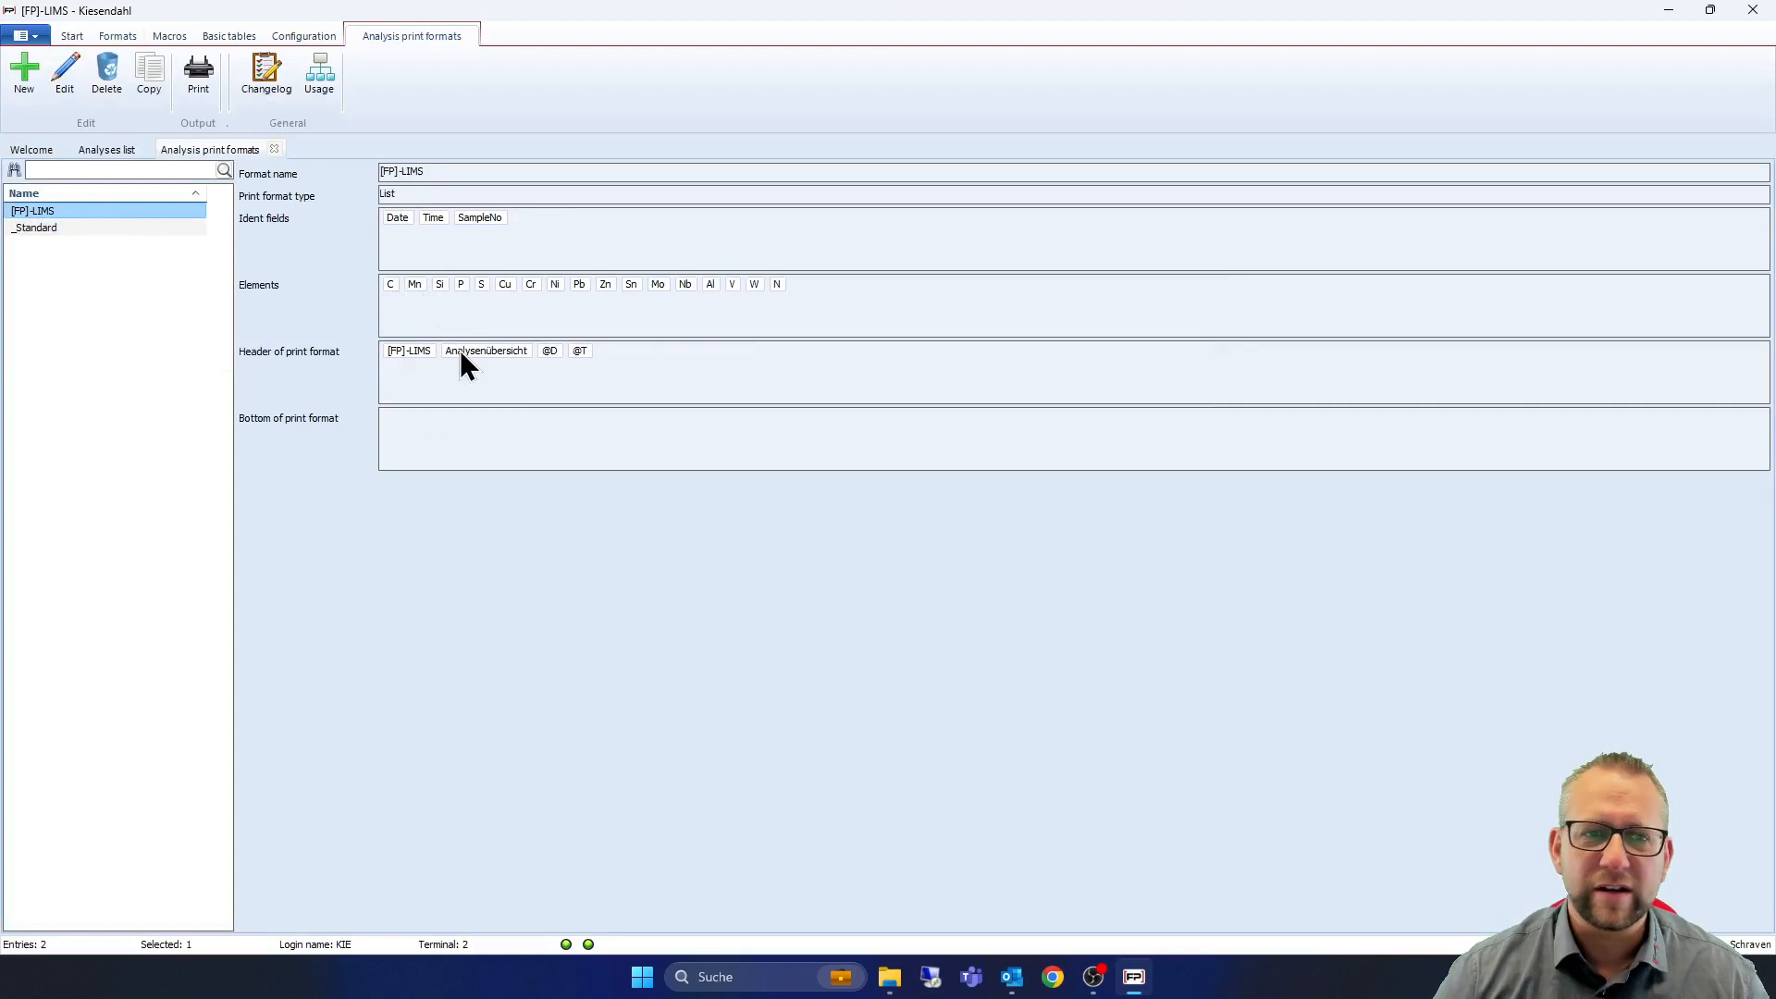
{"action": "mouse_move", "coordinate": [125, 151]}
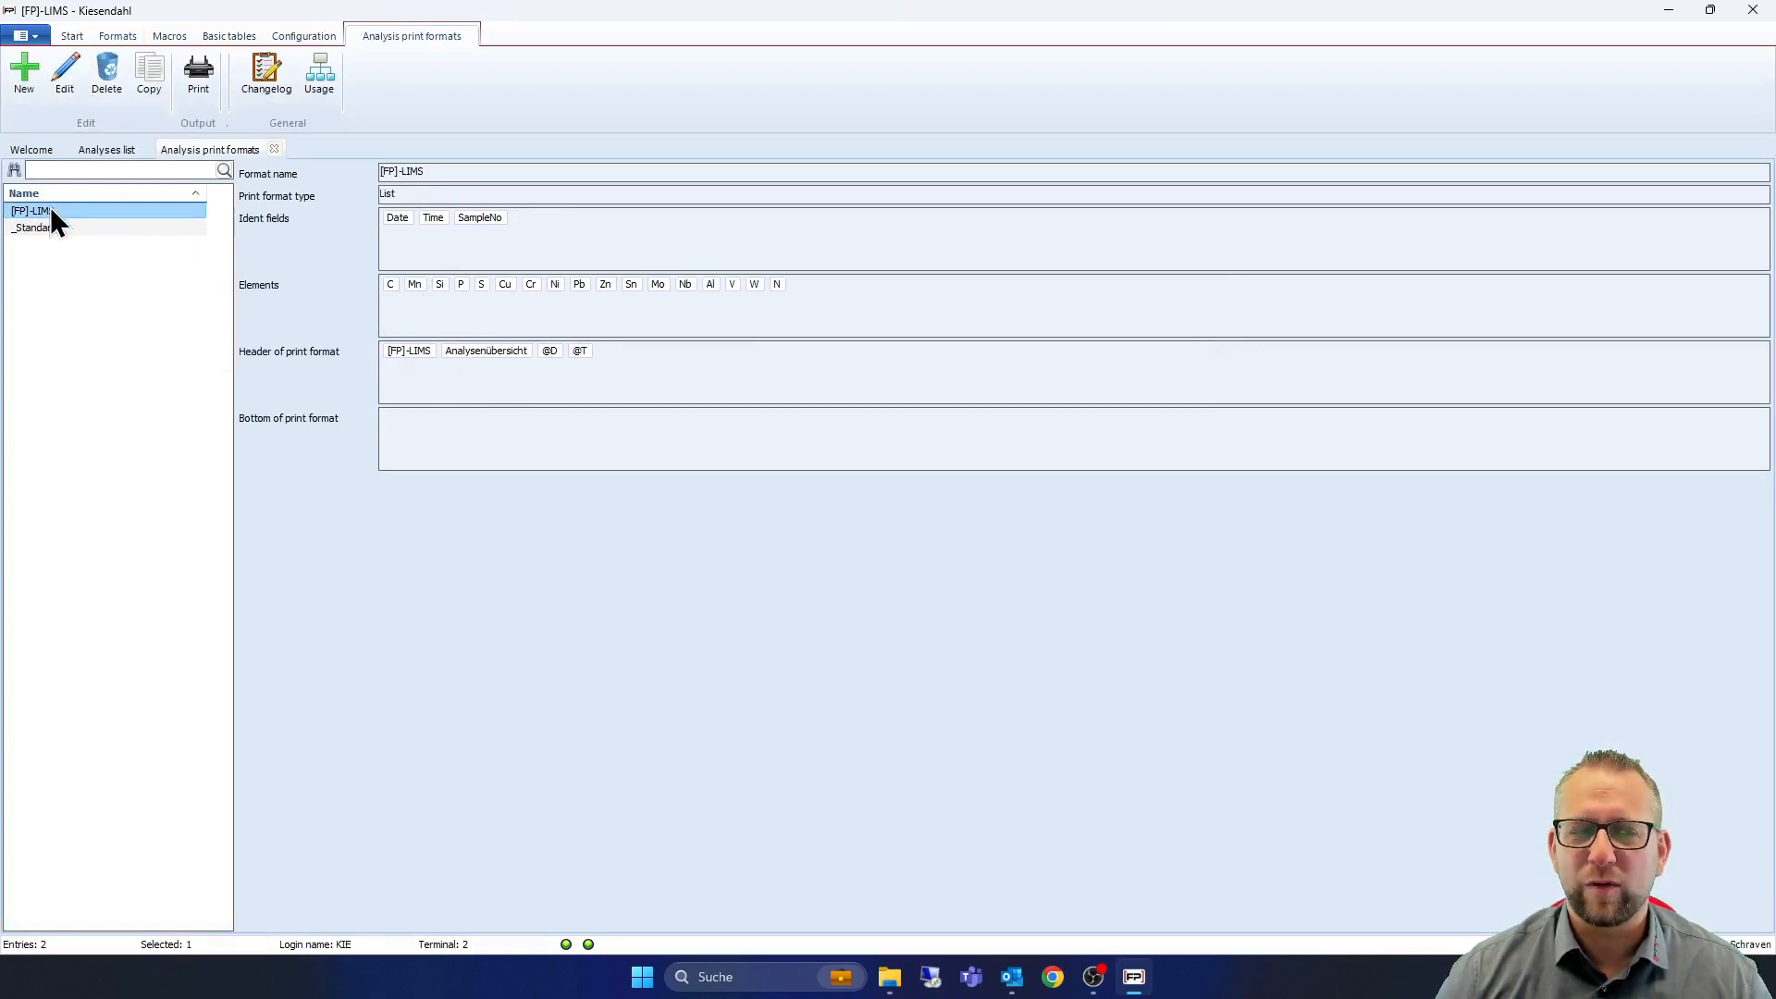
{"action": "left_click", "coordinate": [66, 73]}
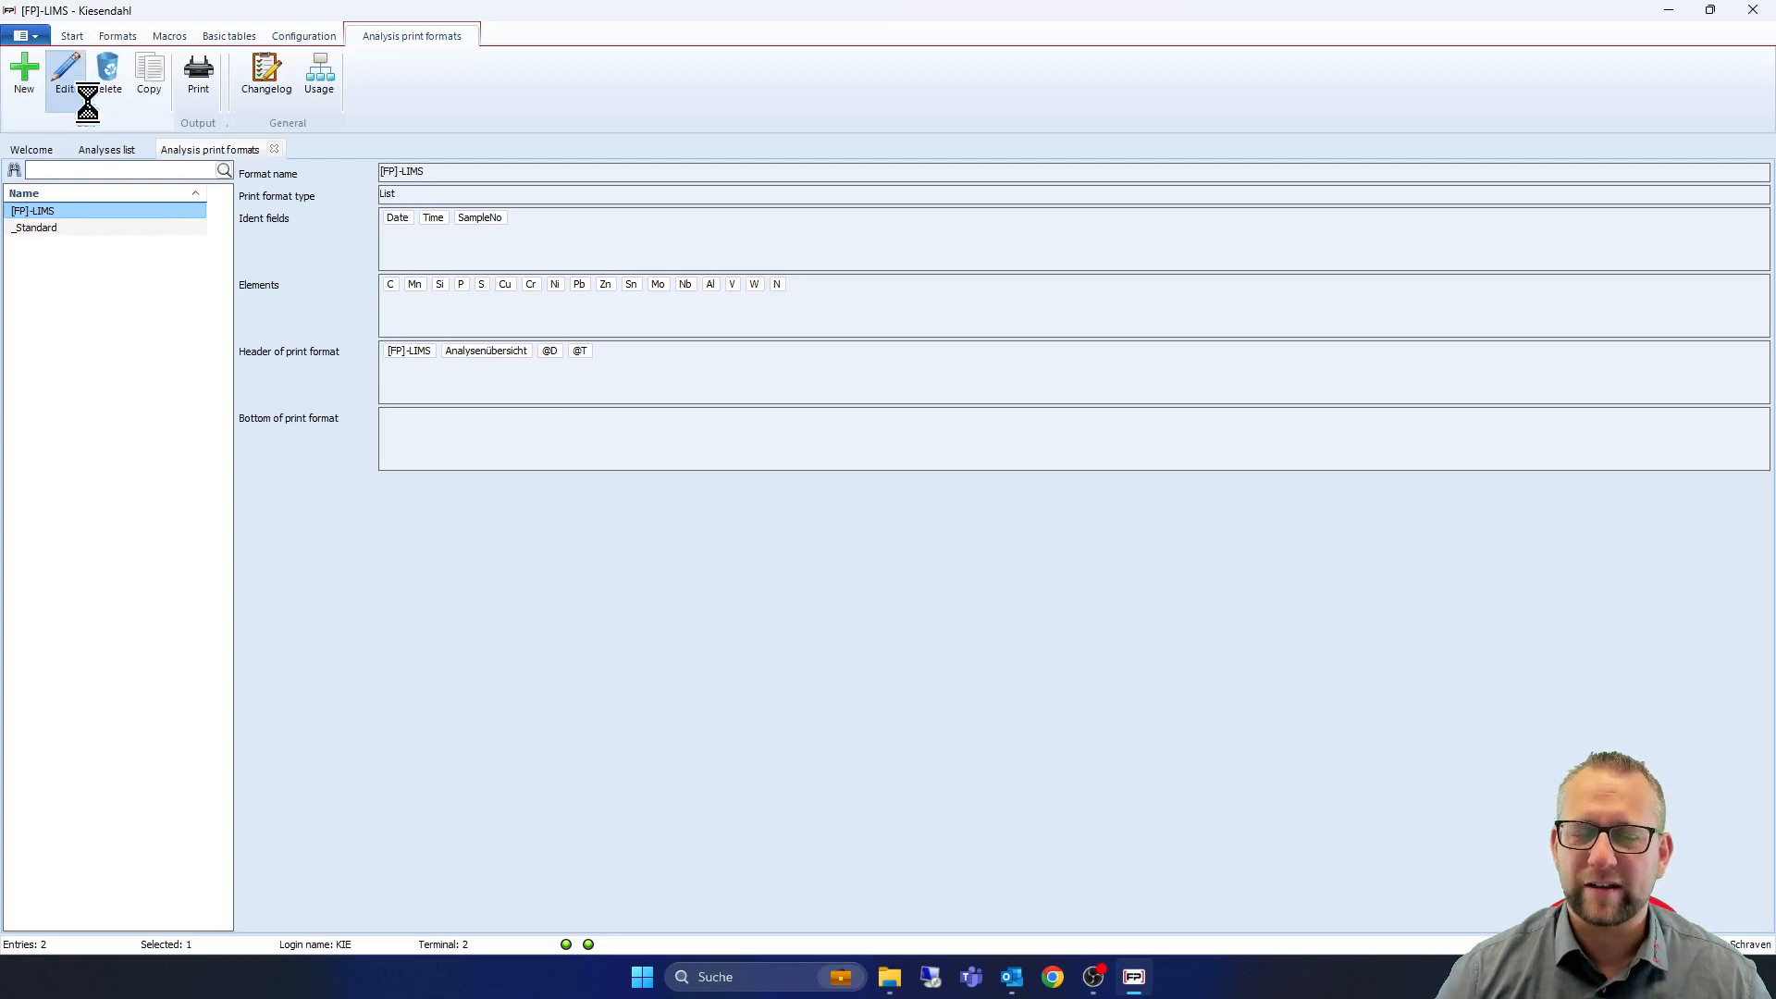
{"action": "left_click", "coordinate": [62, 69]}
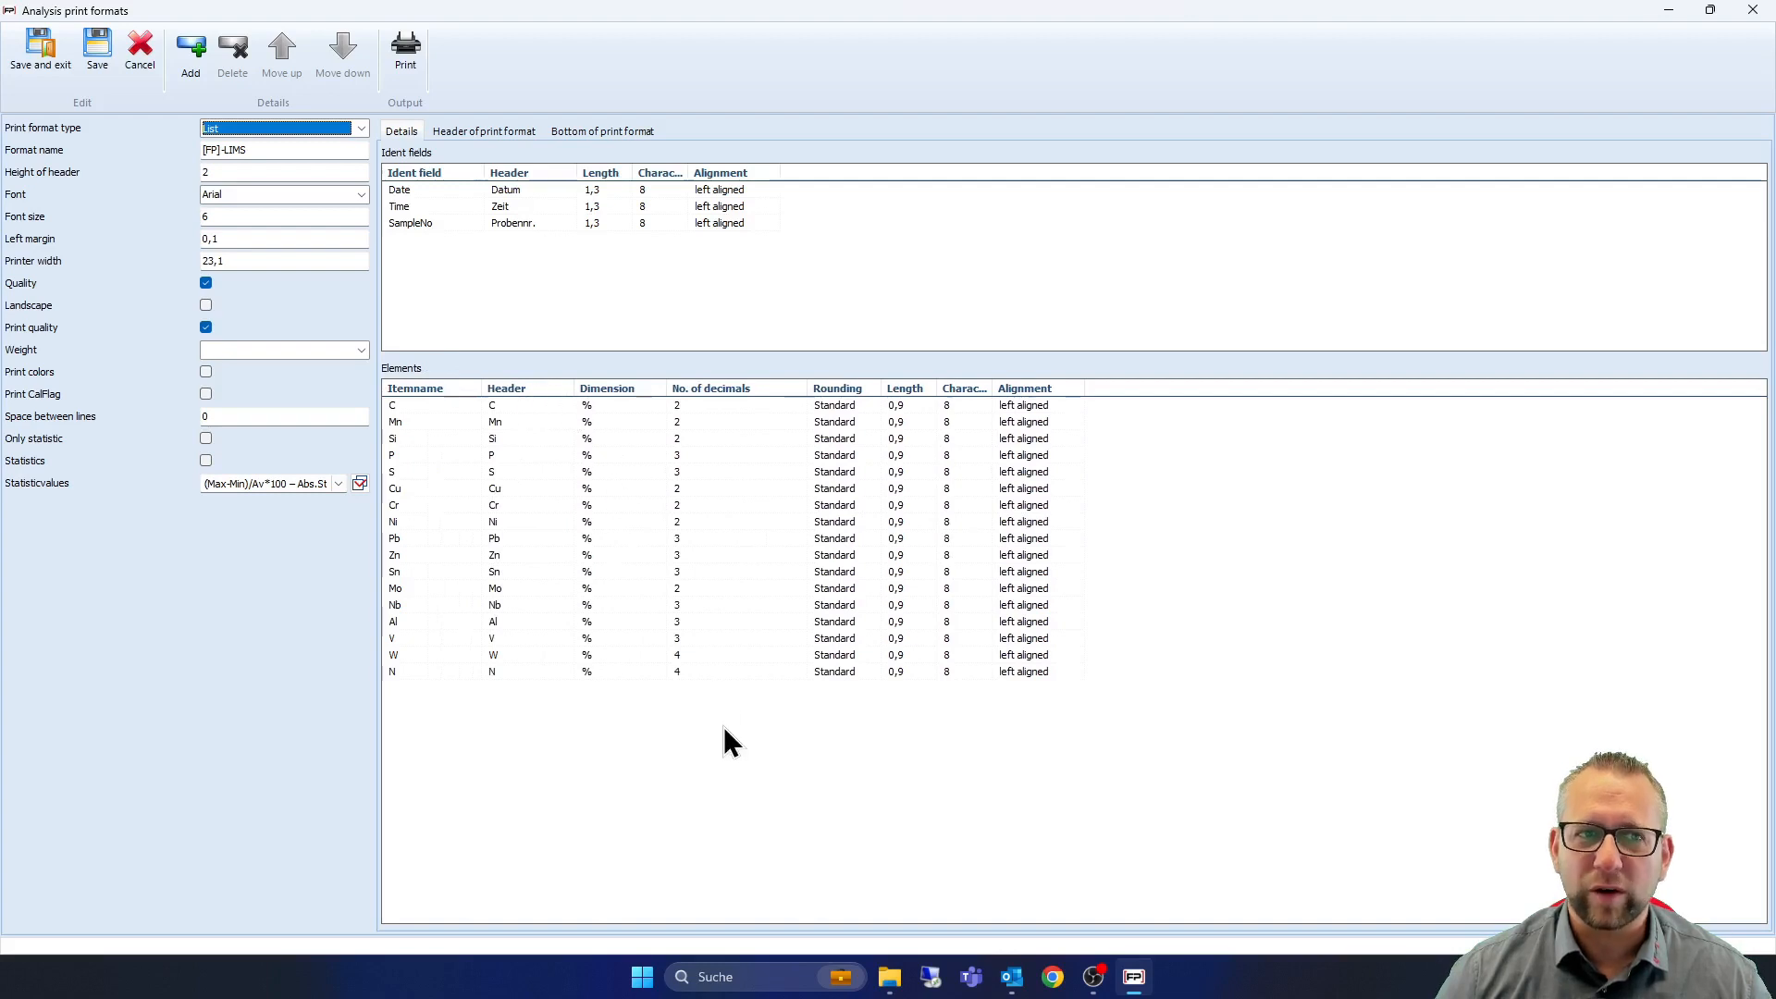
Preview the [FP]-LIMS format's settings printout, scroll its three pages, and close the preview
{"action": "left_click", "coordinate": [405, 48]}
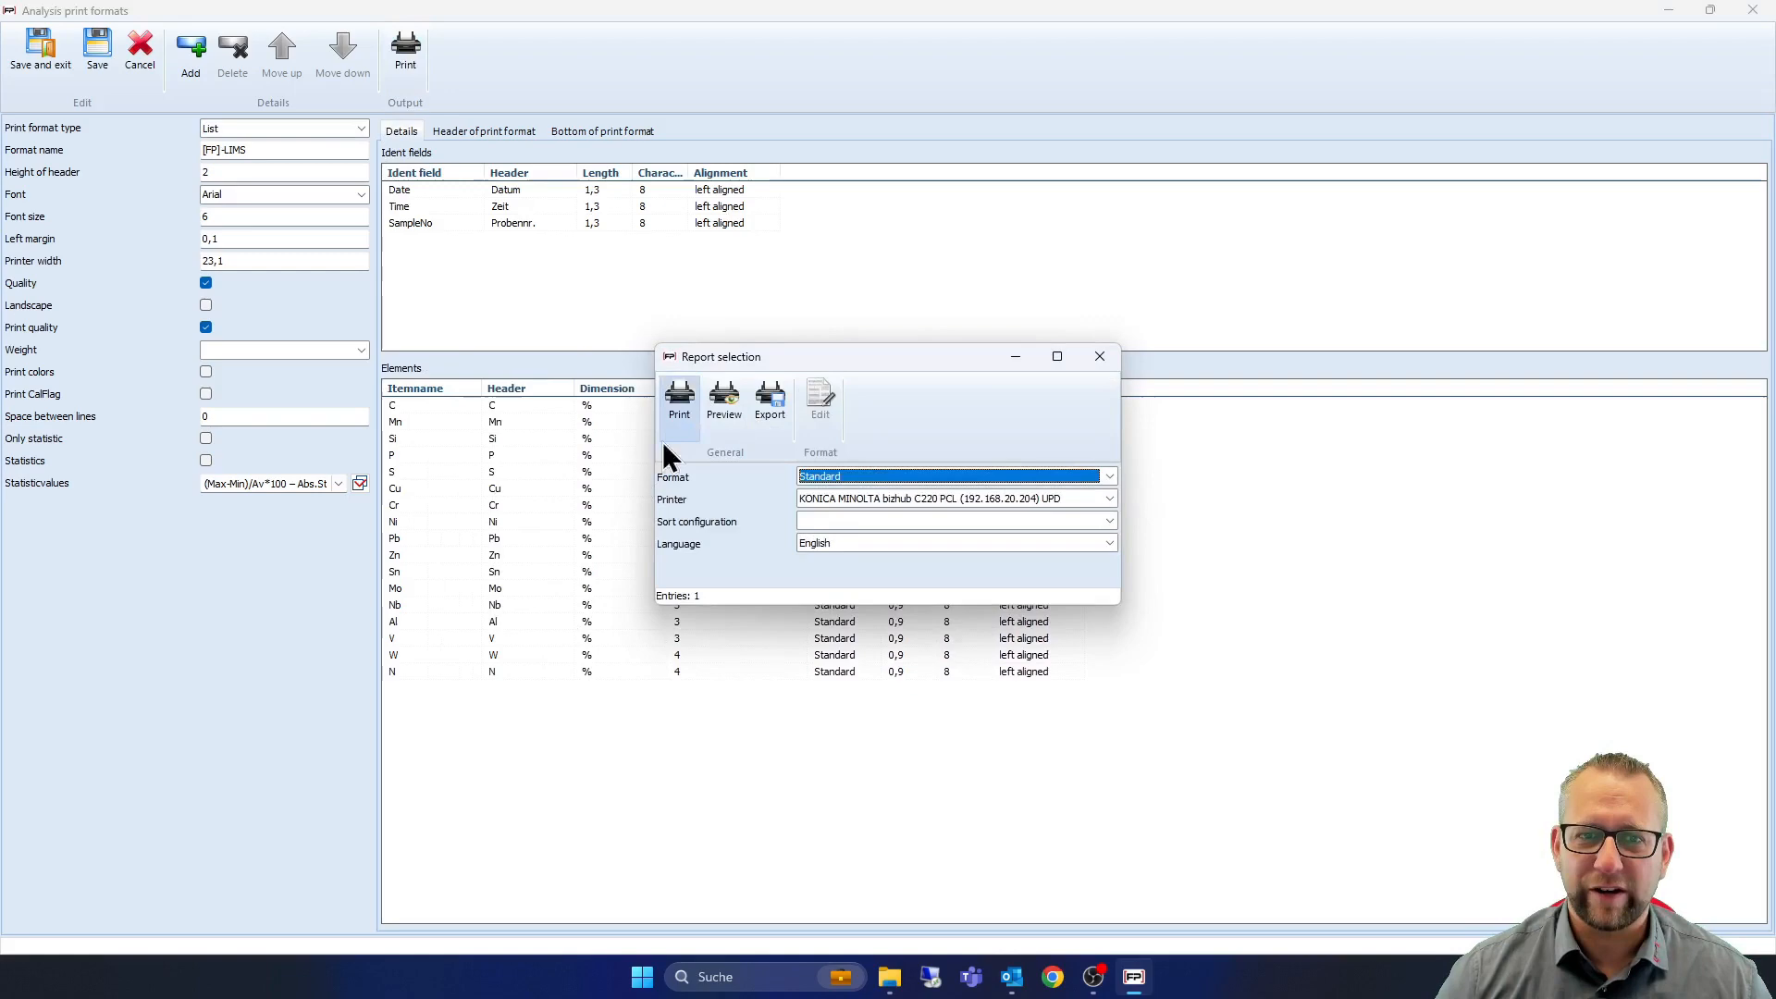
{"action": "left_click", "coordinate": [725, 396]}
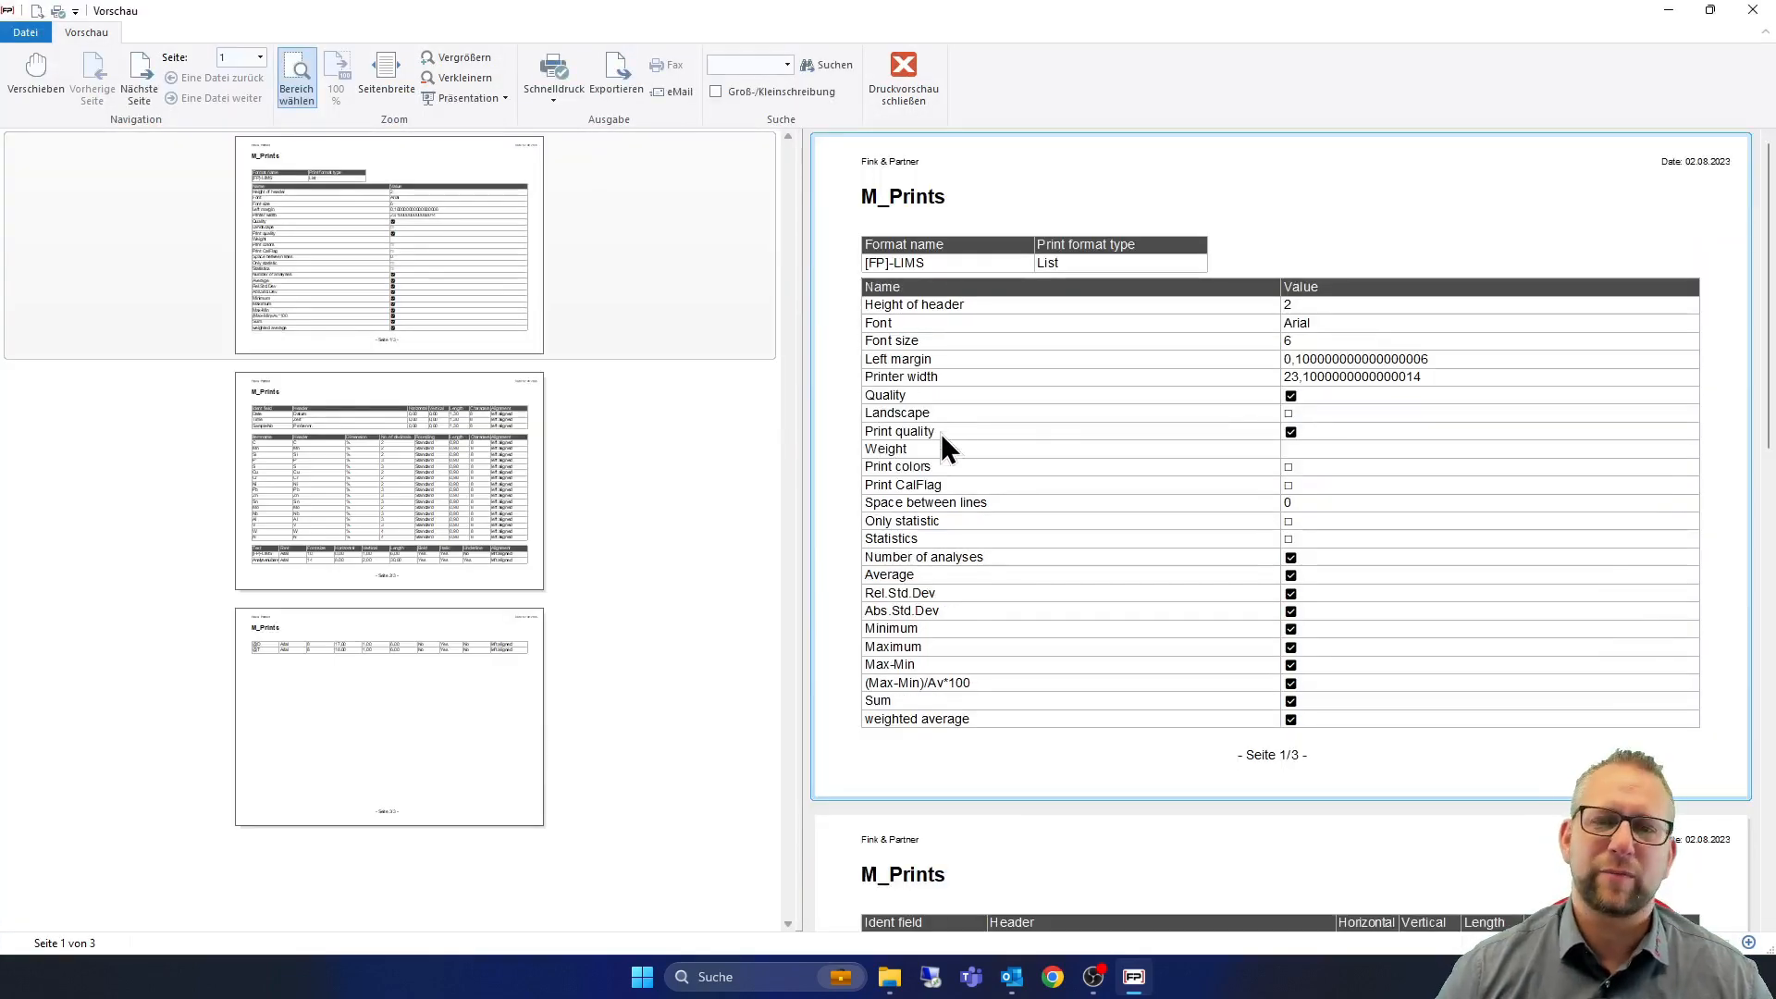
{"action": "mouse_move", "coordinate": [1043, 487]}
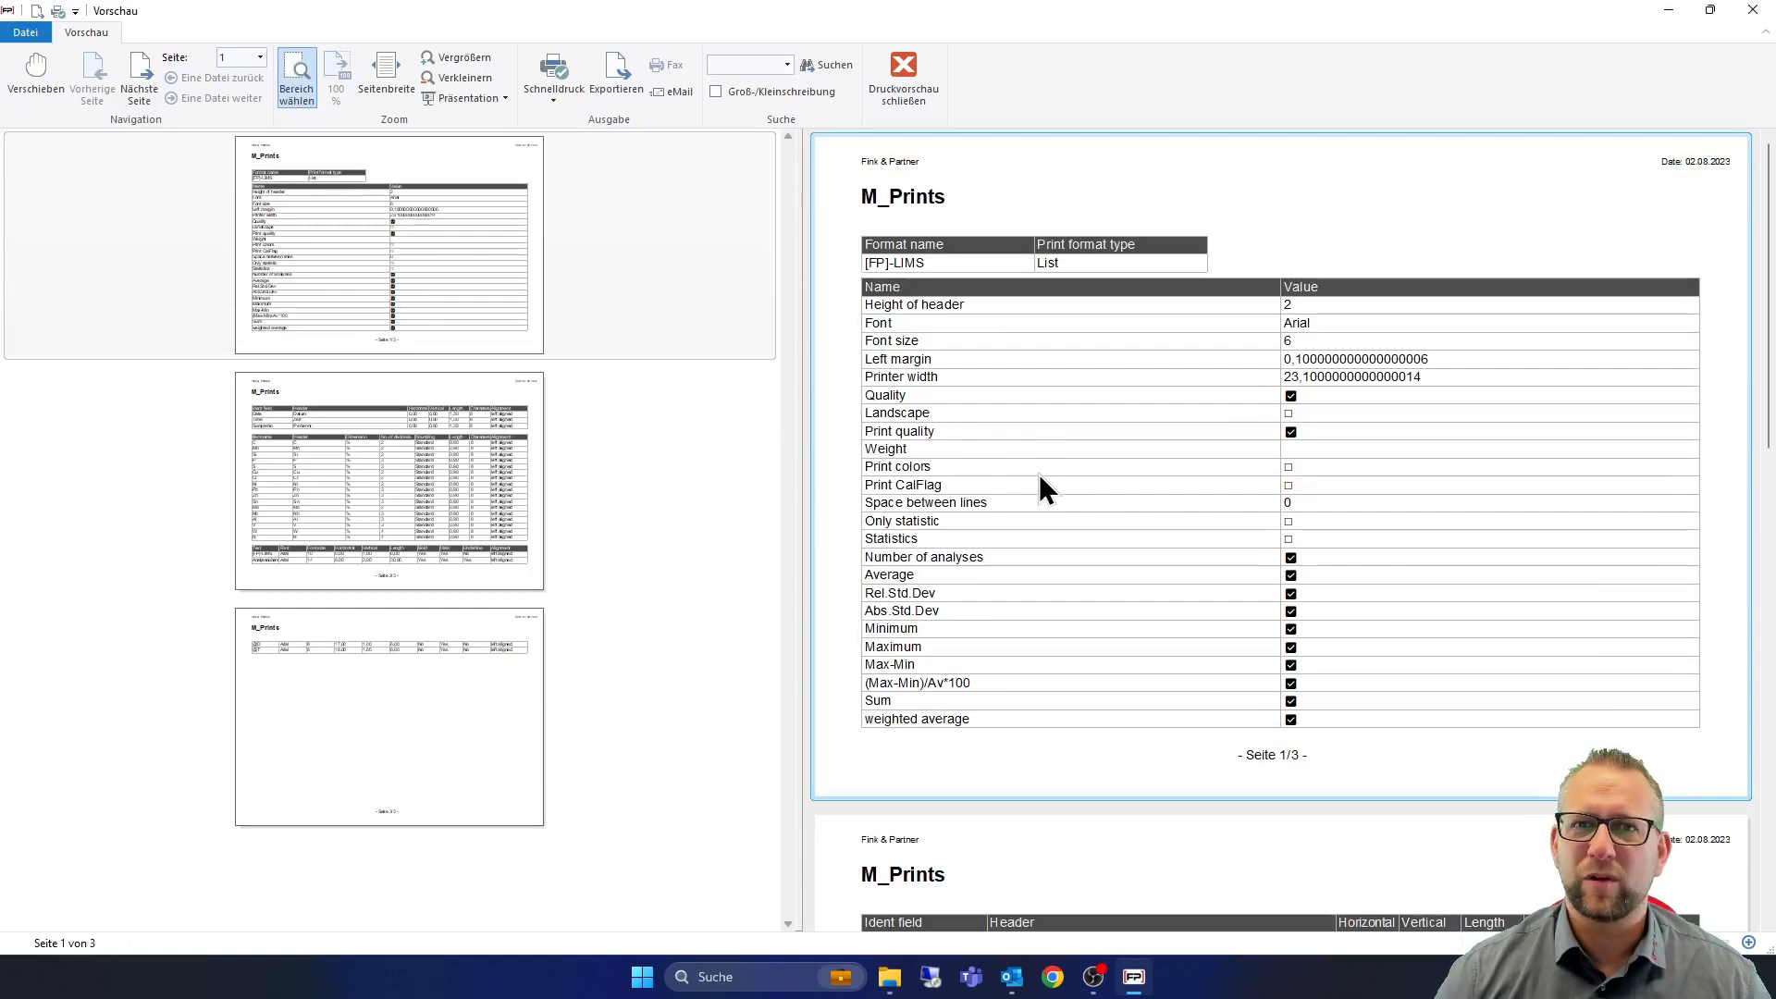
{"action": "mouse_move", "coordinate": [1055, 427]}
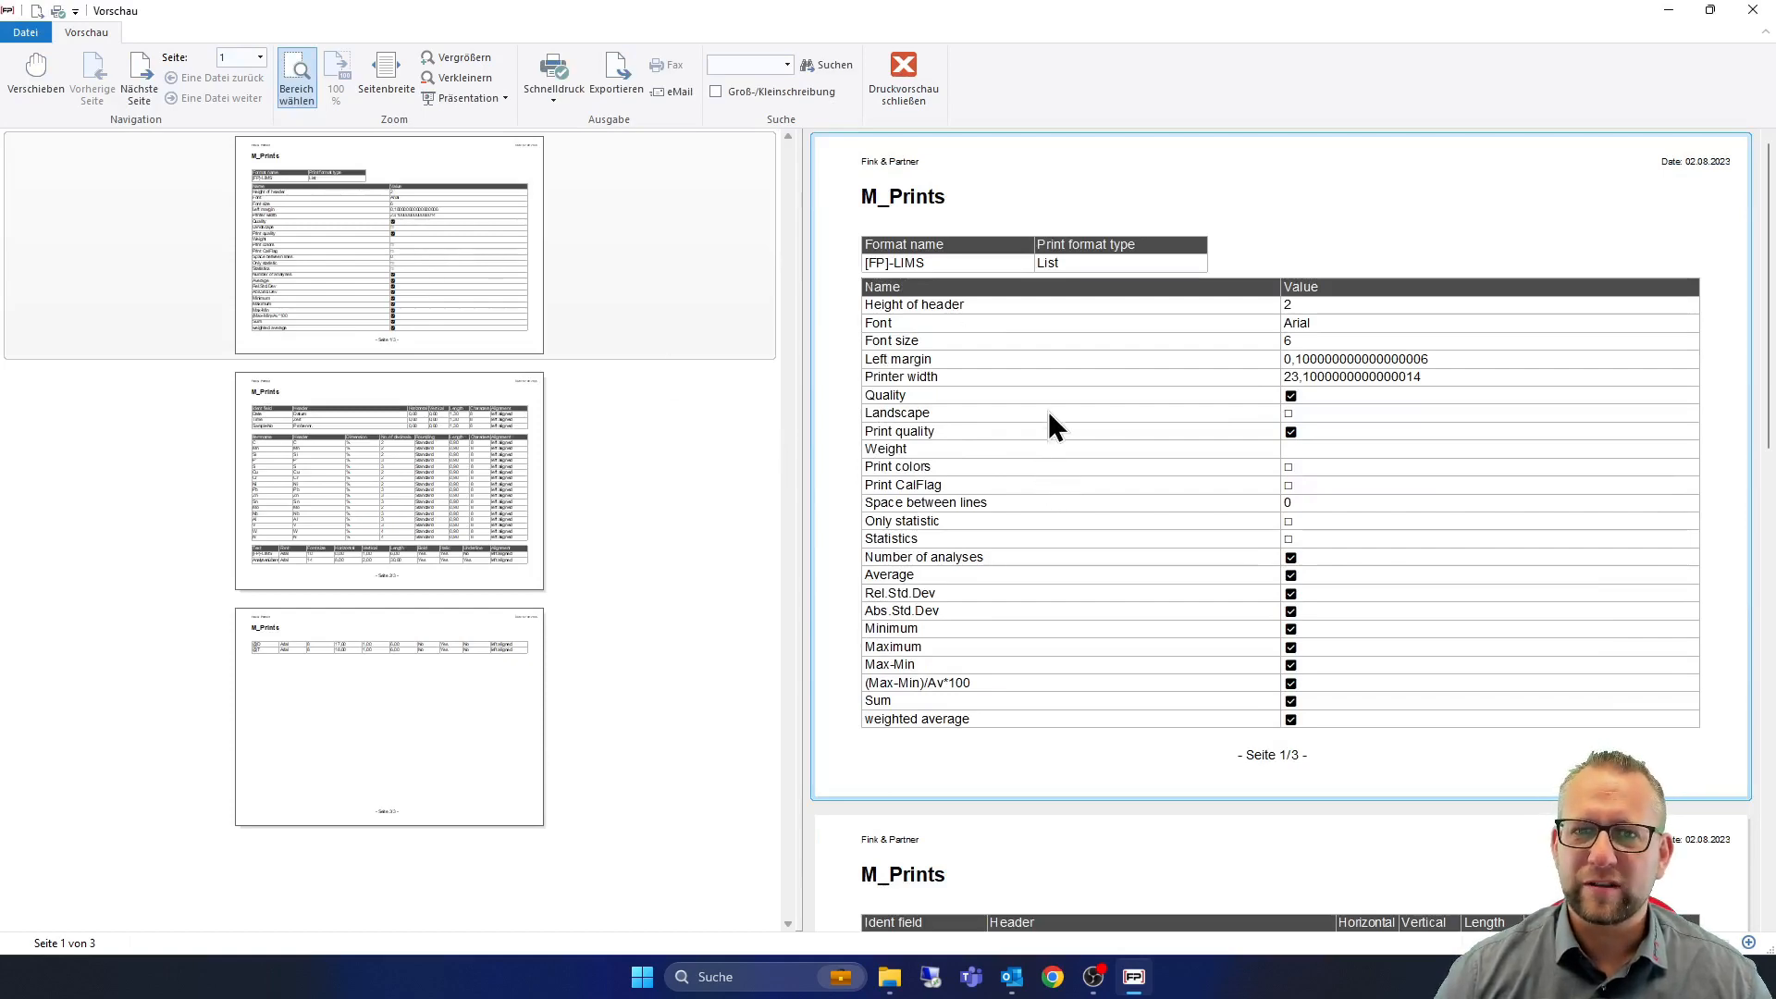
{"action": "scroll", "scroll_direction": "down", "scroll_amount": 3}
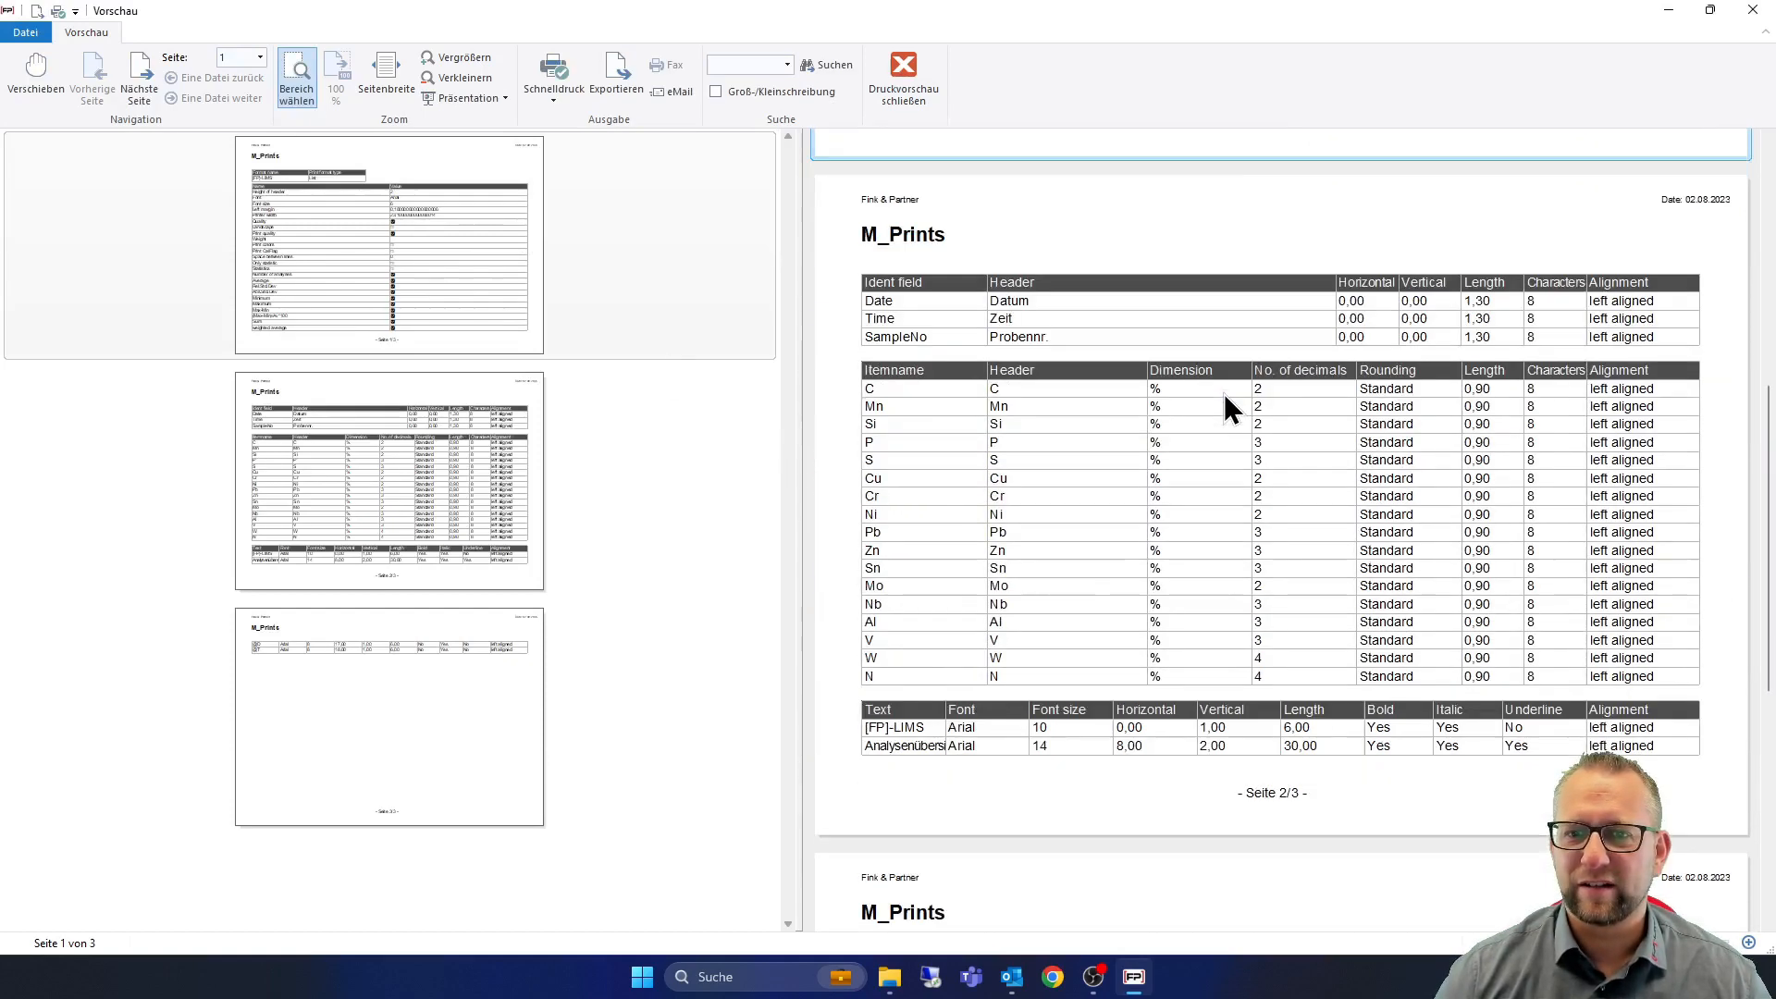
{"action": "scroll", "scroll_direction": "down", "scroll_amount": 3}
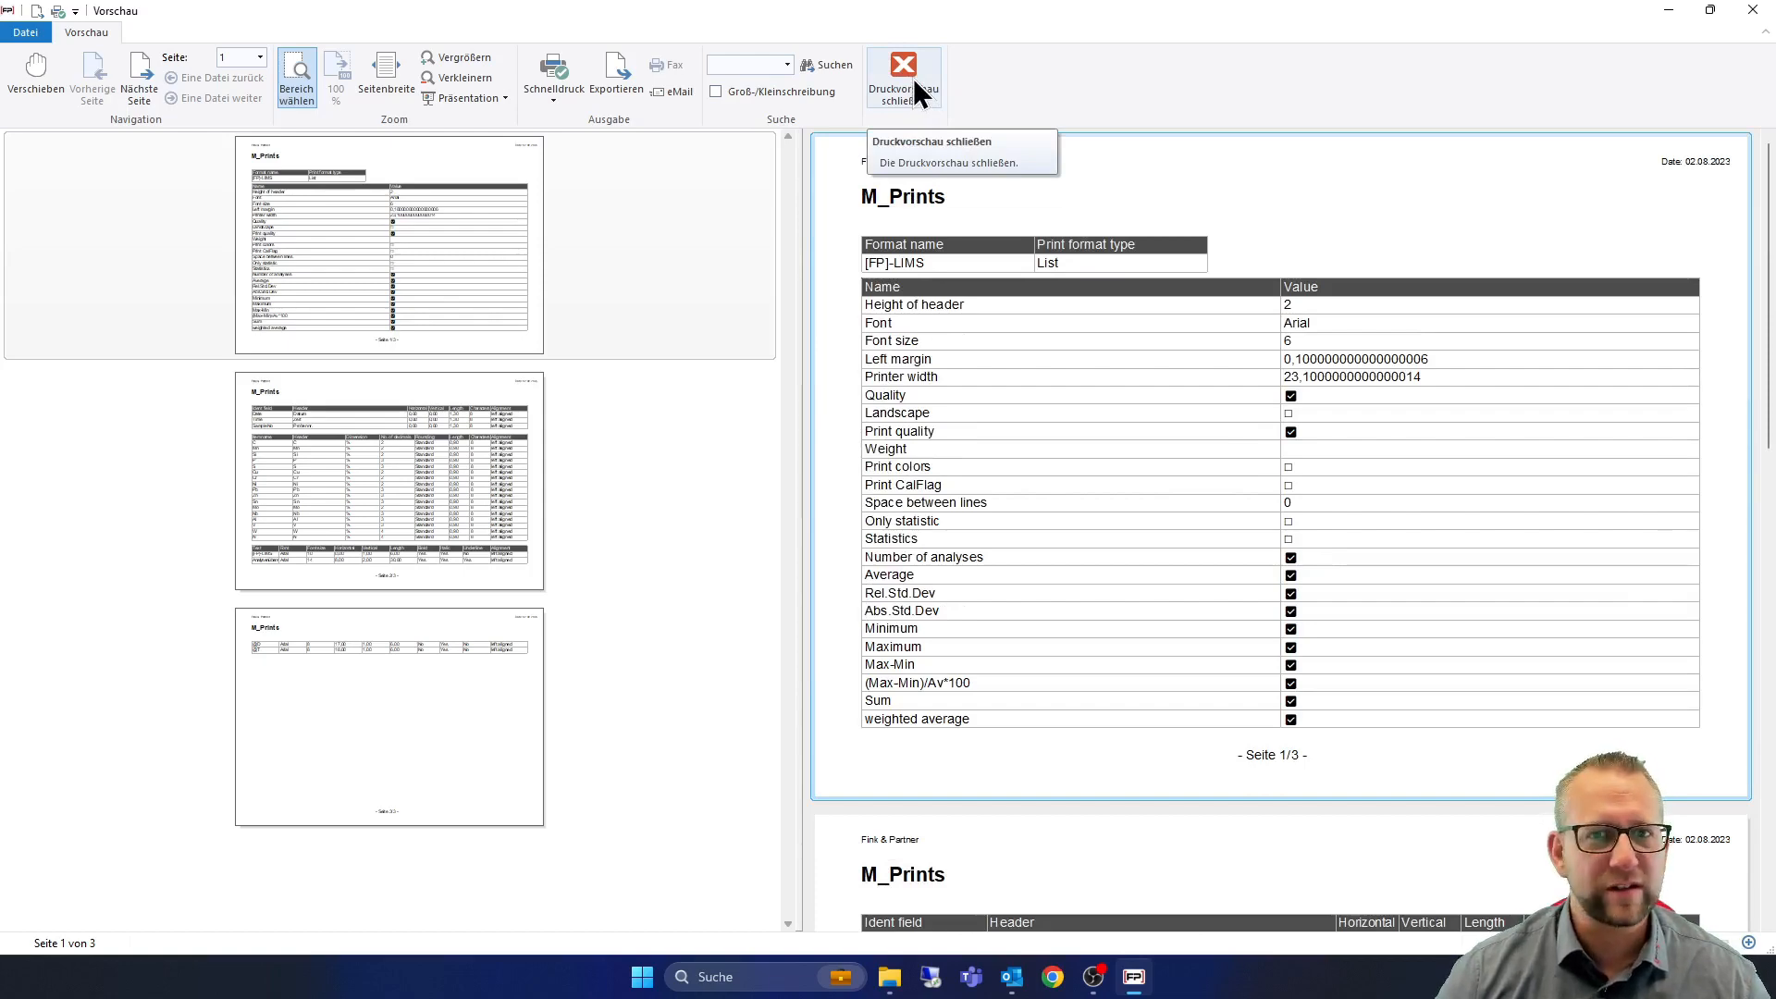
{"action": "left_click", "coordinate": [900, 63]}
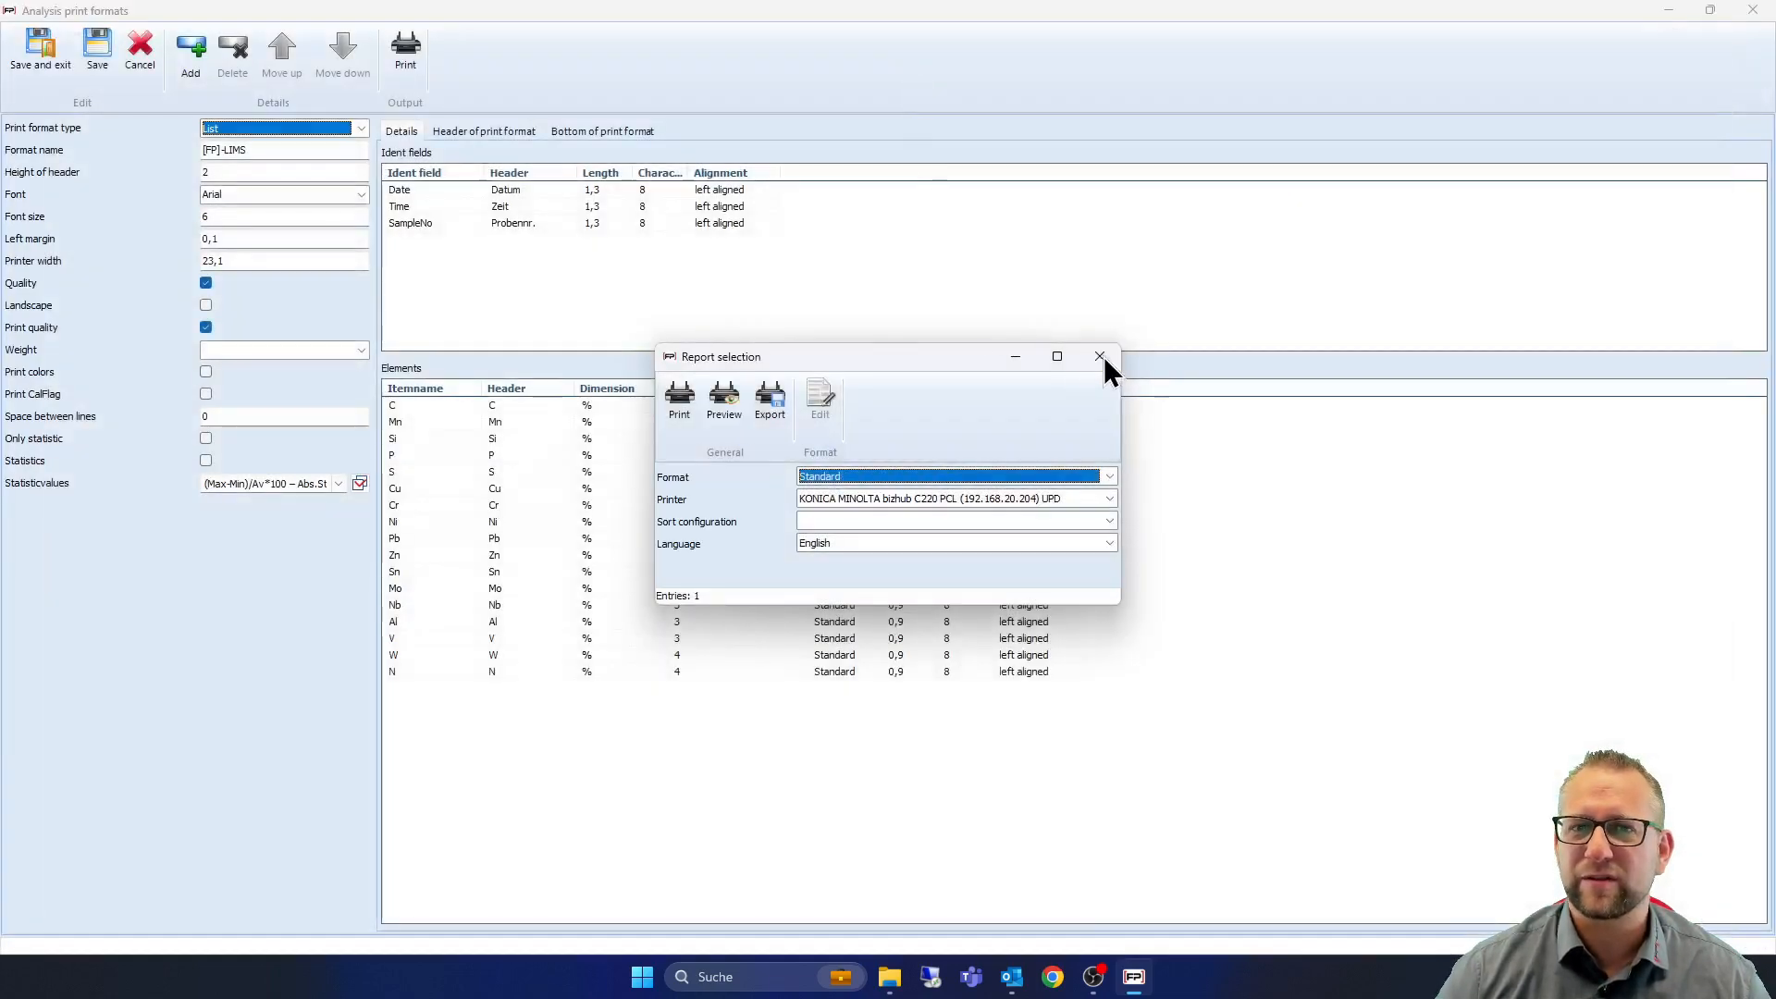
Close the Report selection dialog and Analysis print formats tab, then show the Formats and Basic tables ribbons
{"action": "left_click", "coordinate": [1100, 356]}
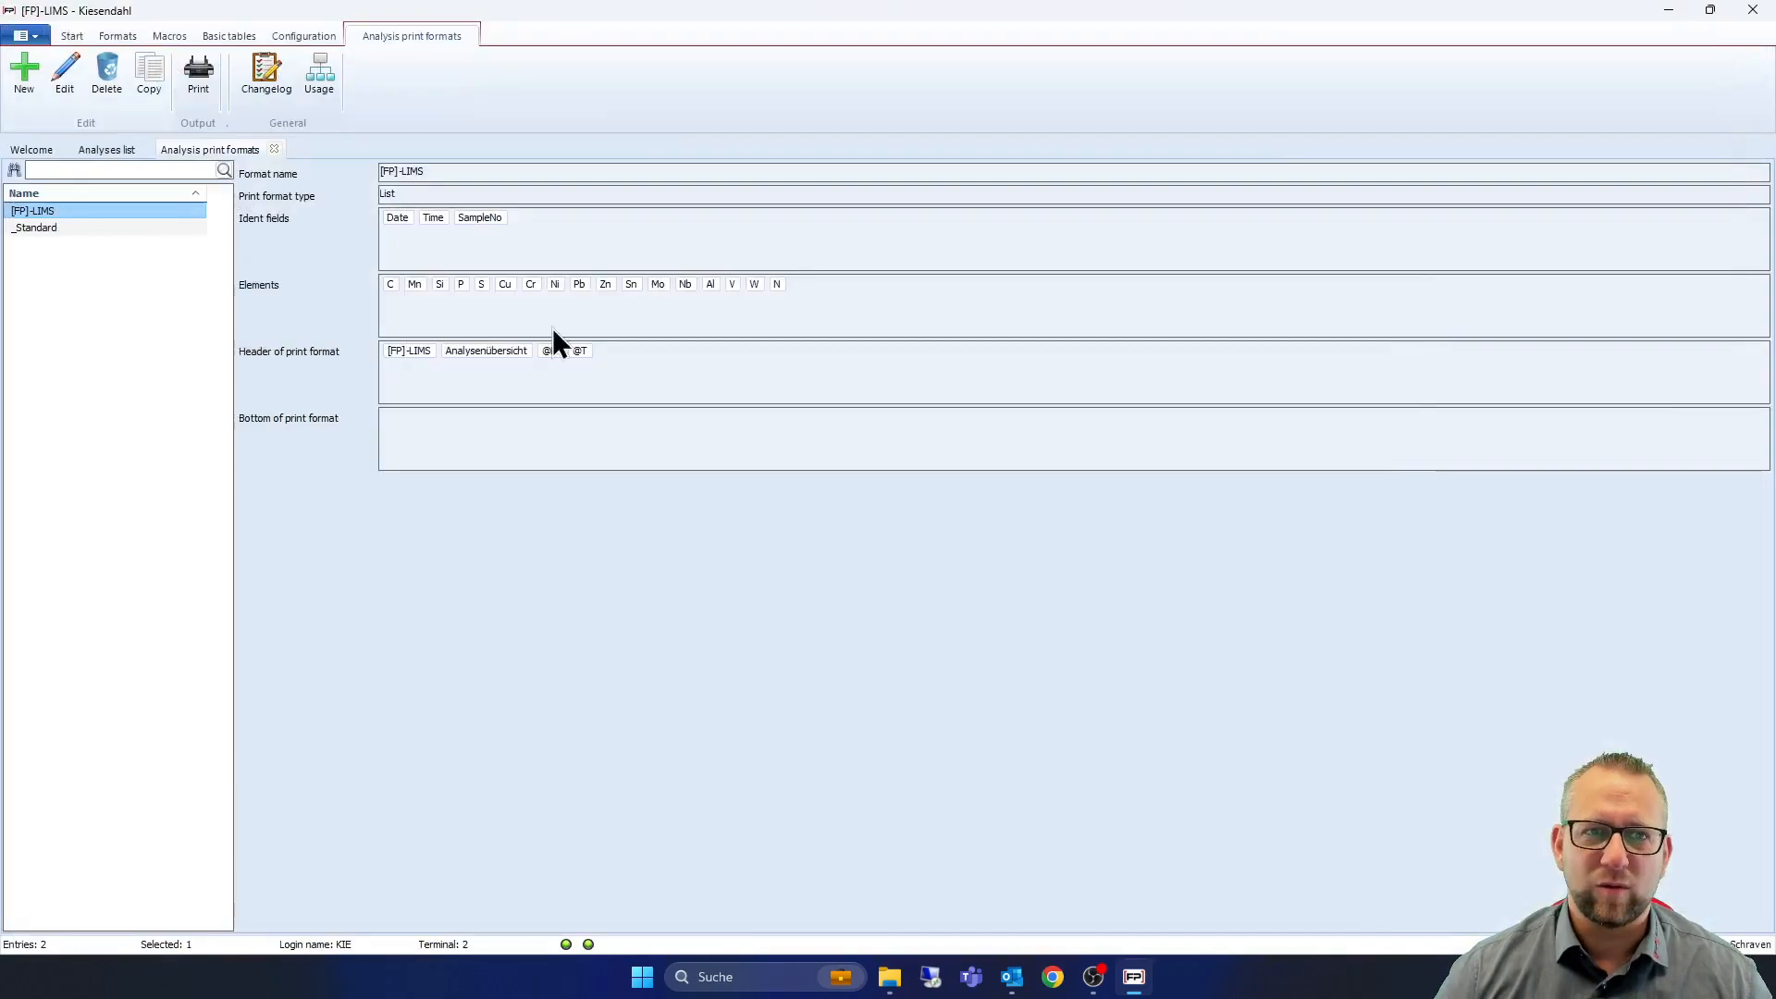
{"action": "left_click", "coordinate": [108, 147]}
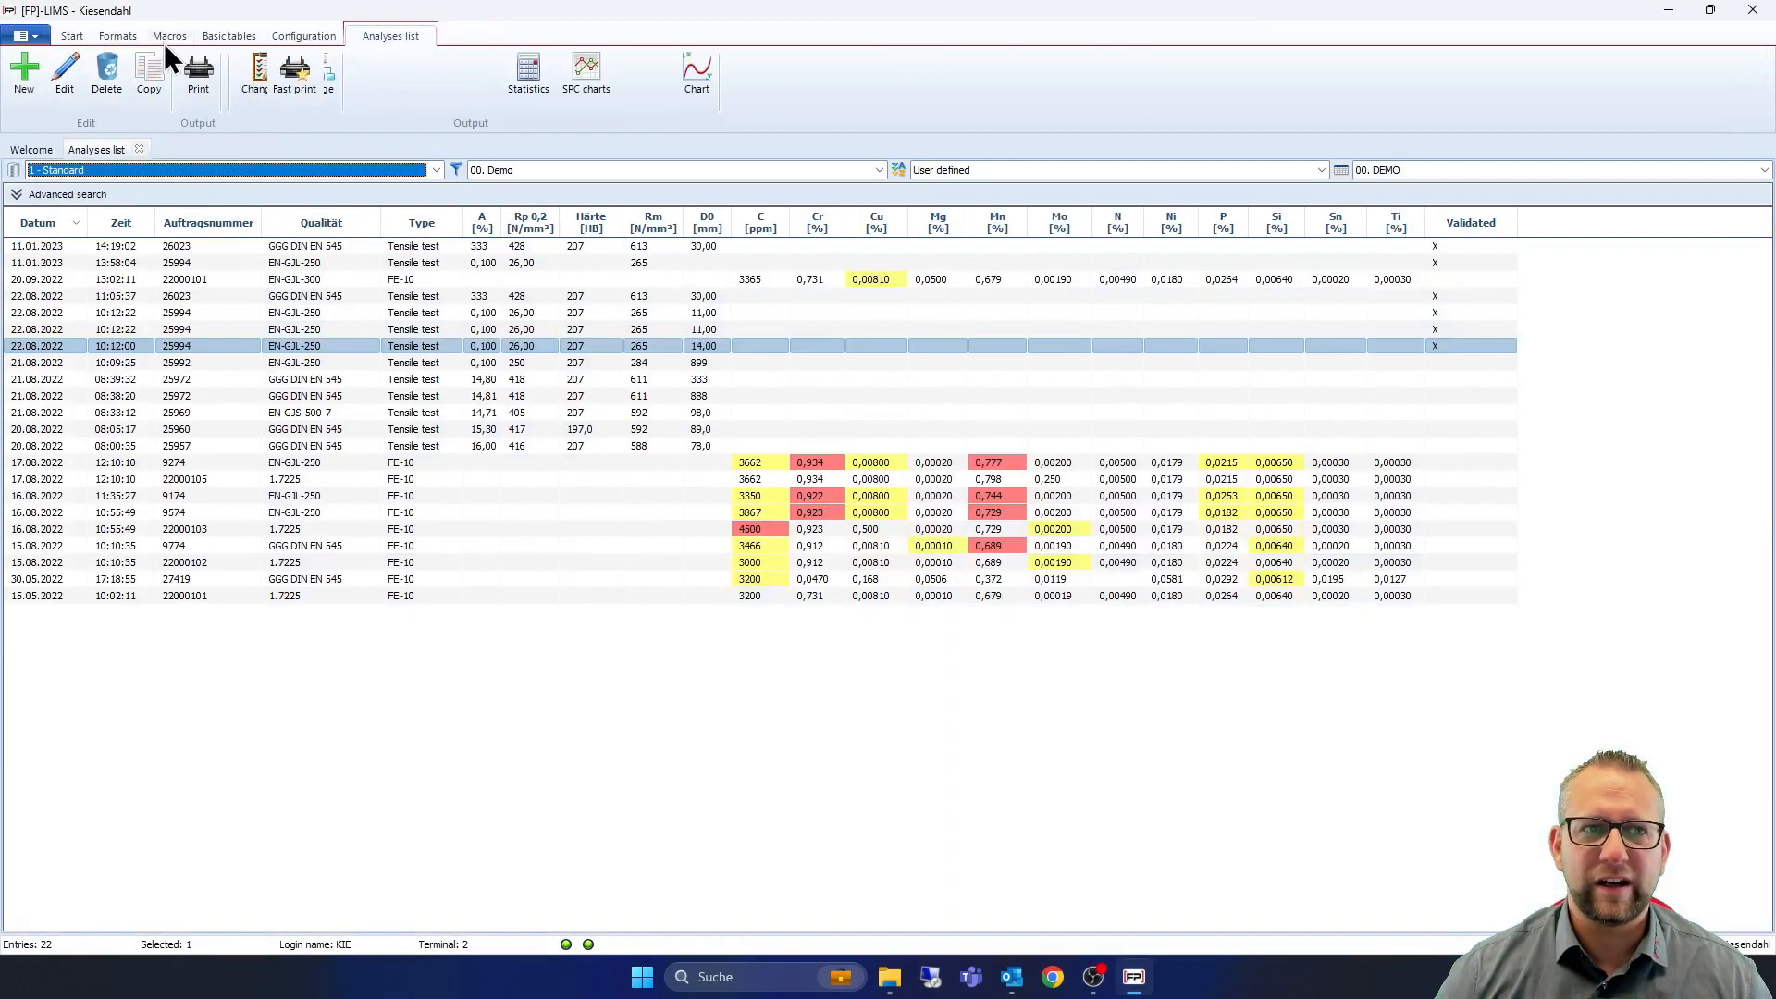
{"action": "left_click", "coordinate": [132, 36]}
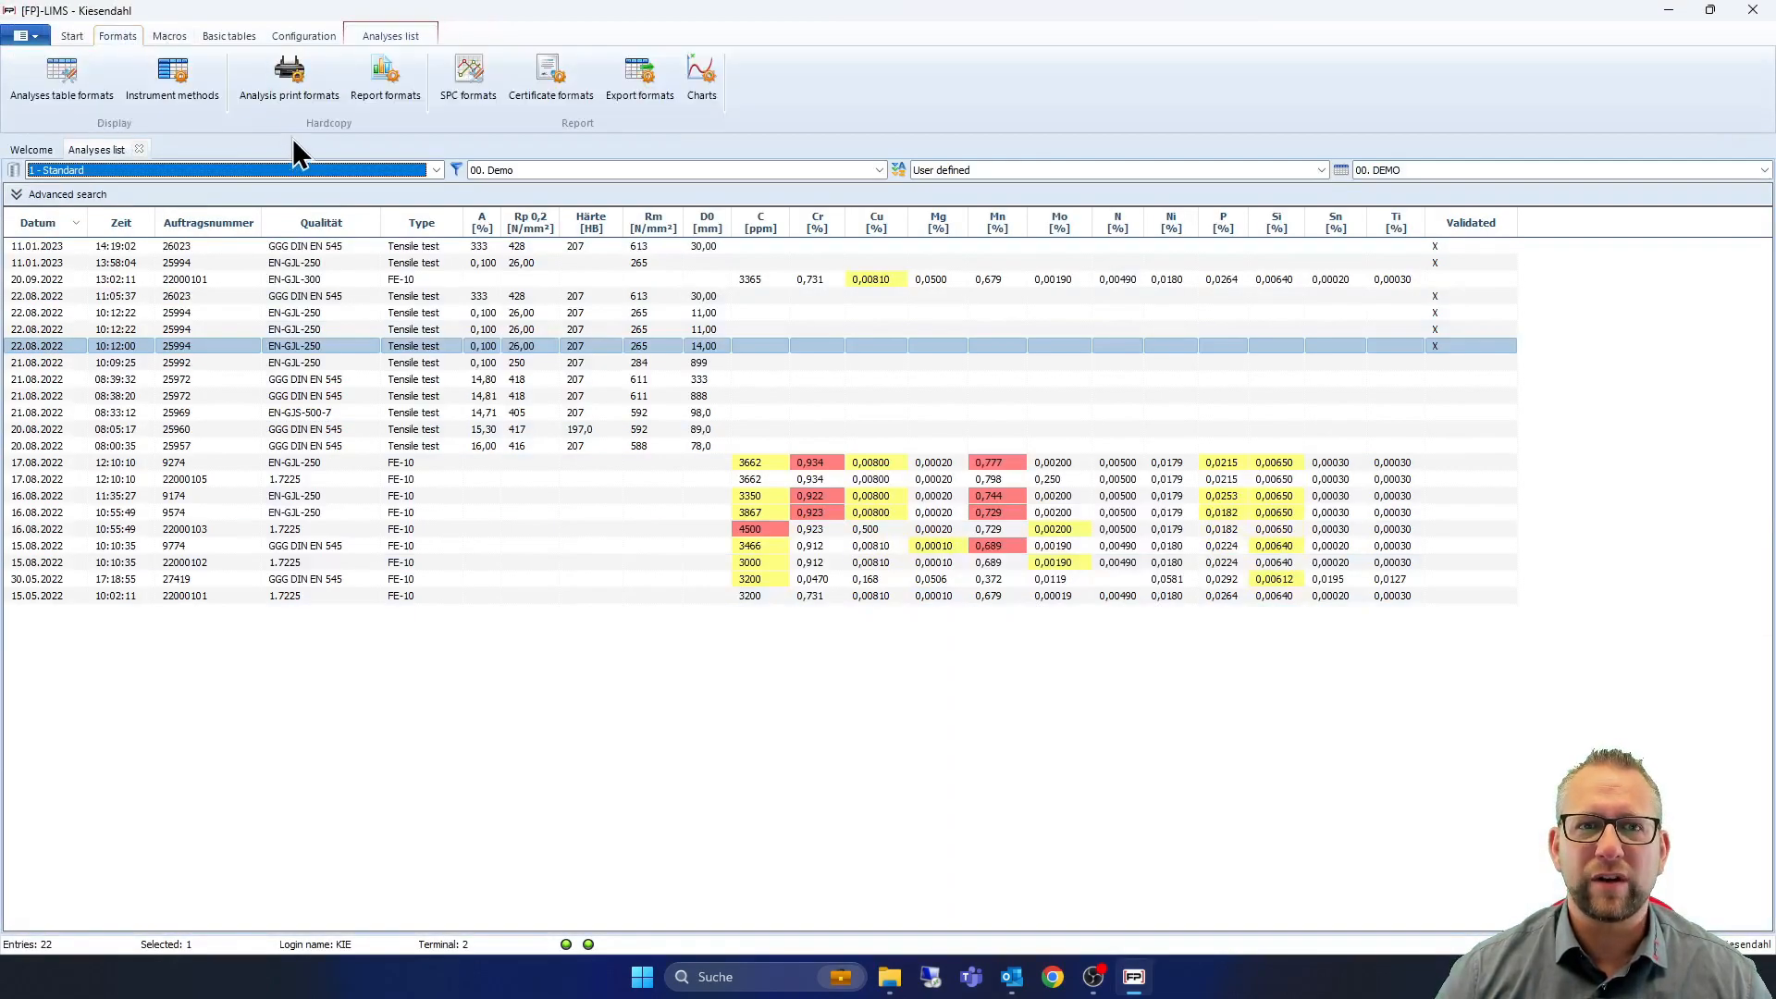
{"action": "left_click", "coordinate": [227, 35]}
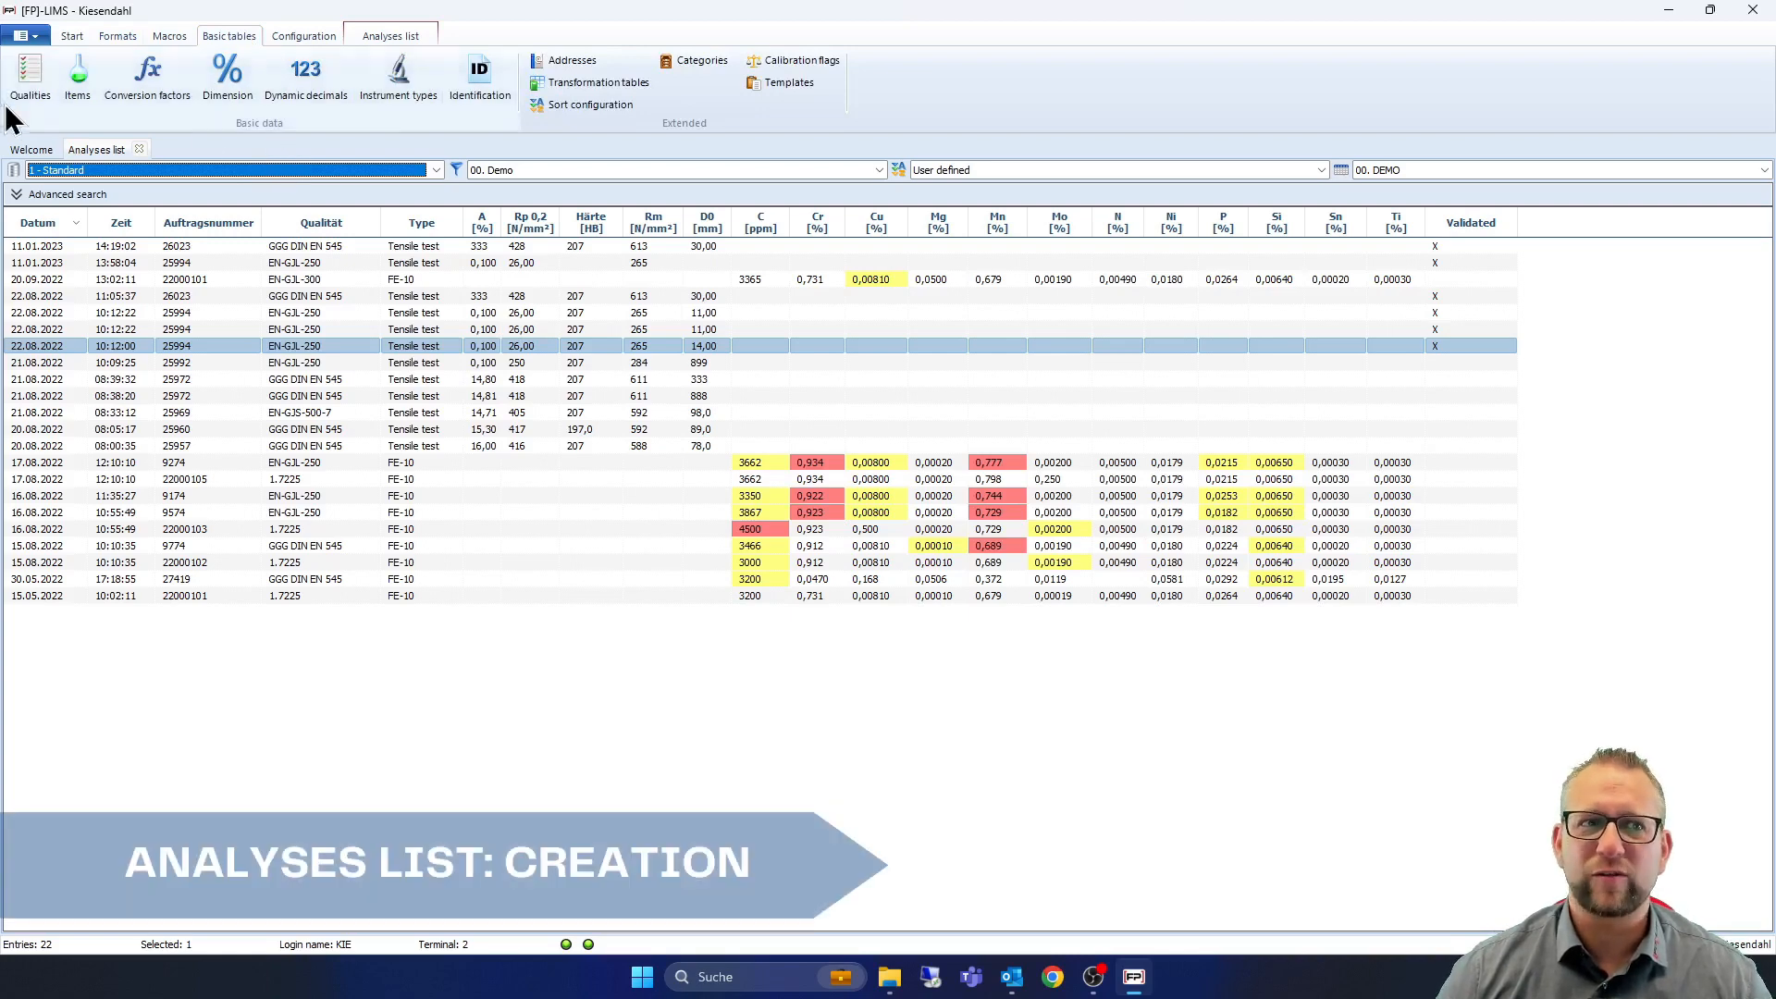
{"action": "left_click", "coordinate": [30, 70]}
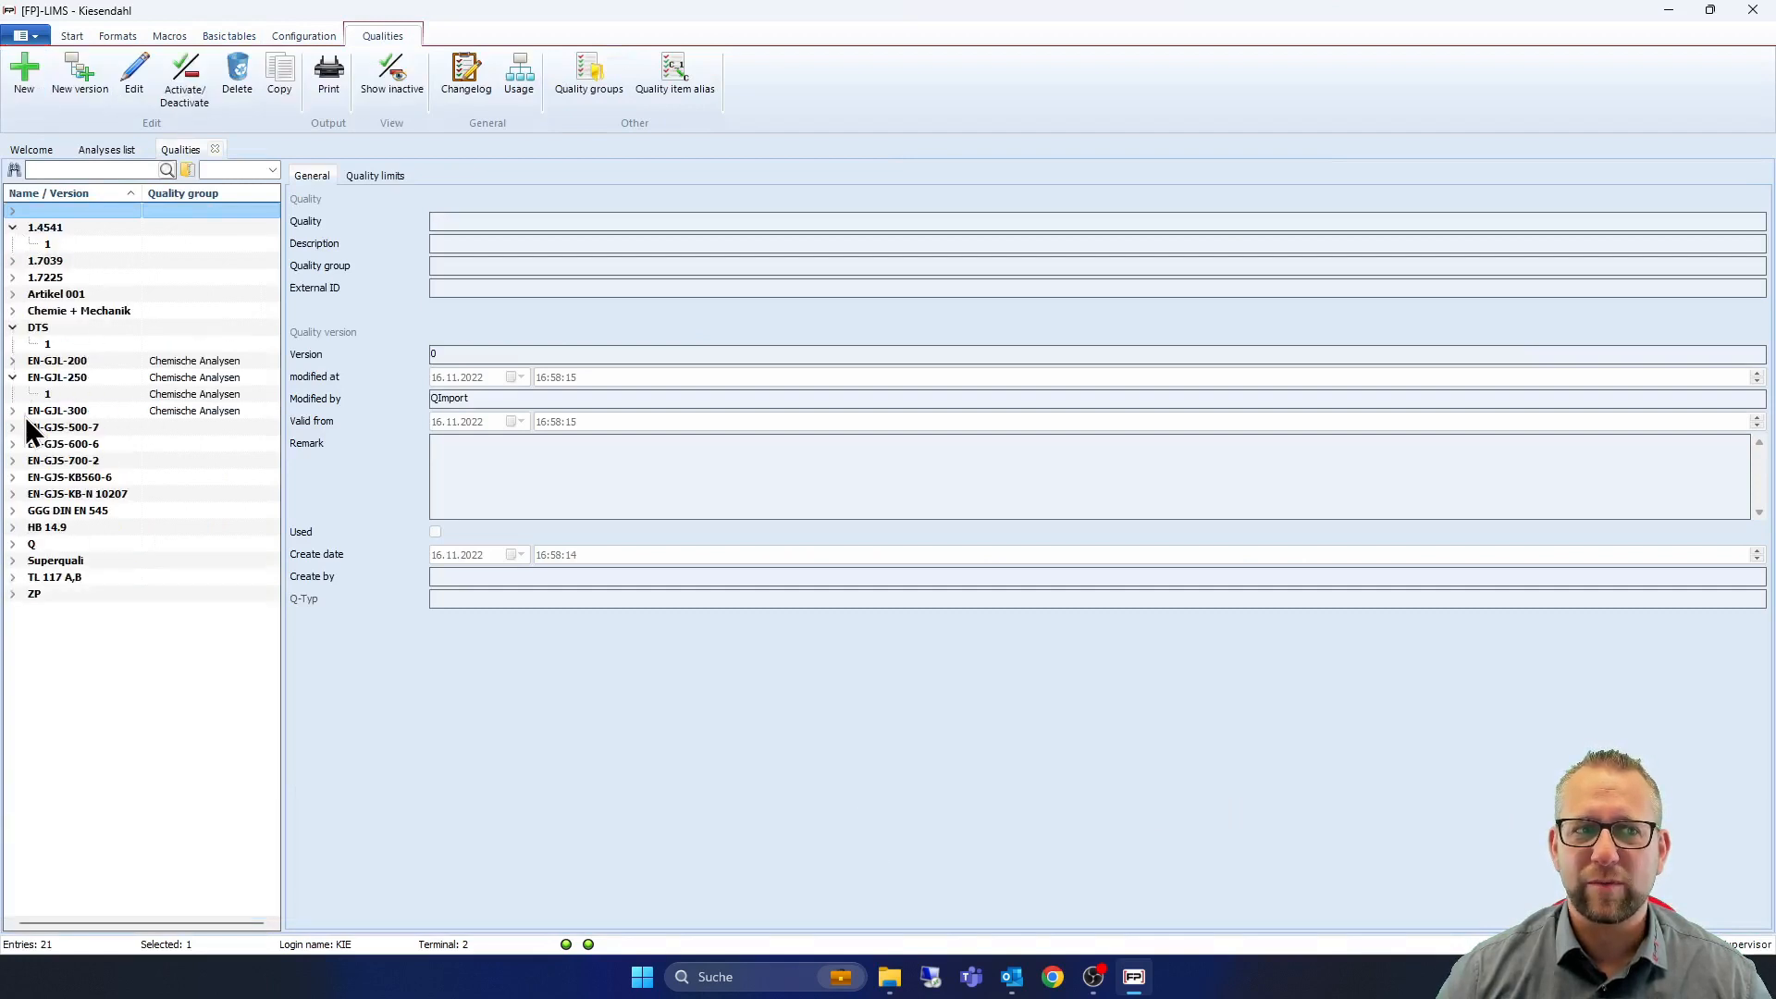
{"action": "left_click", "coordinate": [58, 411]}
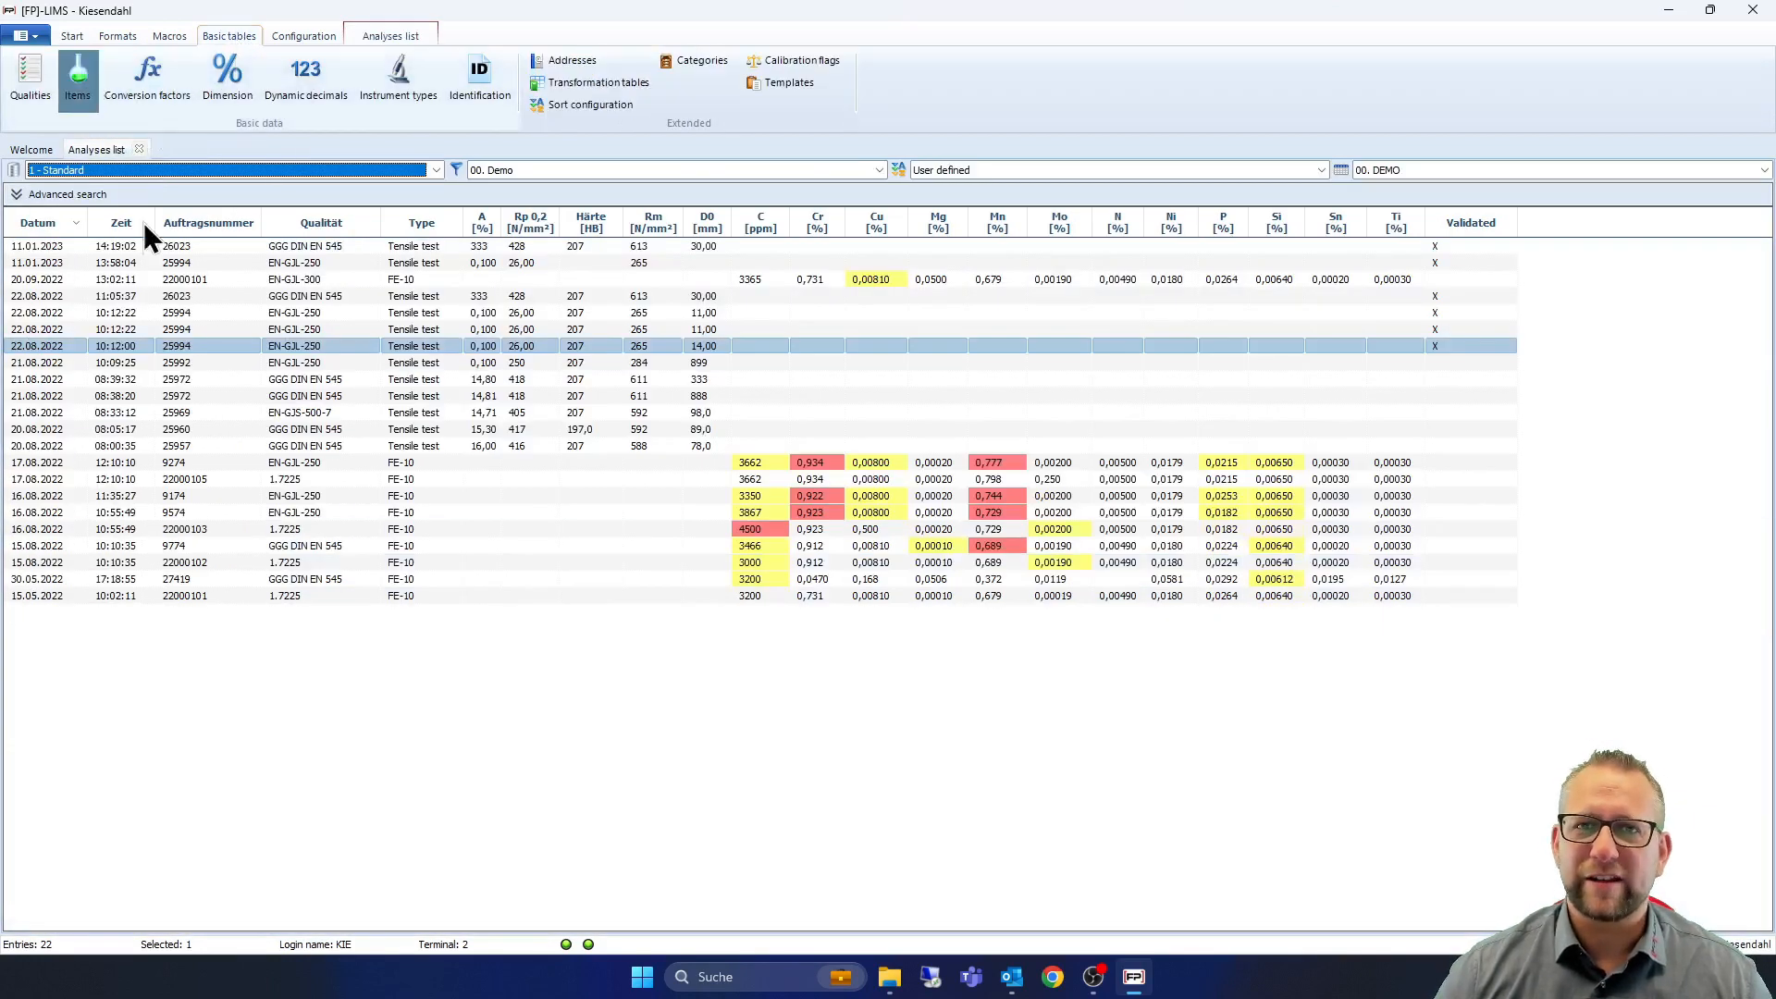
{"action": "left_click", "coordinate": [61, 63]}
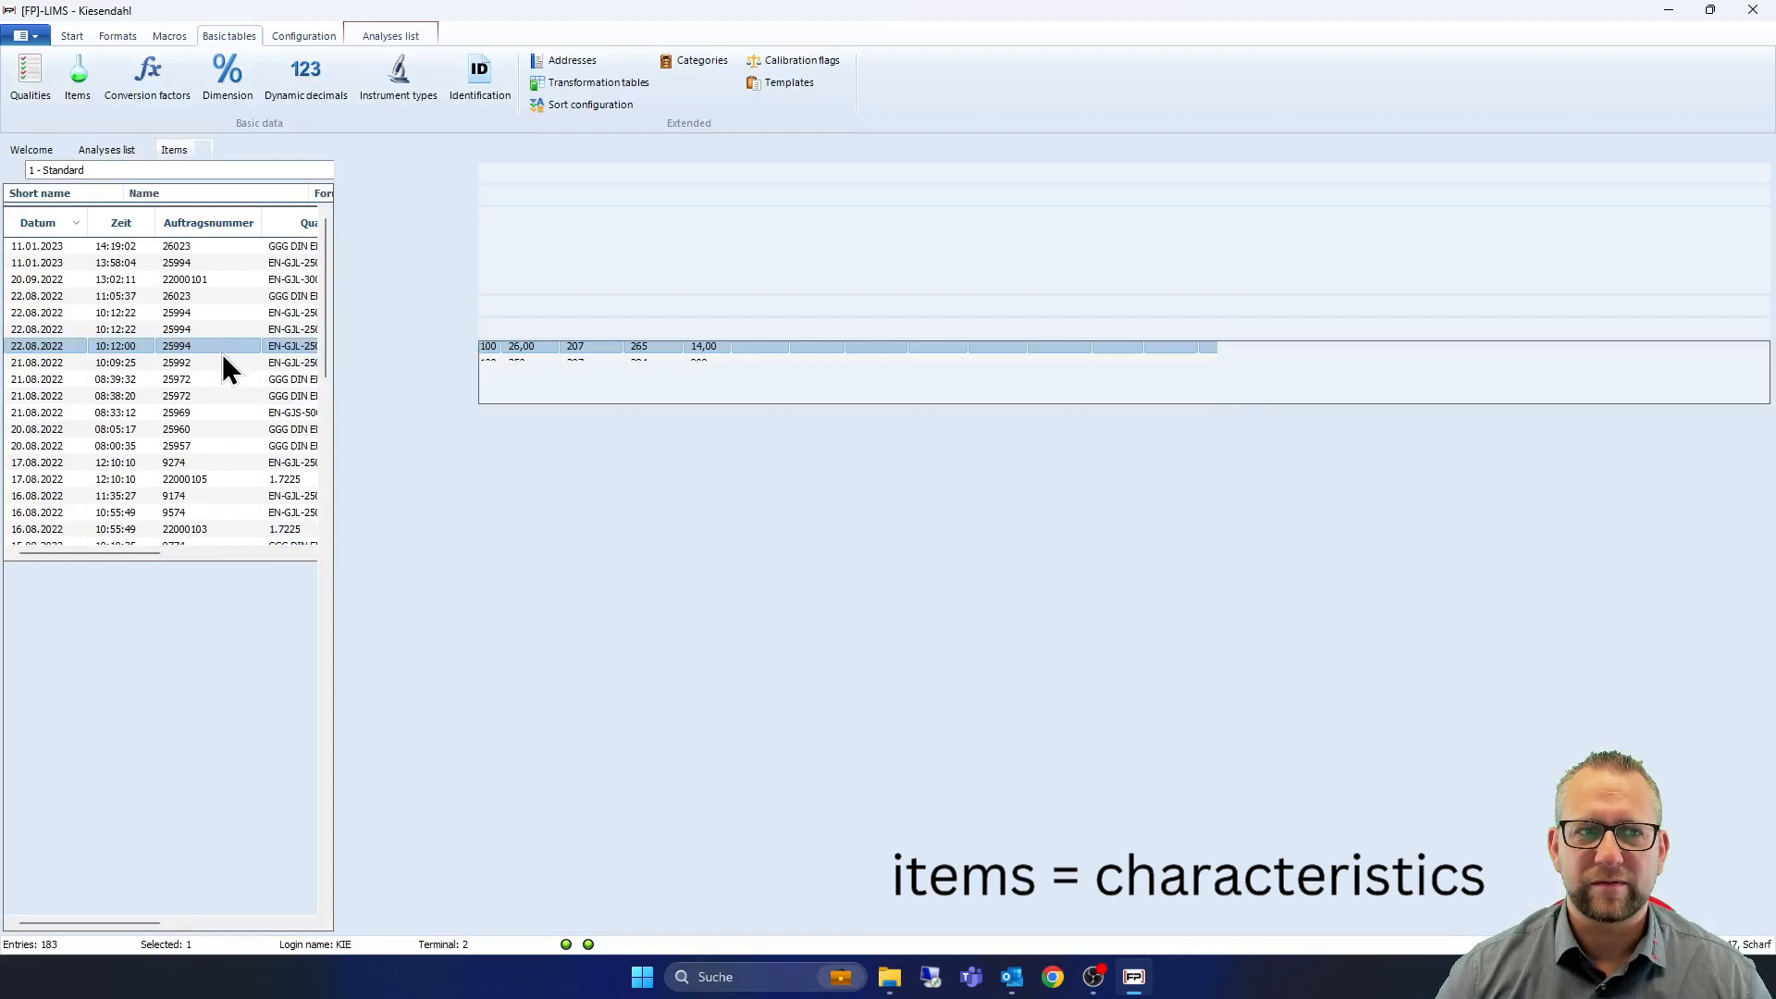
{"action": "left_click", "coordinate": [173, 149]}
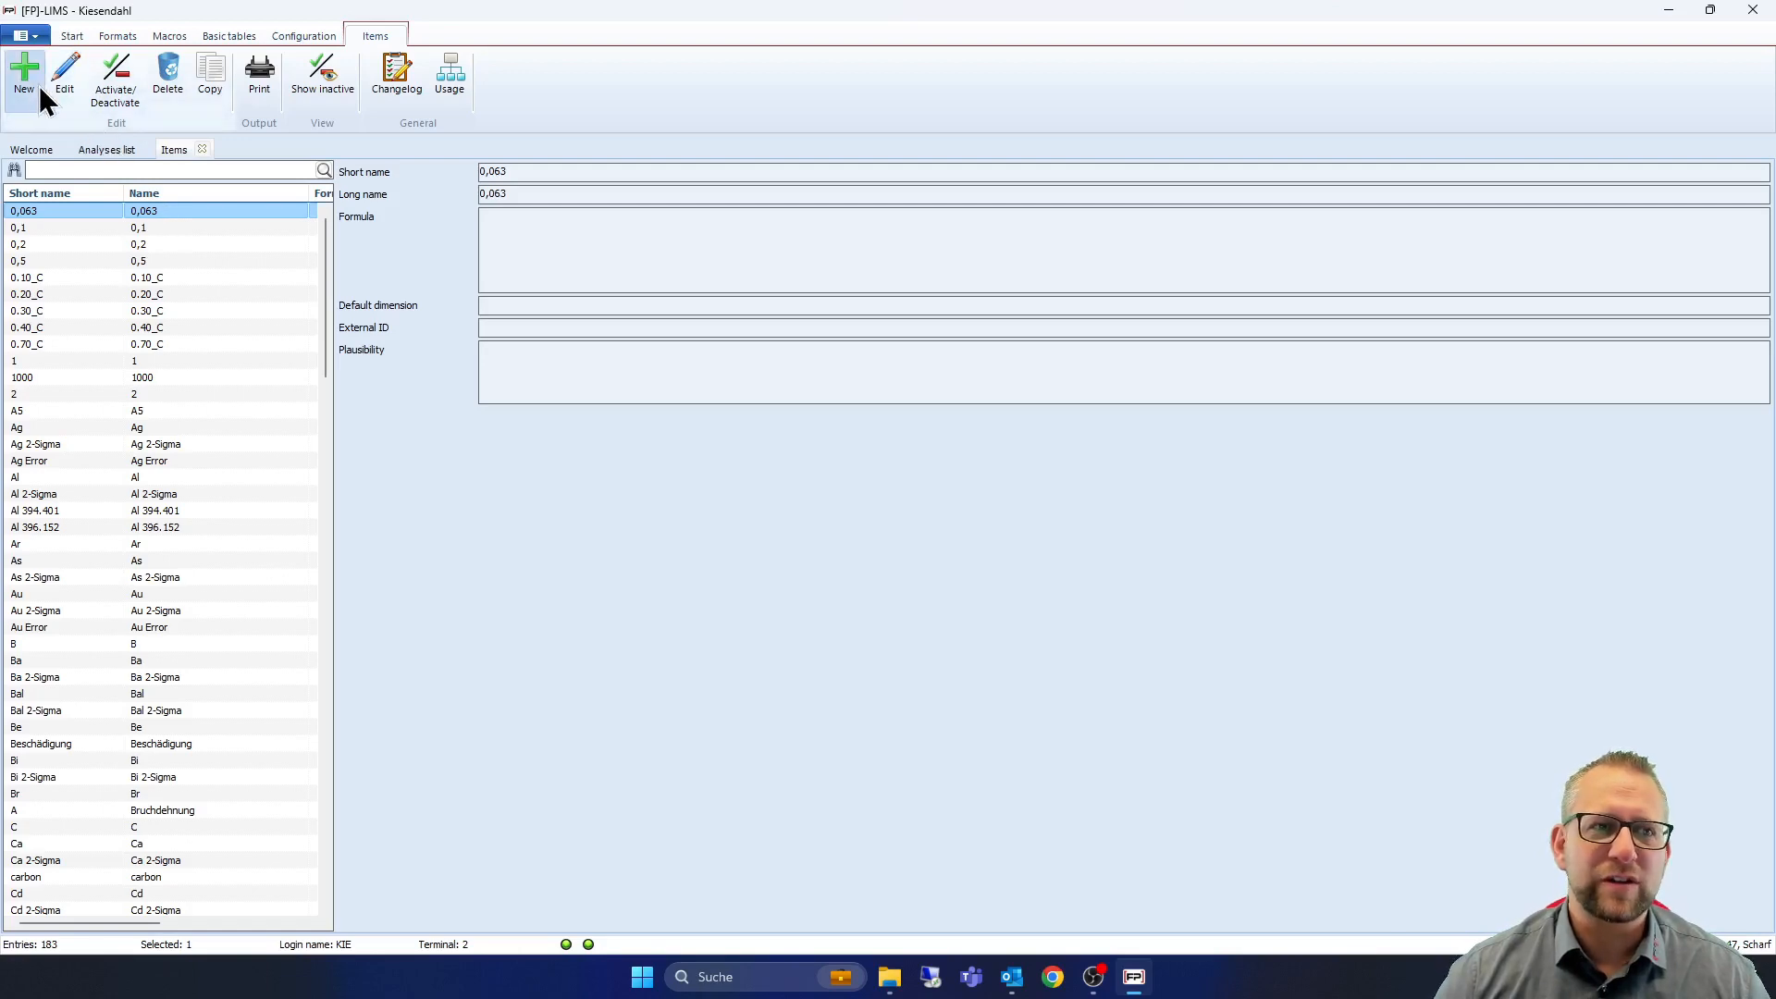
{"action": "left_click", "coordinate": [26, 74]}
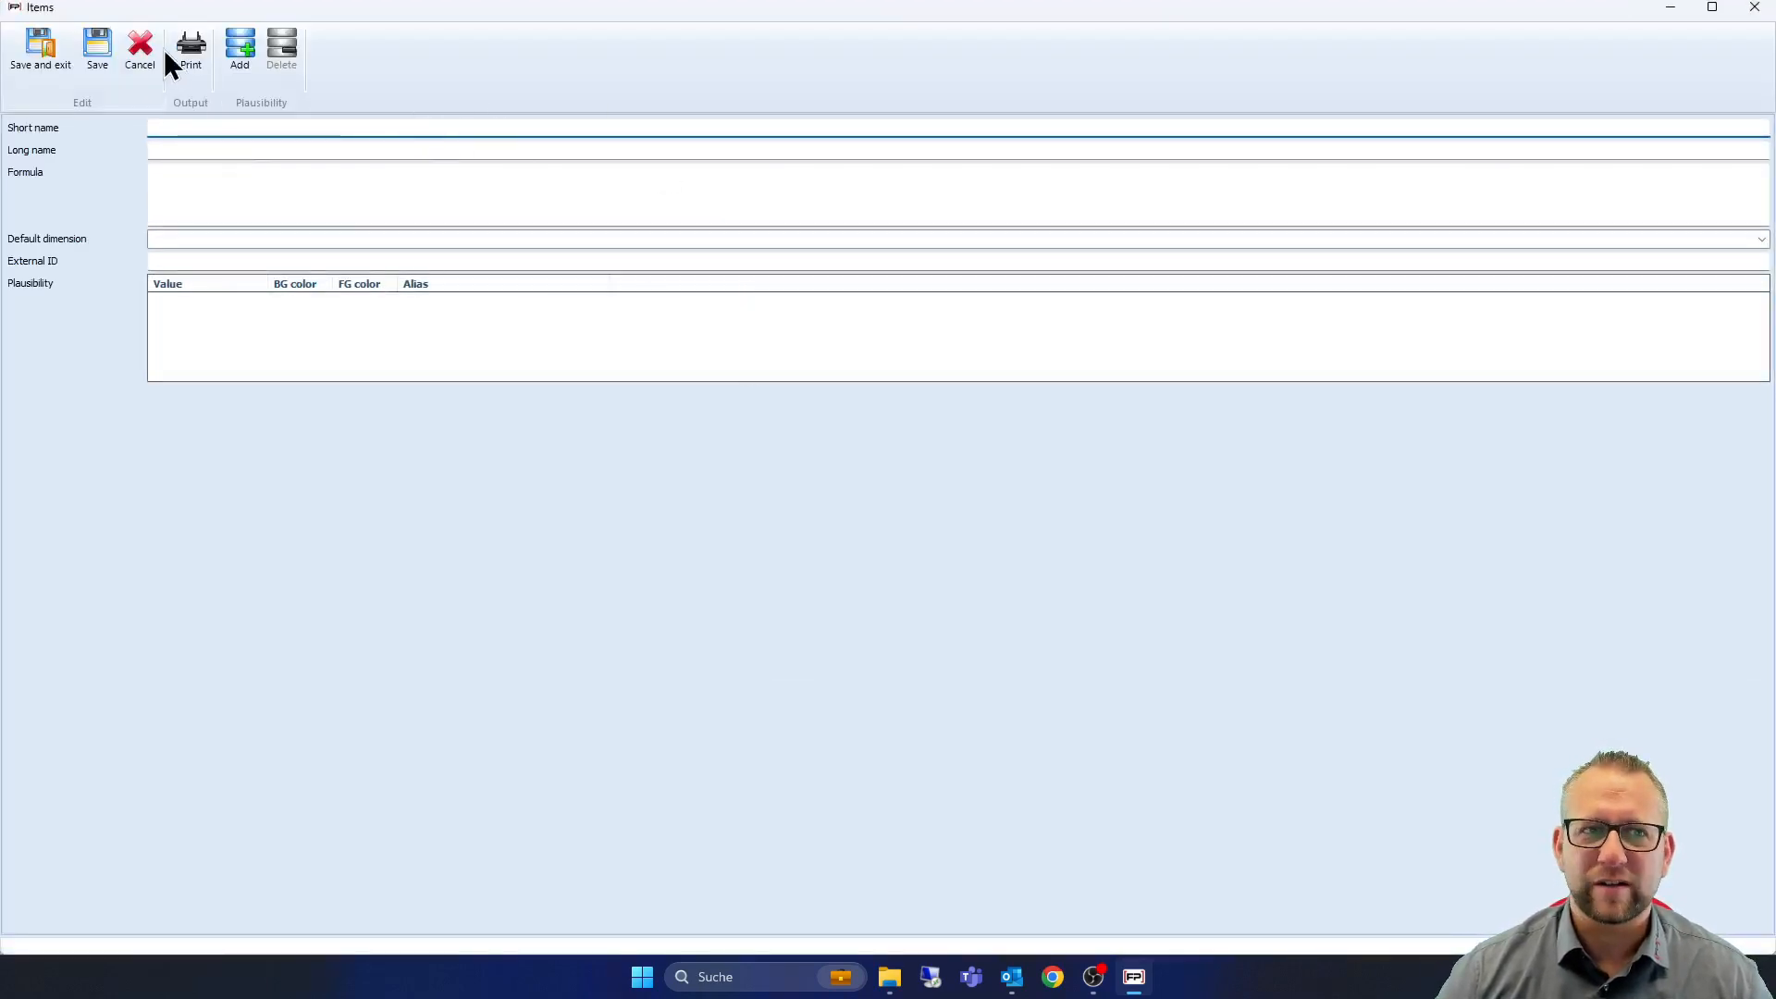
{"action": "left_click", "coordinate": [138, 45]}
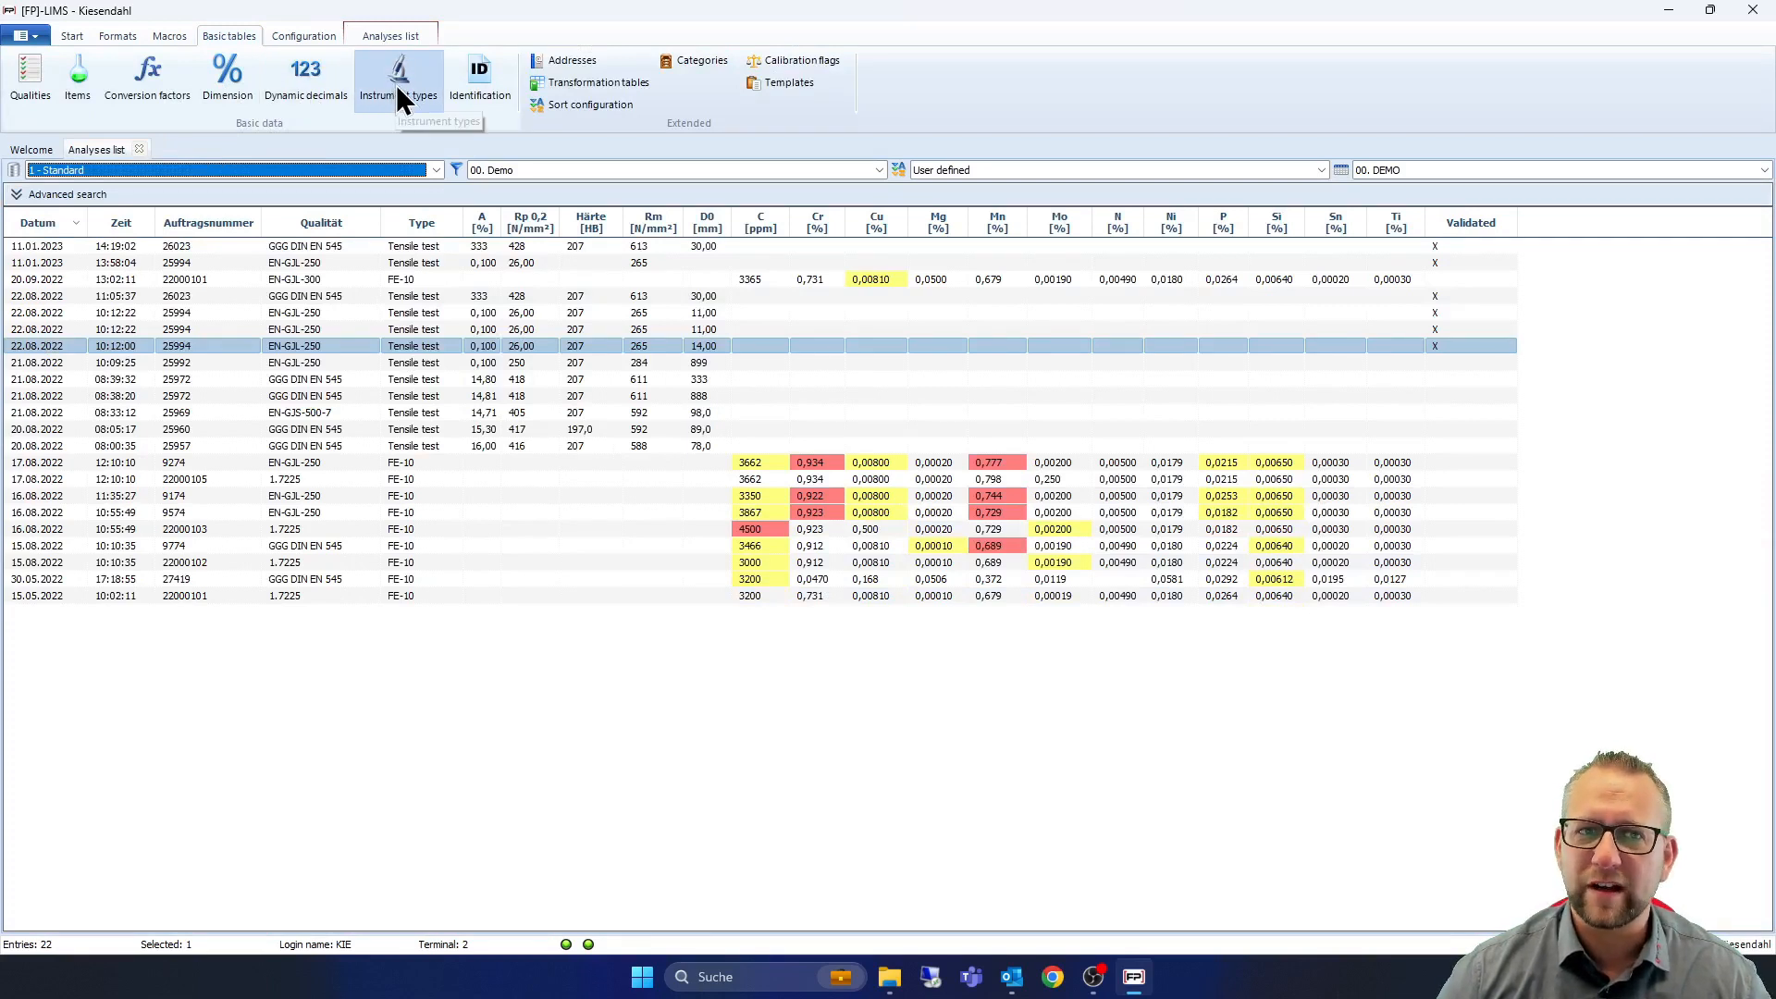
{"action": "mouse_move", "coordinate": [512, 363]}
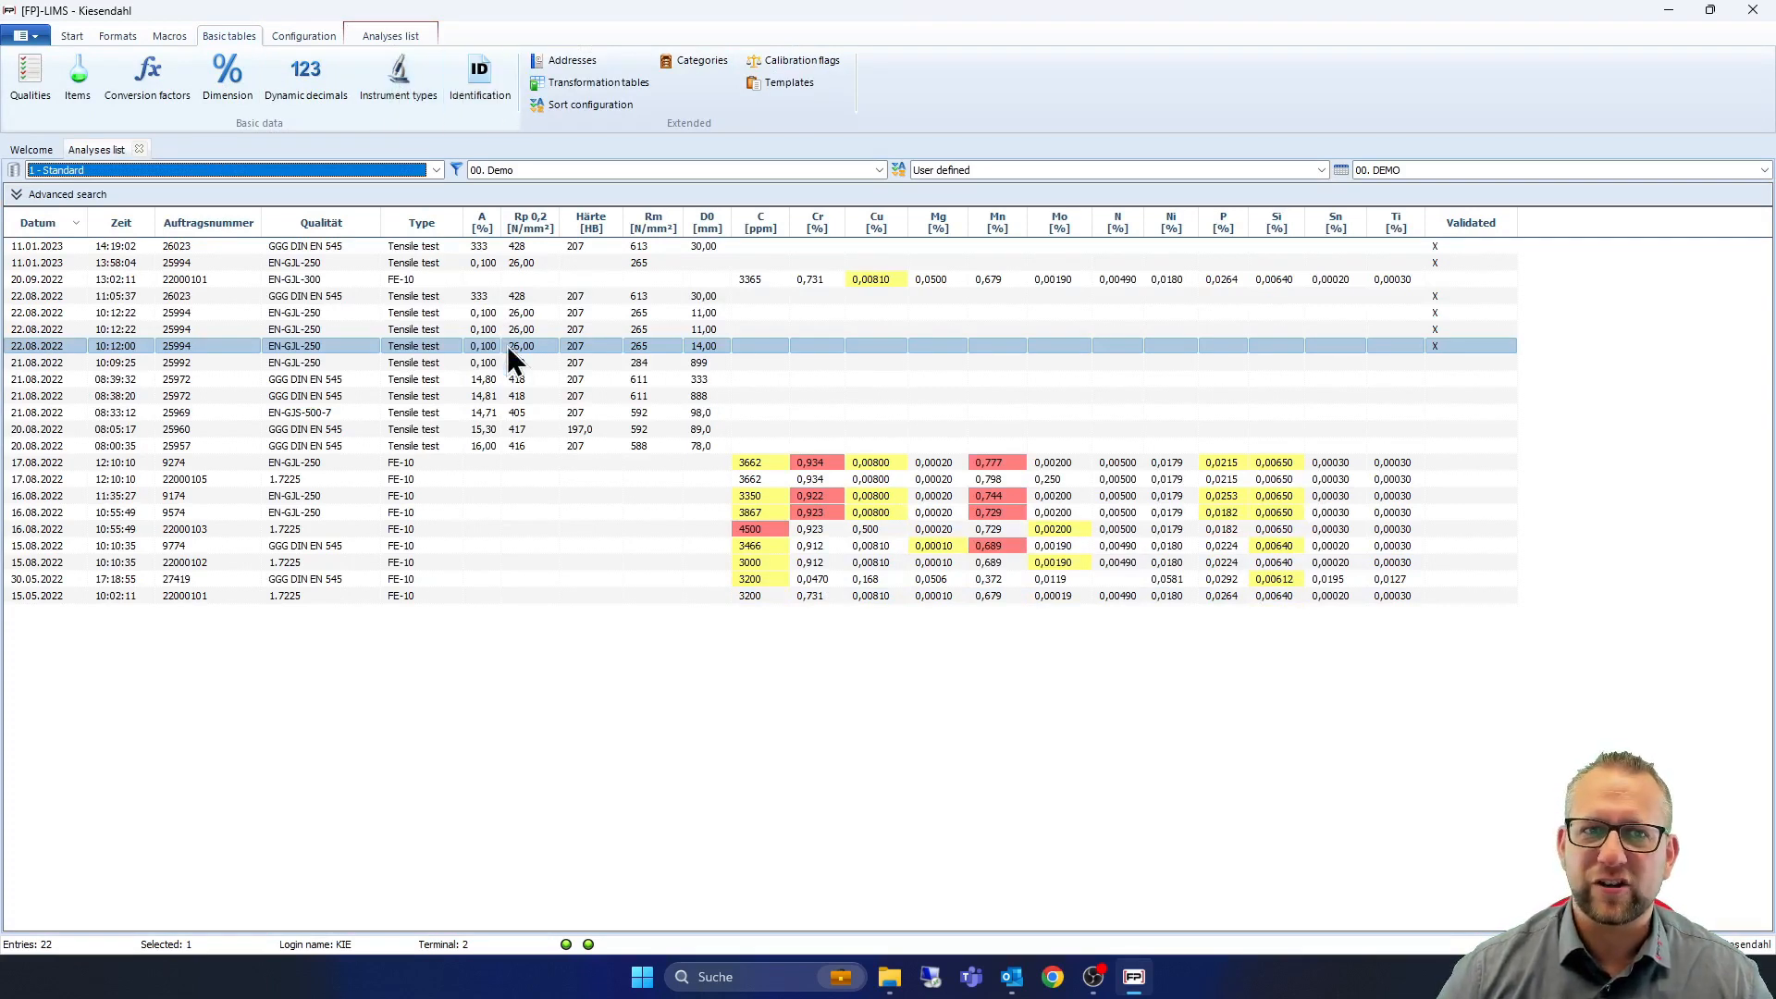
Open the Identification fields table, scroll through it, then close it
{"action": "left_click", "coordinate": [480, 74]}
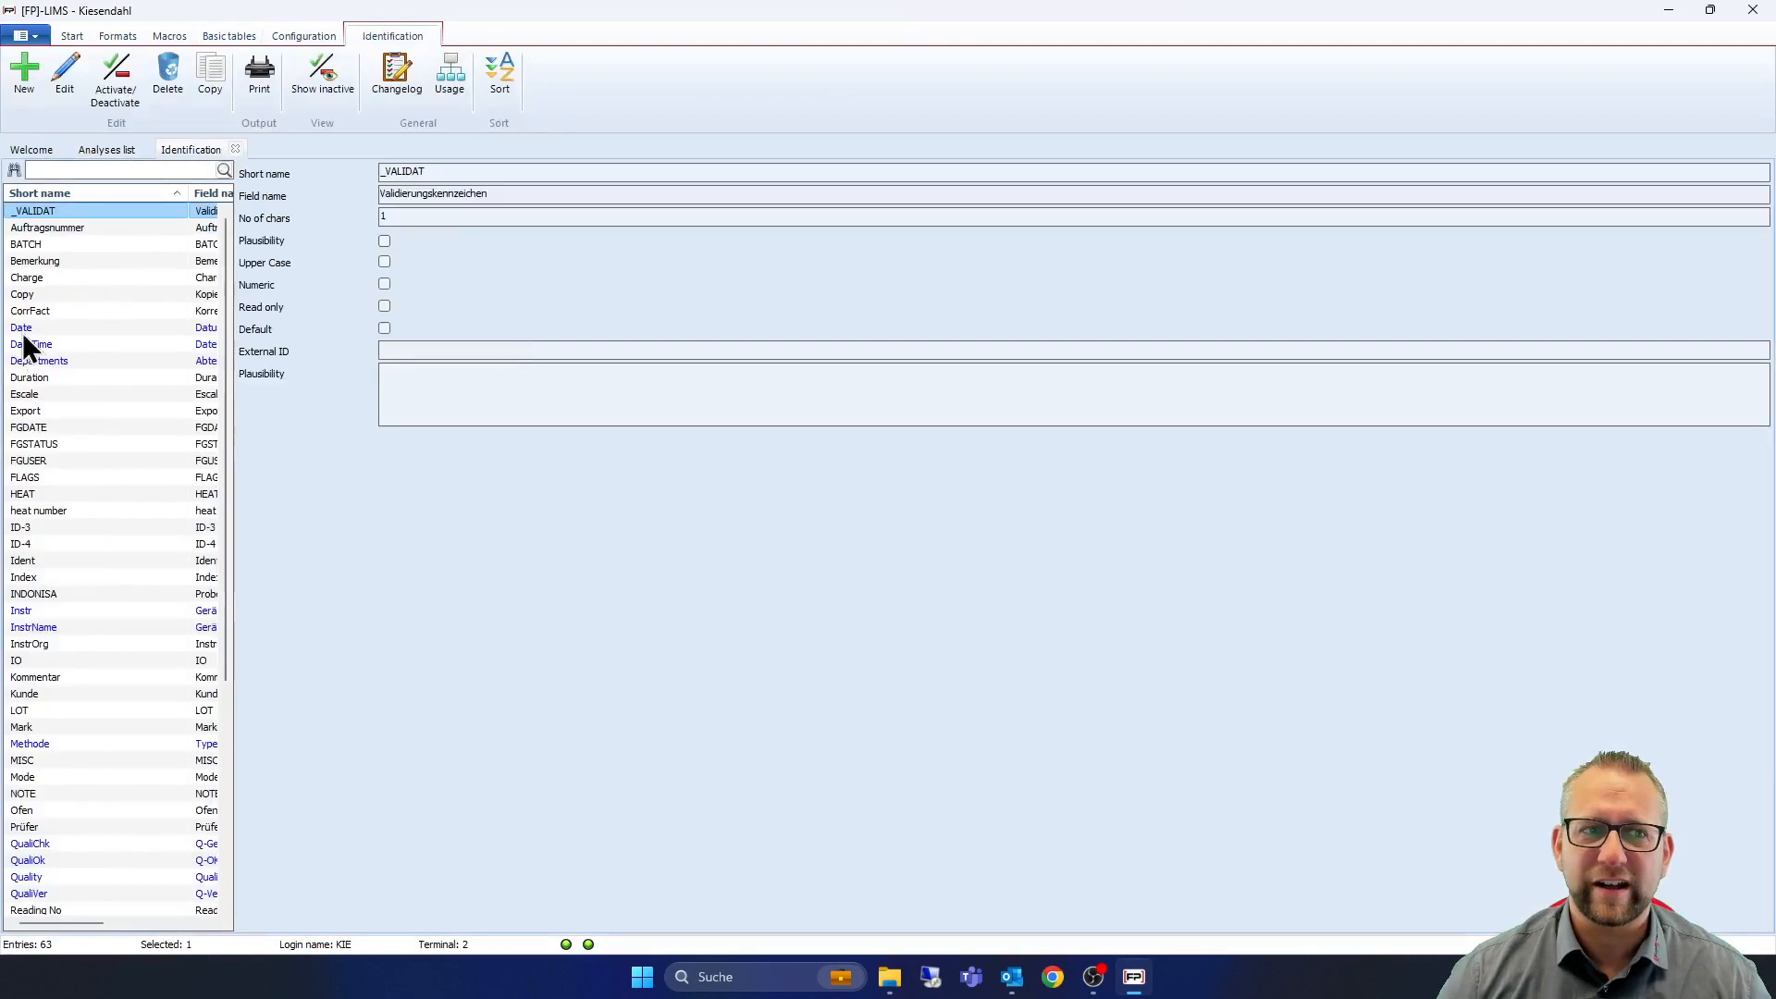
{"action": "scroll", "scroll_direction": "down", "scroll_amount": 3}
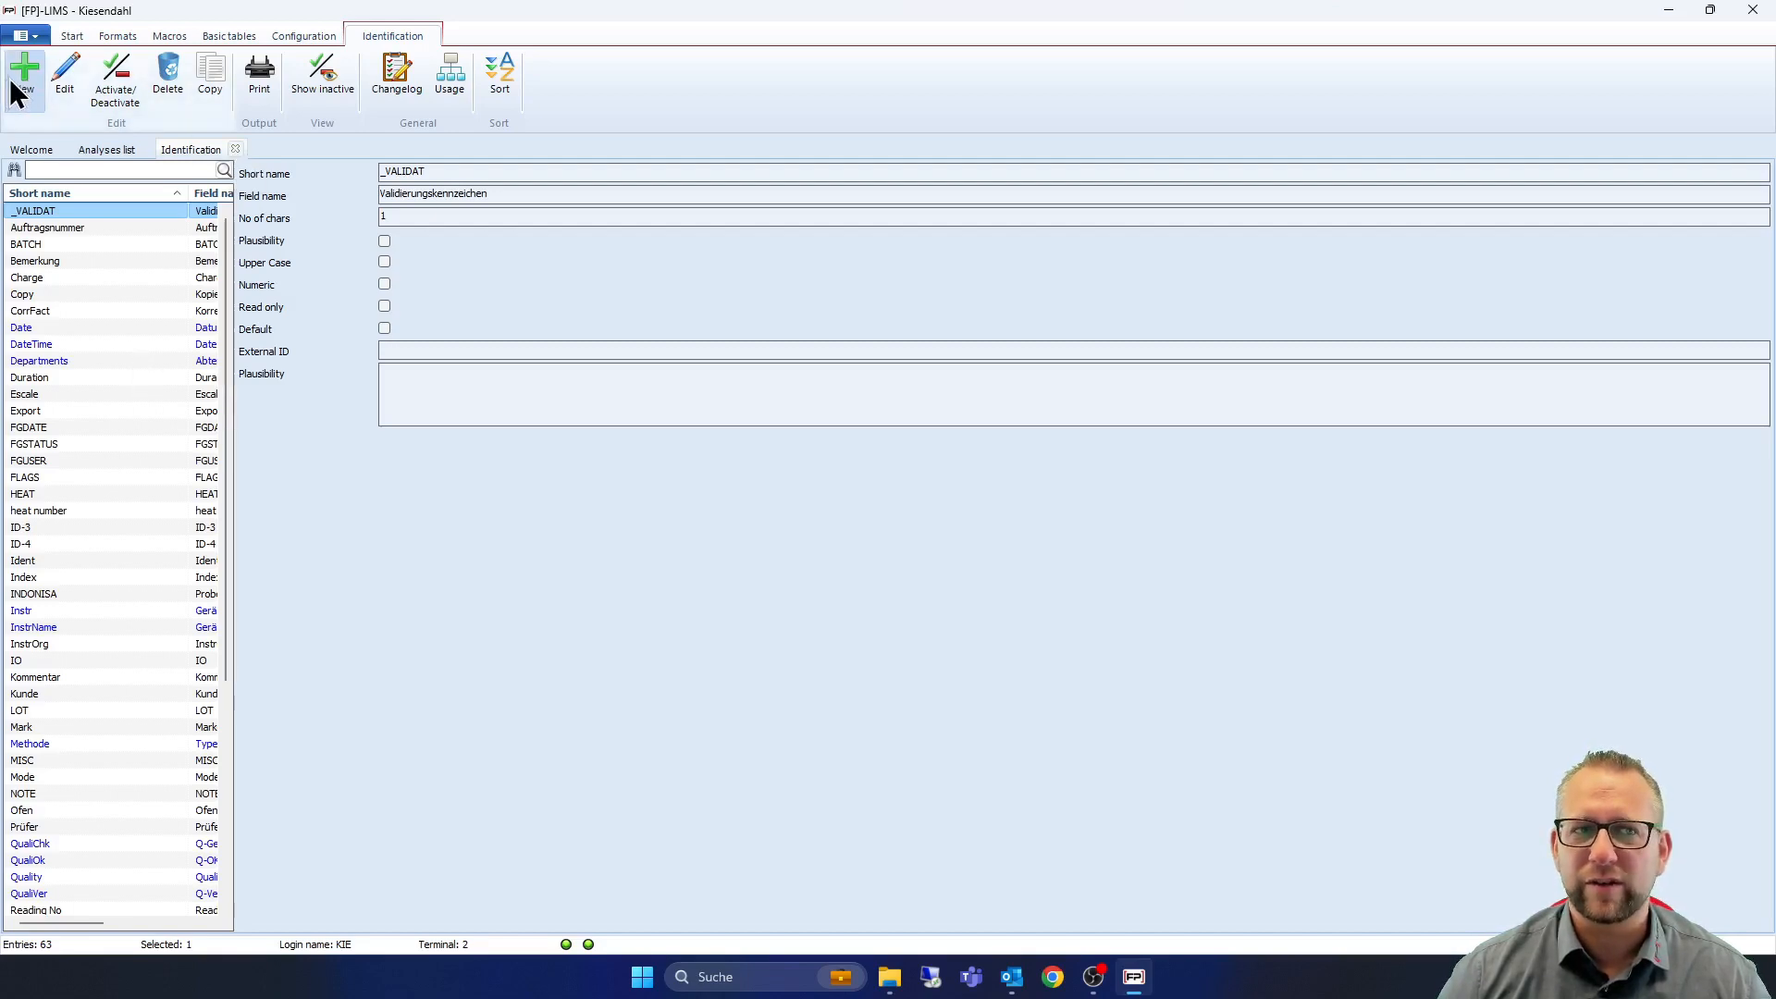
{"action": "left_click", "coordinate": [104, 148]}
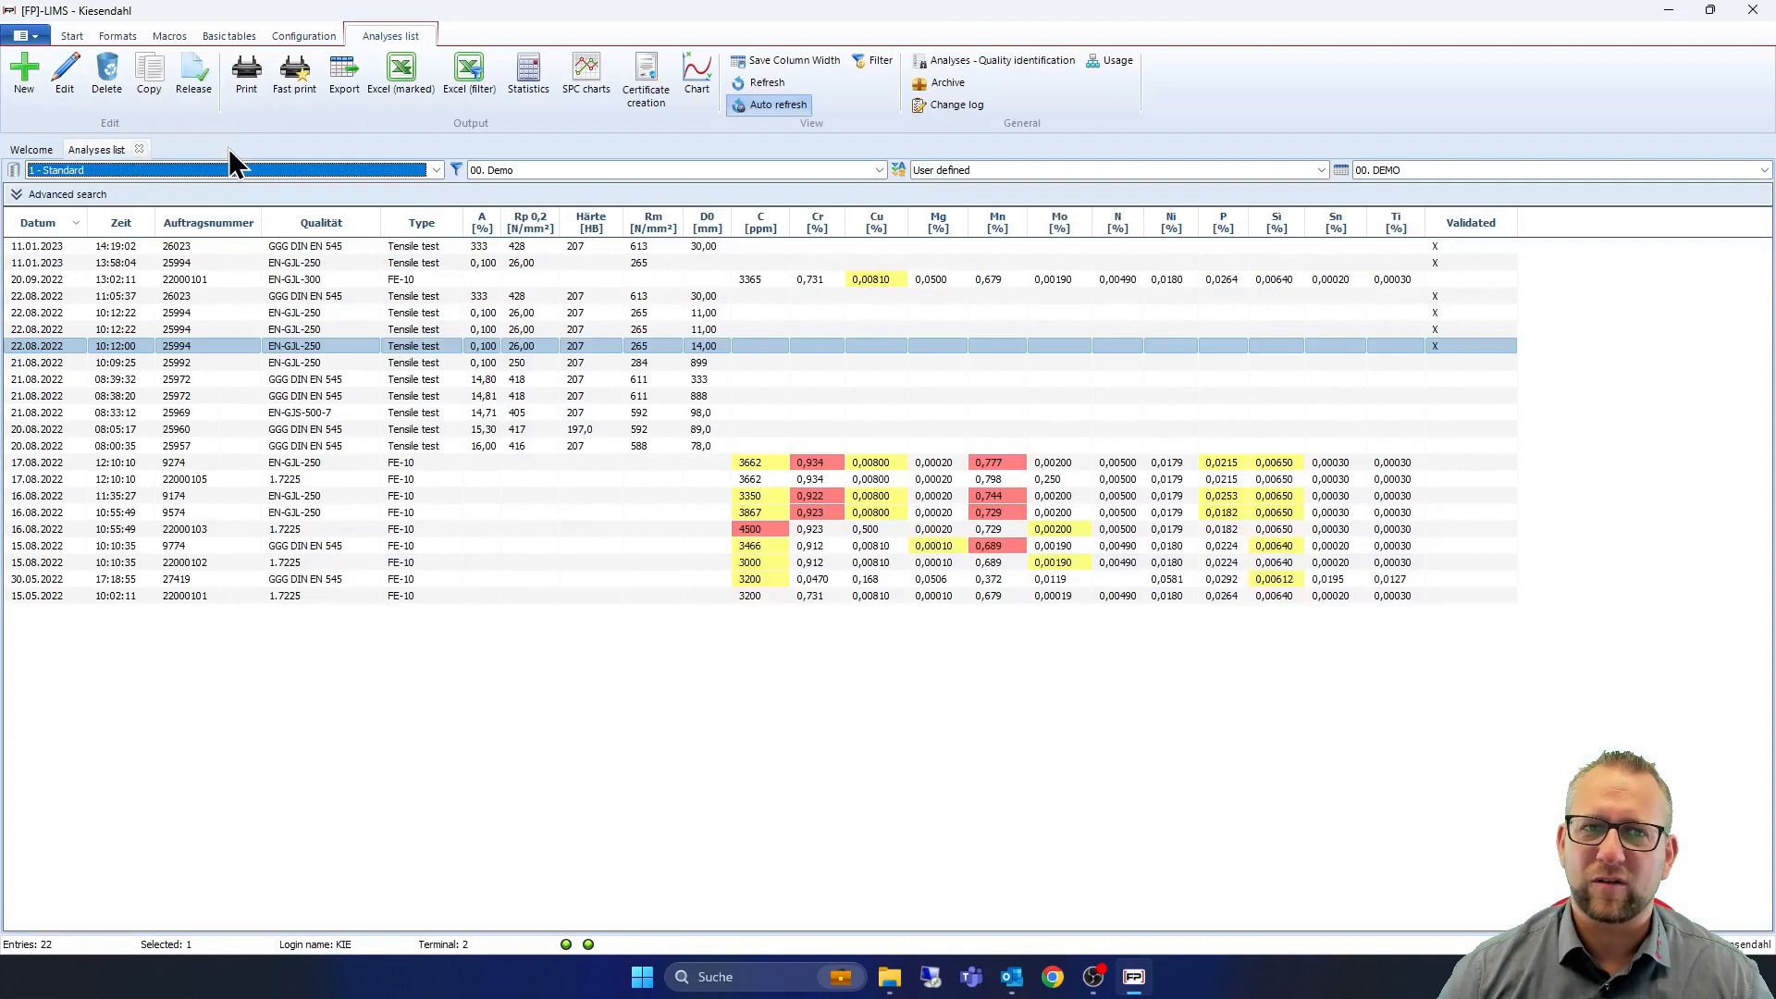
{"action": "mouse_move", "coordinate": [282, 201]}
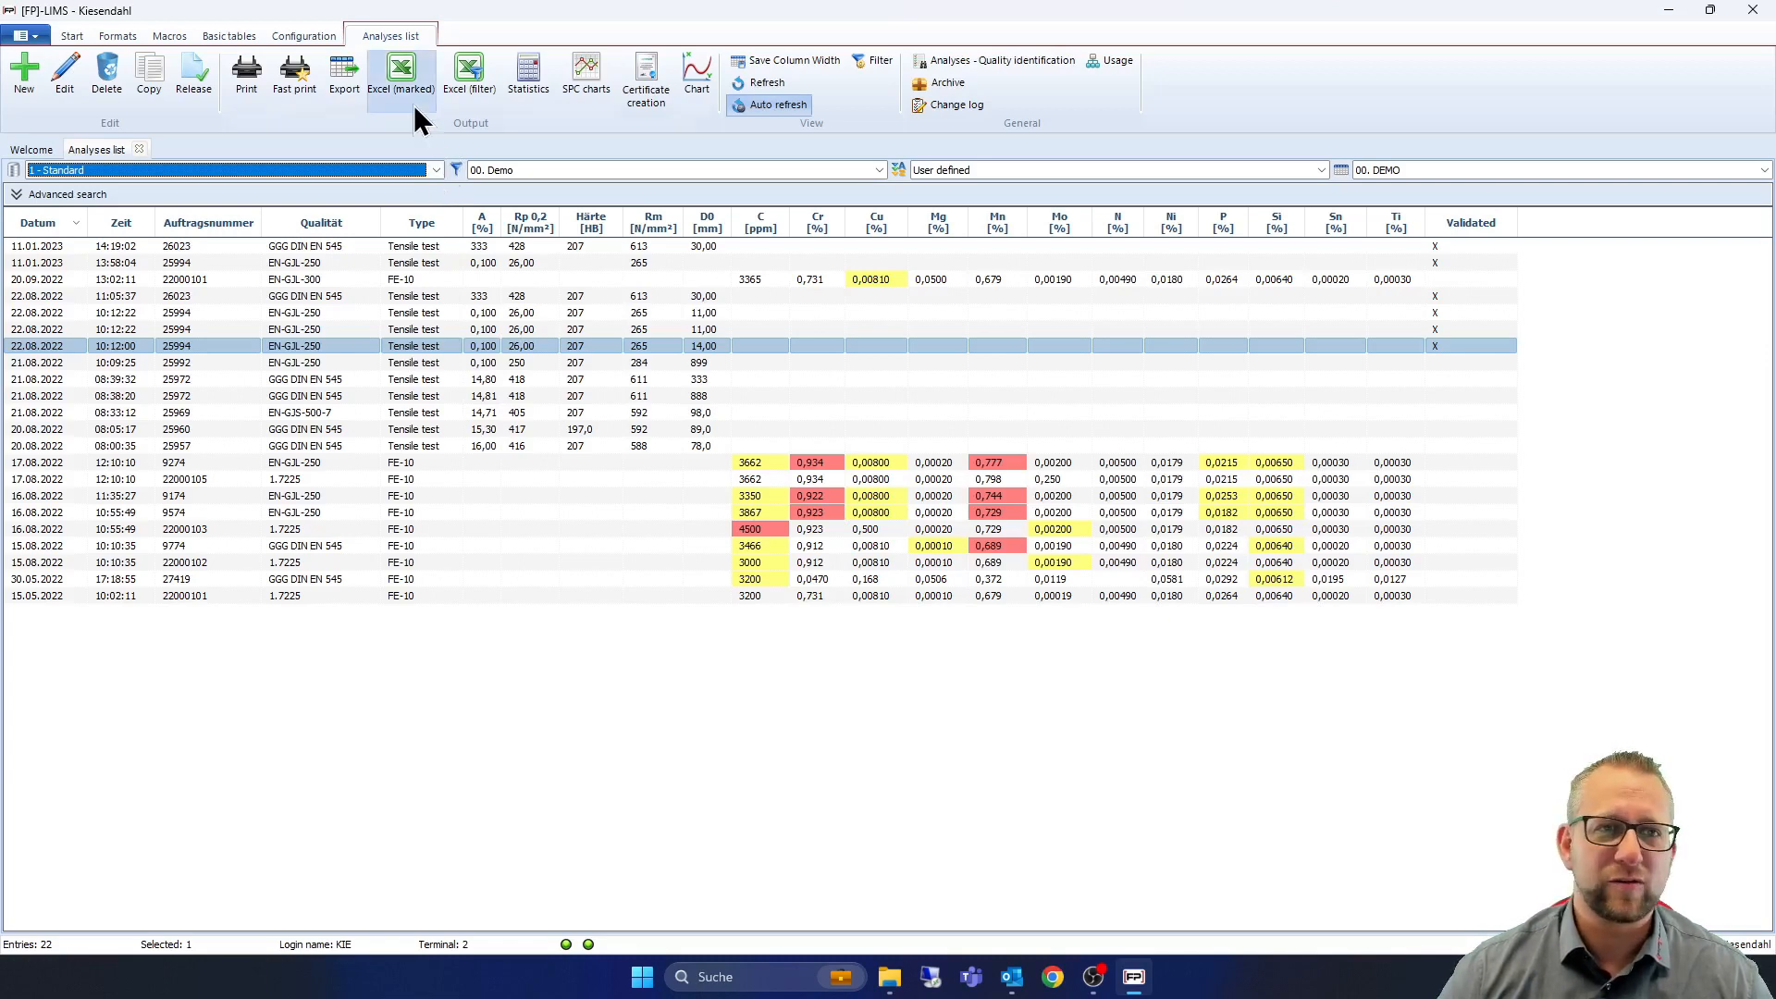
Review System-Setup's General, Jobserver, Analysis, Addresses and Quality parameters pages, closing without saving
{"action": "left_click", "coordinate": [227, 36]}
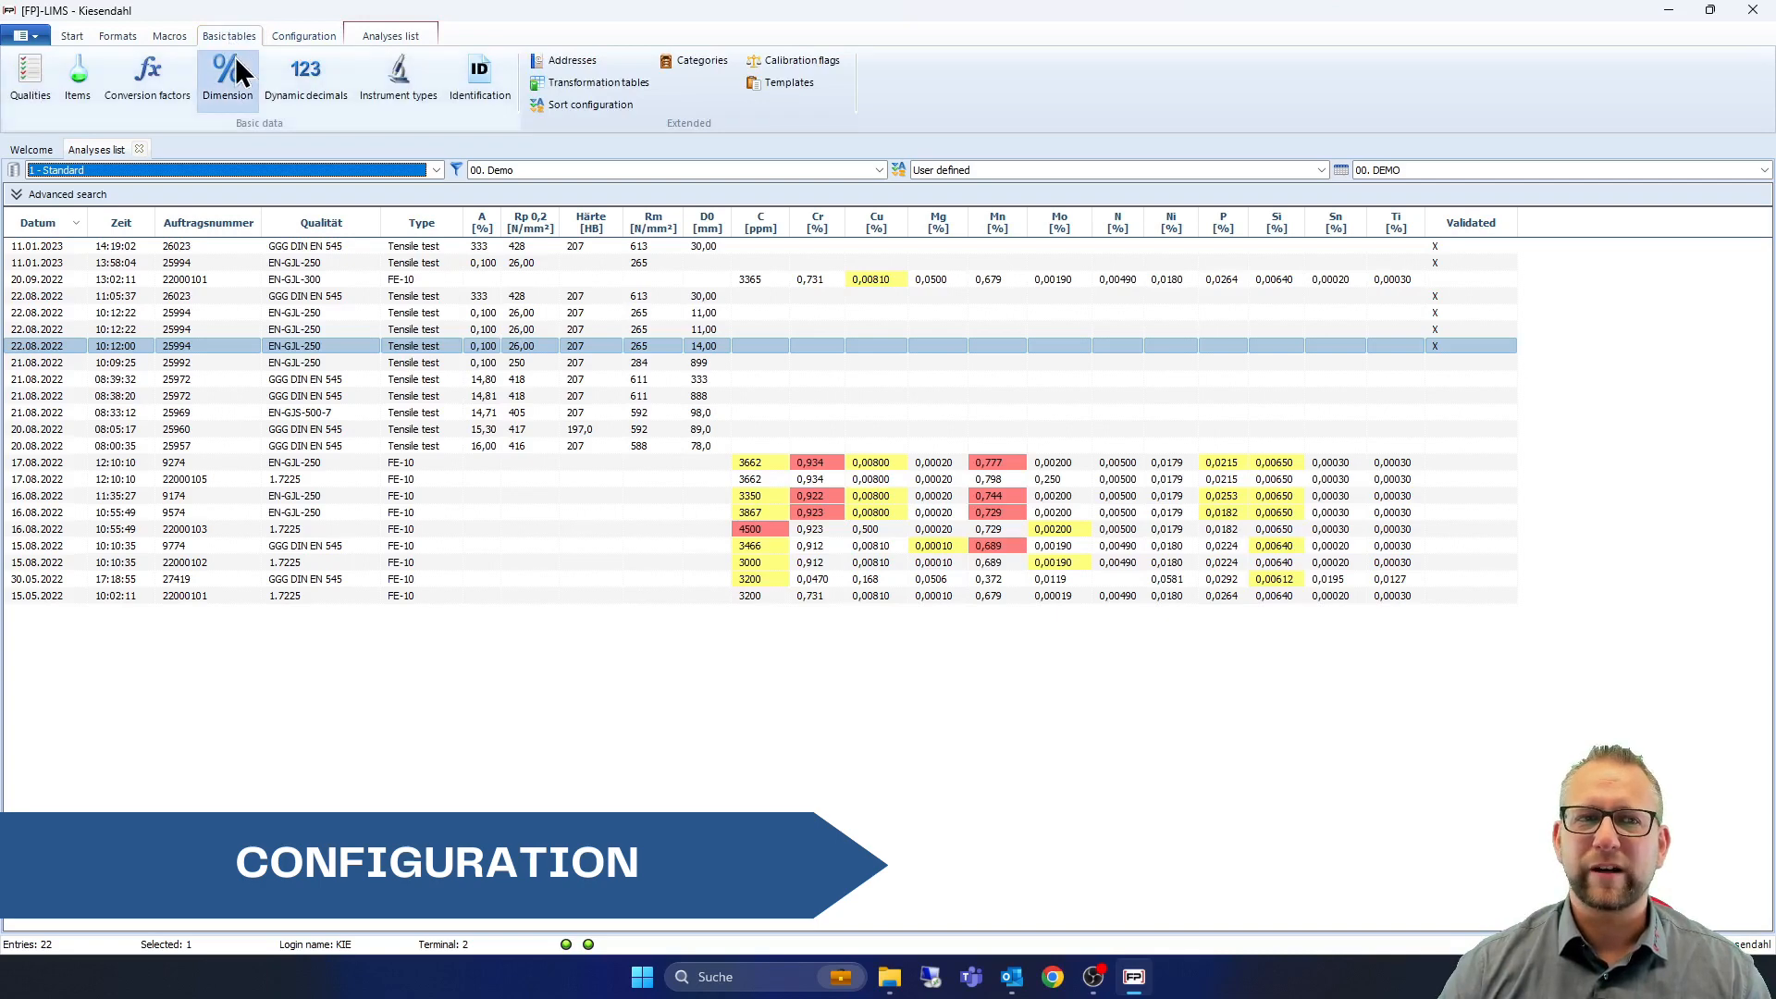
{"action": "left_click", "coordinate": [303, 35]}
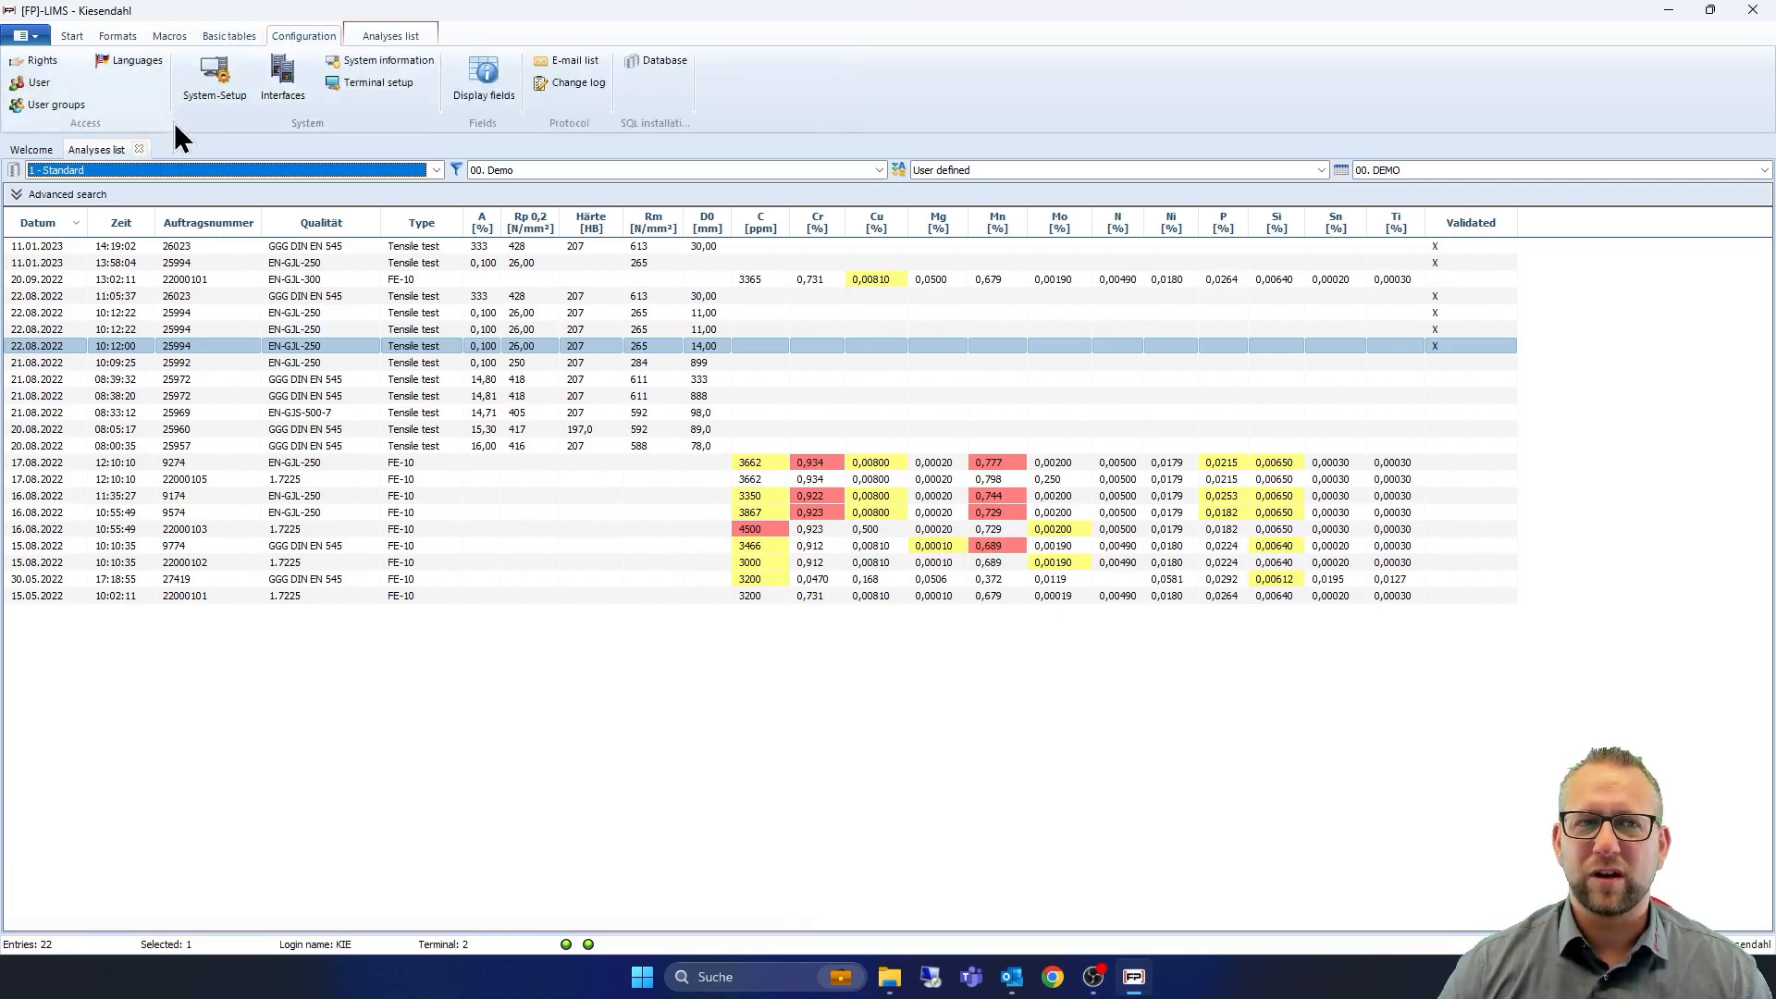
{"action": "left_click", "coordinate": [210, 81]}
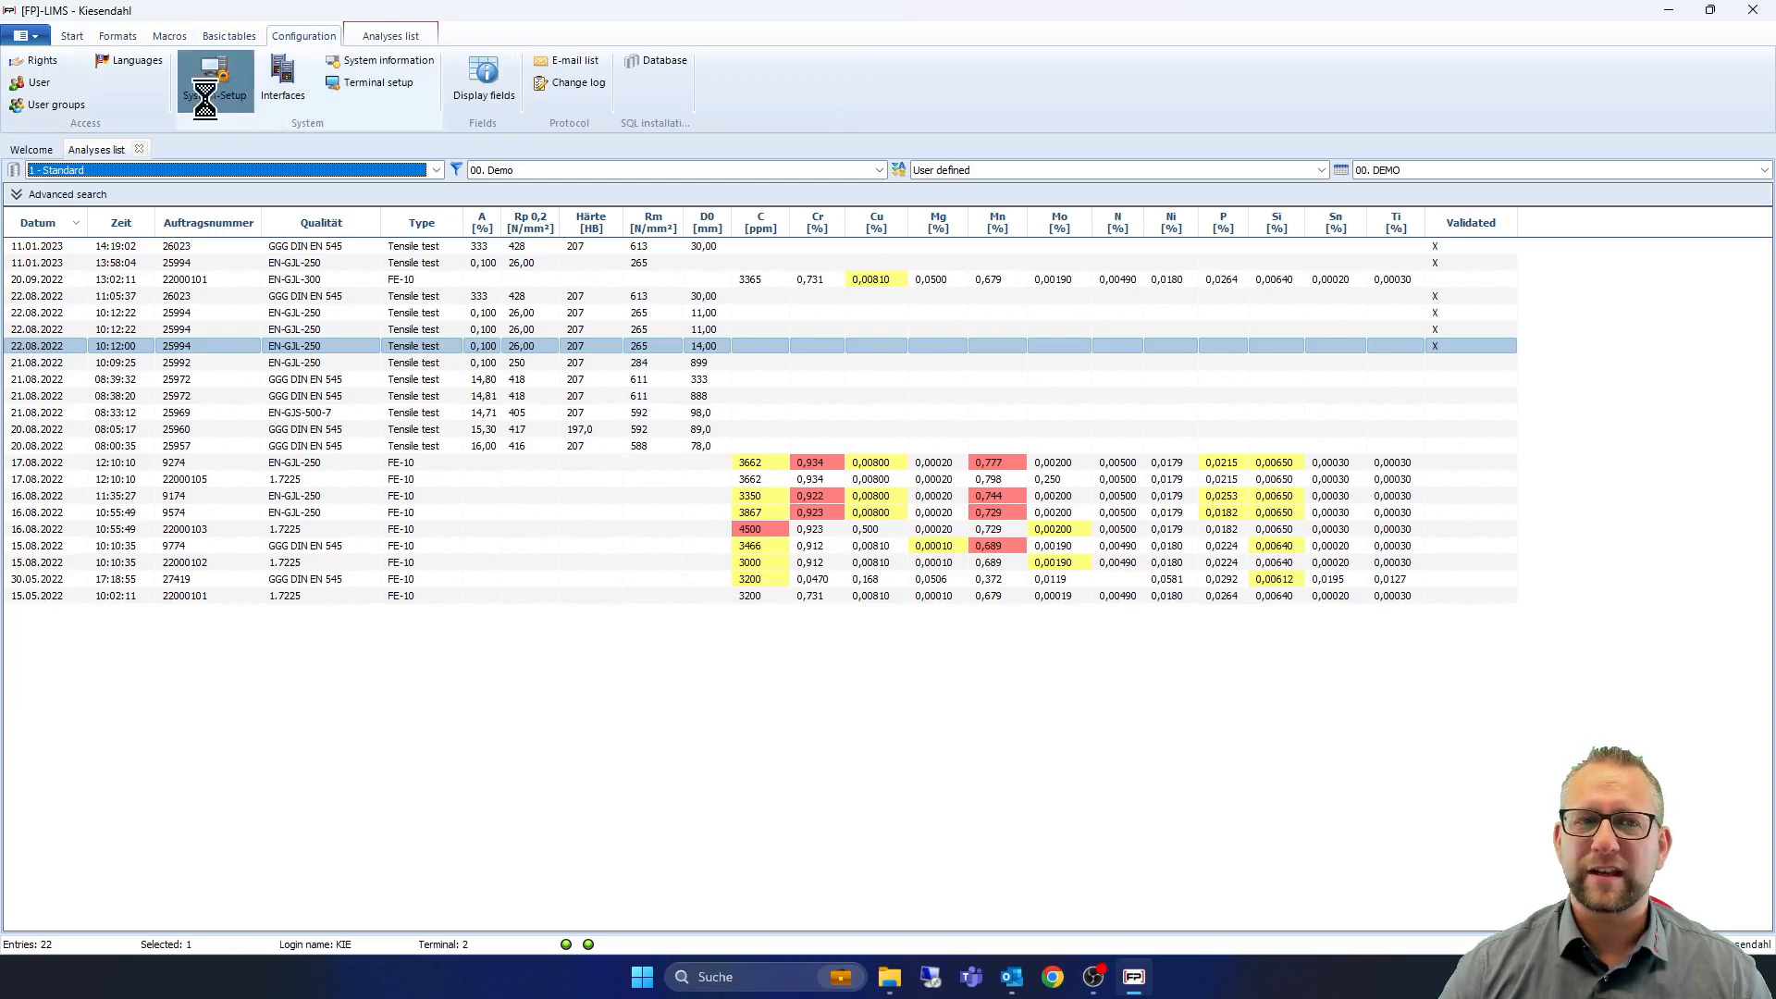
{"action": "left_click", "coordinate": [214, 83]}
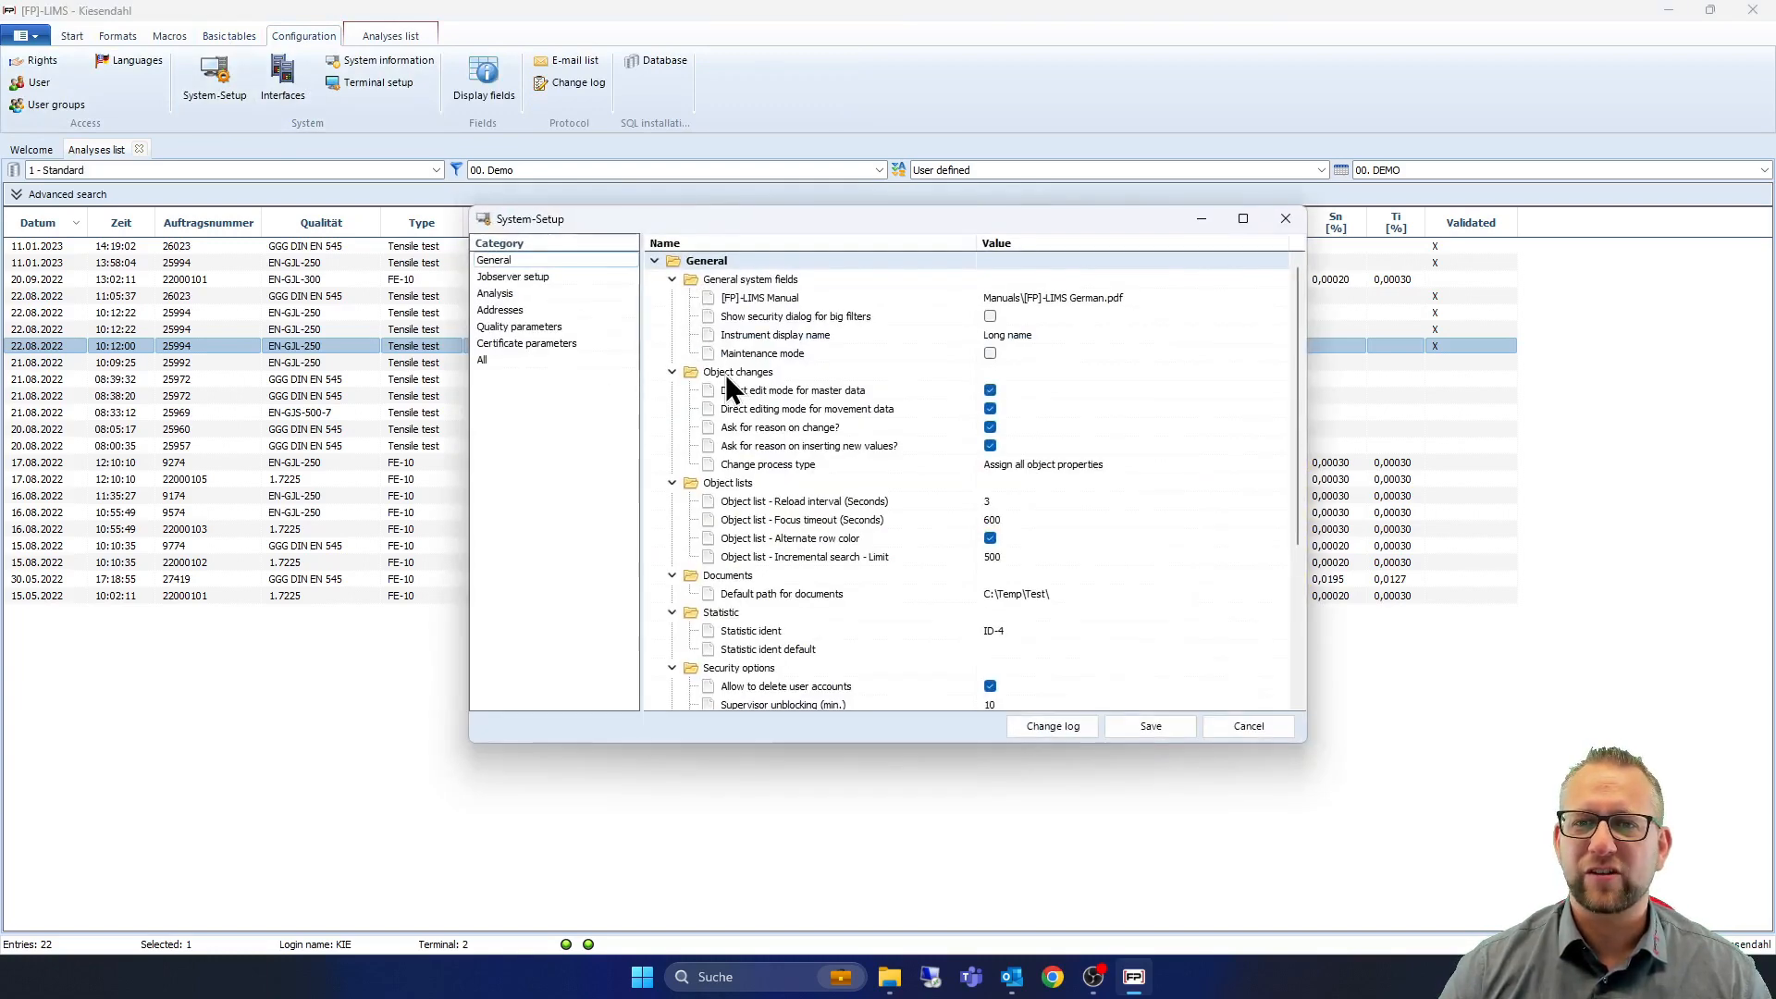
{"action": "left_click", "coordinate": [513, 277]}
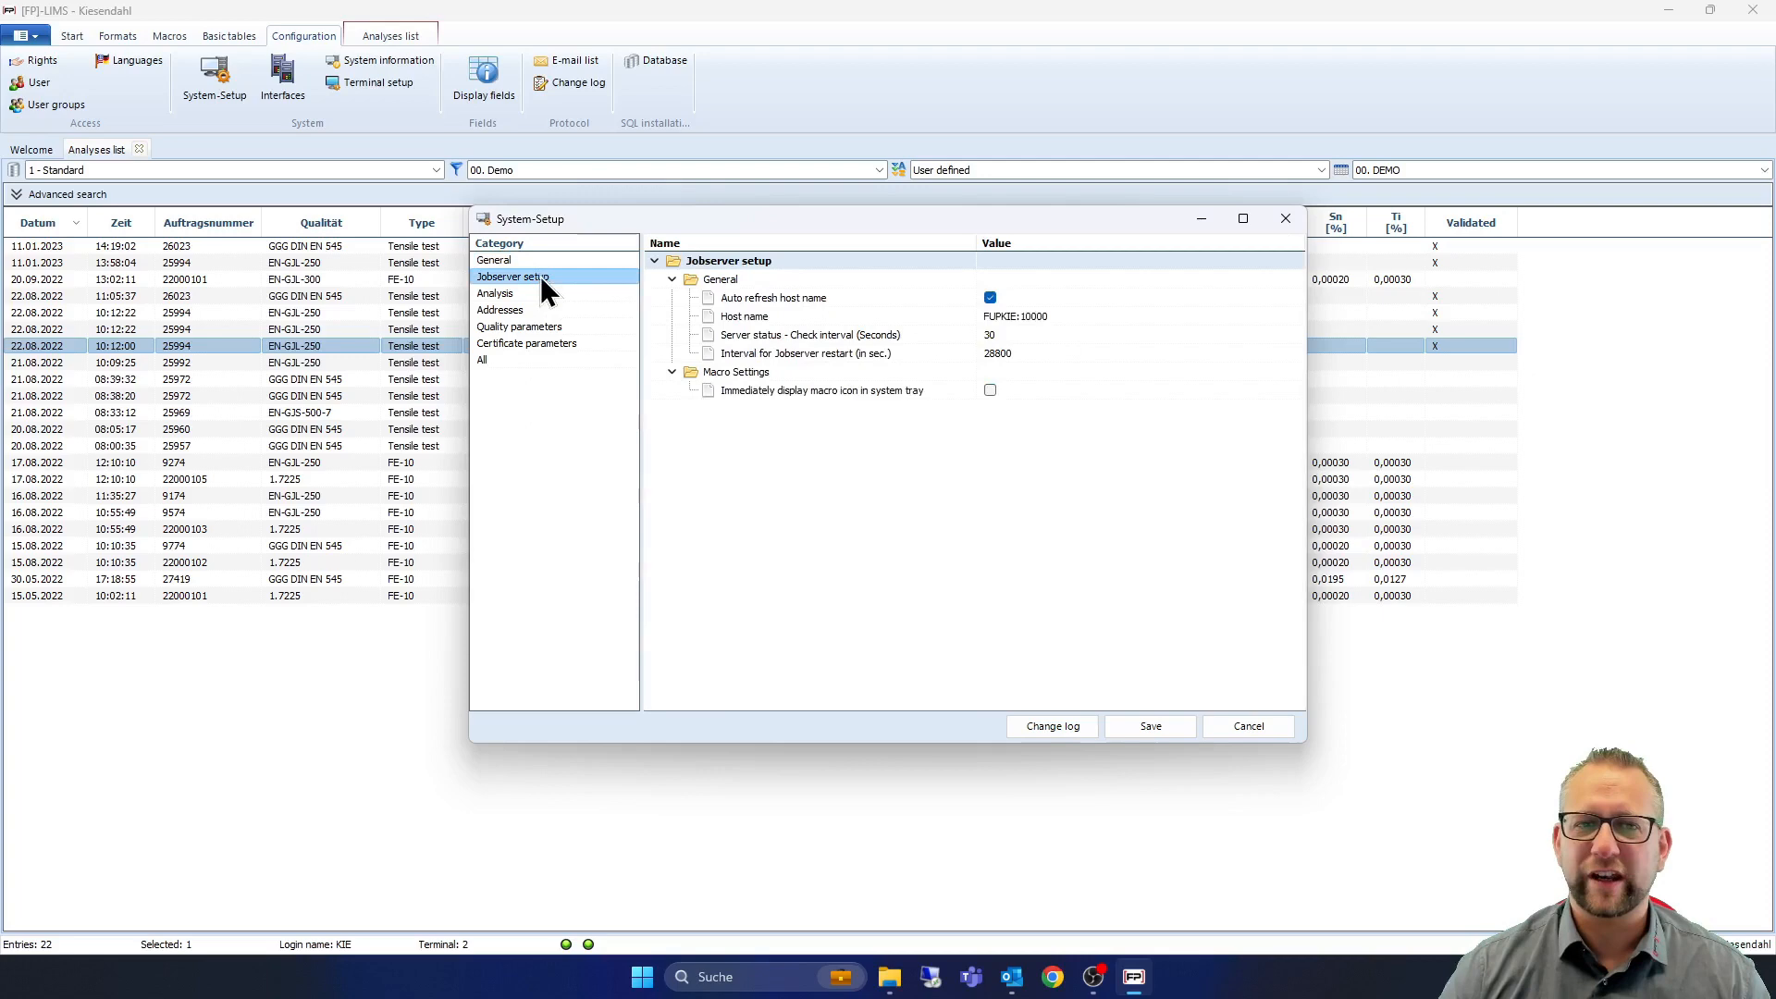
{"action": "left_click", "coordinate": [494, 293]}
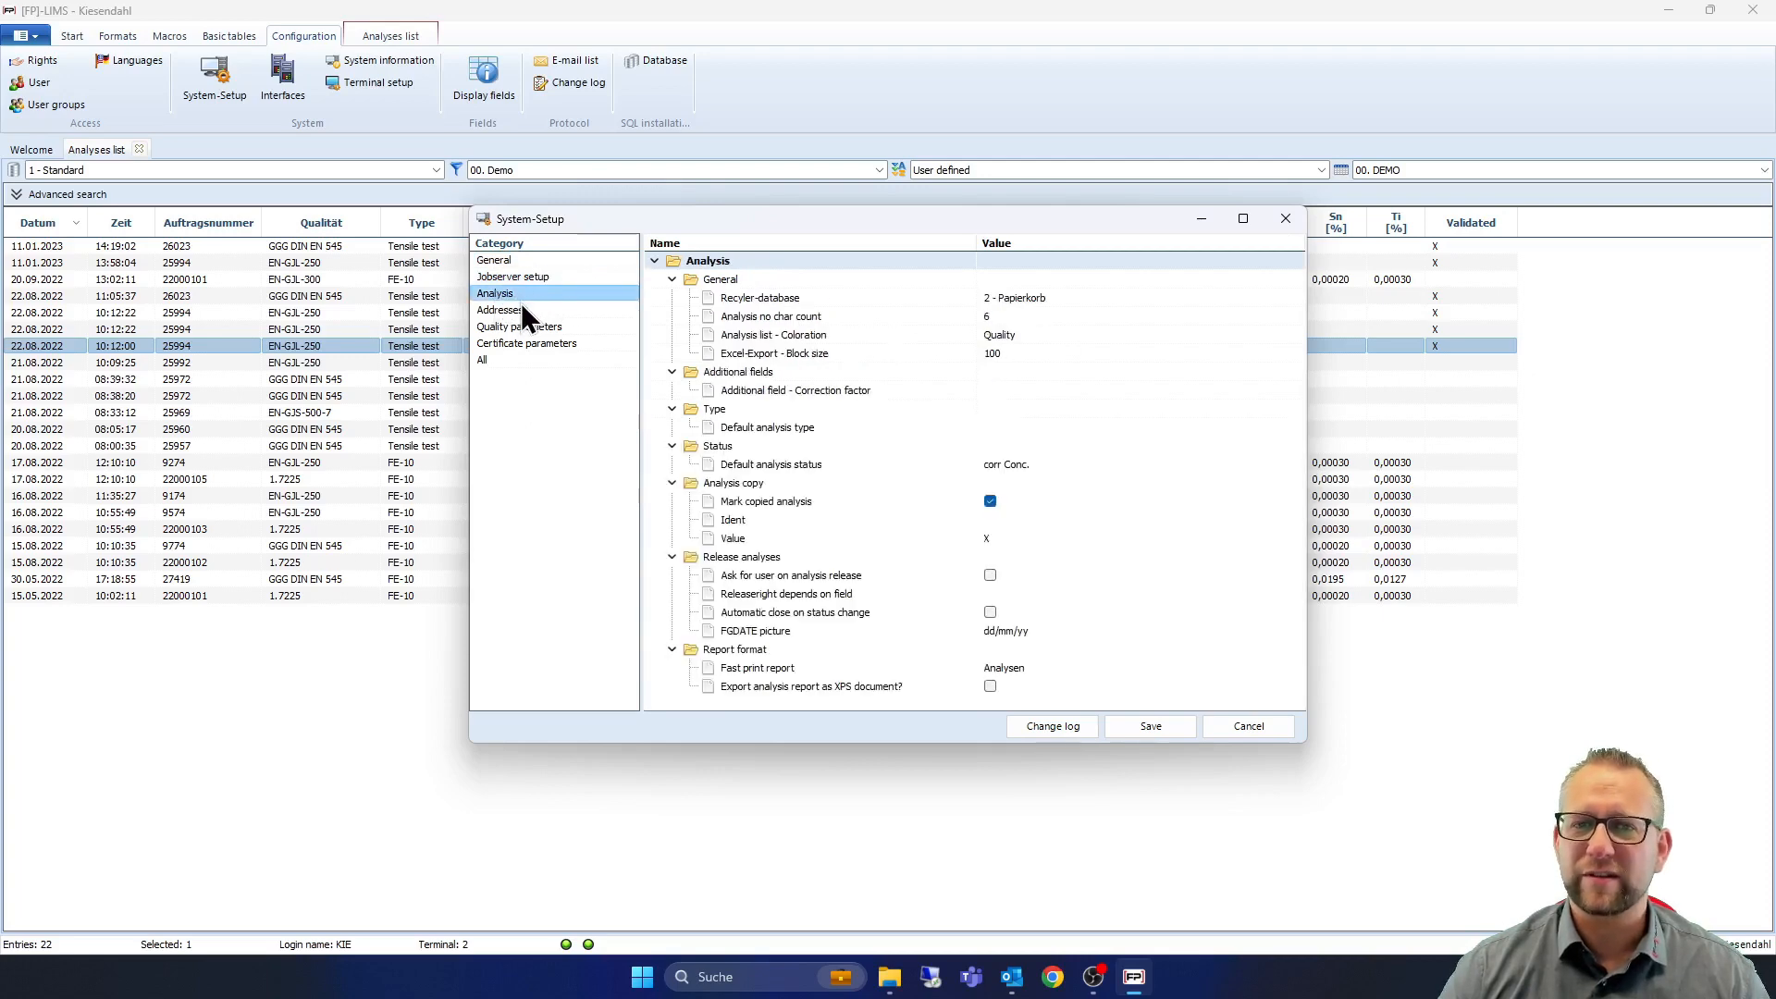
{"action": "left_click", "coordinate": [499, 309]}
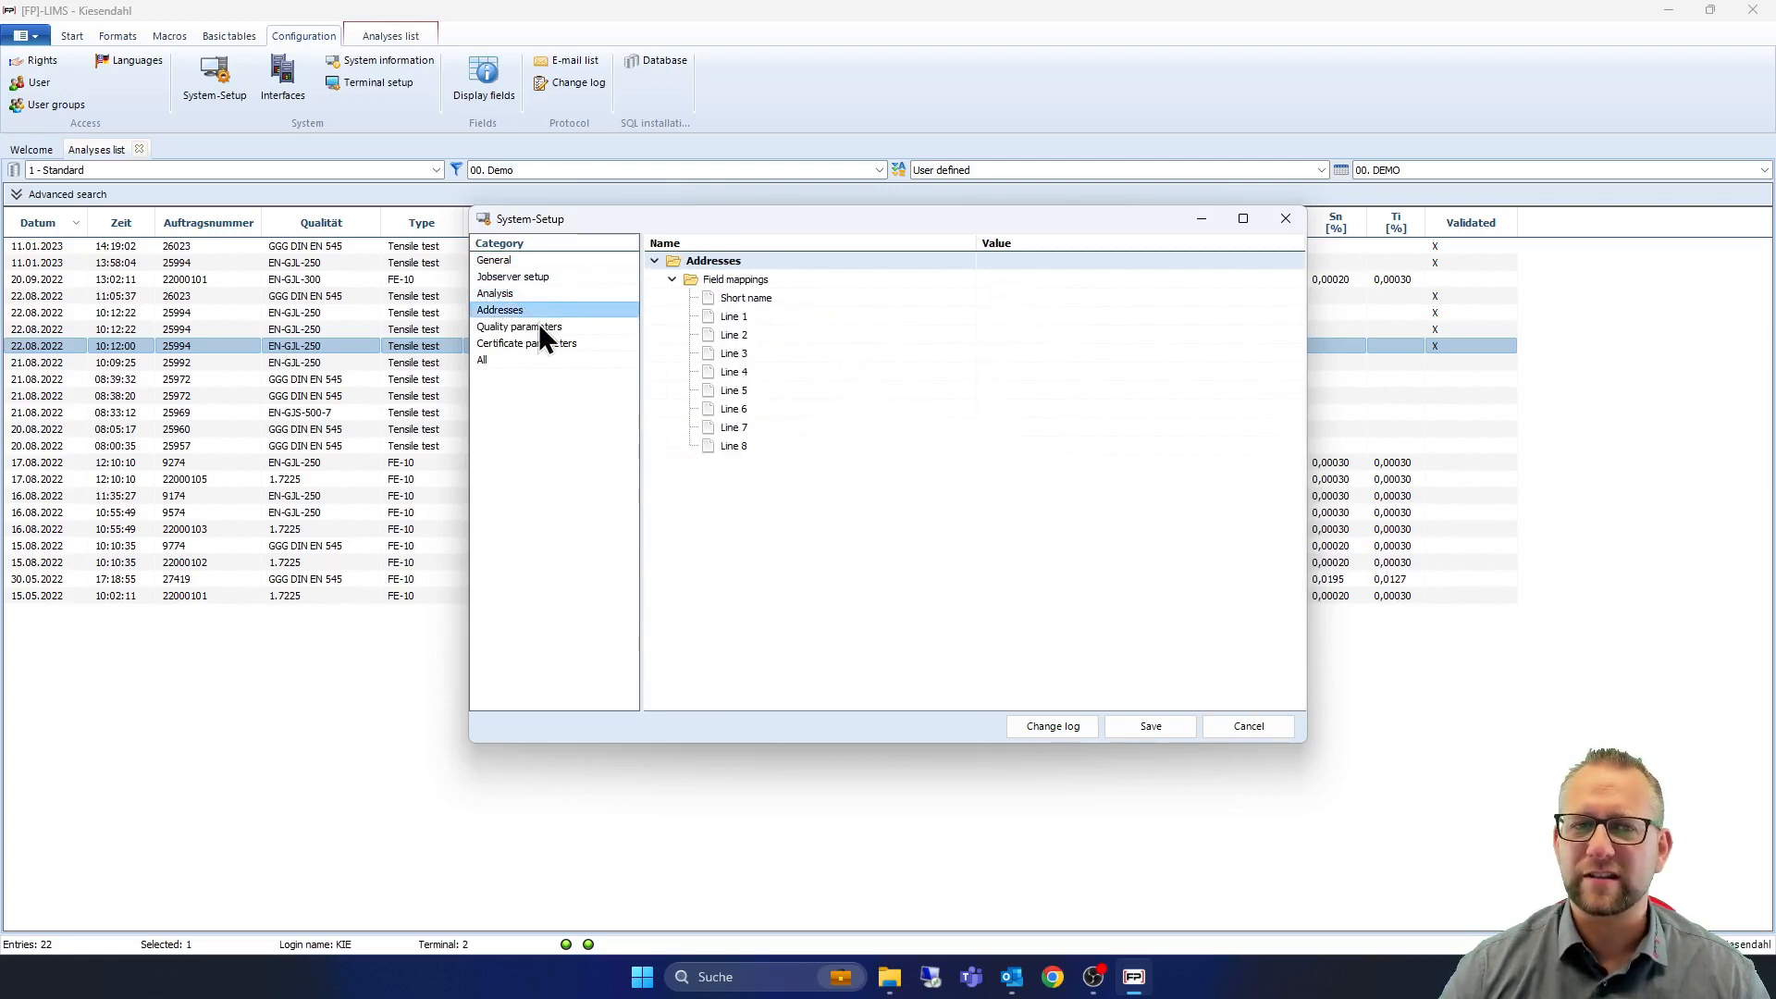
{"action": "left_click", "coordinate": [517, 326]}
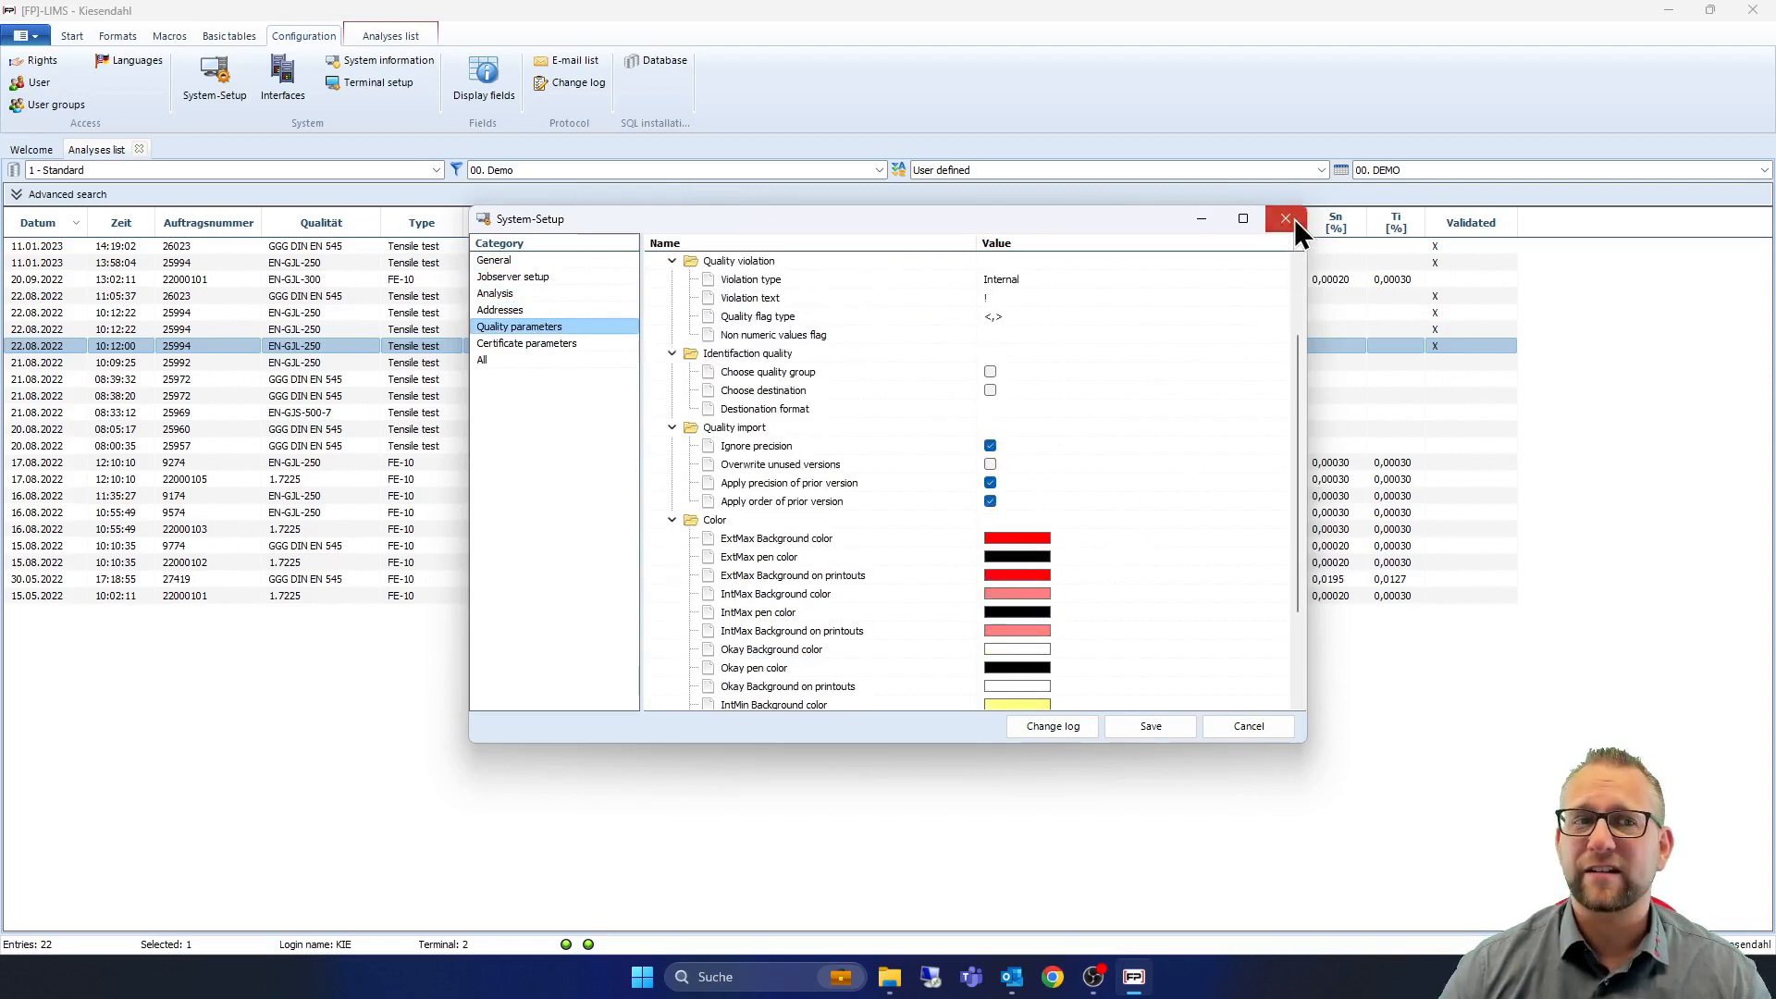
{"action": "left_click", "coordinate": [1285, 220]}
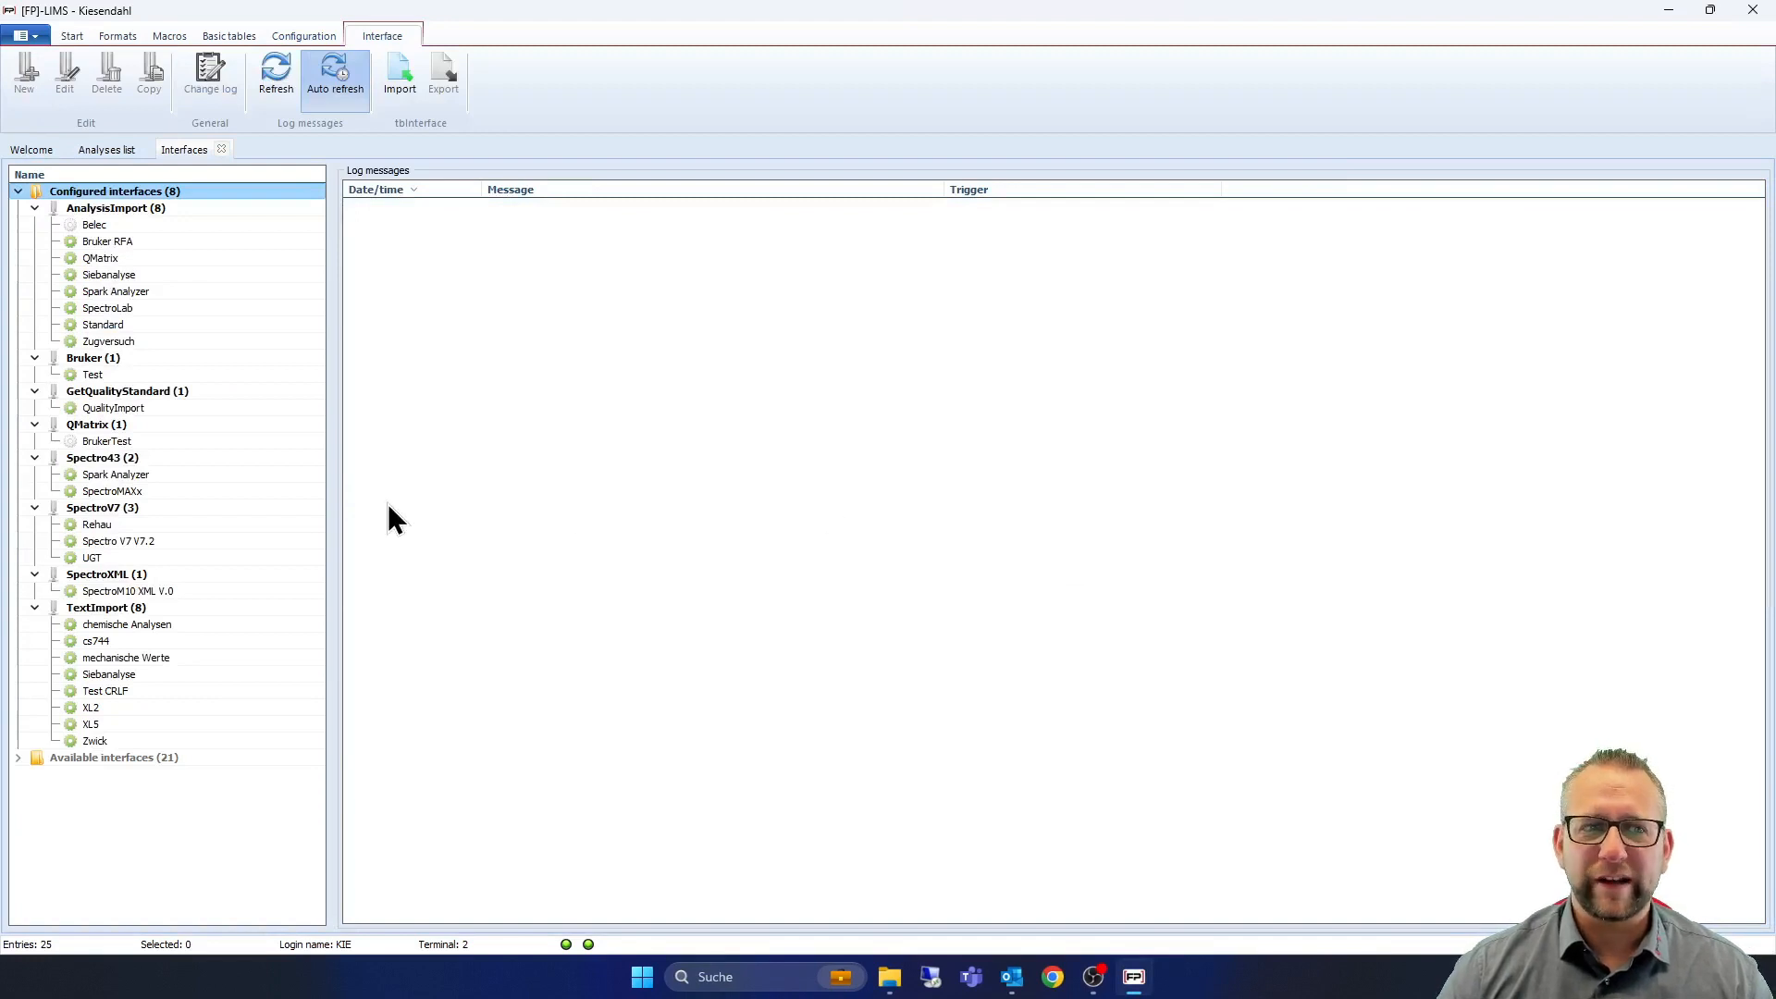
{"action": "mouse_move", "coordinate": [318, 419]}
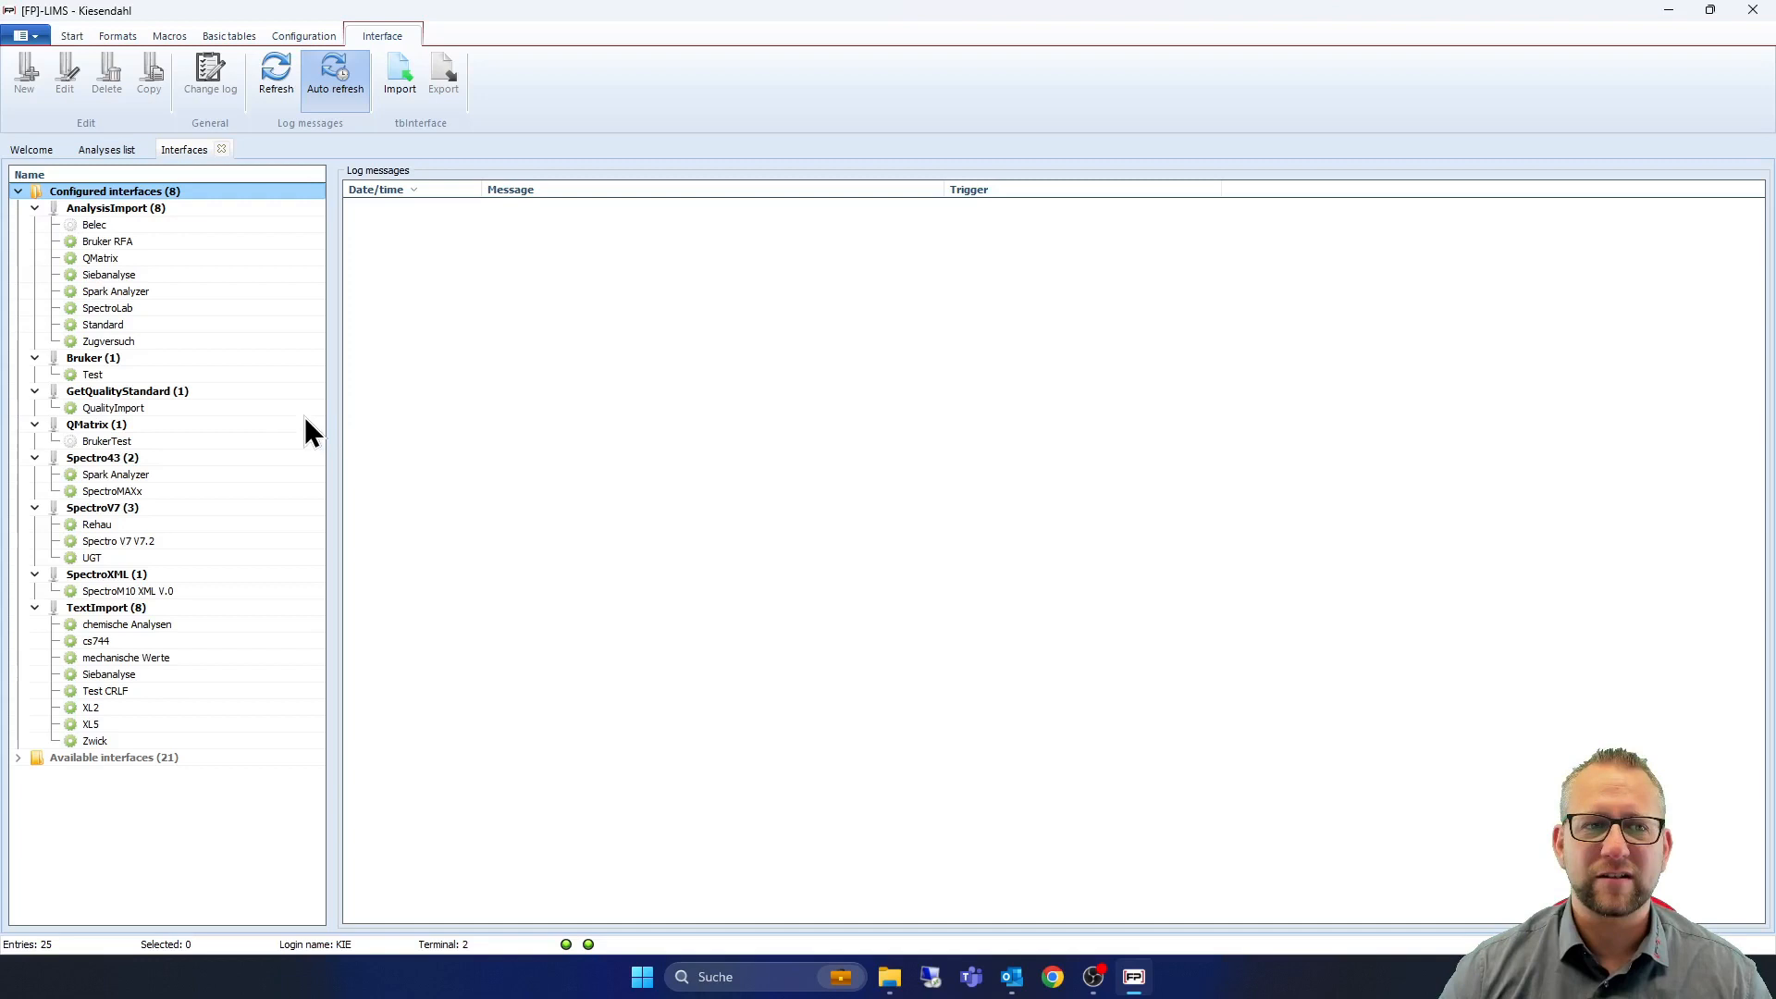
{"action": "mouse_move", "coordinate": [28, 387]}
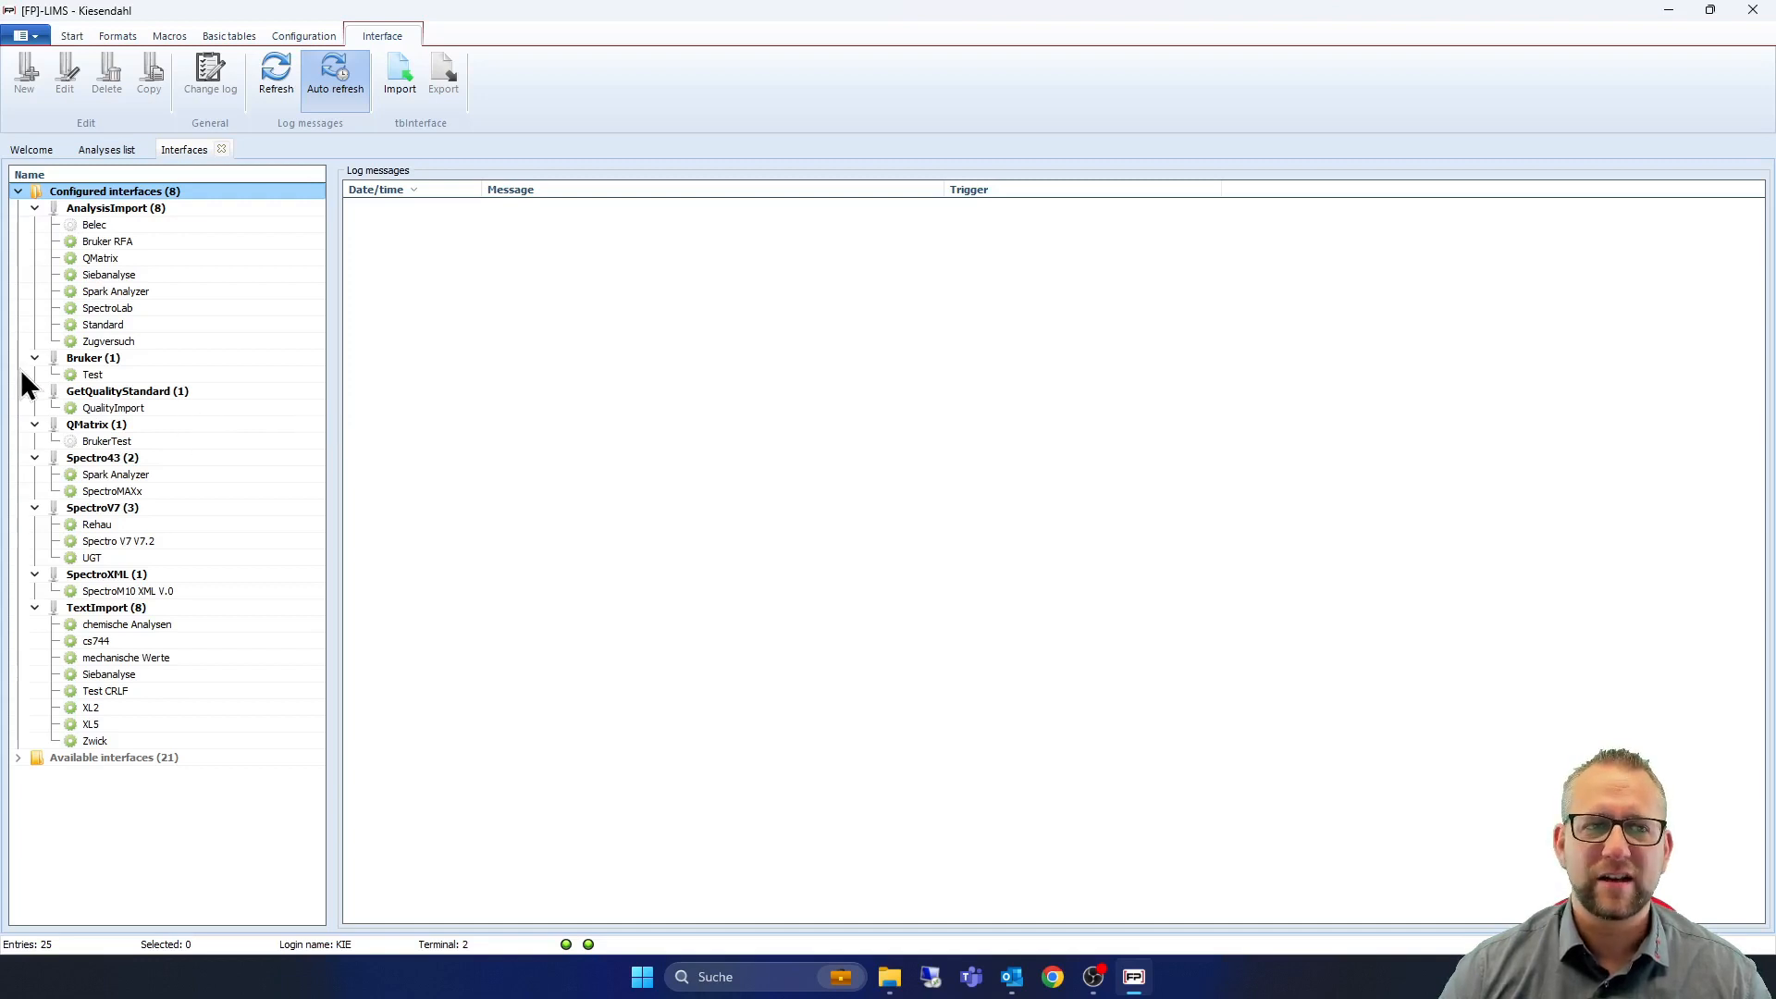
{"action": "mouse_move", "coordinate": [97, 478]}
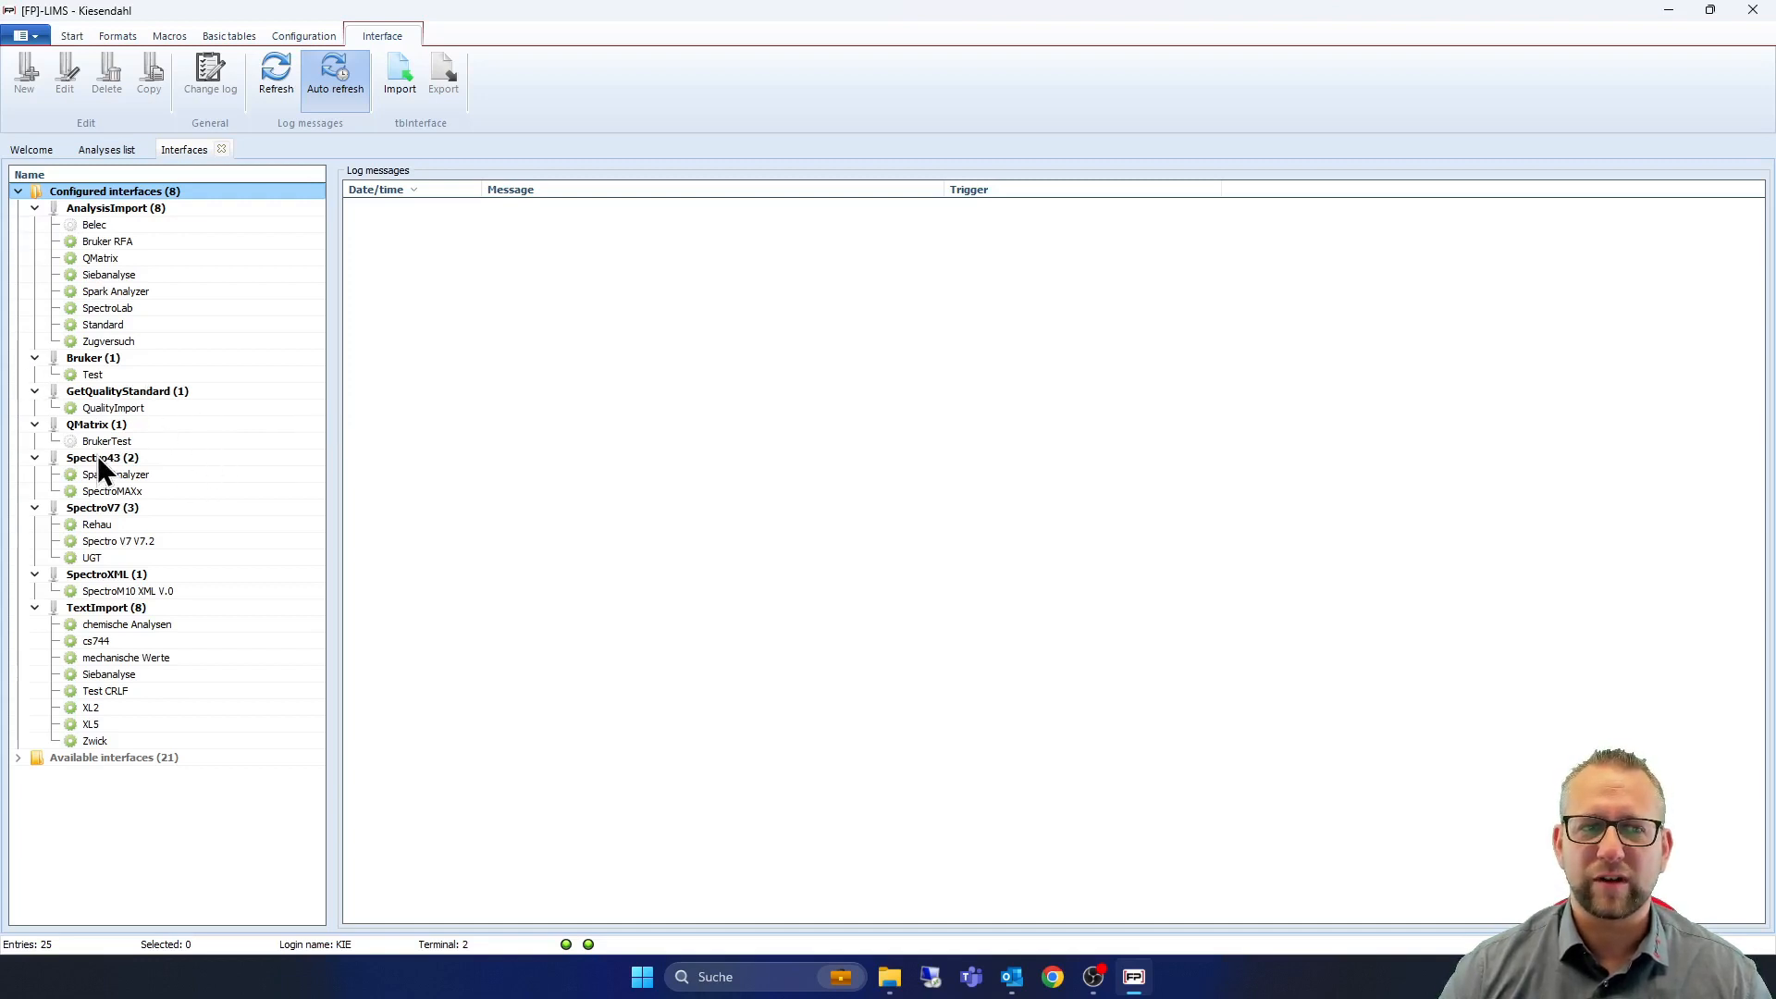
Browse the Spectro43, TextImport, XL2 and chemische Analysen interfaces, then close the Interfaces tab
{"action": "left_click", "coordinate": [93, 457]}
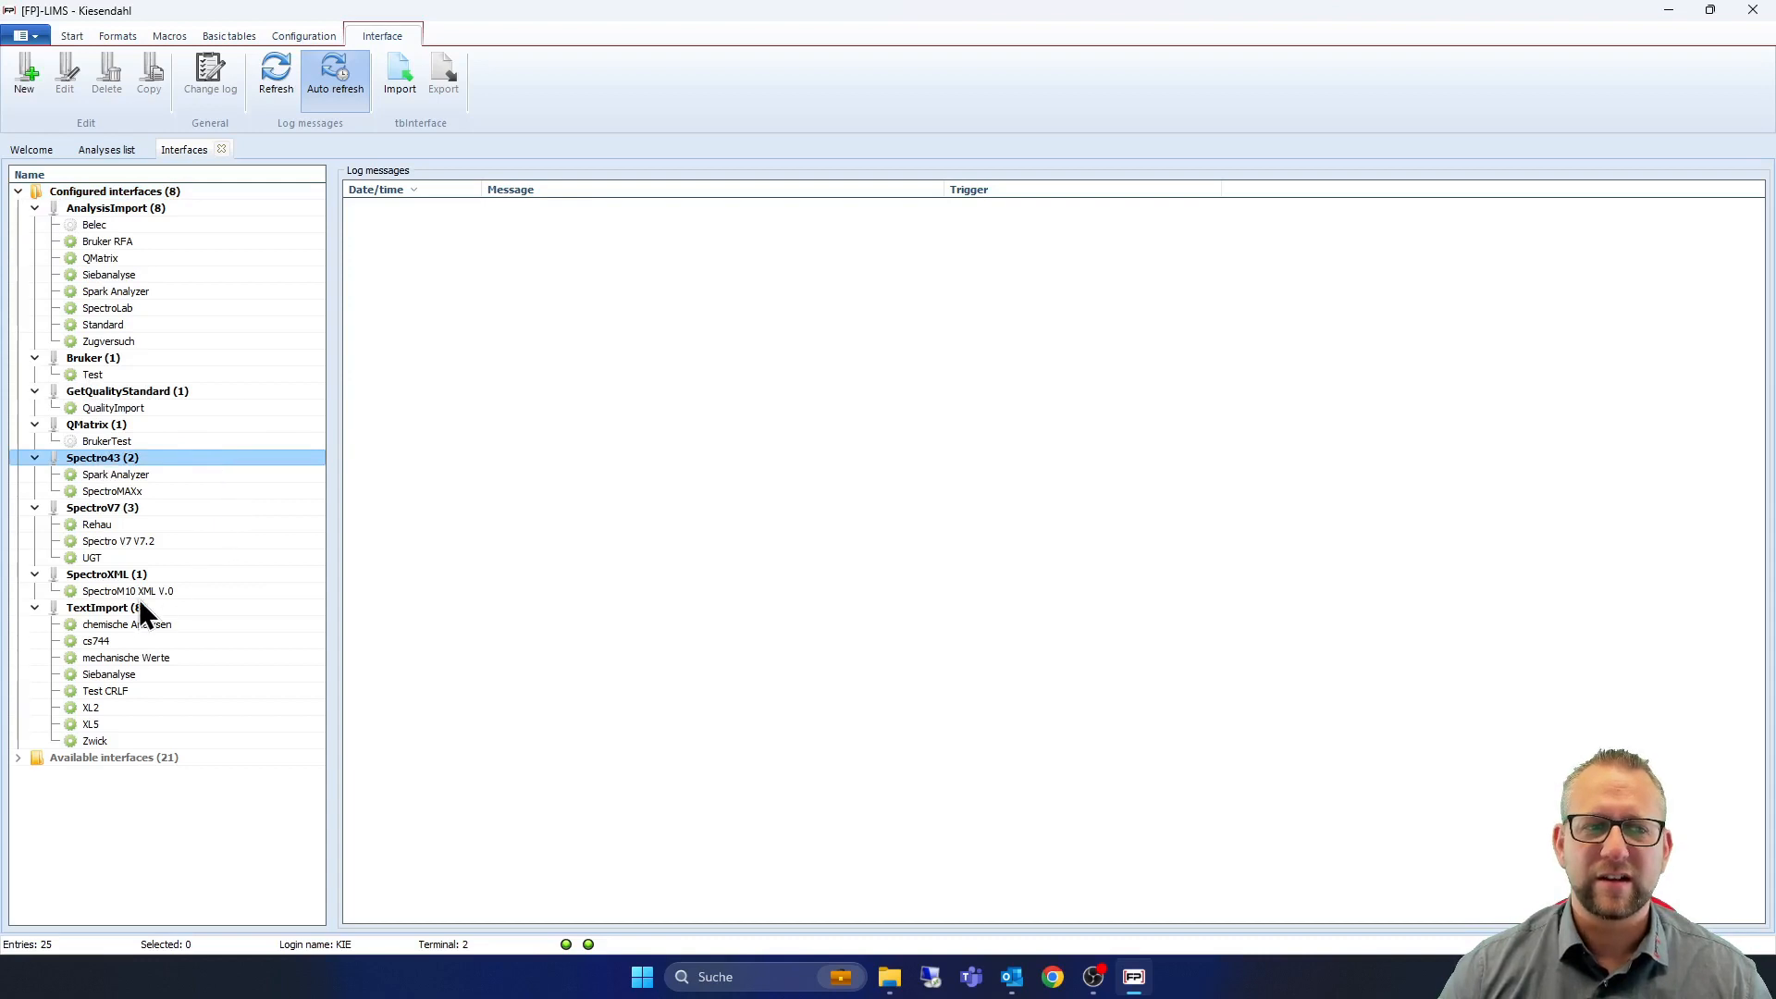
{"action": "left_click", "coordinate": [101, 606]}
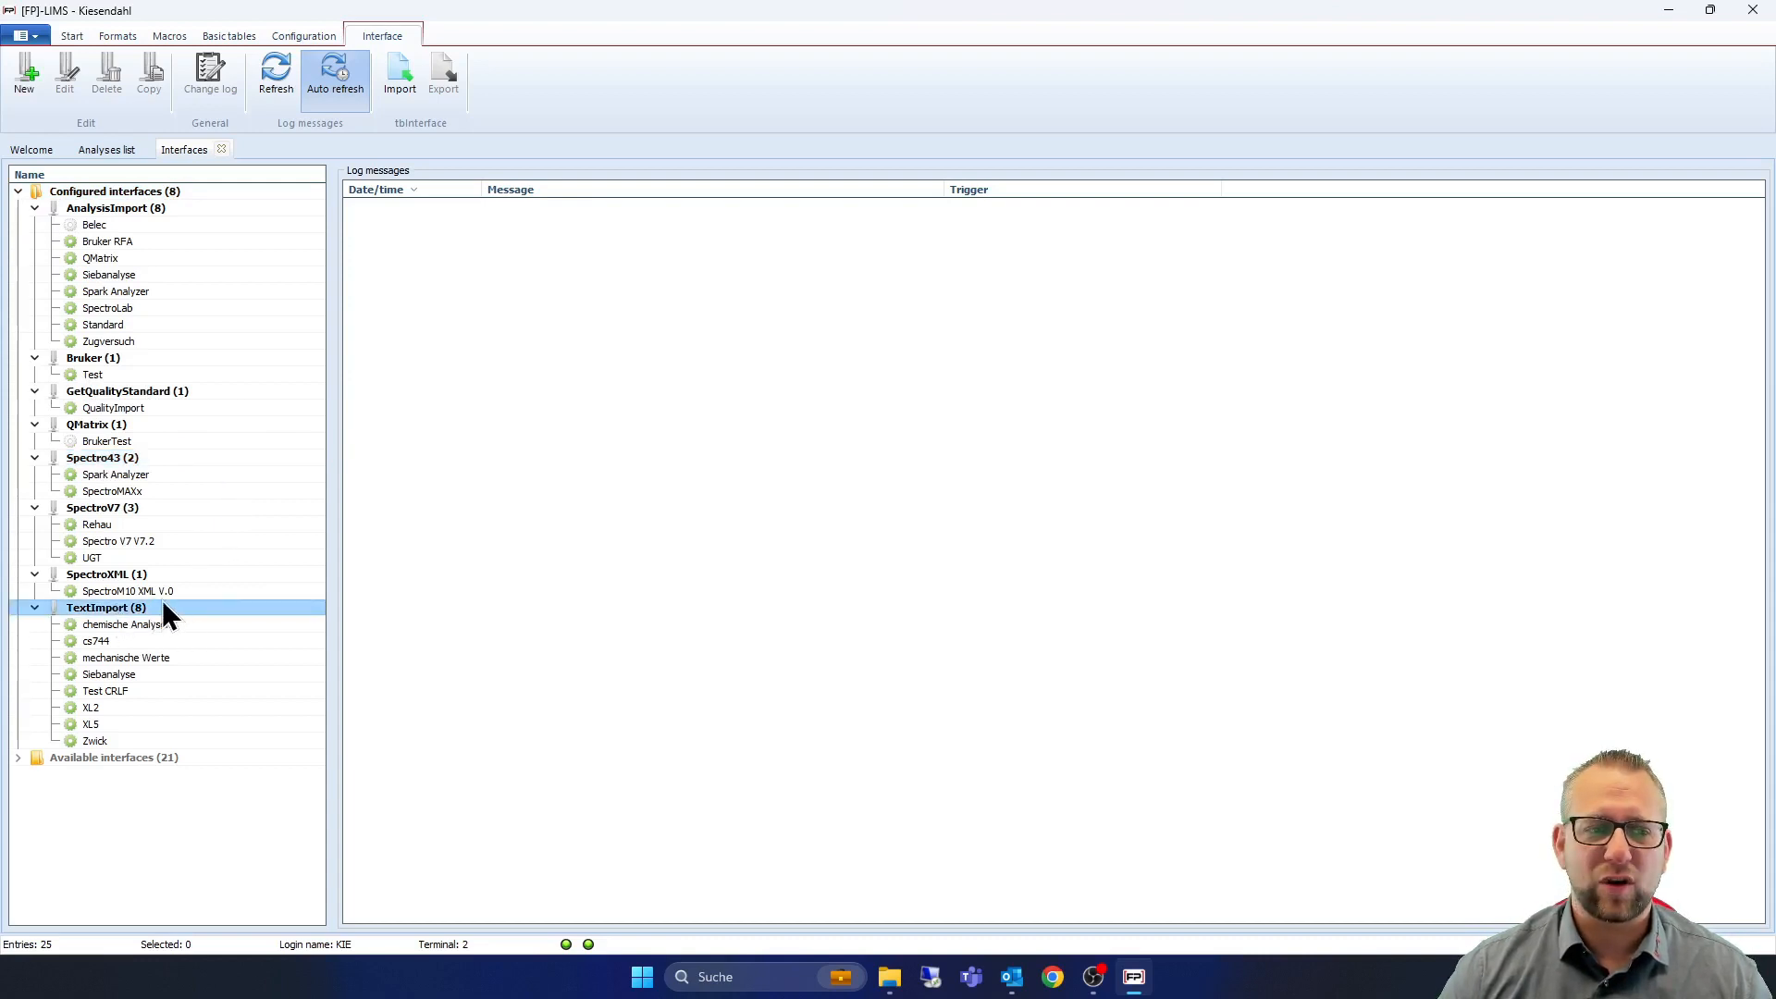
{"action": "left_click", "coordinate": [90, 707]}
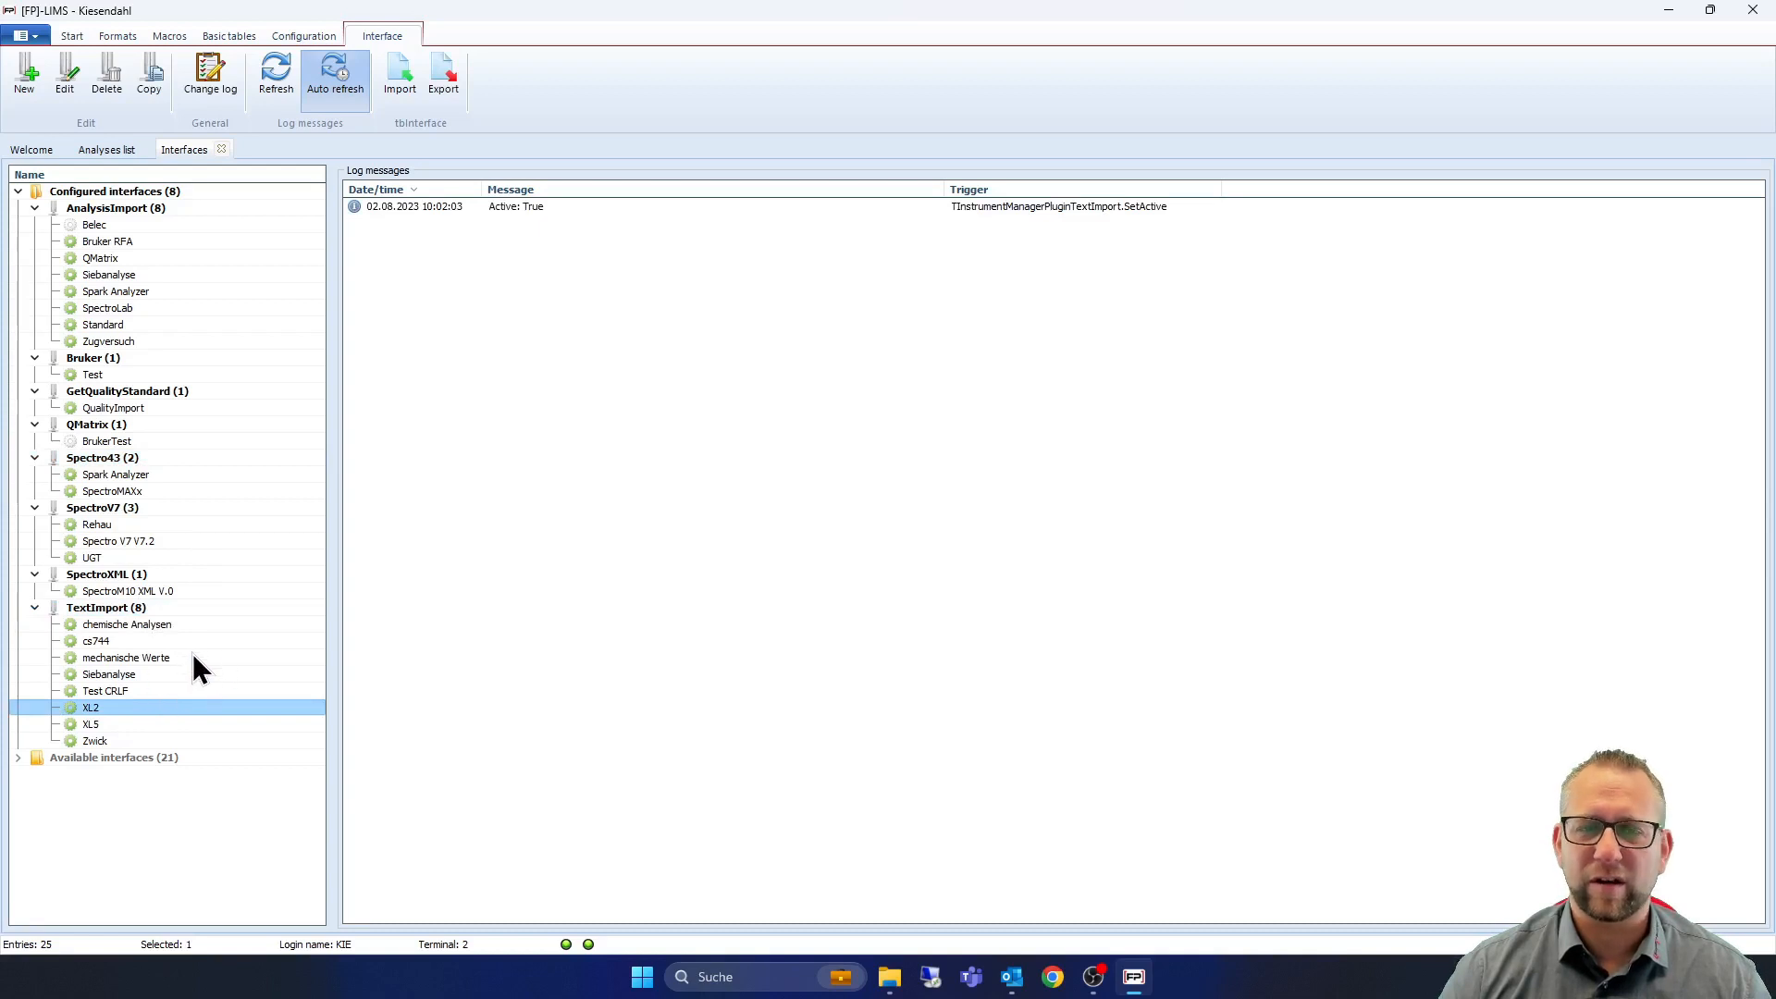
{"action": "left_click", "coordinate": [127, 625]}
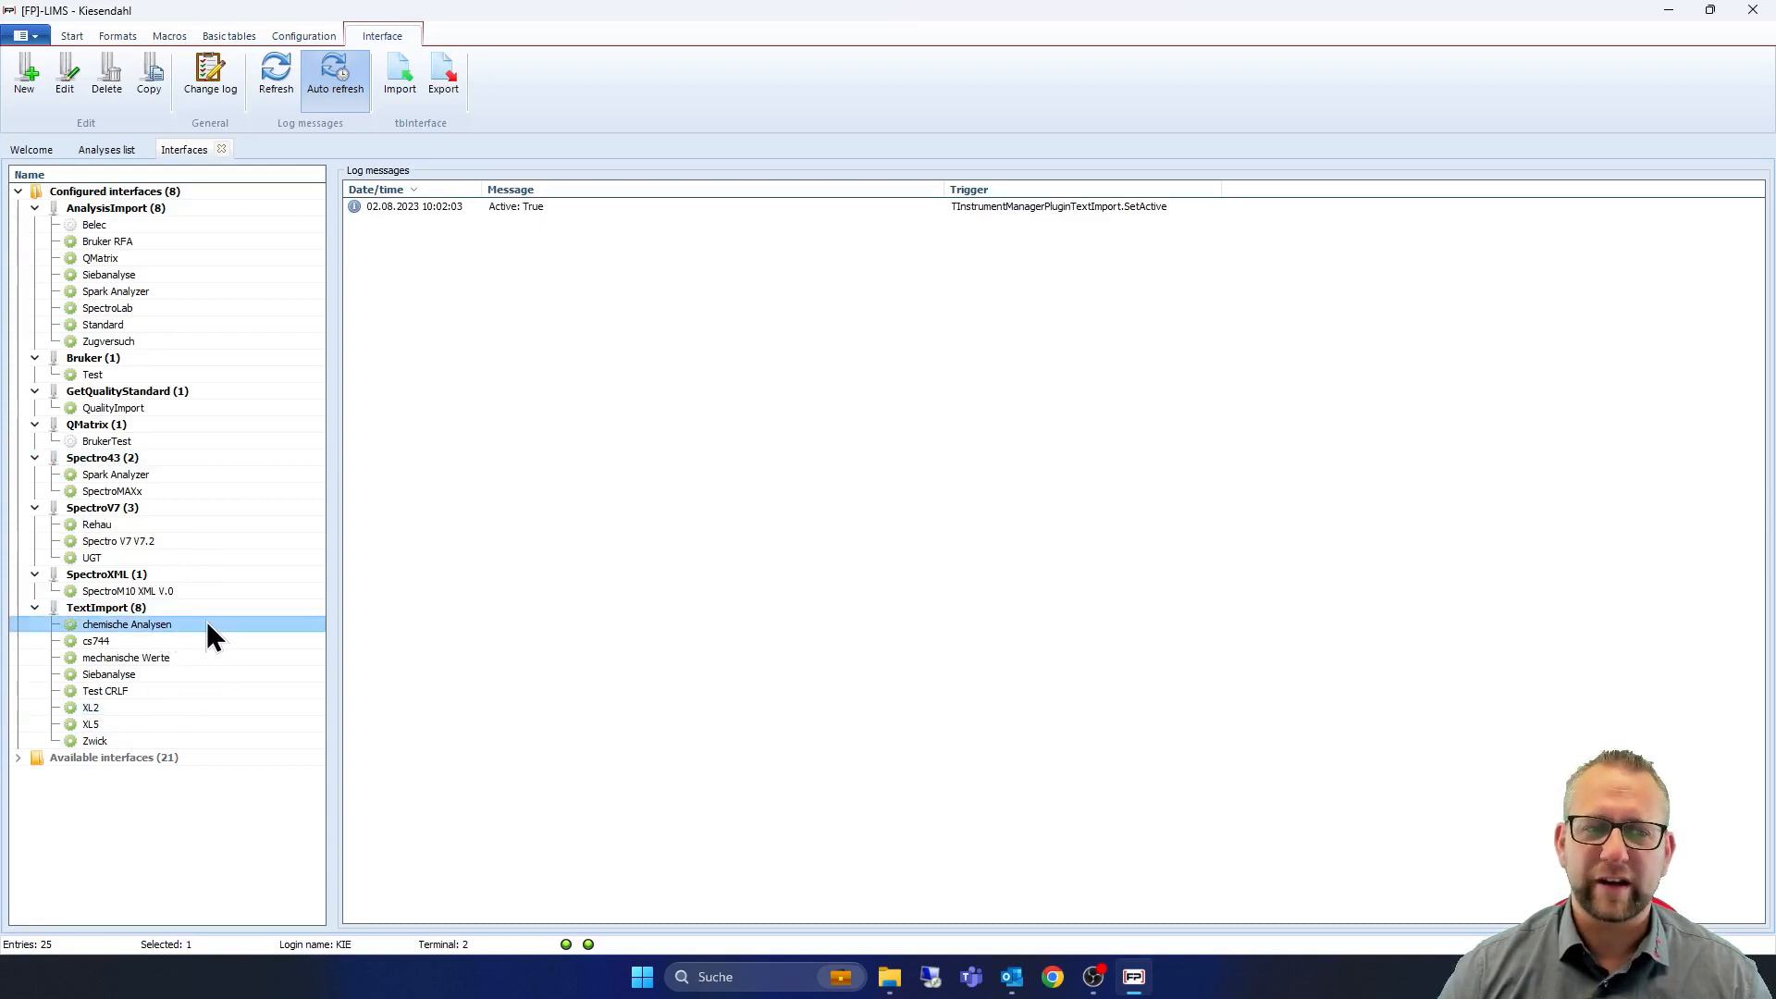
{"action": "mouse_move", "coordinate": [557, 687]}
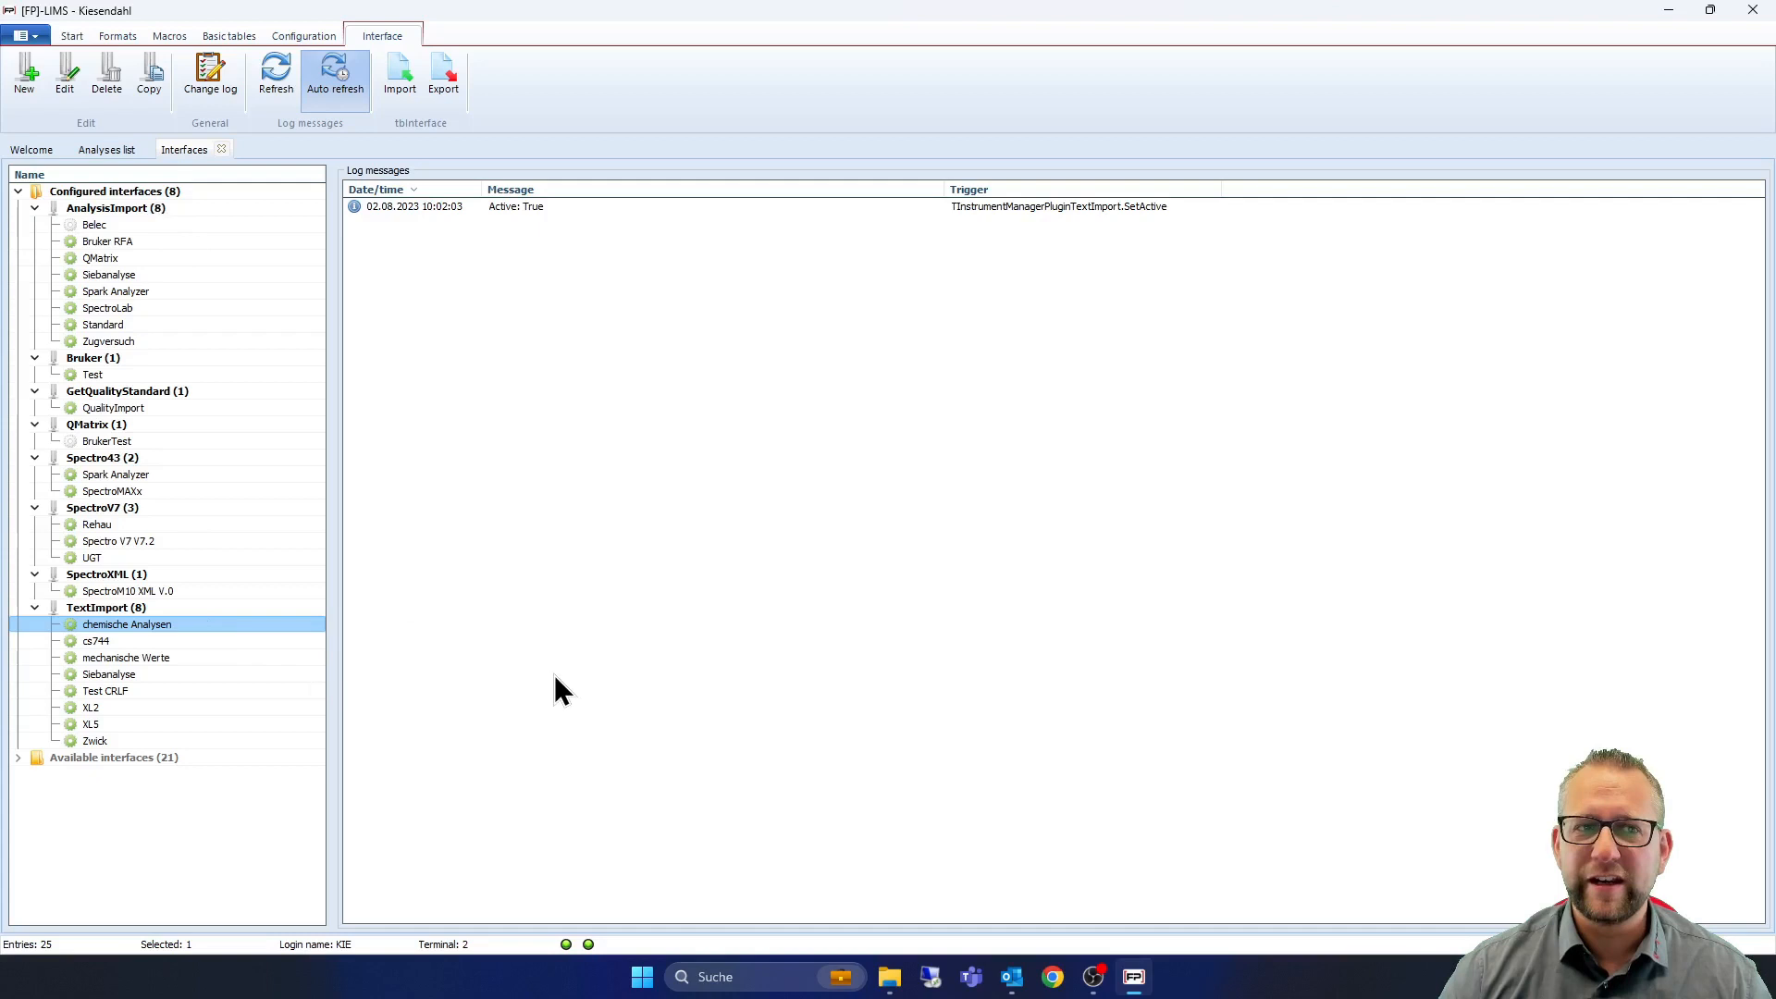
{"action": "mouse_move", "coordinate": [526, 705]}
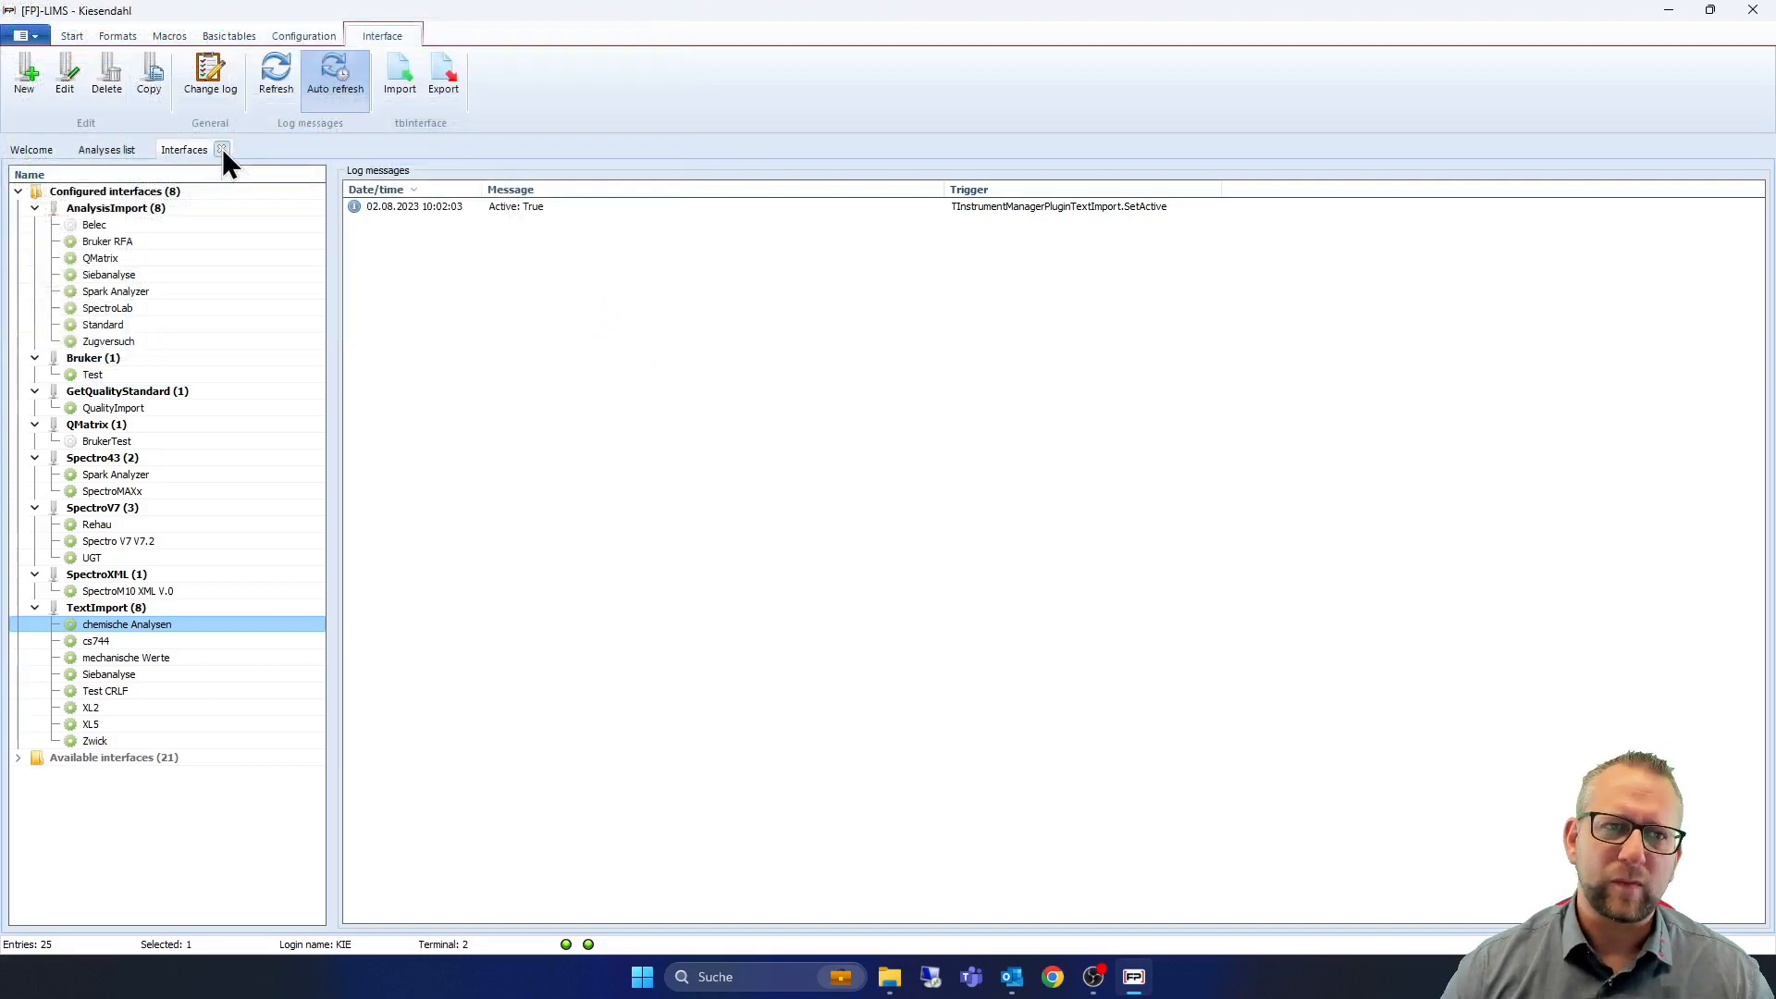
{"action": "left_click", "coordinate": [107, 149]}
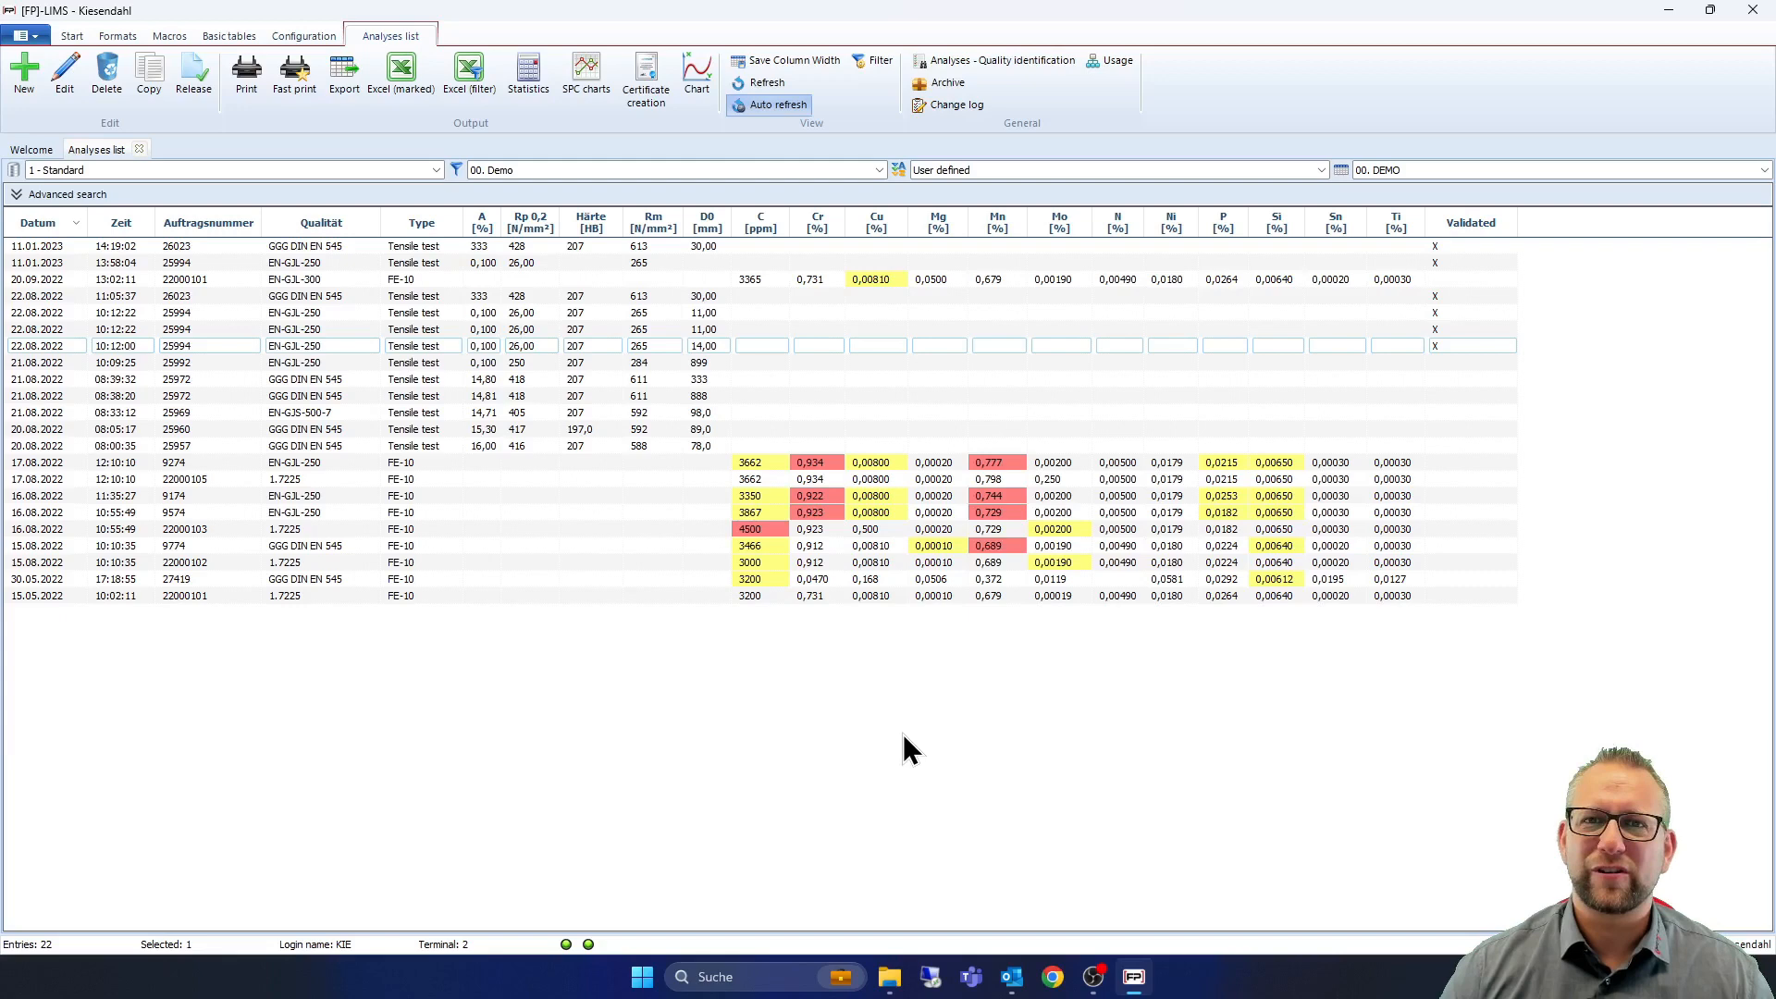
Select the analysis dated 17.08.2022 12:10:10 for order 9274
{"action": "left_click", "coordinate": [207, 463]}
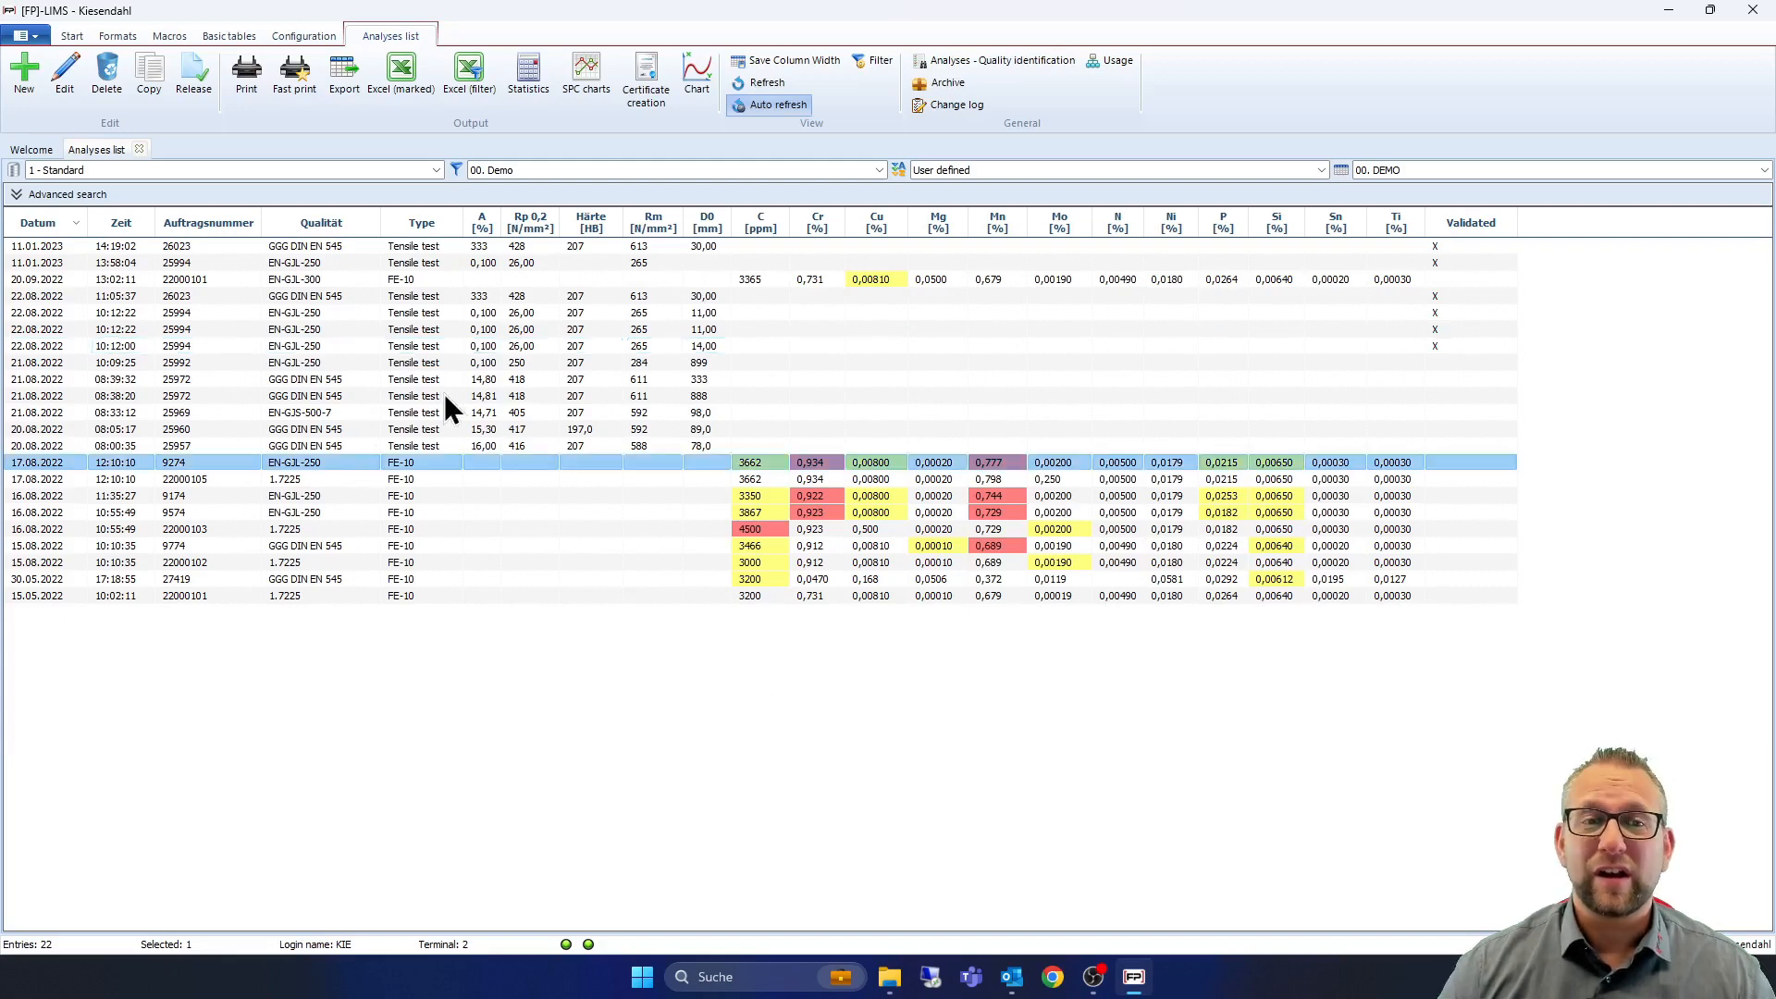